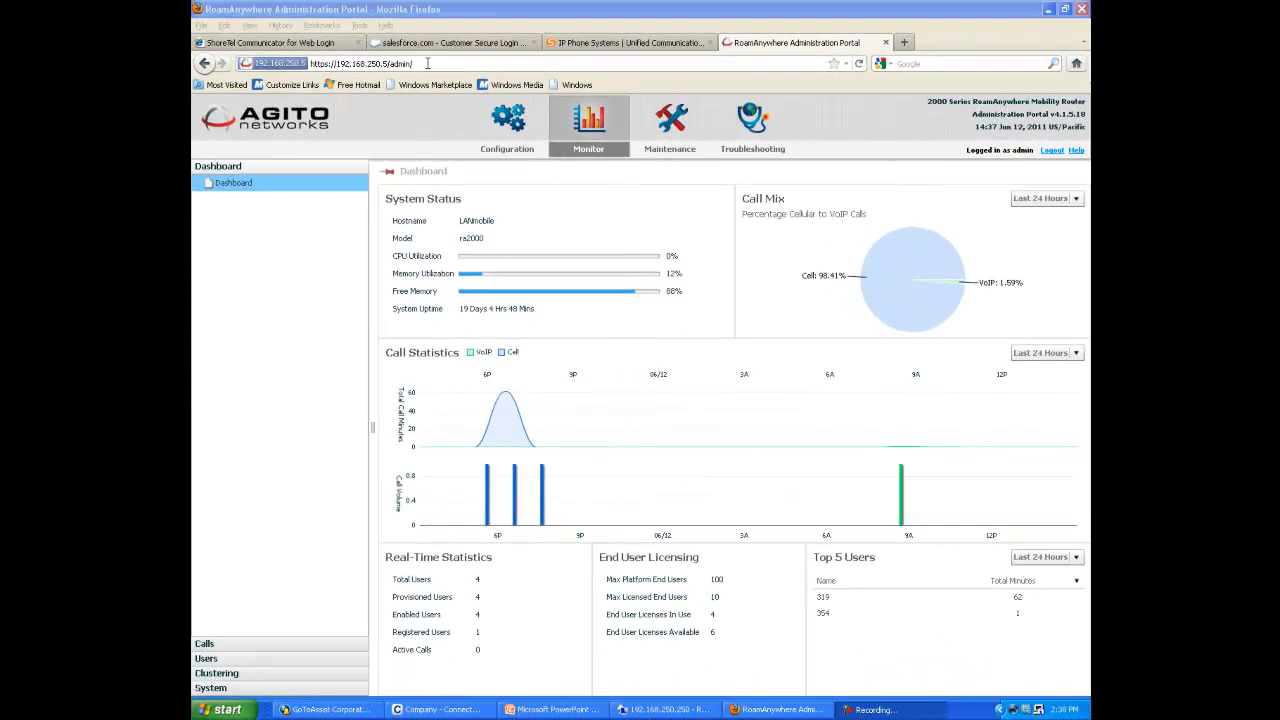
pyautogui.moveTo(418, 132)
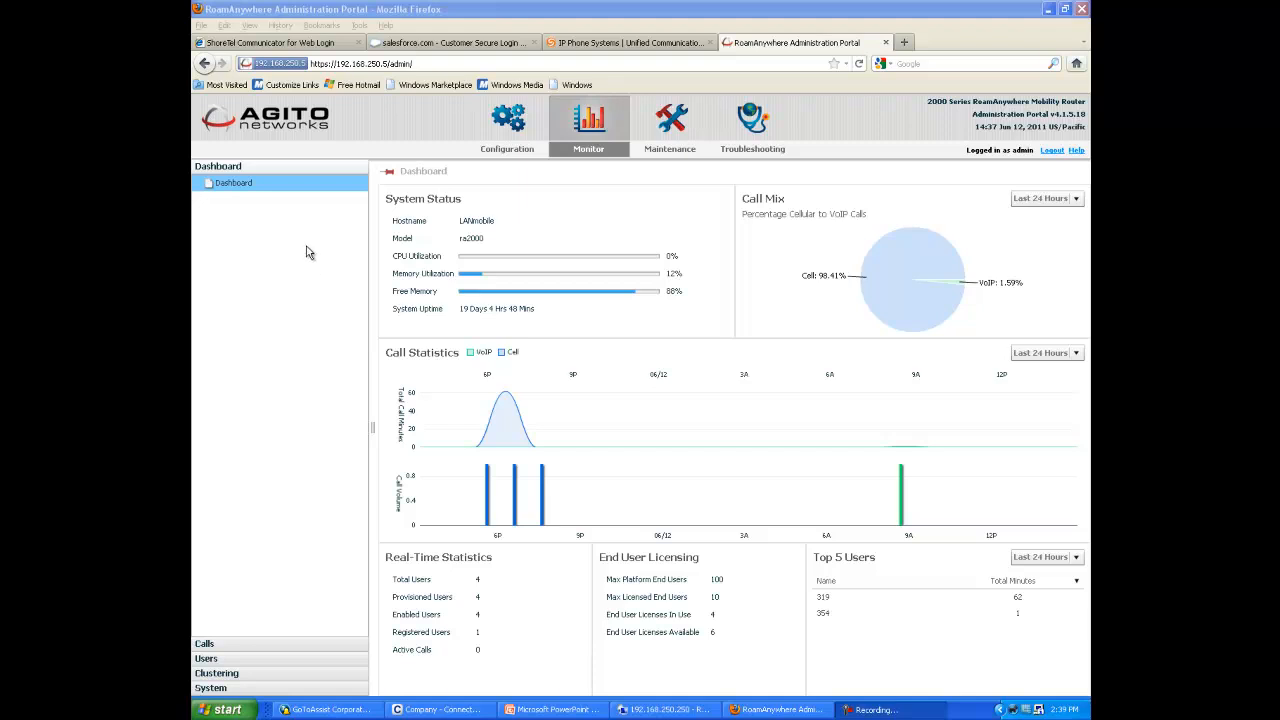
pyautogui.moveTo(356, 250)
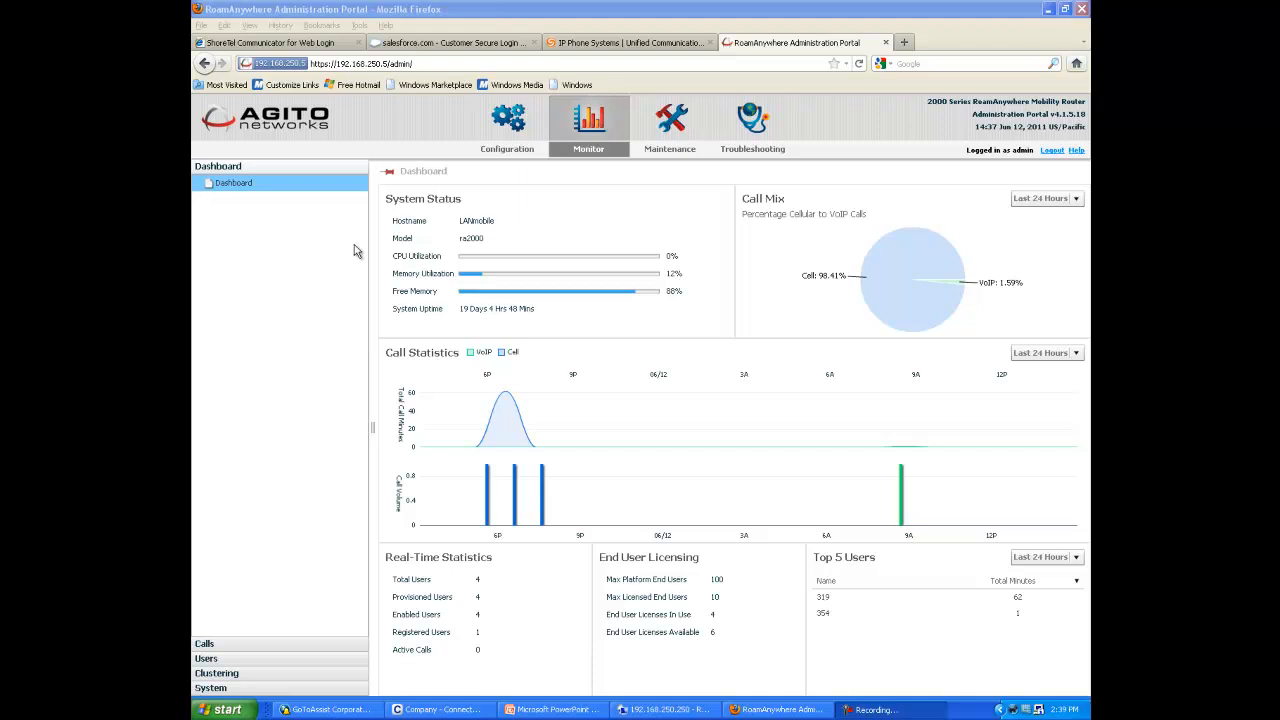
pyautogui.moveTo(364, 120)
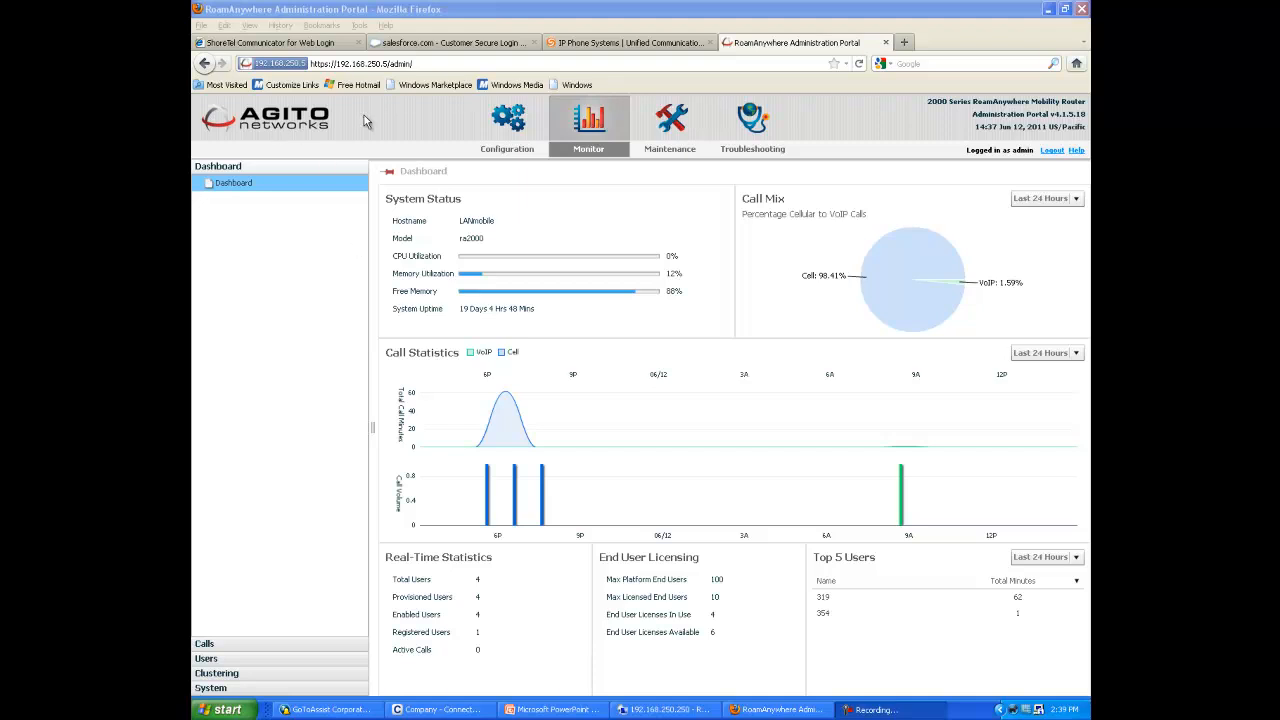
pyautogui.moveTo(378, 112)
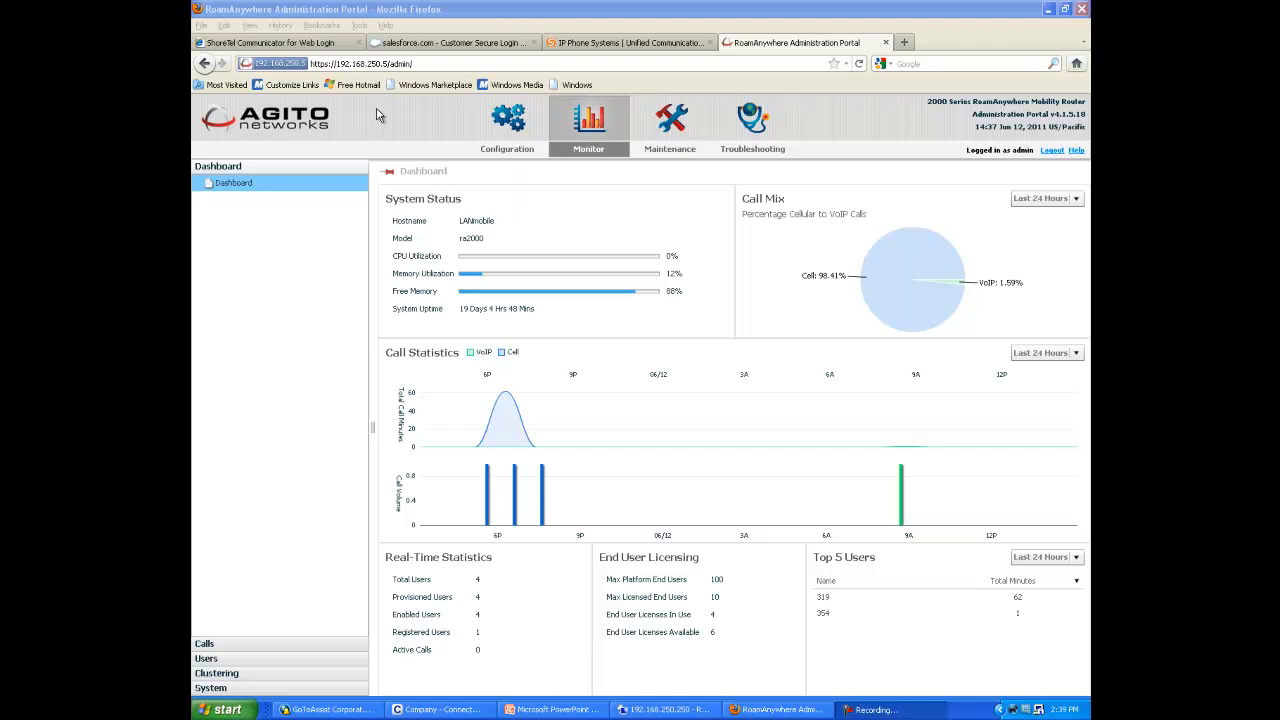
pyautogui.moveTo(460, 120)
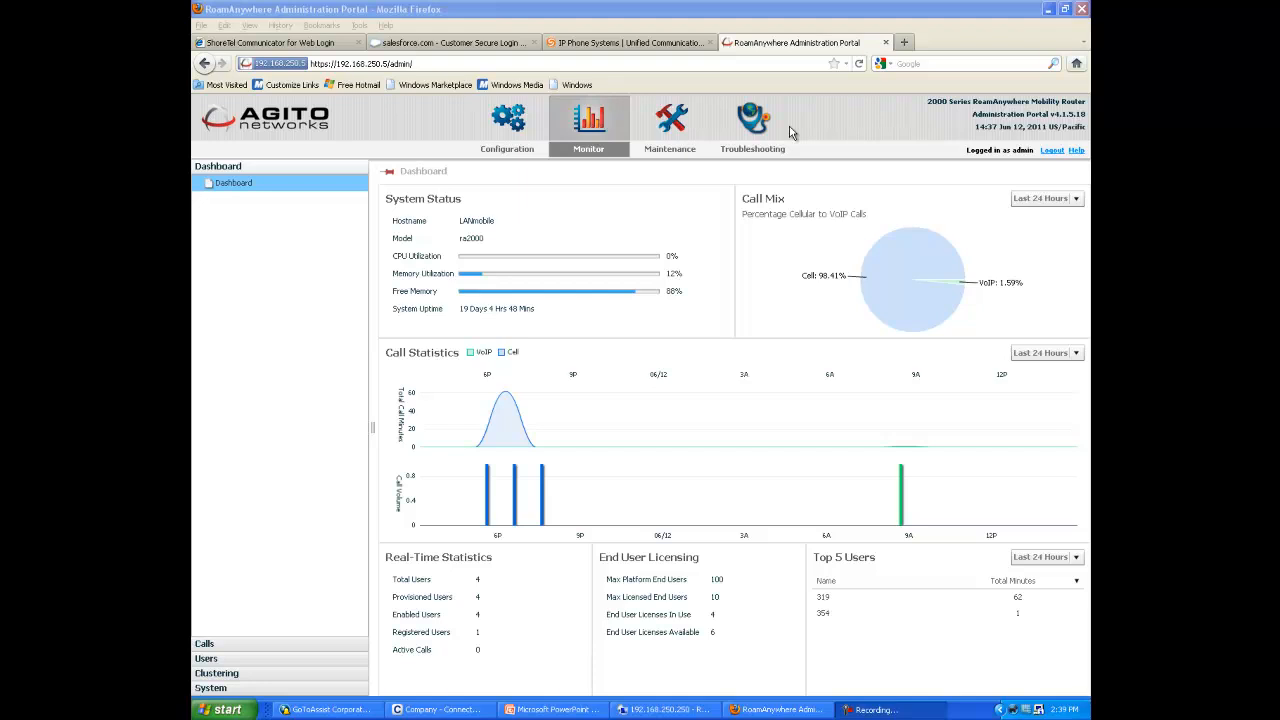
pyautogui.moveTo(778, 130)
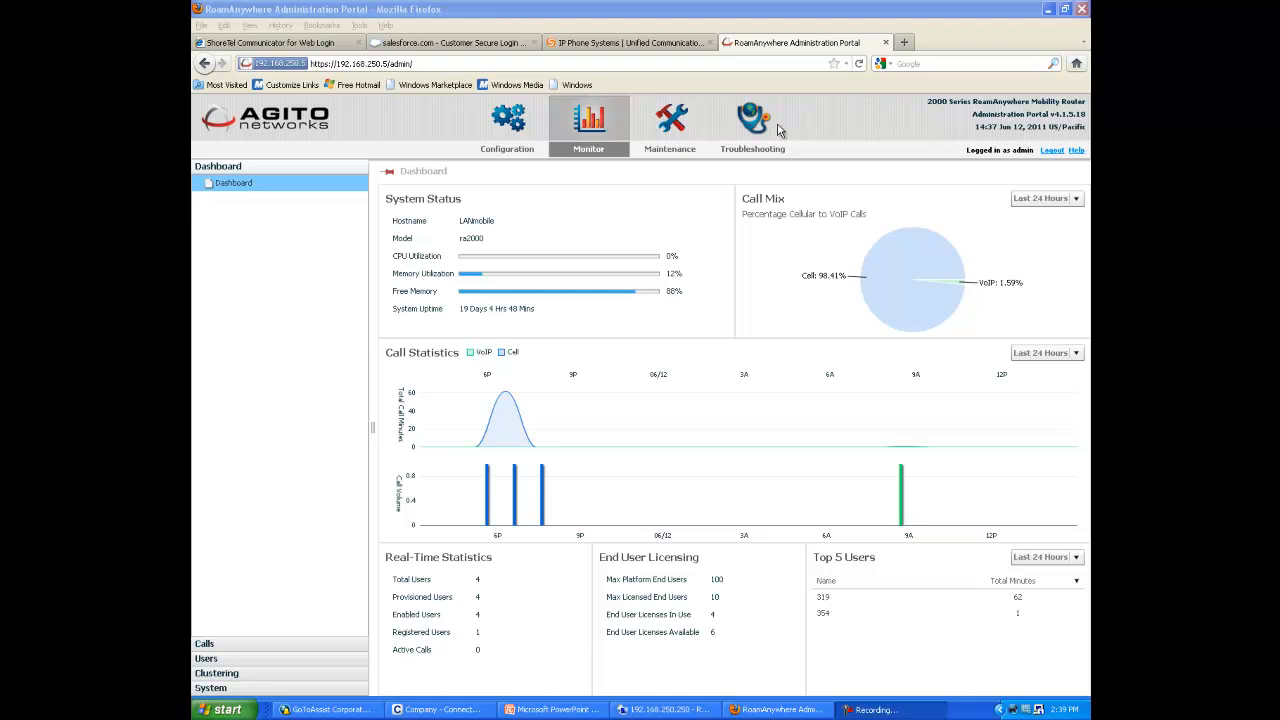
pyautogui.moveTo(962, 132)
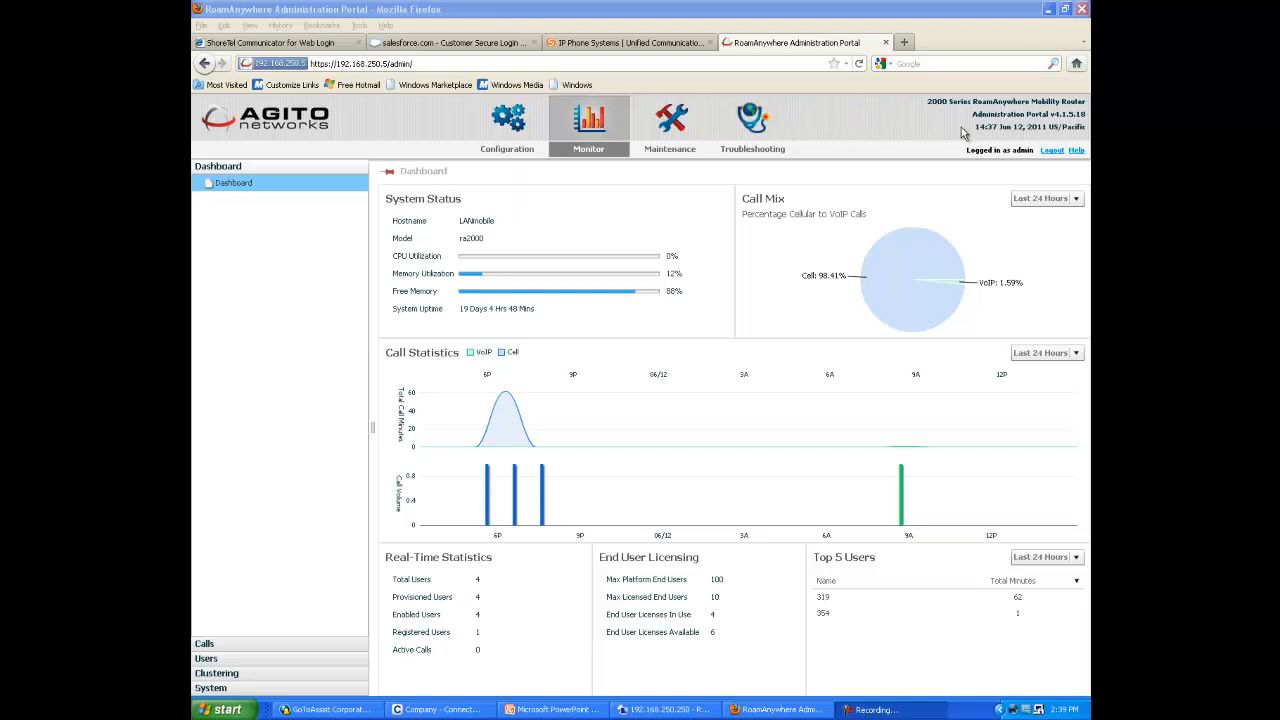
pyautogui.moveTo(352, 132)
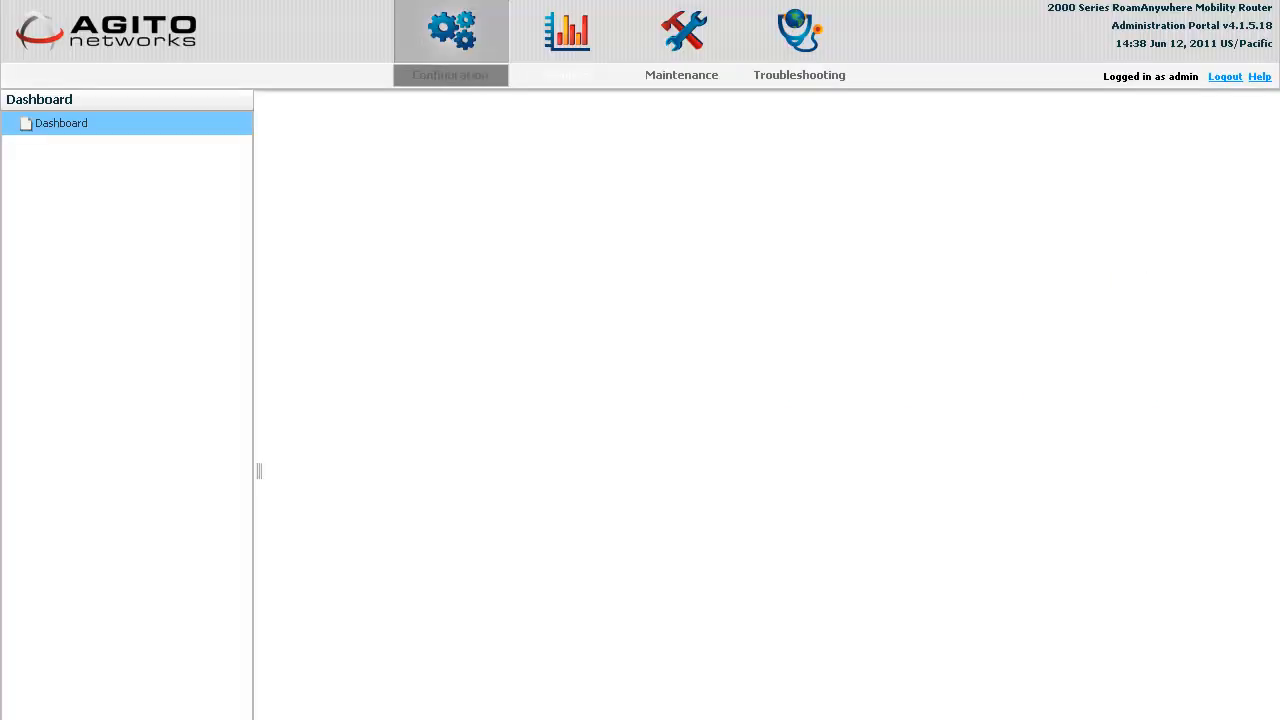
# Tour the Monitor, Configuration and Troubleshooting areas of the portal
pyautogui.click(566, 30)
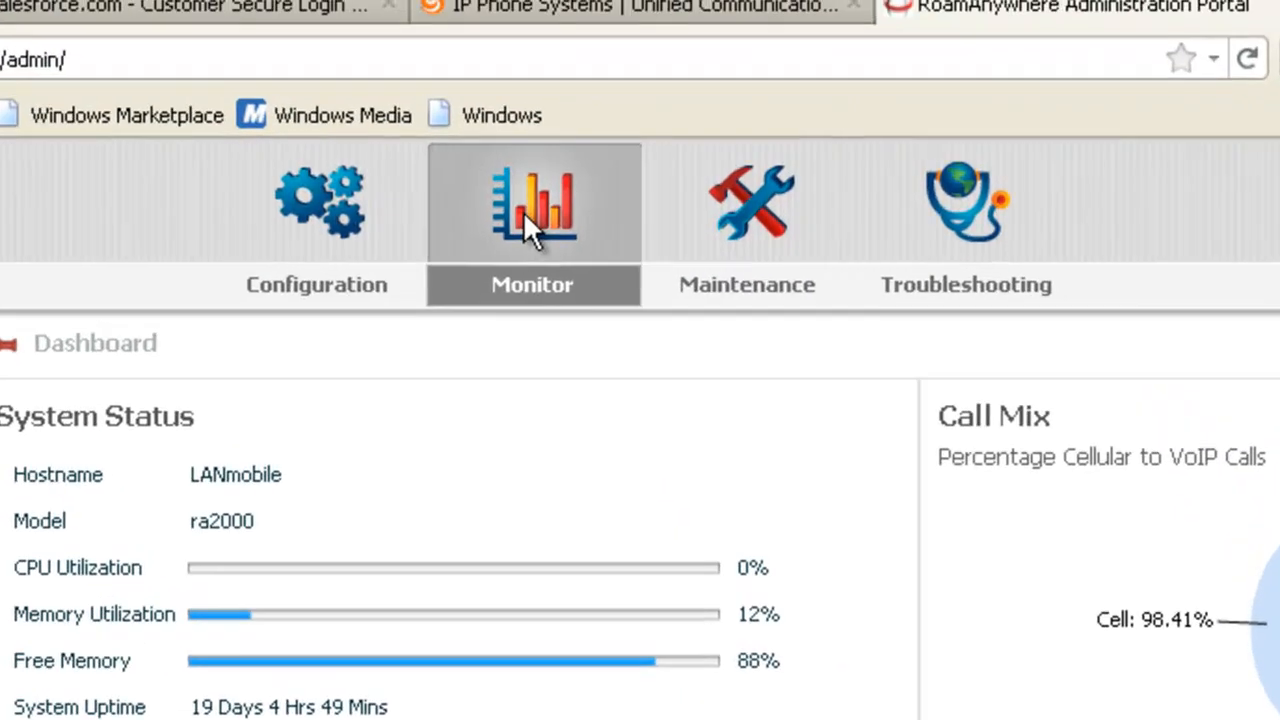
pyautogui.moveTo(320, 248)
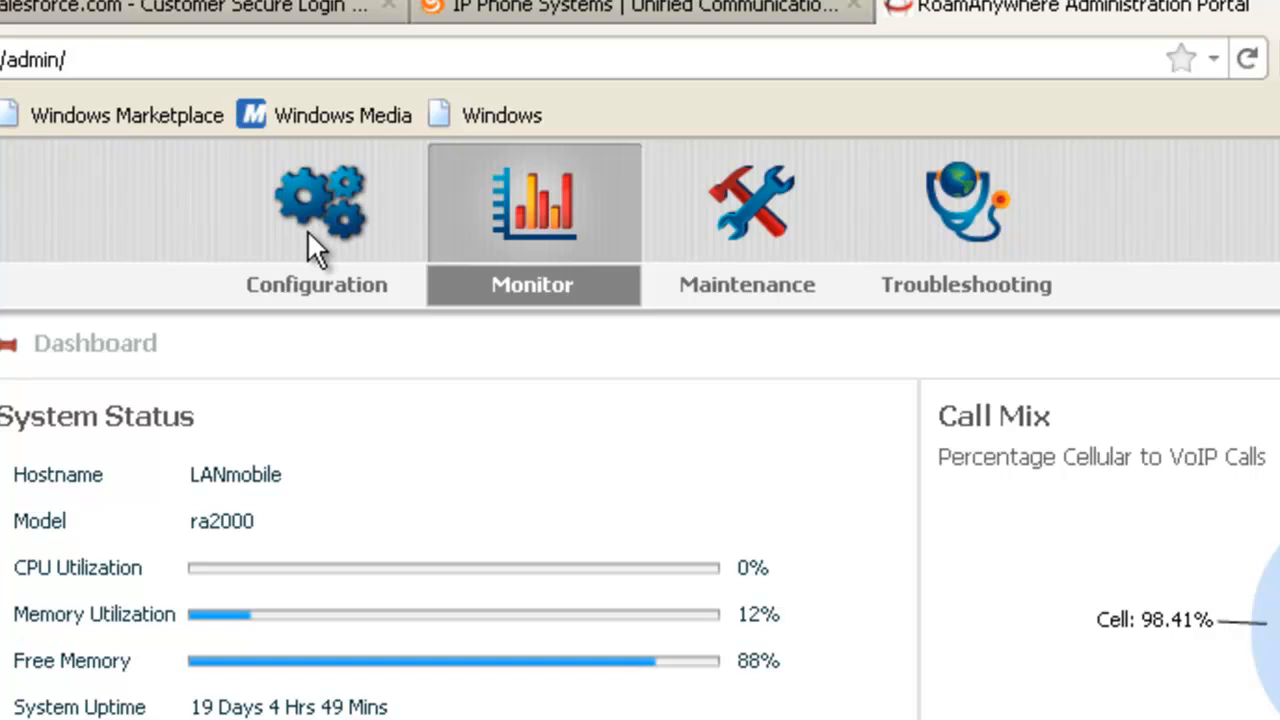
pyautogui.click(316, 220)
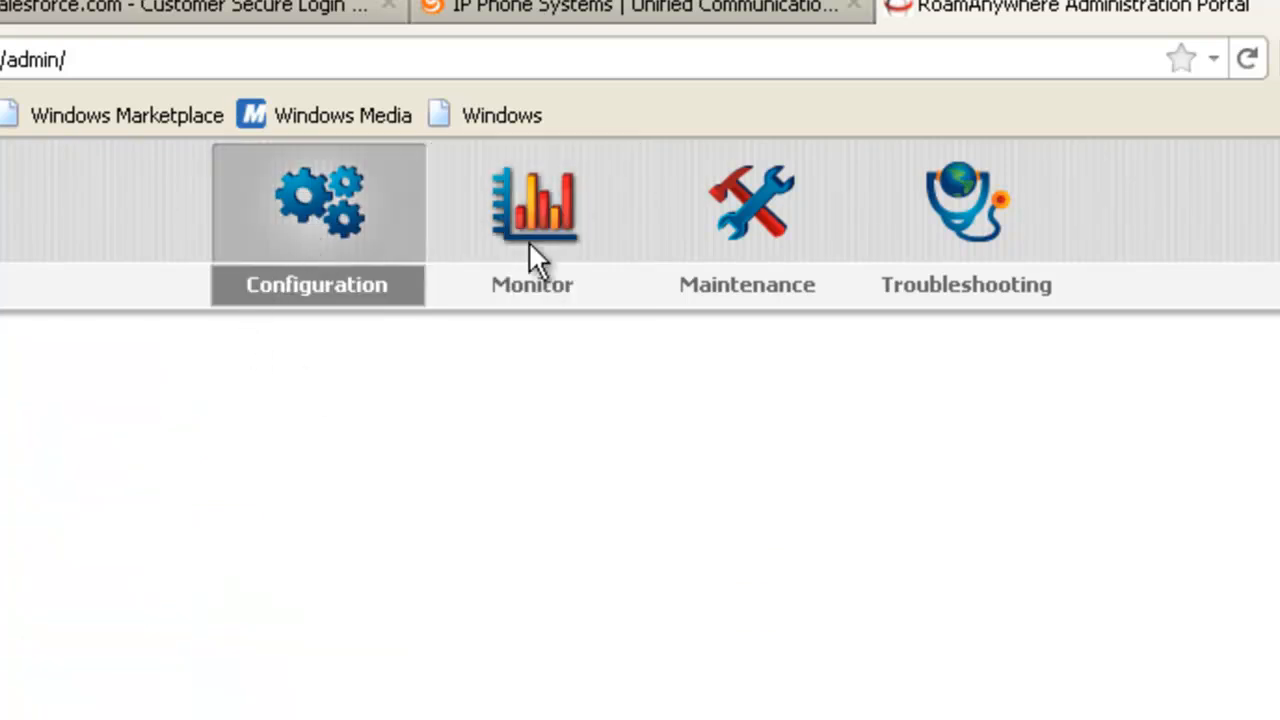
pyautogui.click(532, 210)
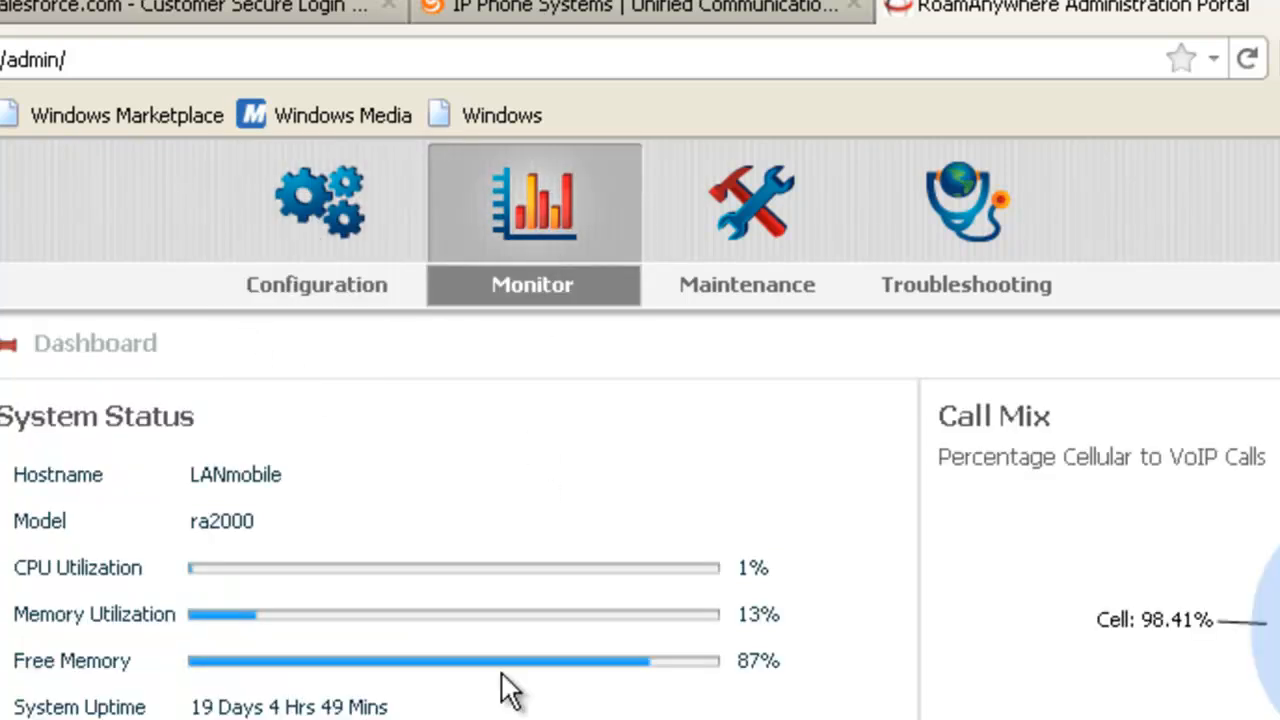
pyautogui.click(748, 204)
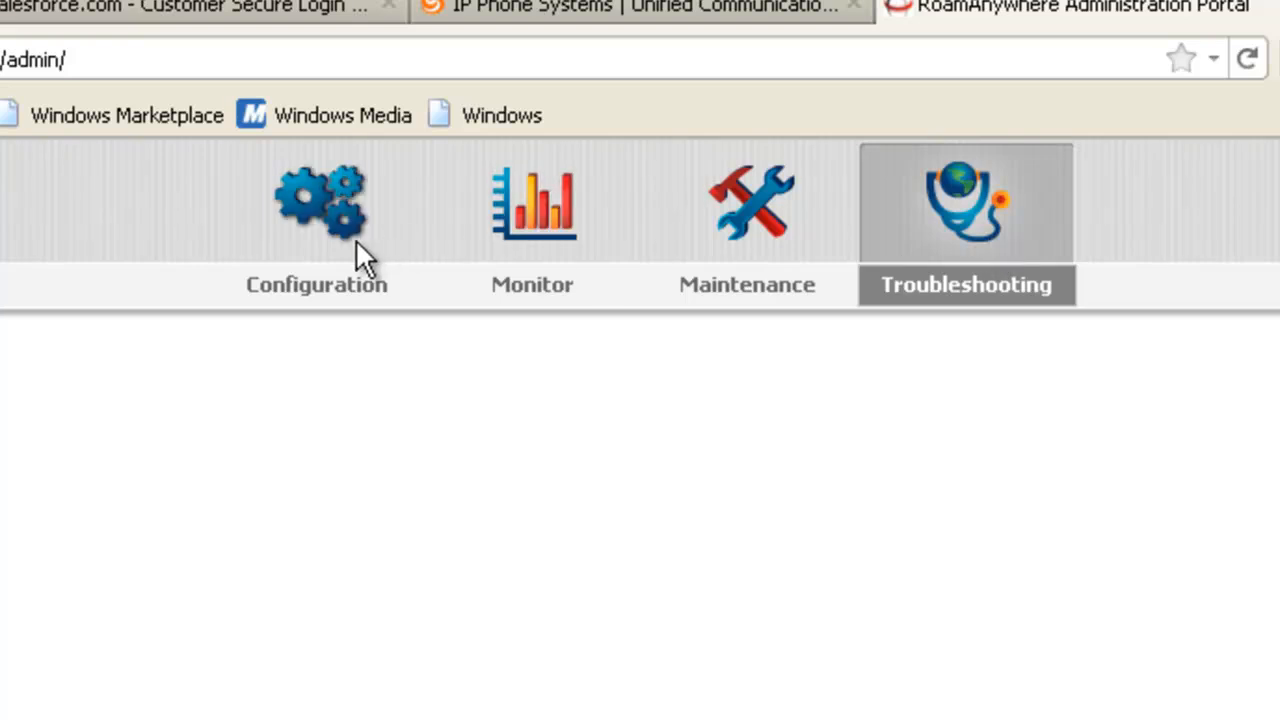
pyautogui.click(964, 210)
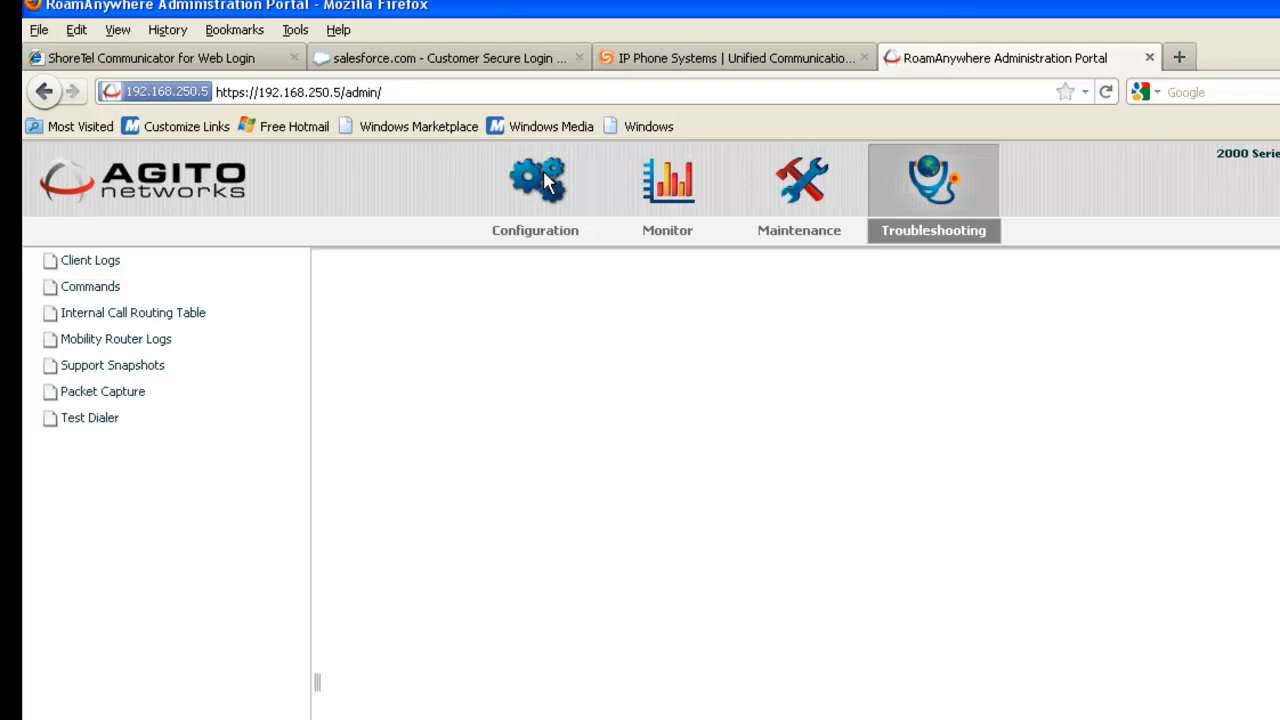
# Return to the Configuration area listing Policies, Voice, Mobility, UC, Clustering and System
pyautogui.click(536, 184)
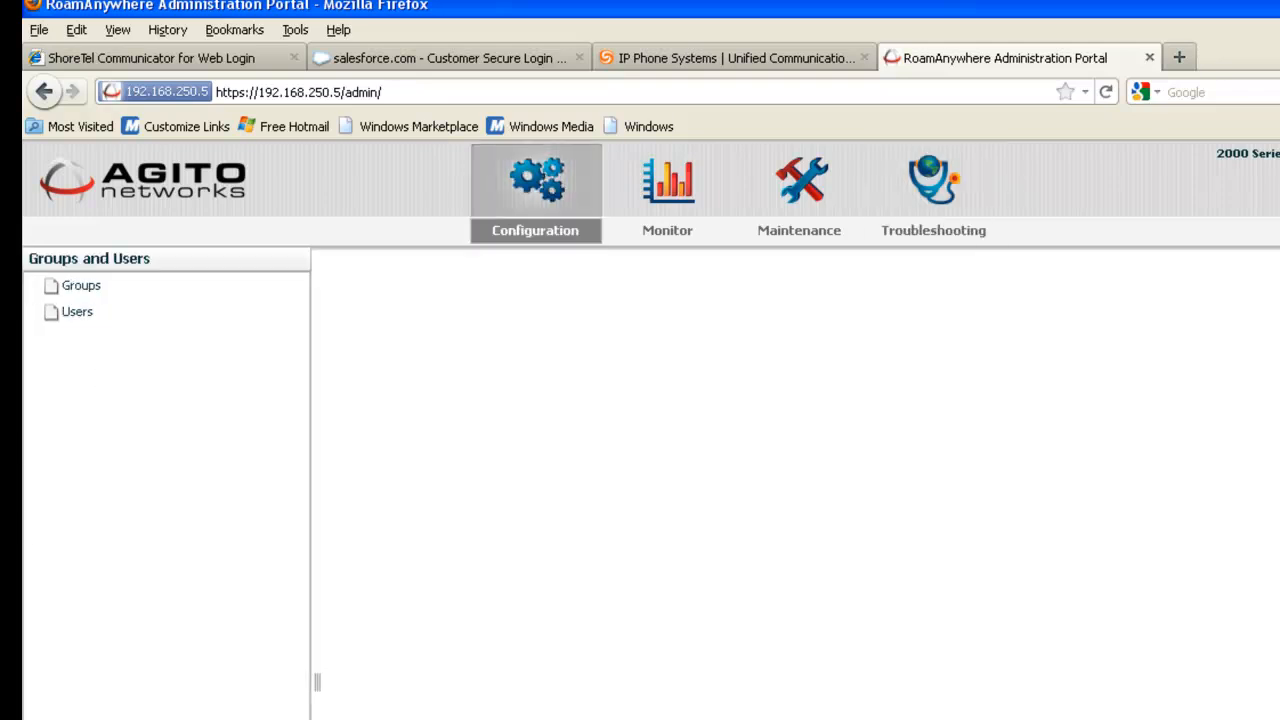
pyautogui.moveTo(664, 192)
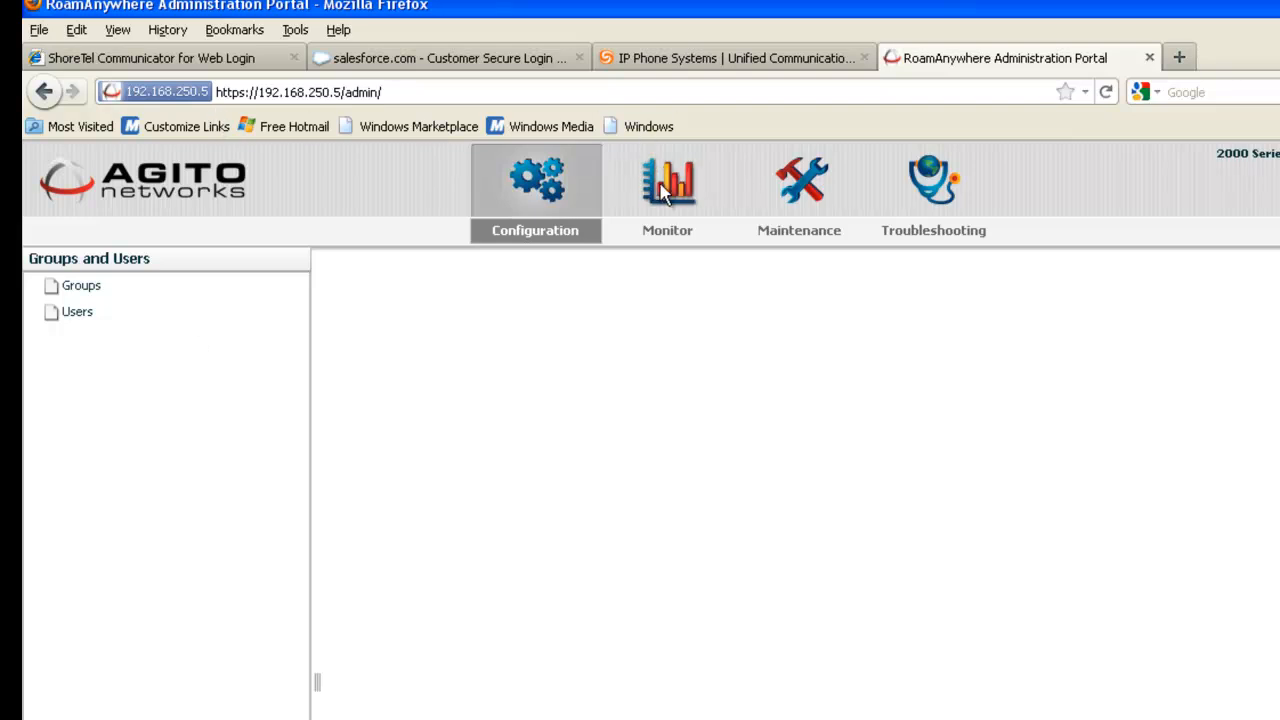
pyautogui.click(668, 184)
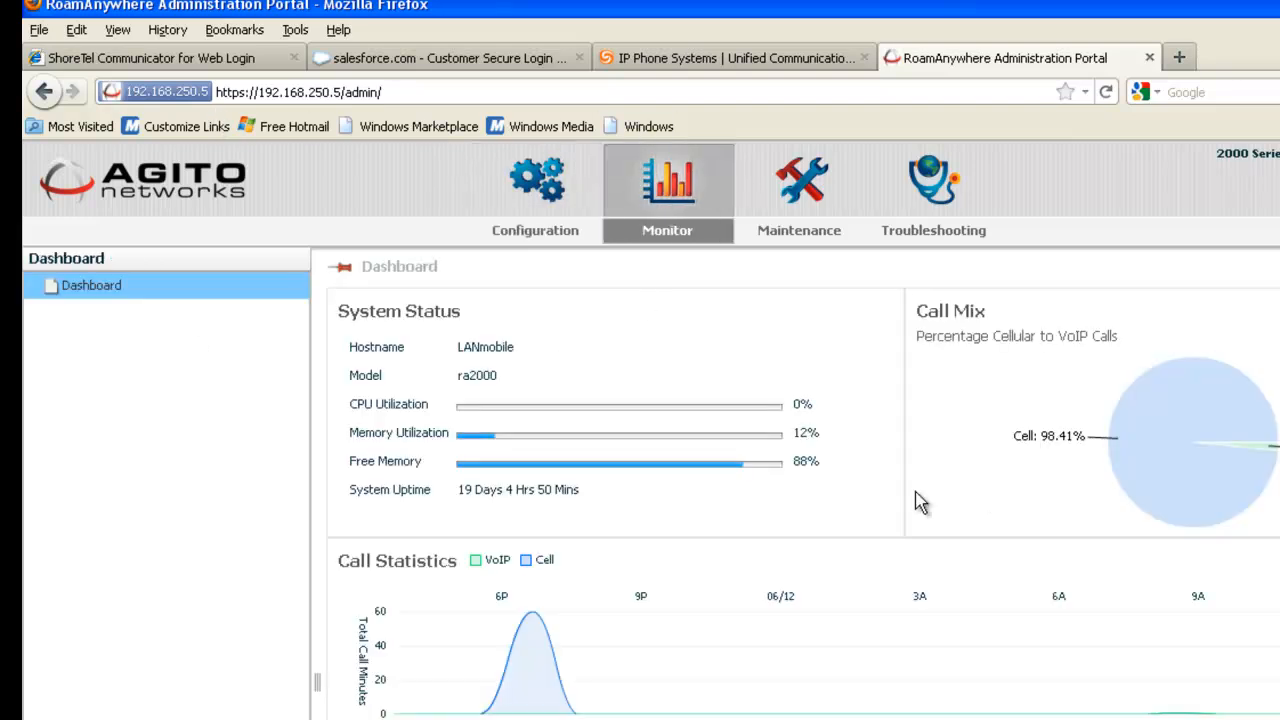
pyautogui.moveTo(556, 200)
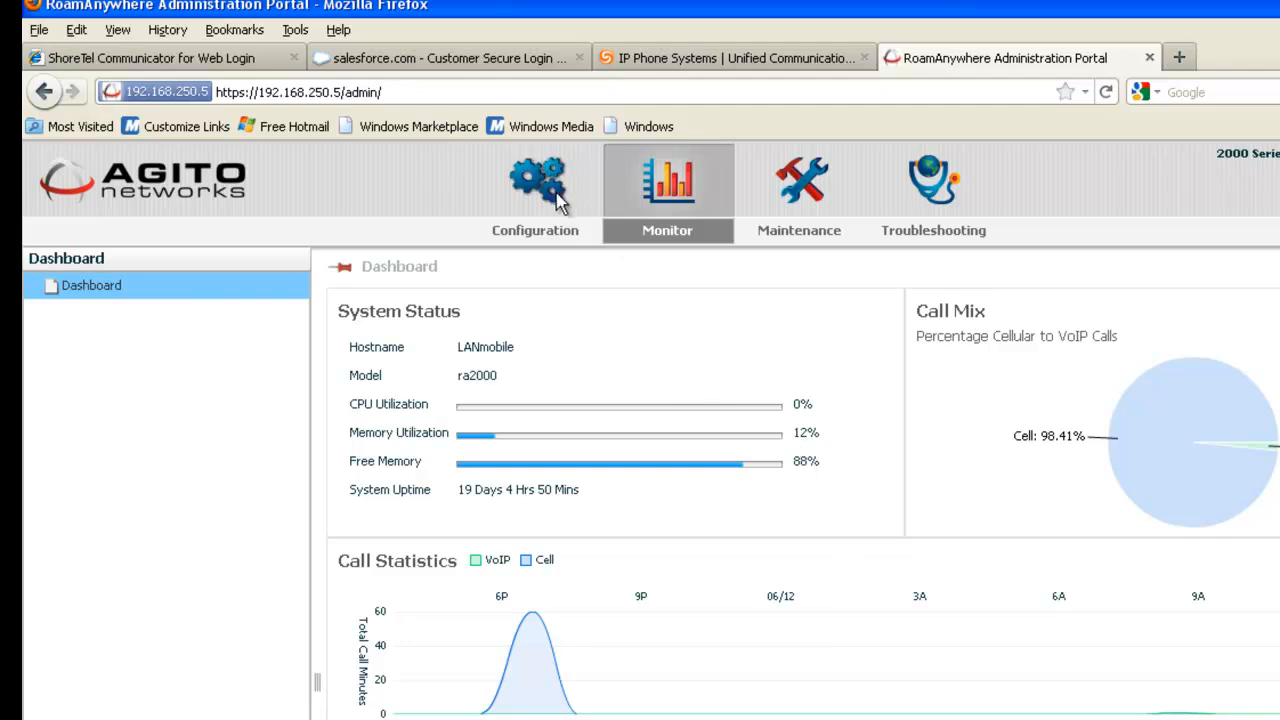
pyautogui.click(536, 184)
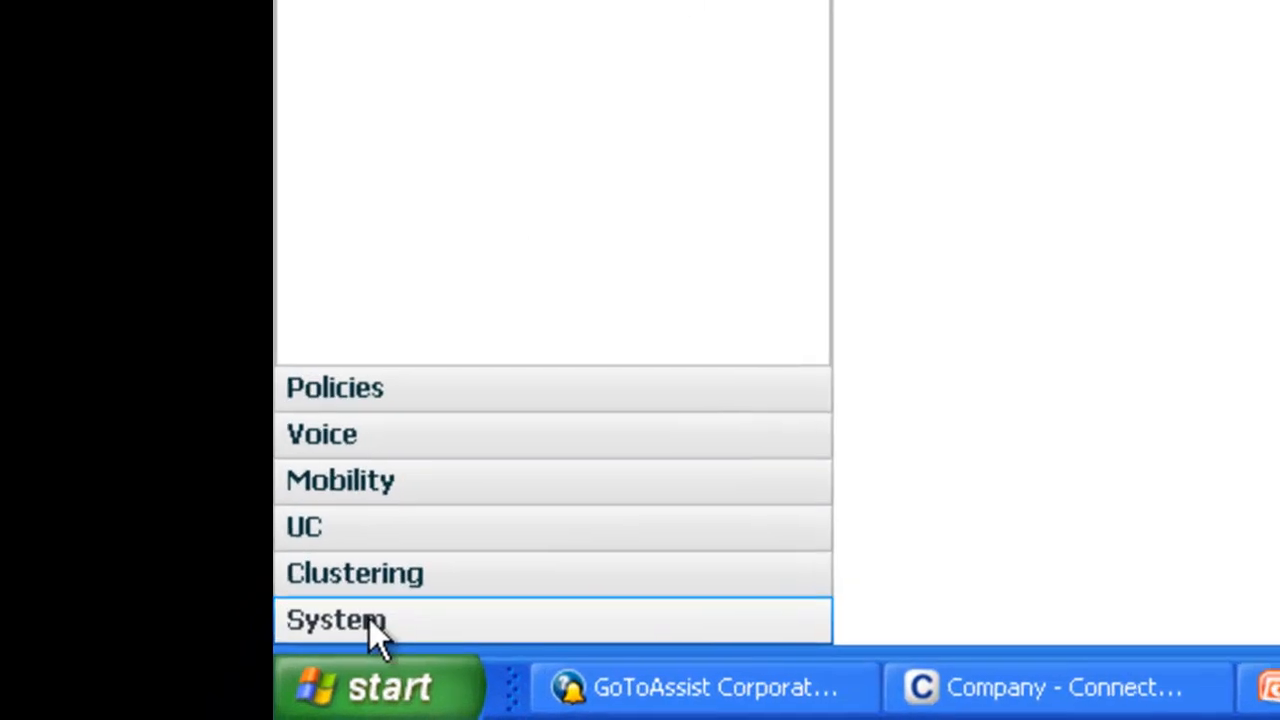
# Expand System, then the Licensing folder, and show the Licenses entry
pyautogui.click(344, 618)
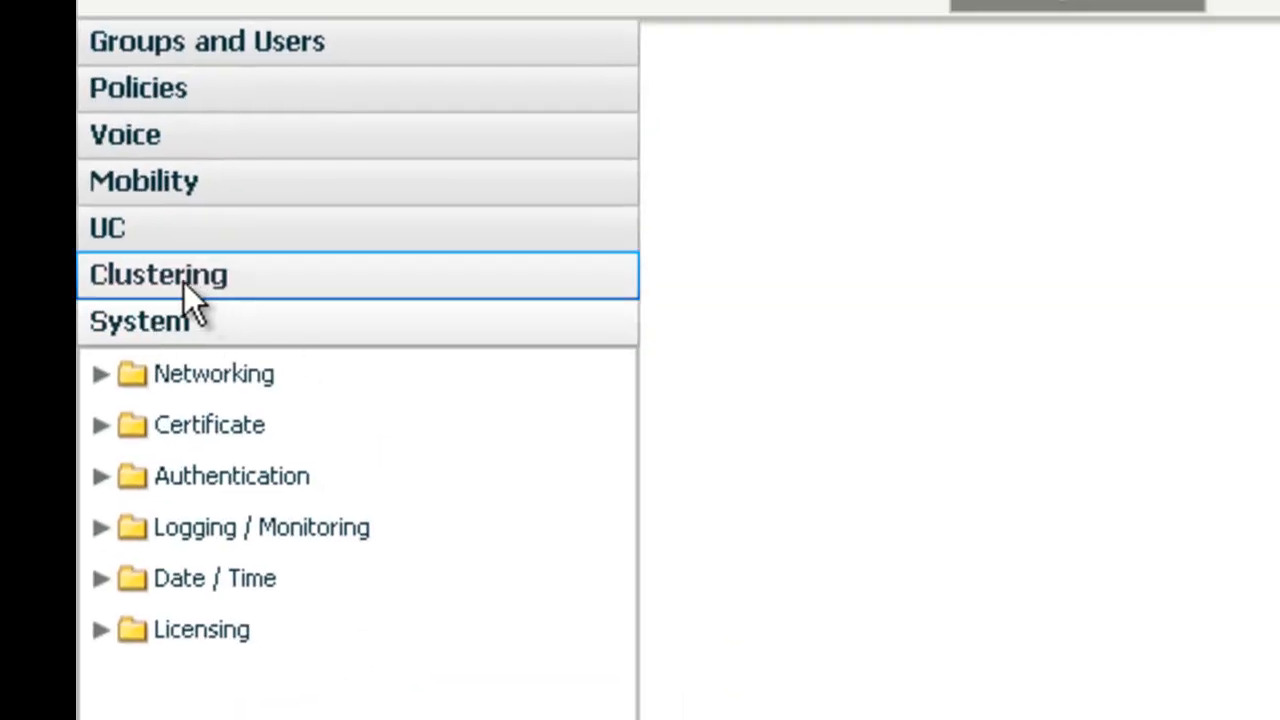
pyautogui.moveTo(160, 248)
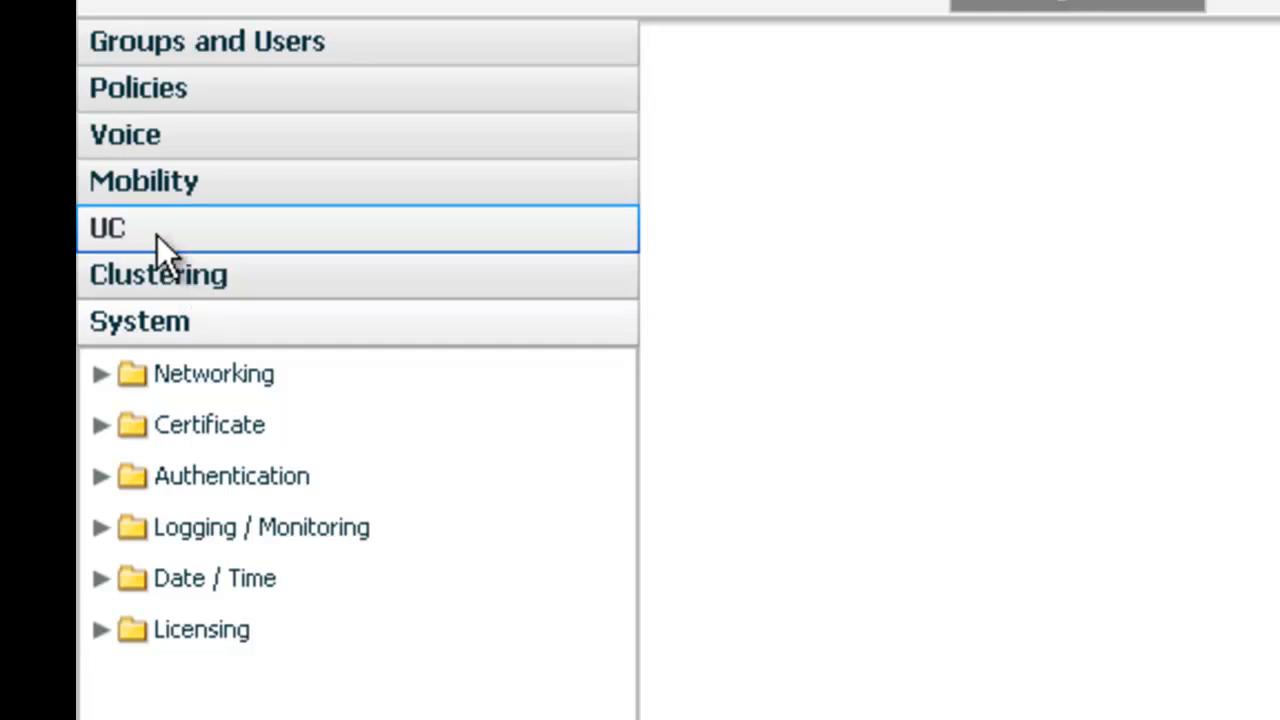
pyautogui.moveTo(210, 96)
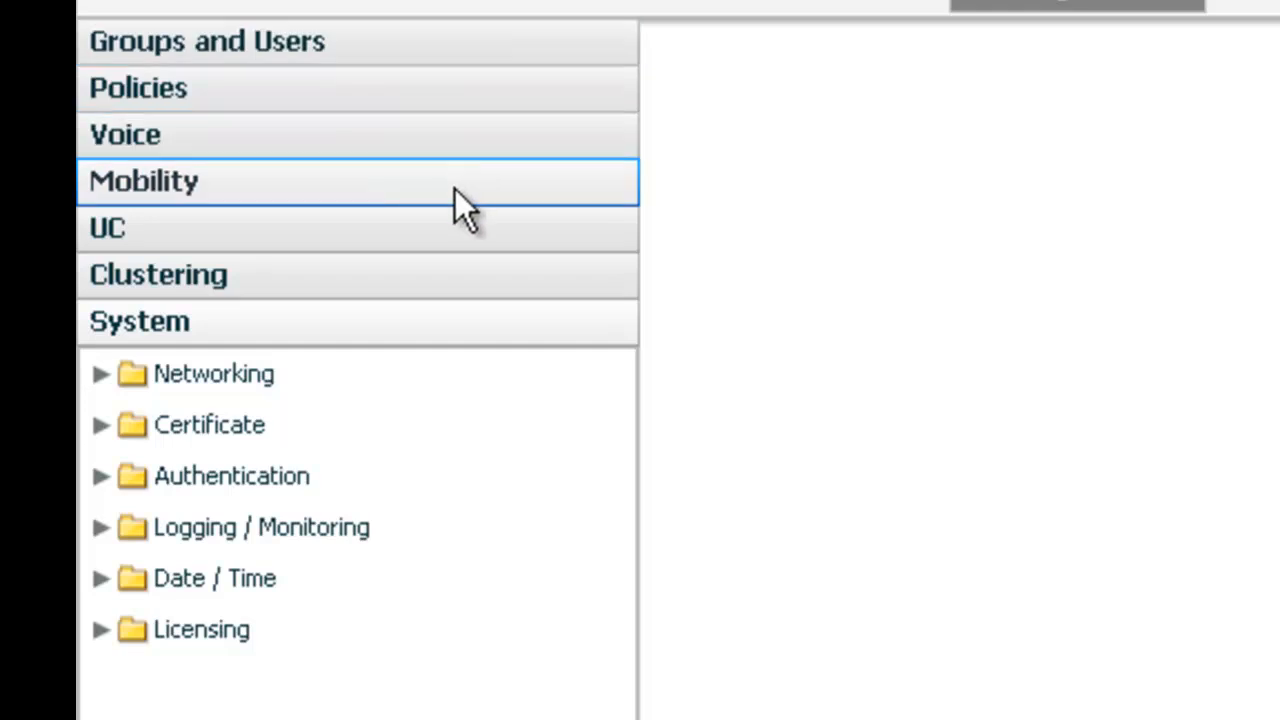
pyautogui.moveTo(440, 340)
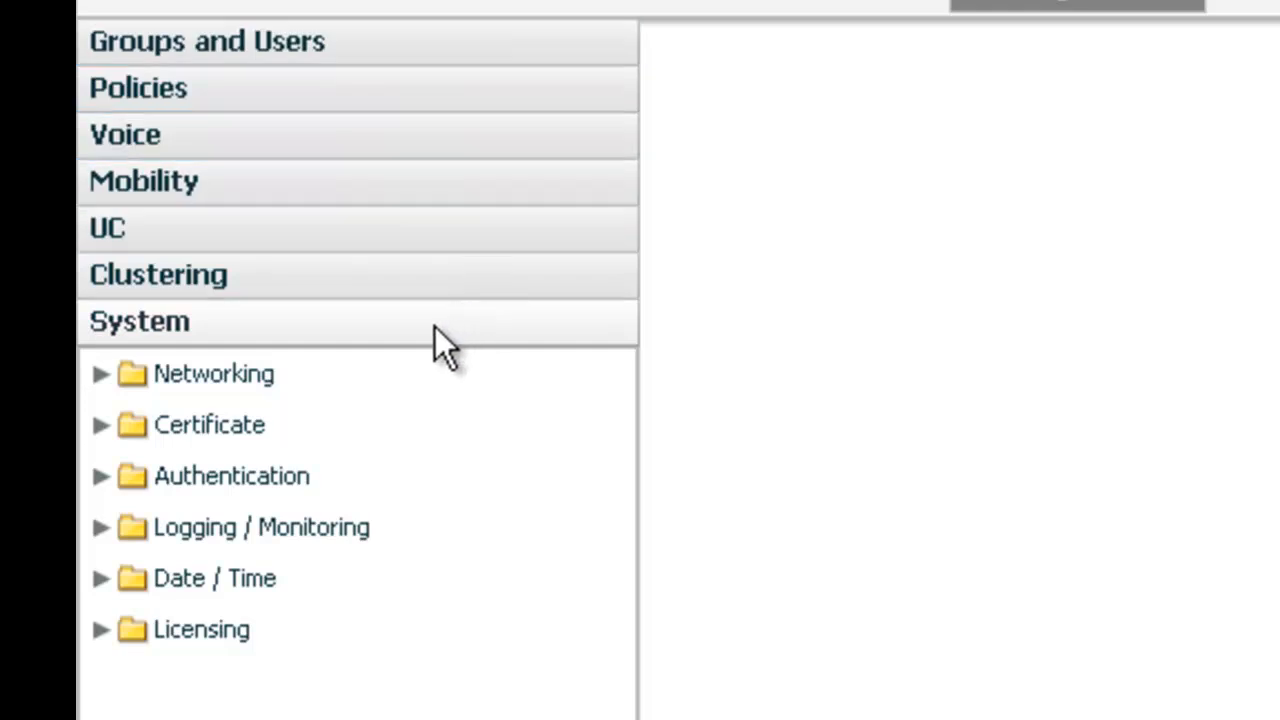
pyautogui.moveTo(344, 444)
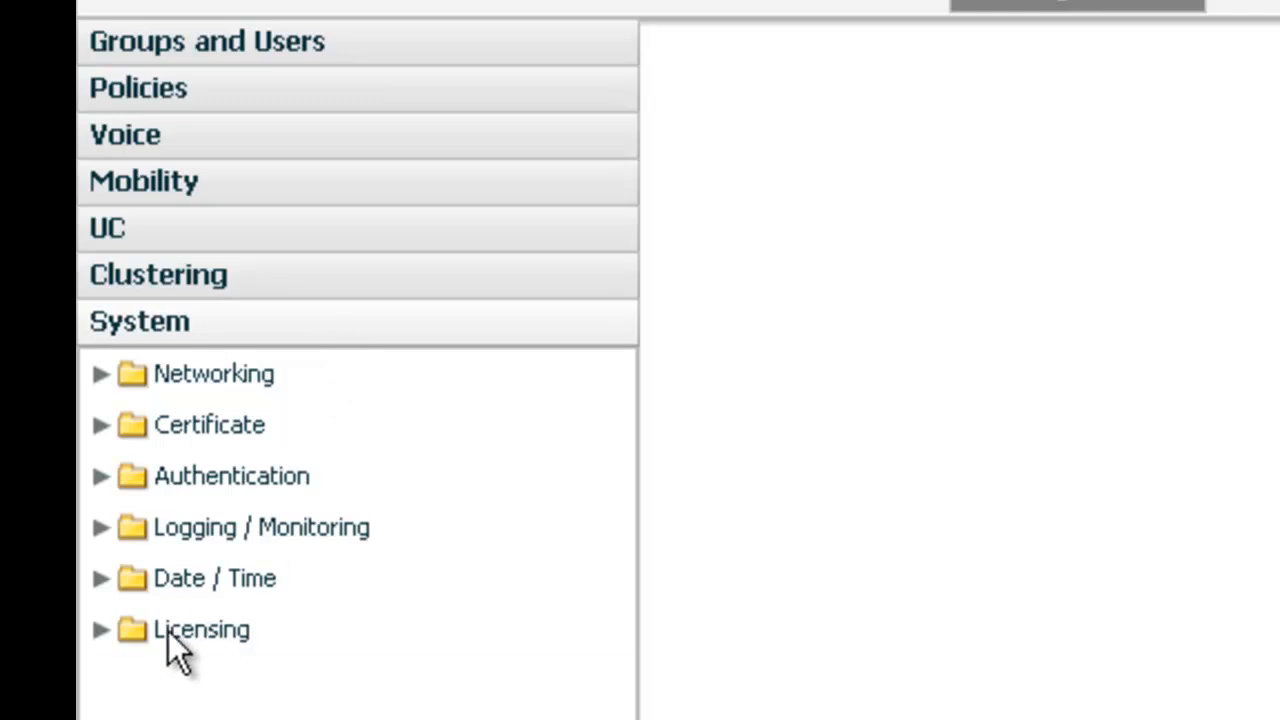
pyautogui.click(198, 630)
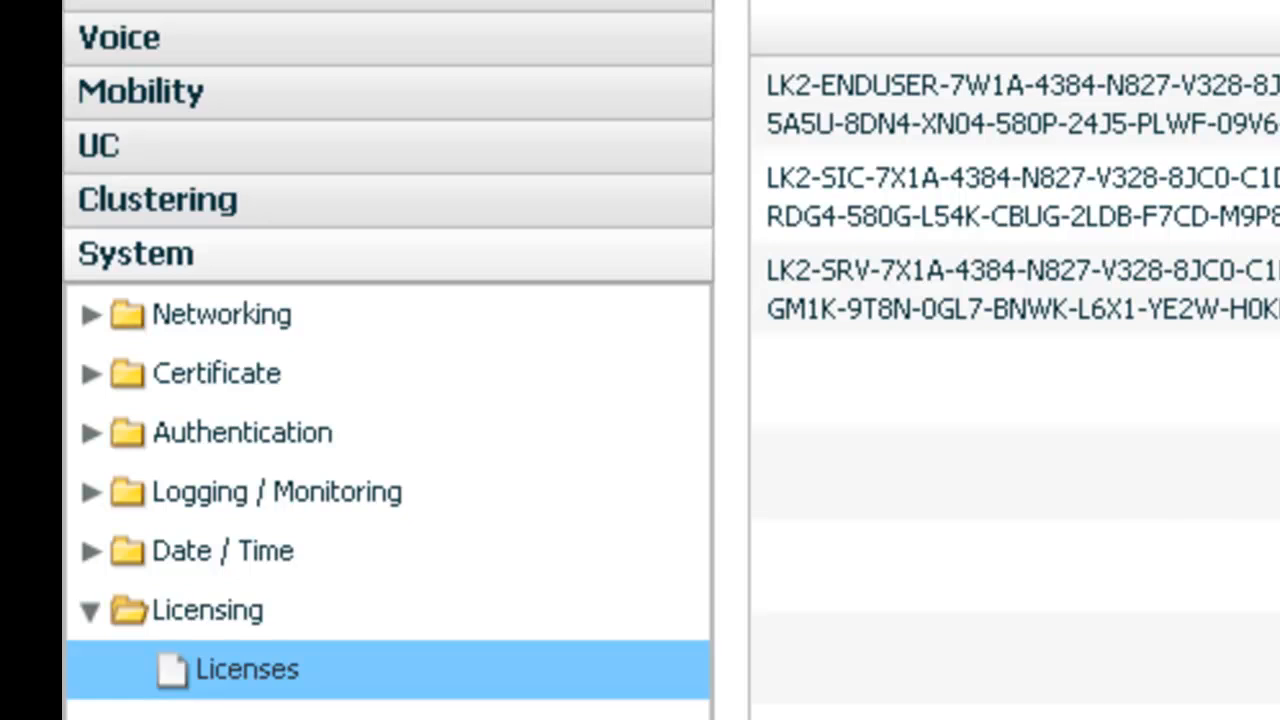
pyautogui.click(196, 612)
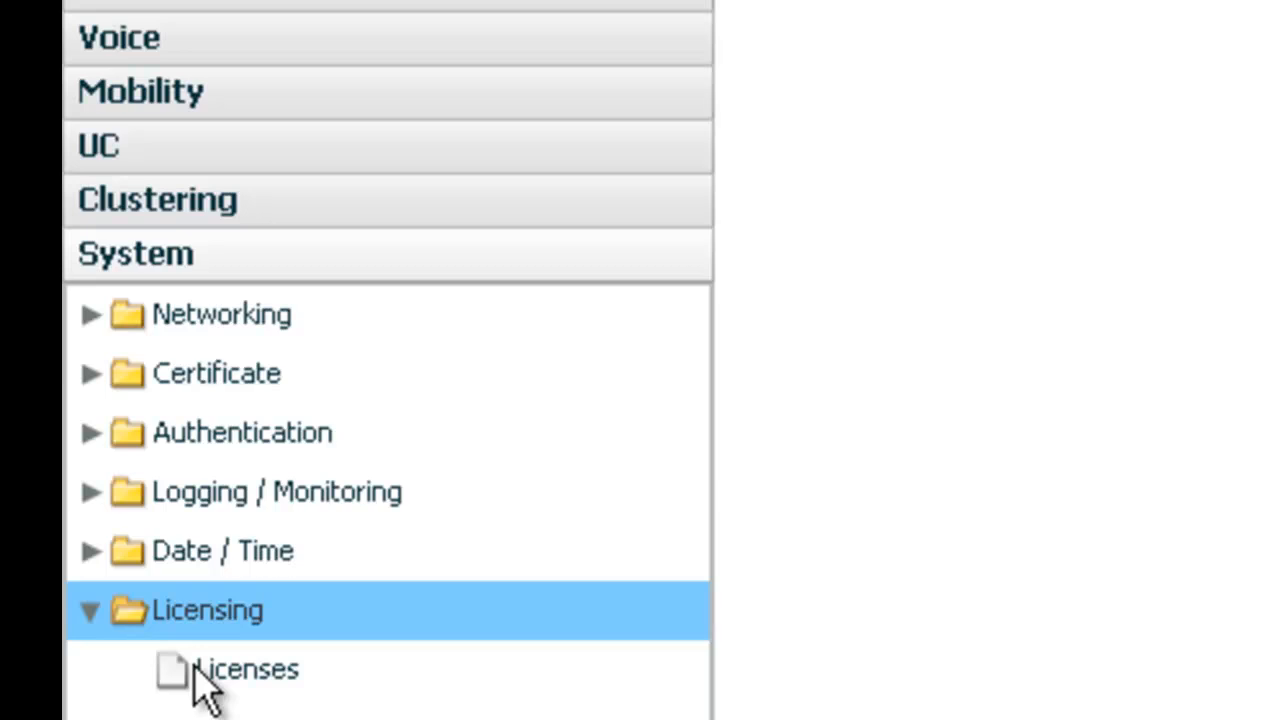
pyautogui.moveTo(218, 700)
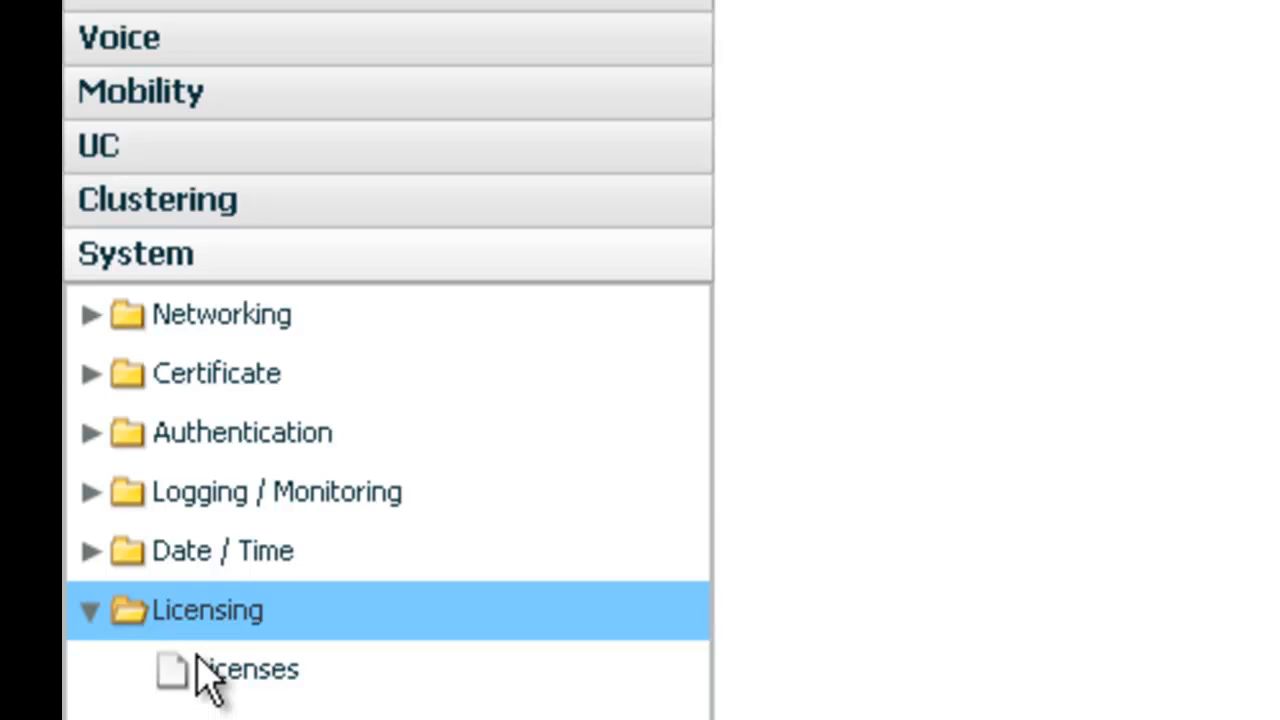
pyautogui.click(240, 670)
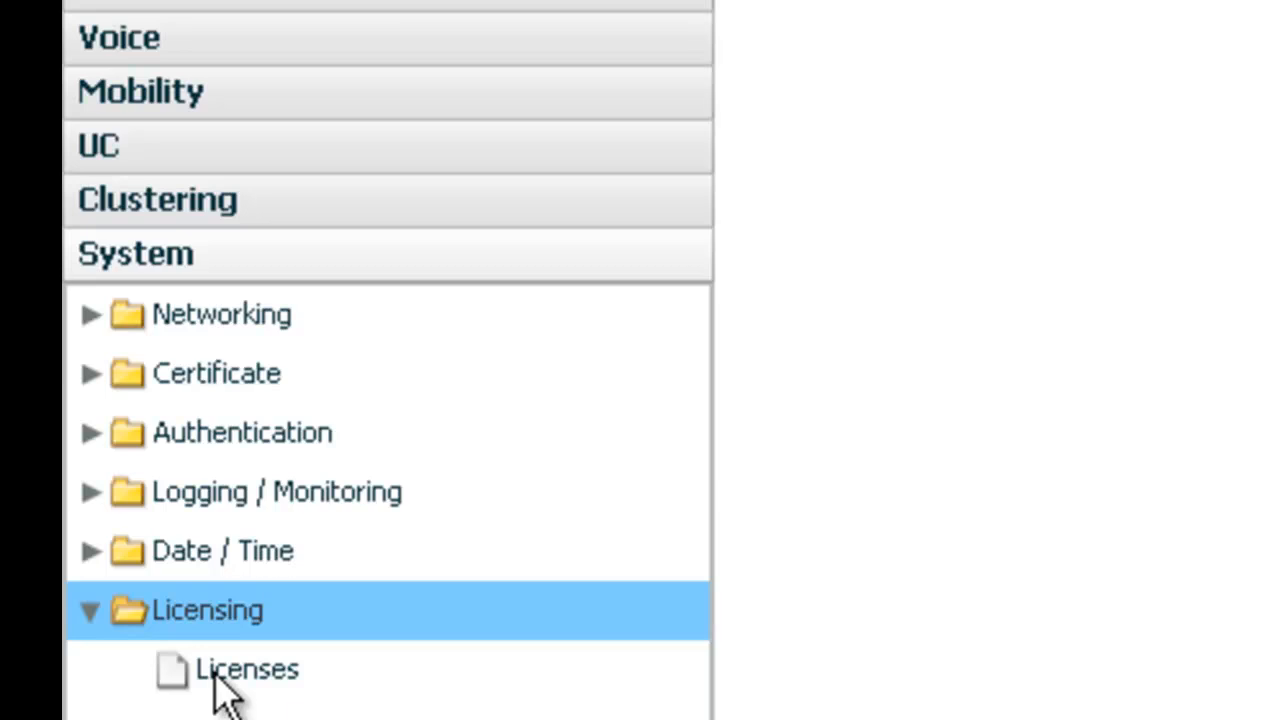
# Show the manual date/time page (2011/06/12, US/Pacific) and the NTP server settings
pyautogui.click(212, 550)
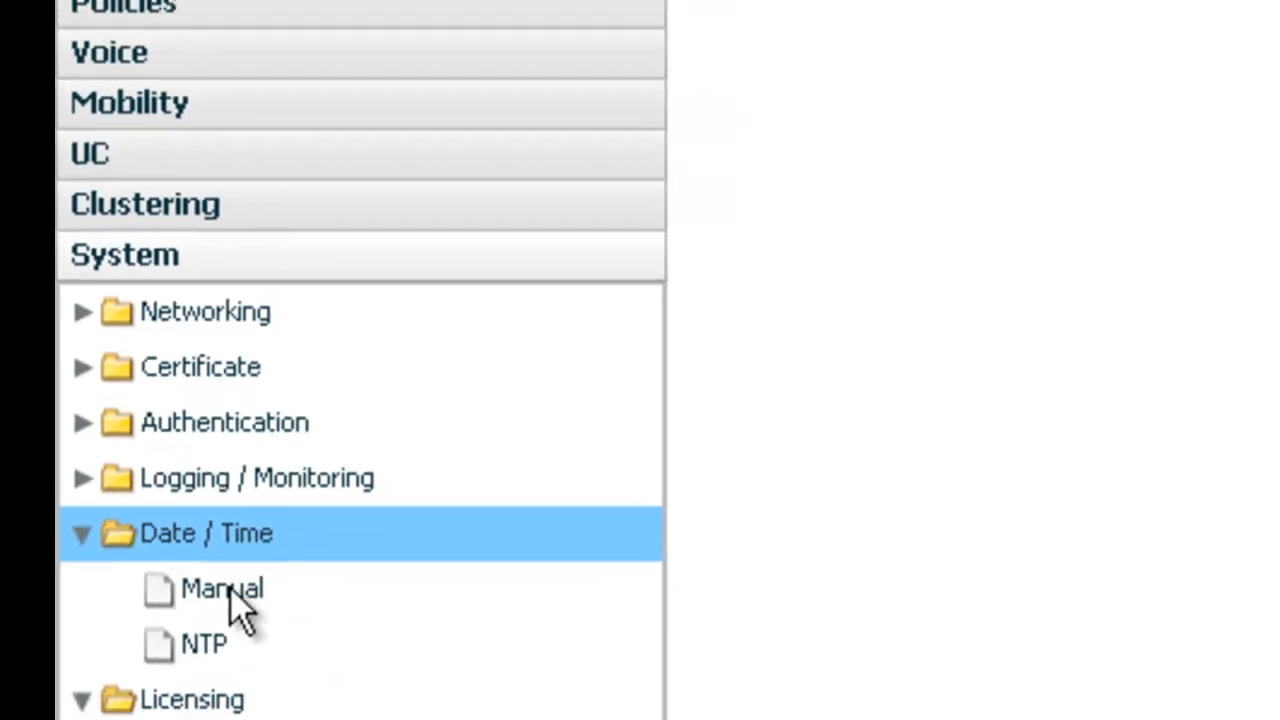
pyautogui.click(216, 588)
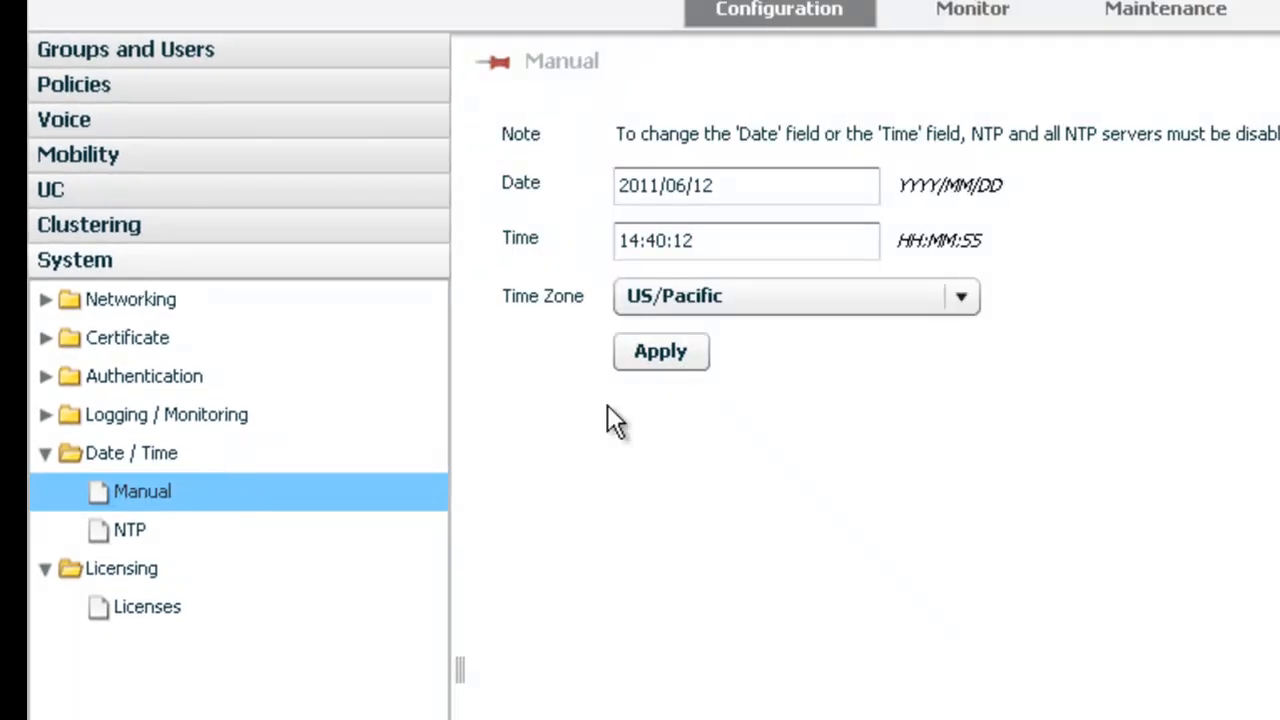
pyautogui.click(688, 240)
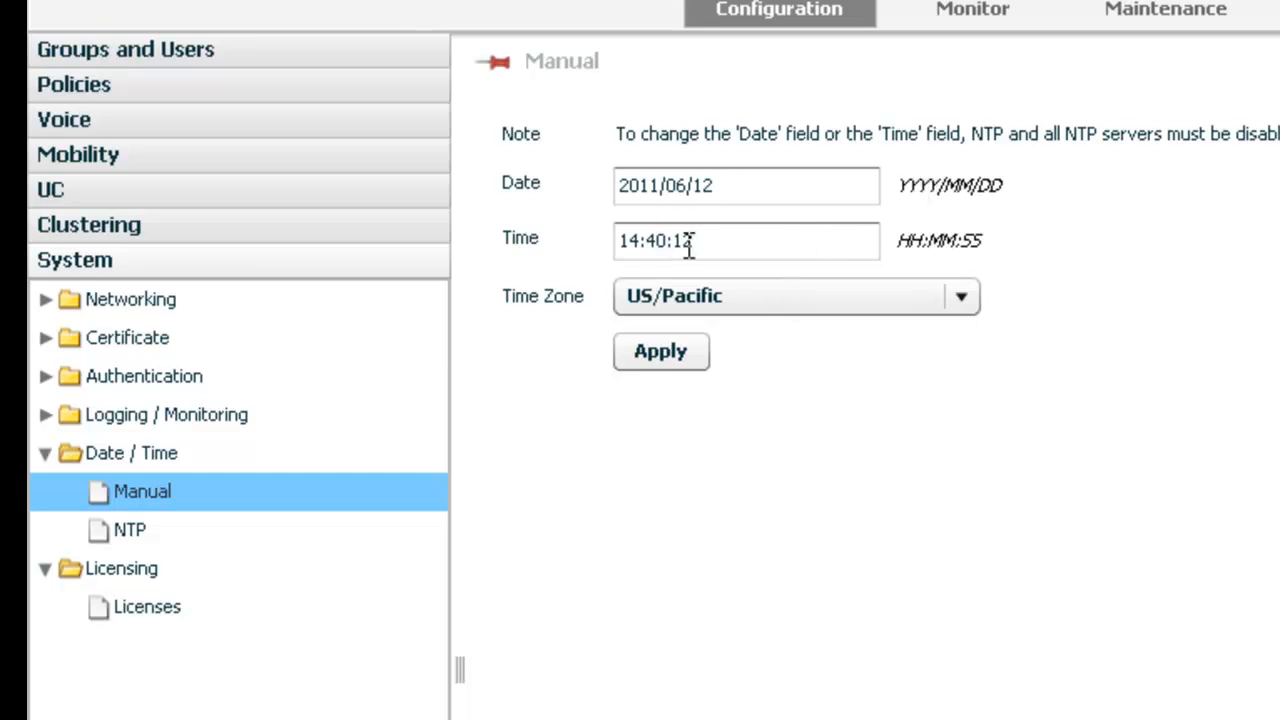
pyautogui.click(128, 530)
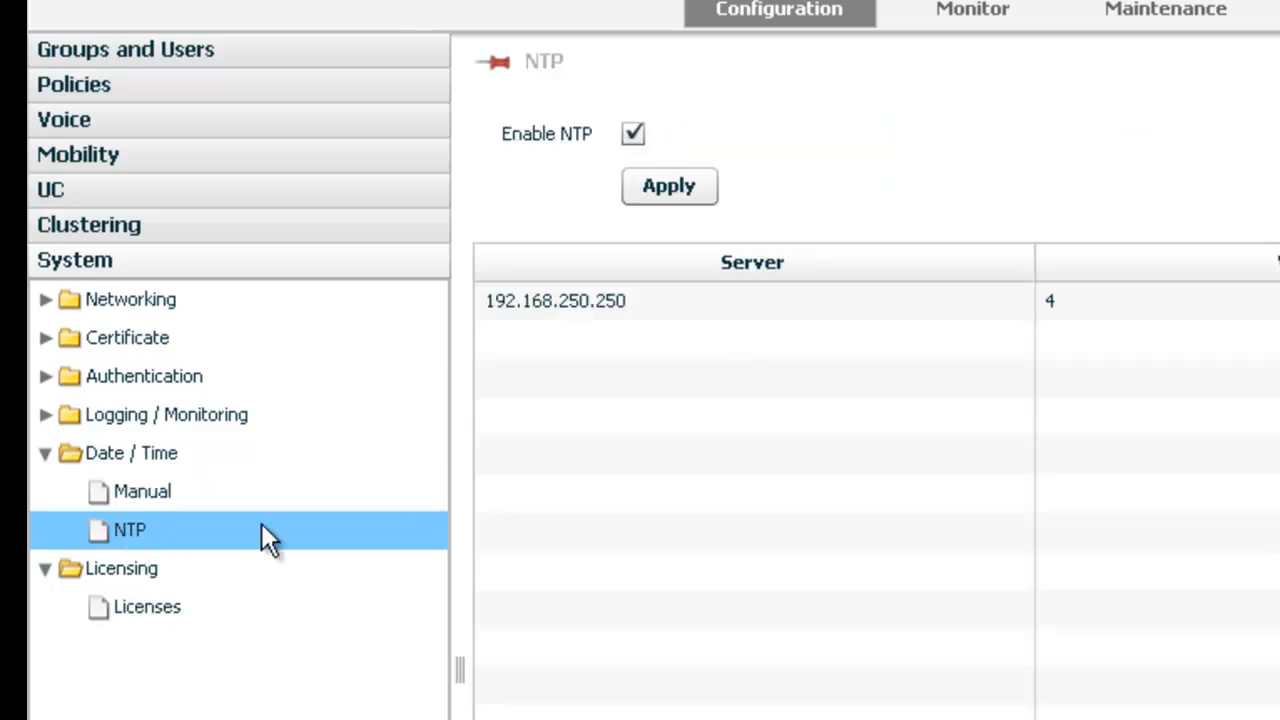
pyautogui.moveTo(564, 330)
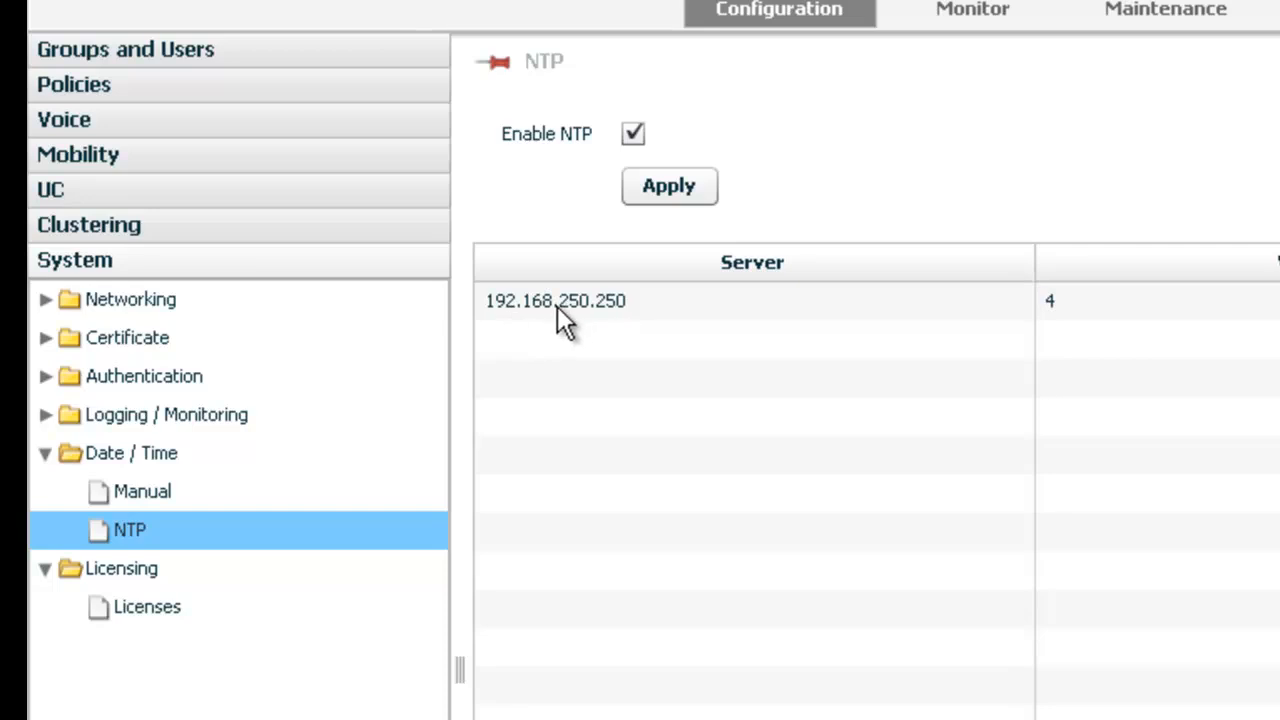
pyautogui.moveTo(636, 336)
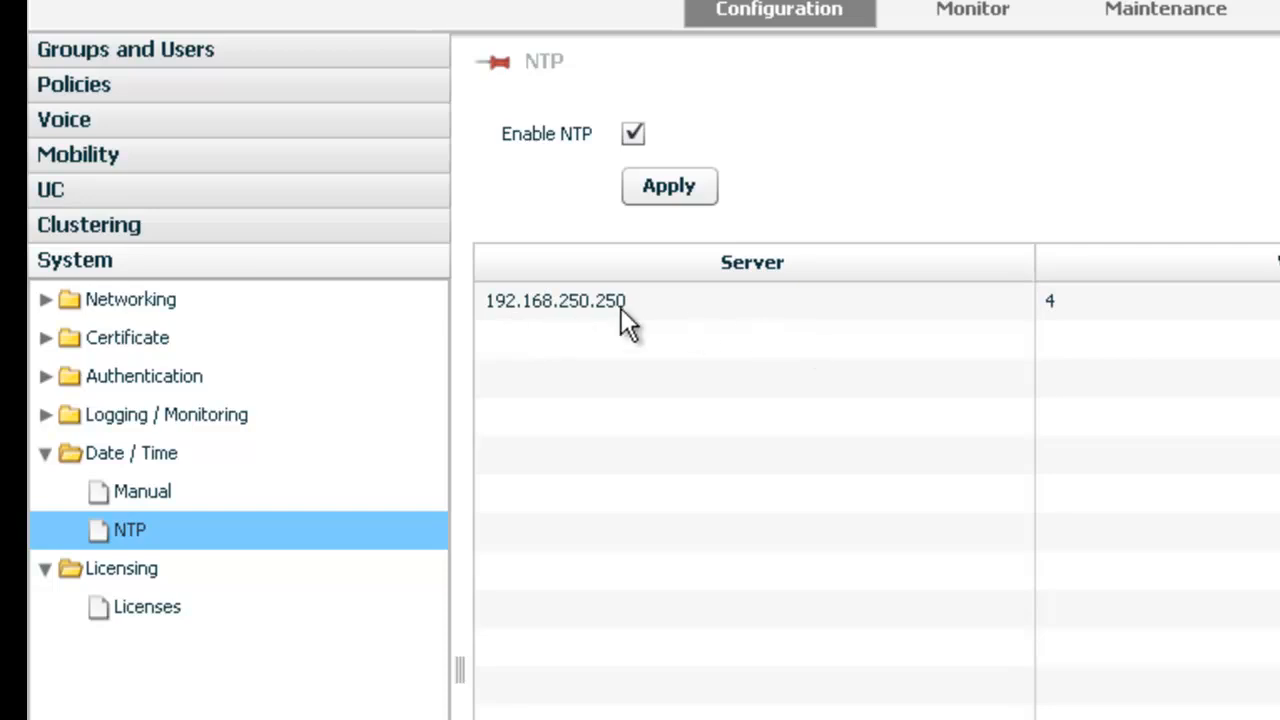
pyautogui.moveTo(428, 328)
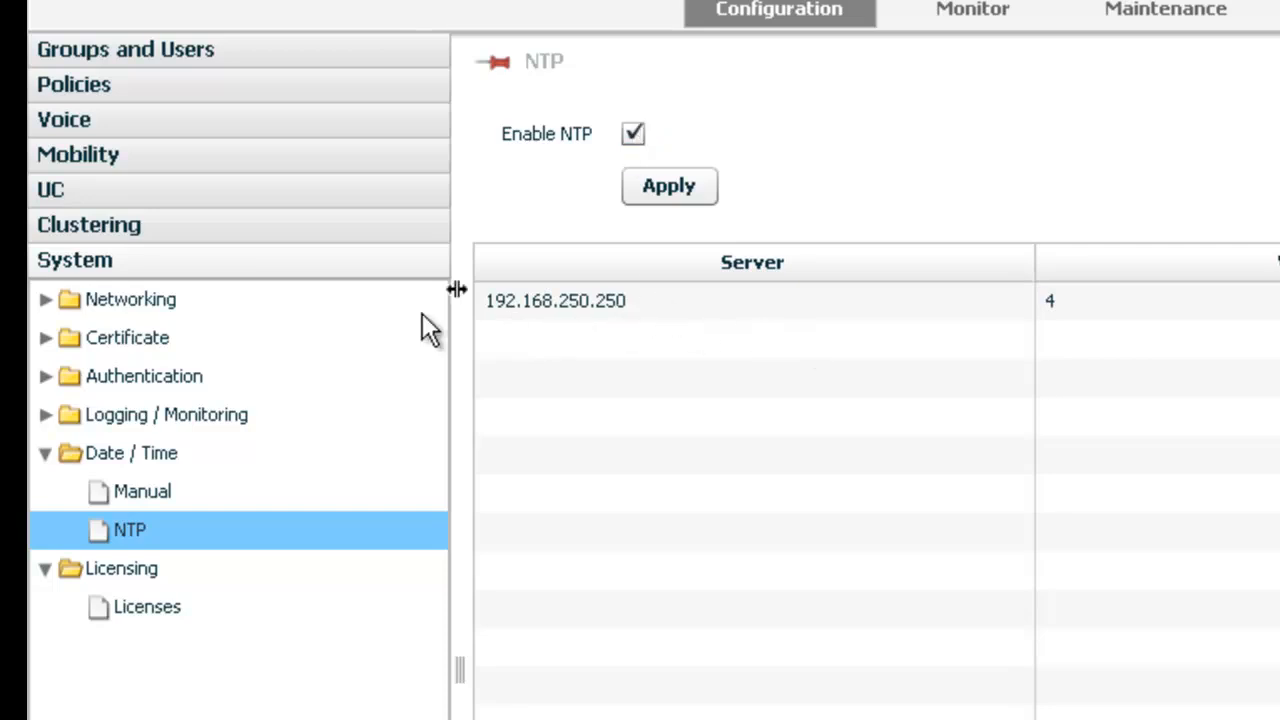
# Compare Manual and NTP pages again, ending on the manual date and time settings
pyautogui.click(140, 492)
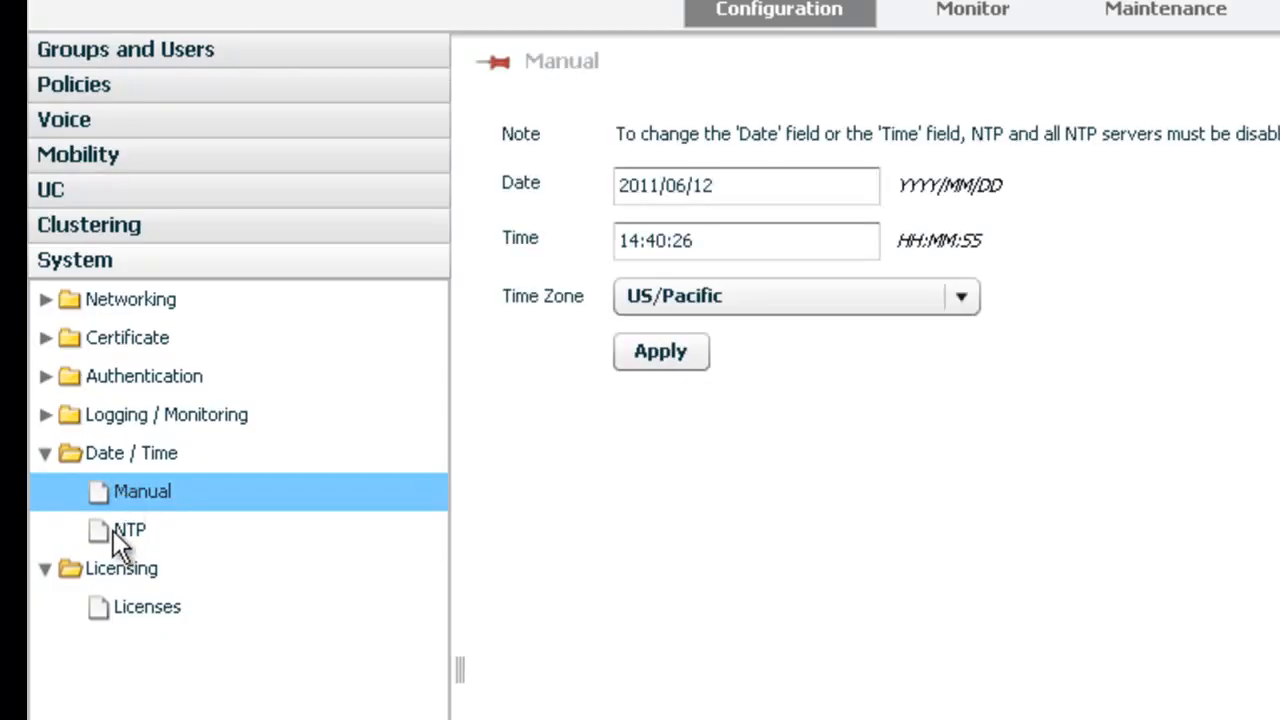
pyautogui.click(132, 530)
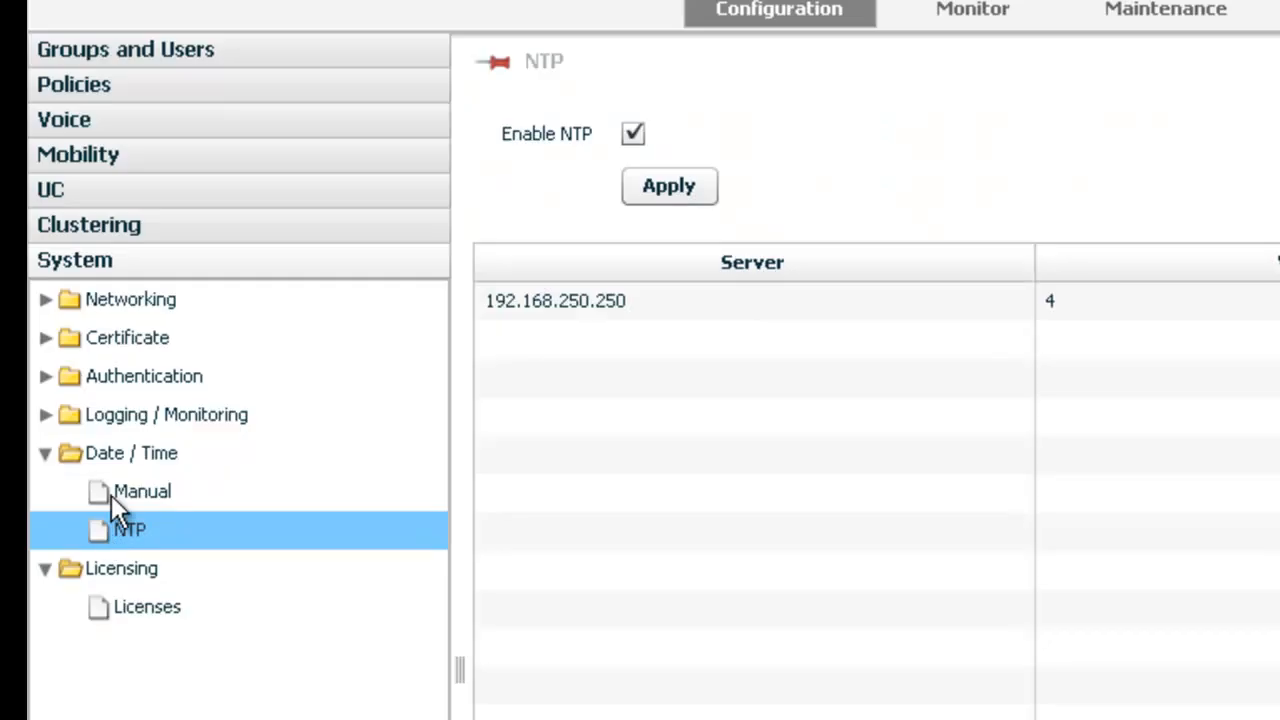
pyautogui.click(140, 492)
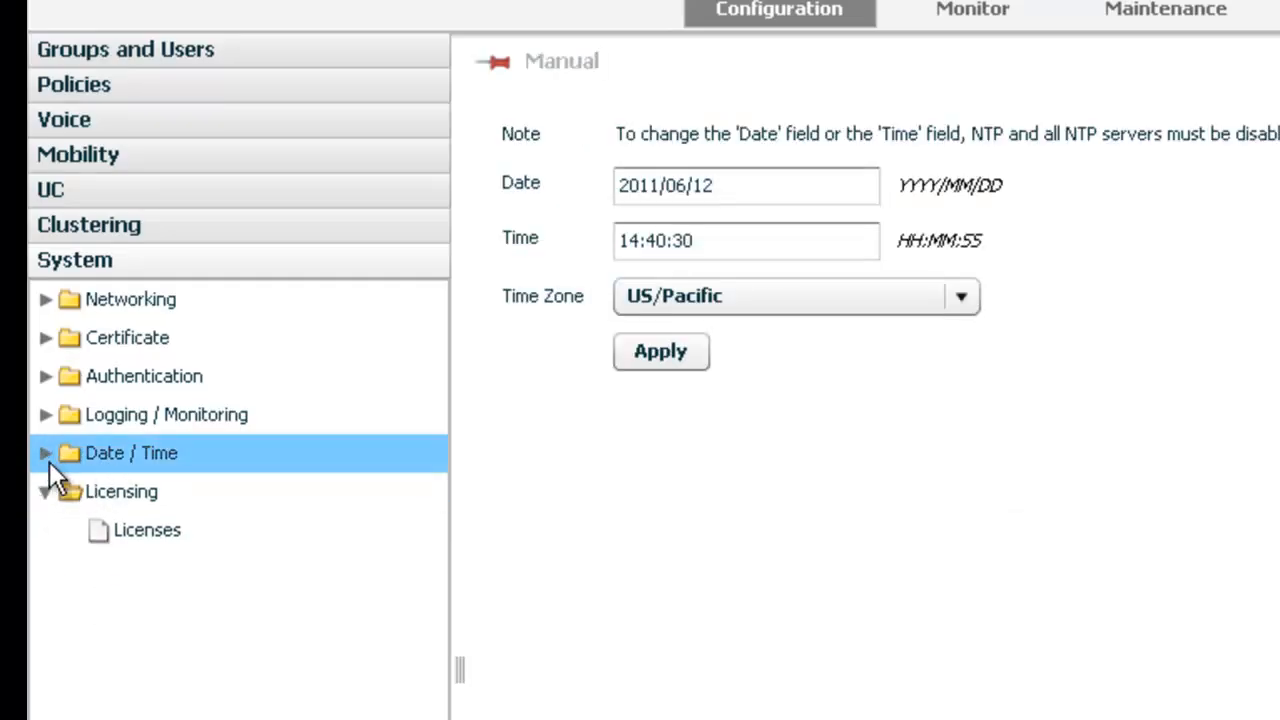
# Collapse Date/Time and expand Certificate to list Certificate Authority, Mobility Router and Permit List
pyautogui.click(52, 452)
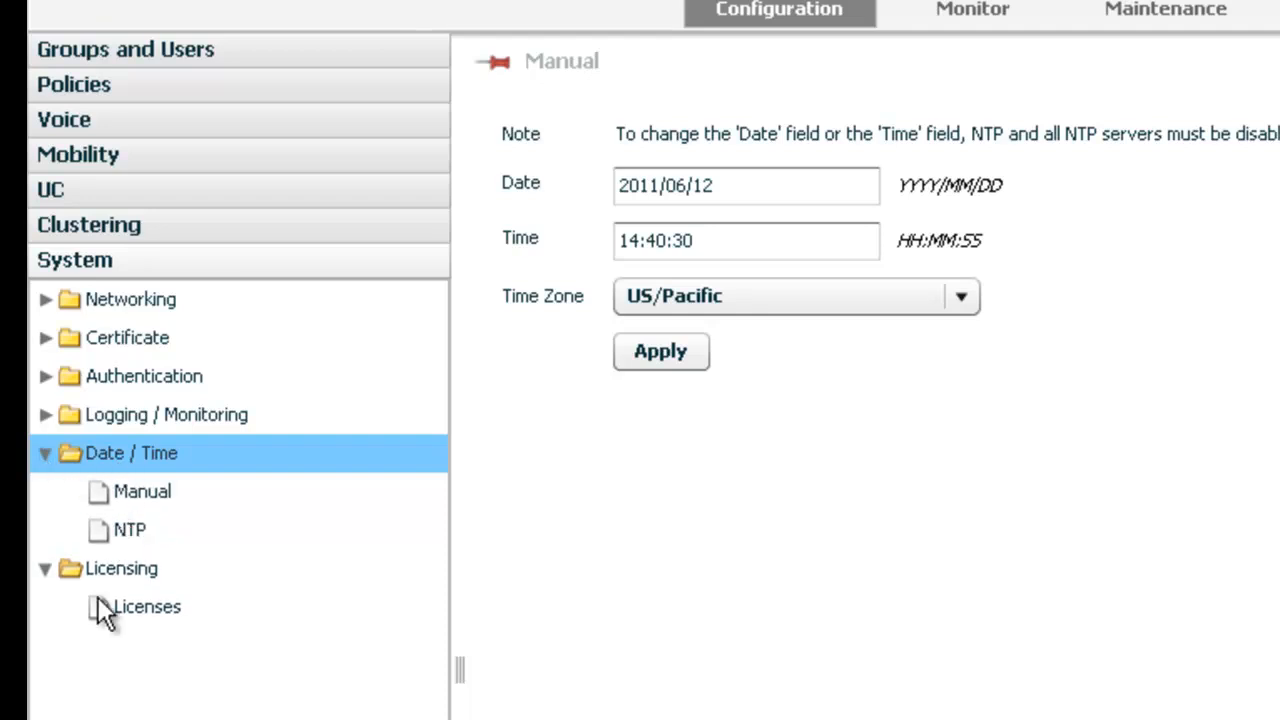
pyautogui.moveTo(144, 508)
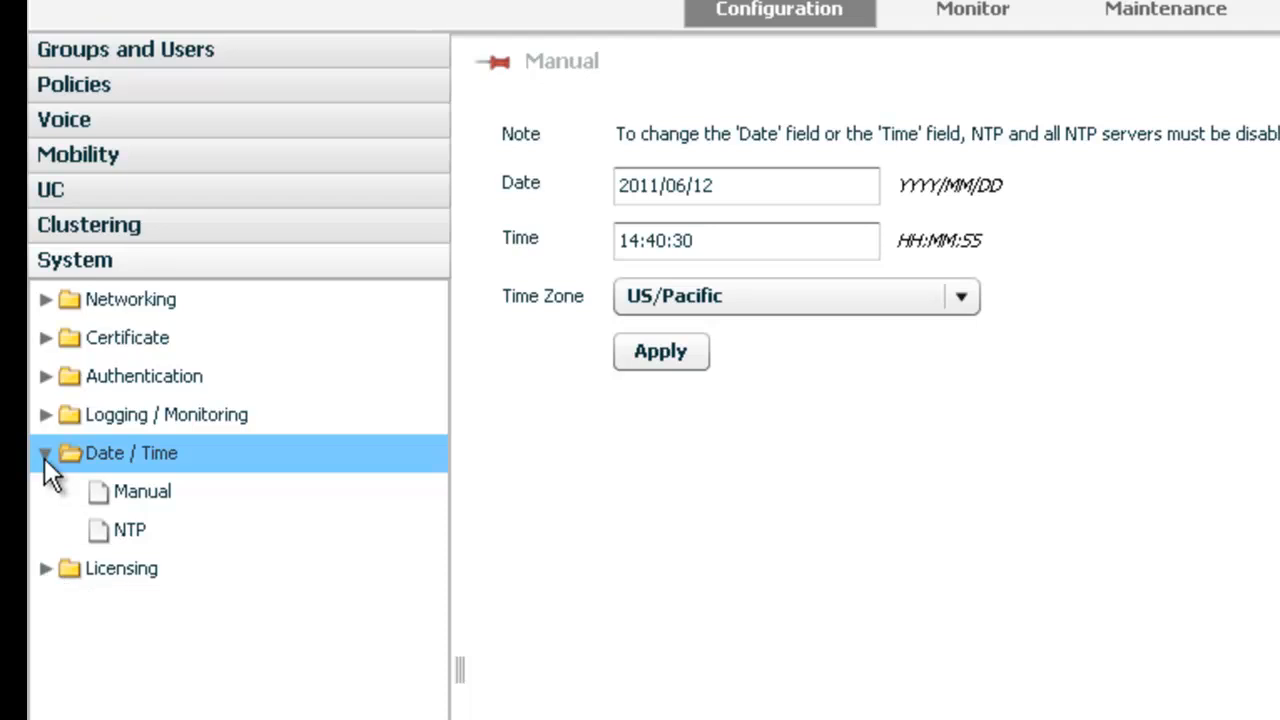
pyautogui.click(52, 452)
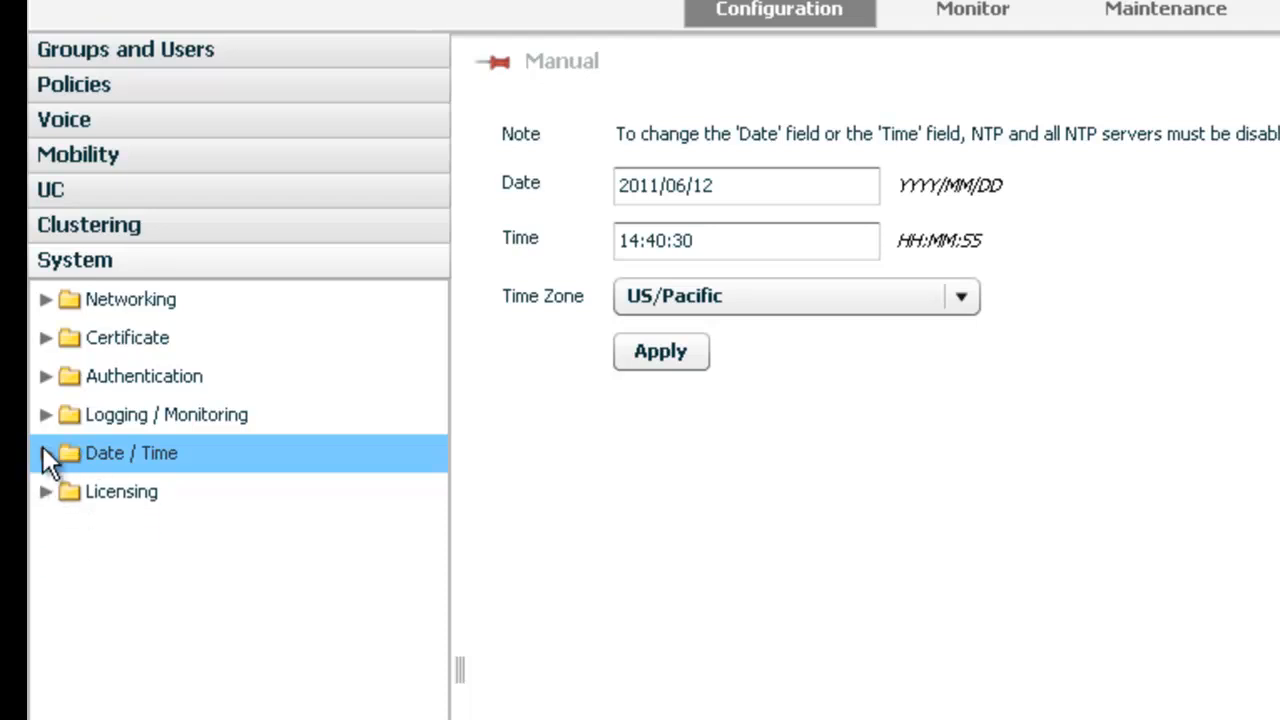
pyautogui.moveTo(52, 350)
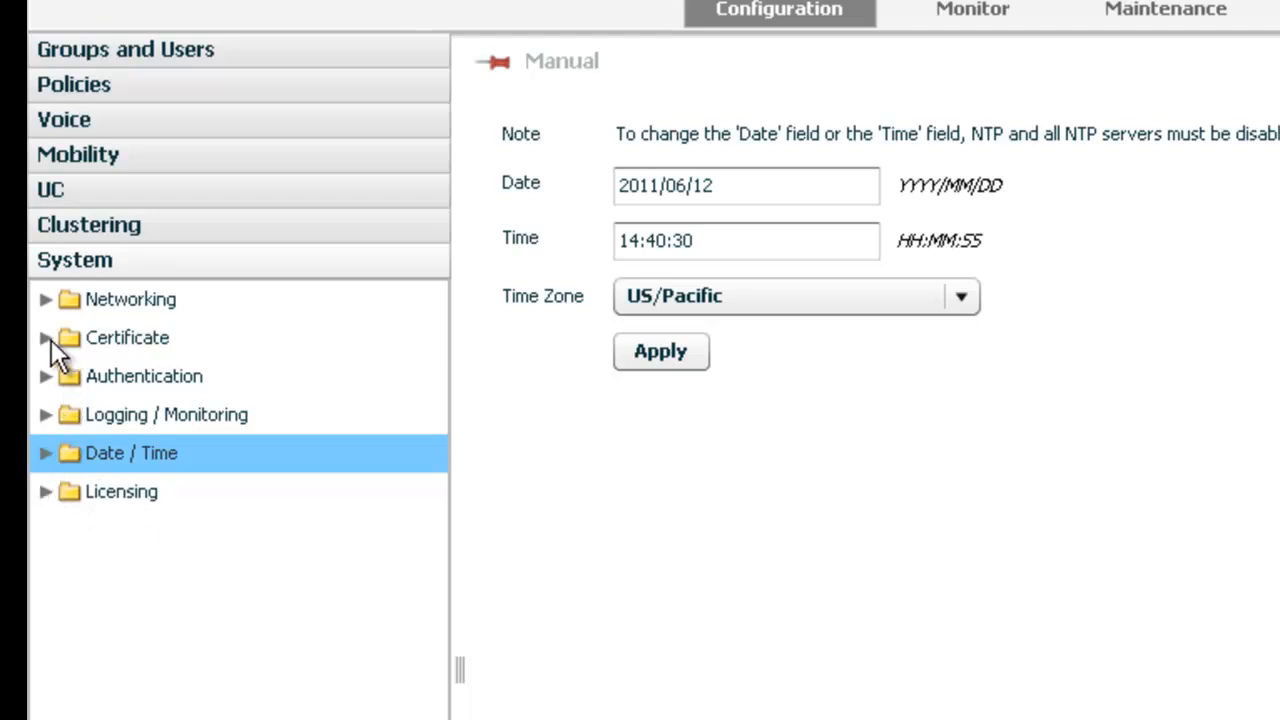
pyautogui.click(52, 336)
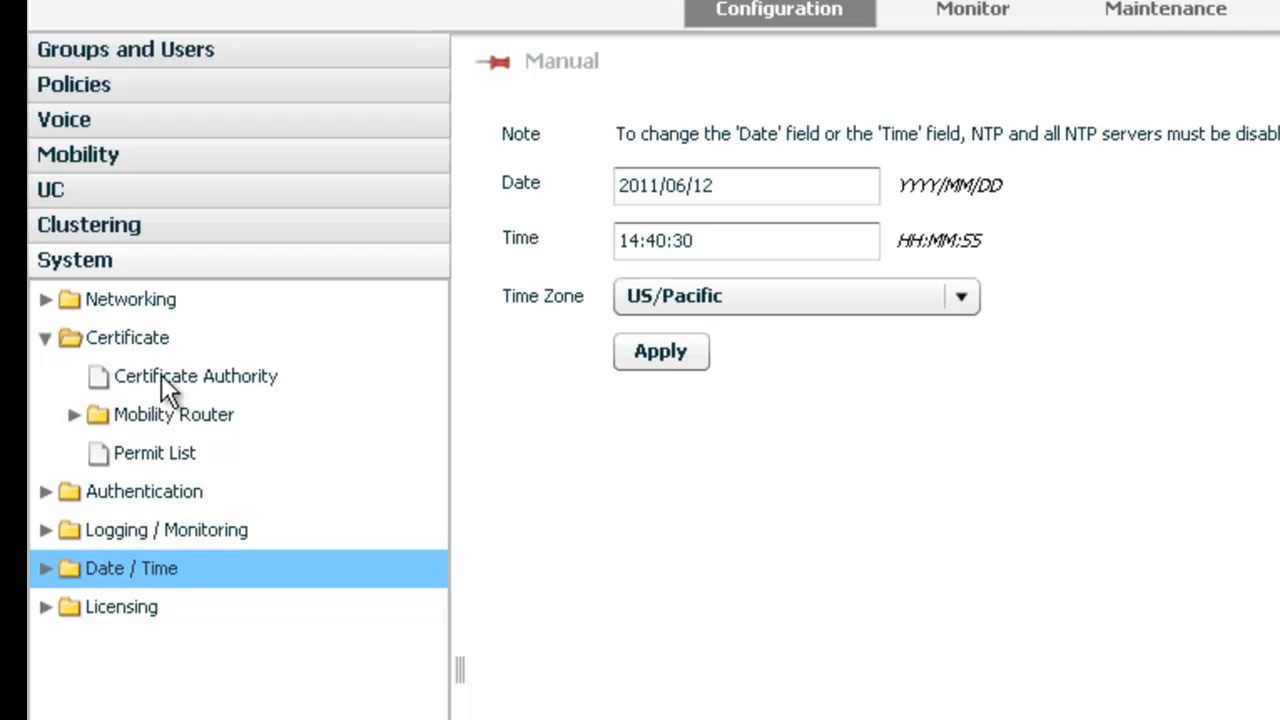
# View the Certificate Authority details and the Permit List with four active ra-dialer serial numbers
pyautogui.click(196, 376)
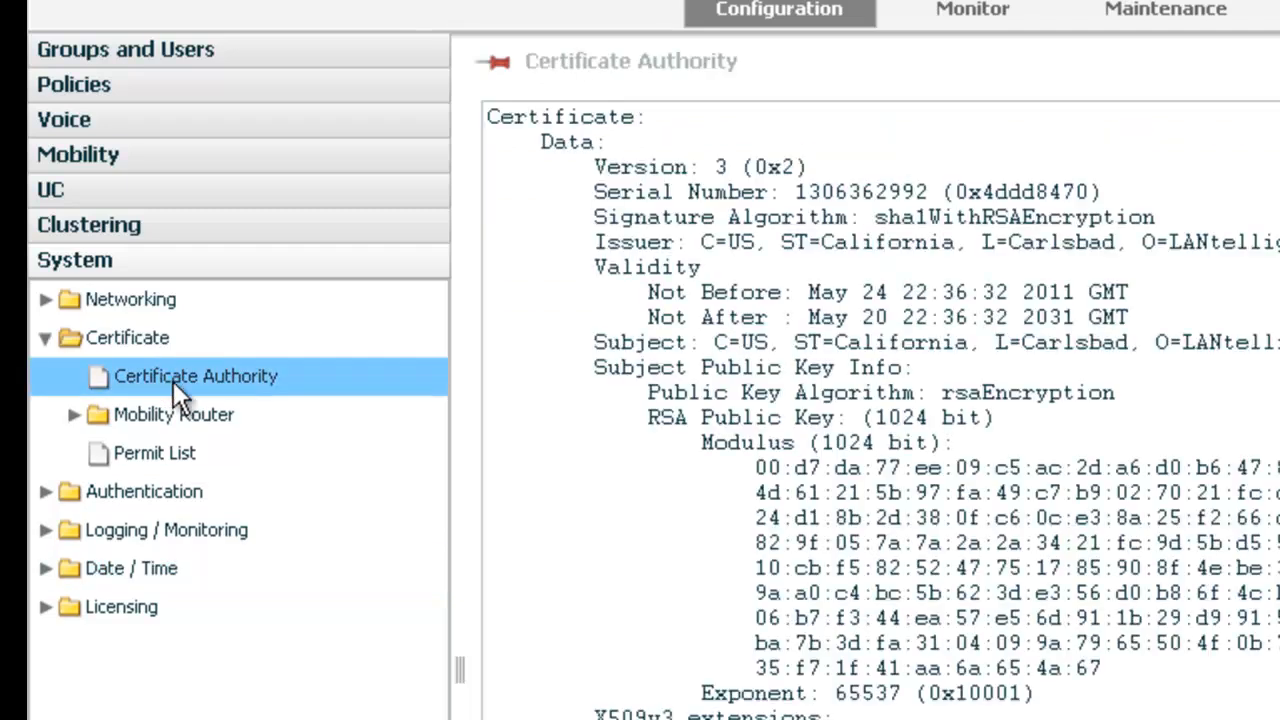
pyautogui.moveTo(168, 466)
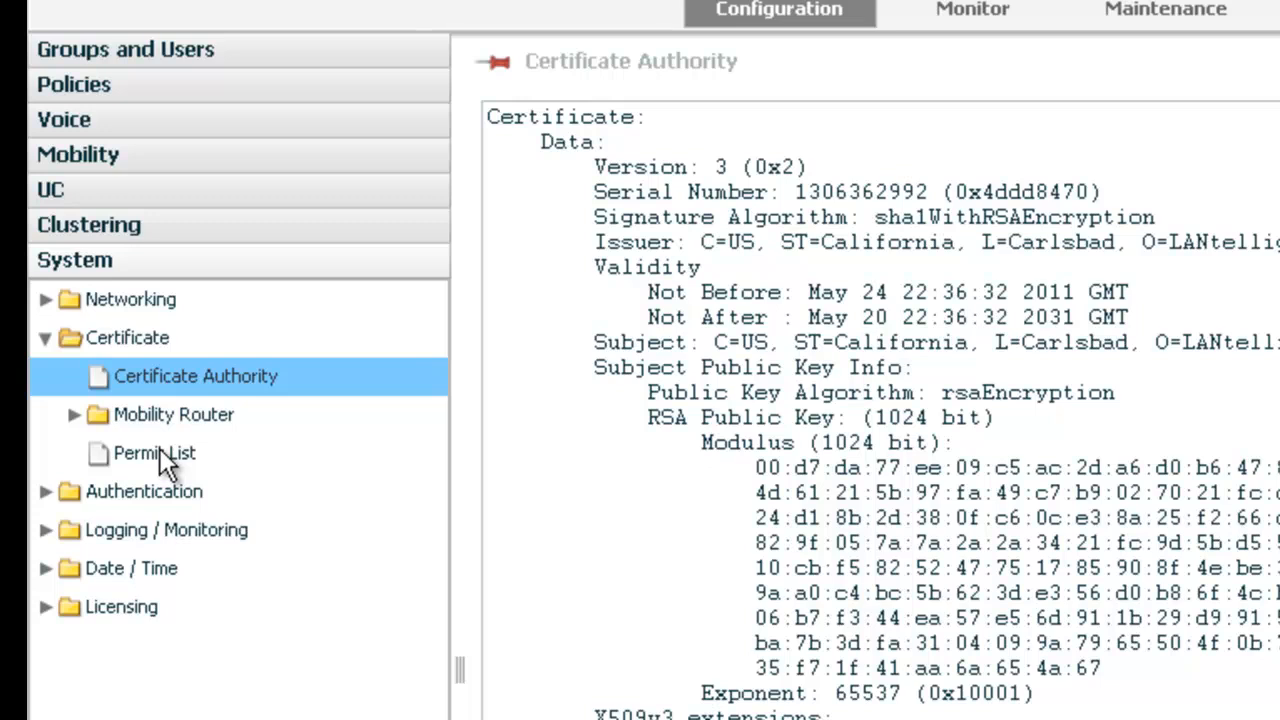
pyautogui.moveTo(200, 458)
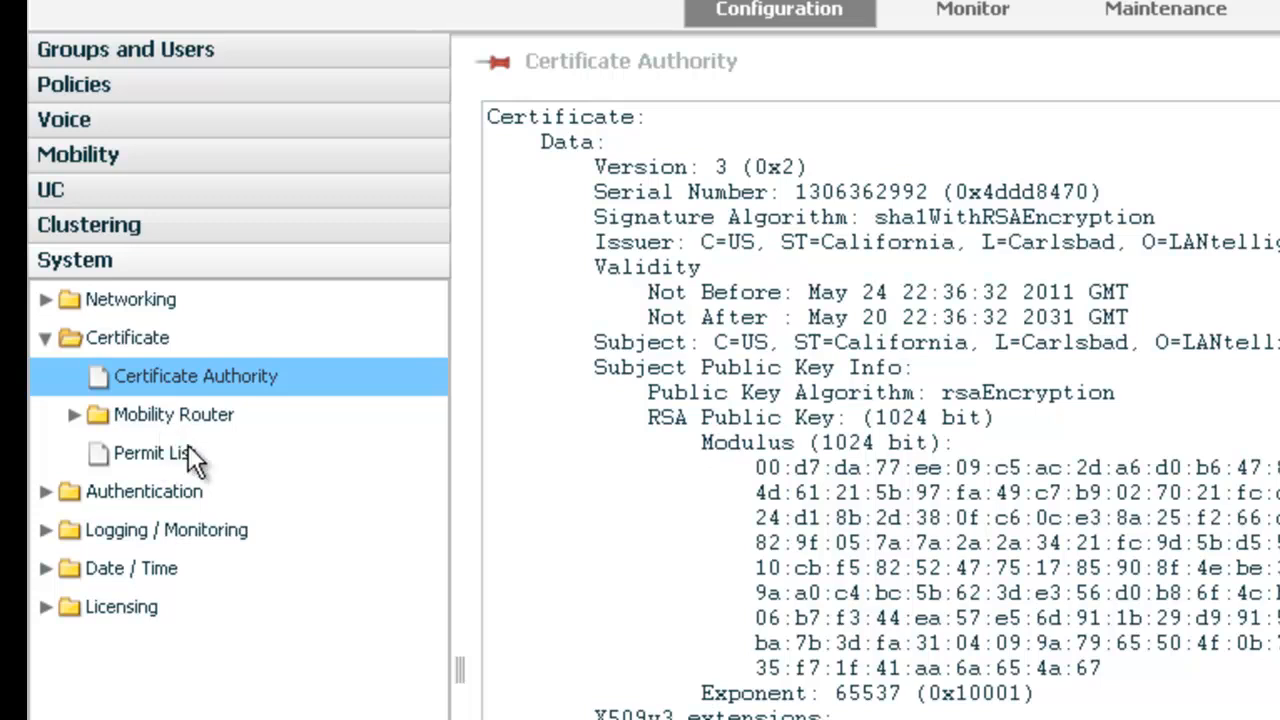
pyautogui.moveTo(200, 460)
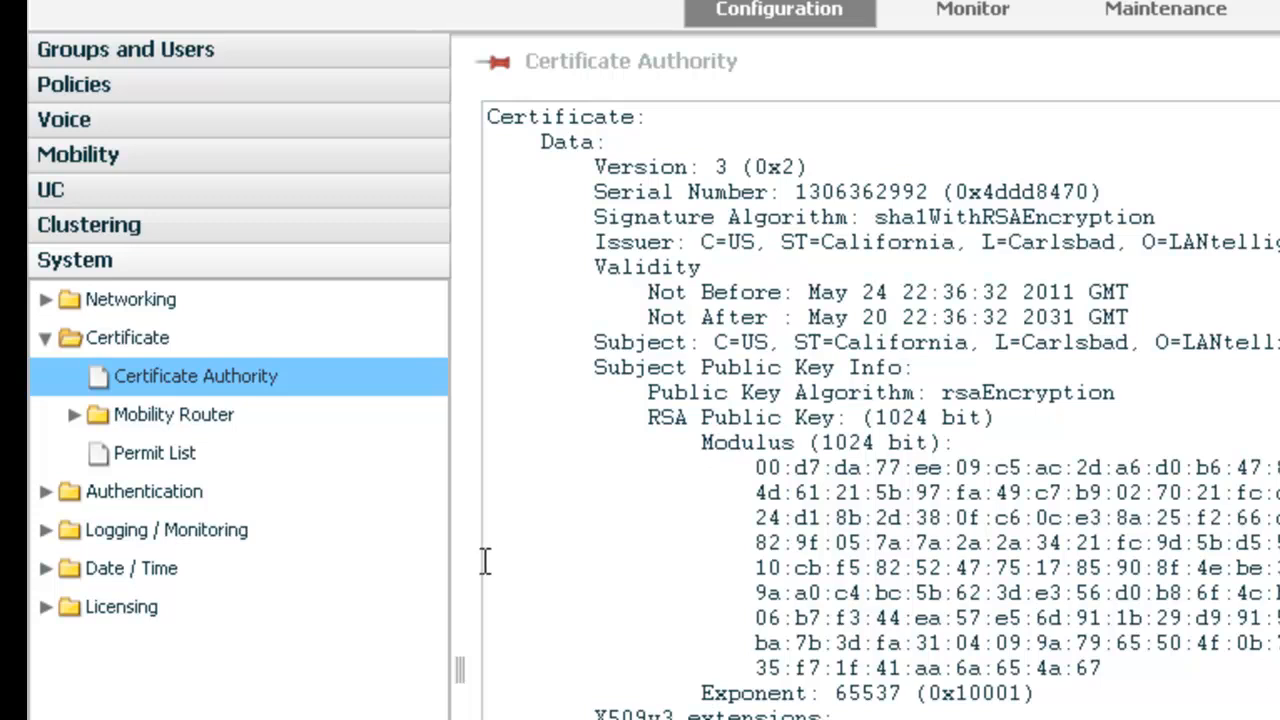
pyautogui.moveTo(248, 380)
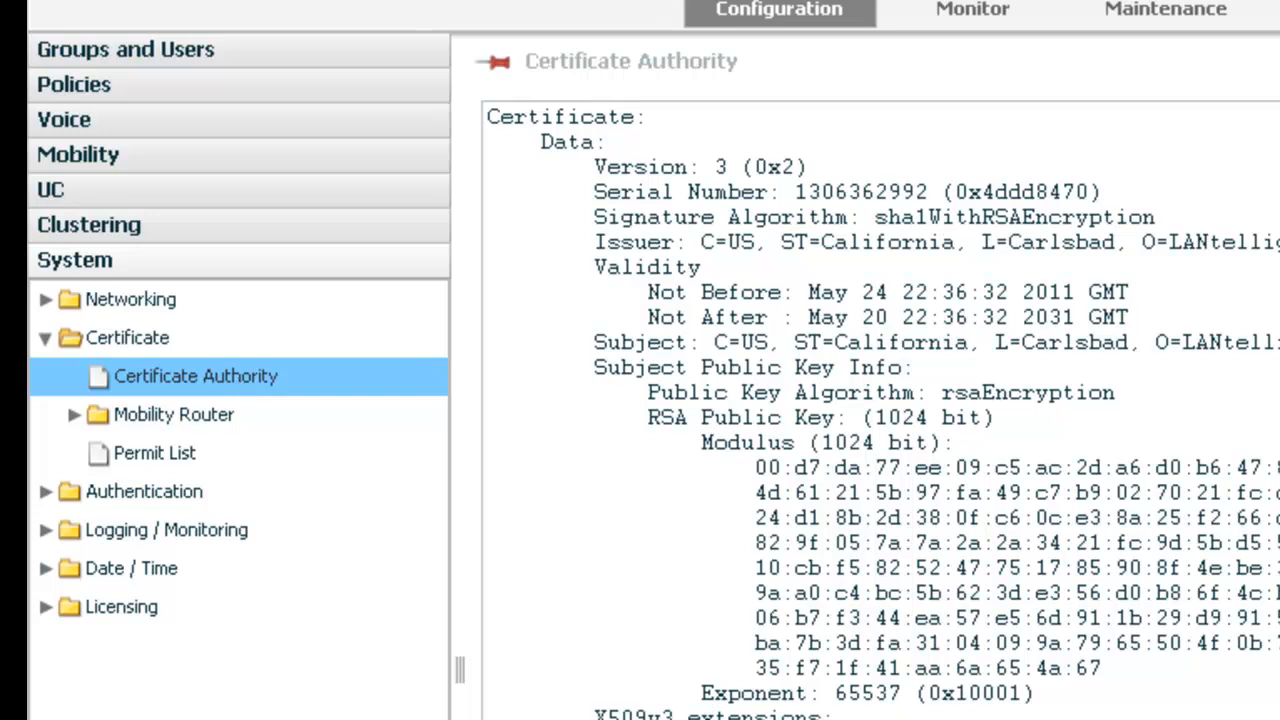
pyautogui.moveTo(424, 488)
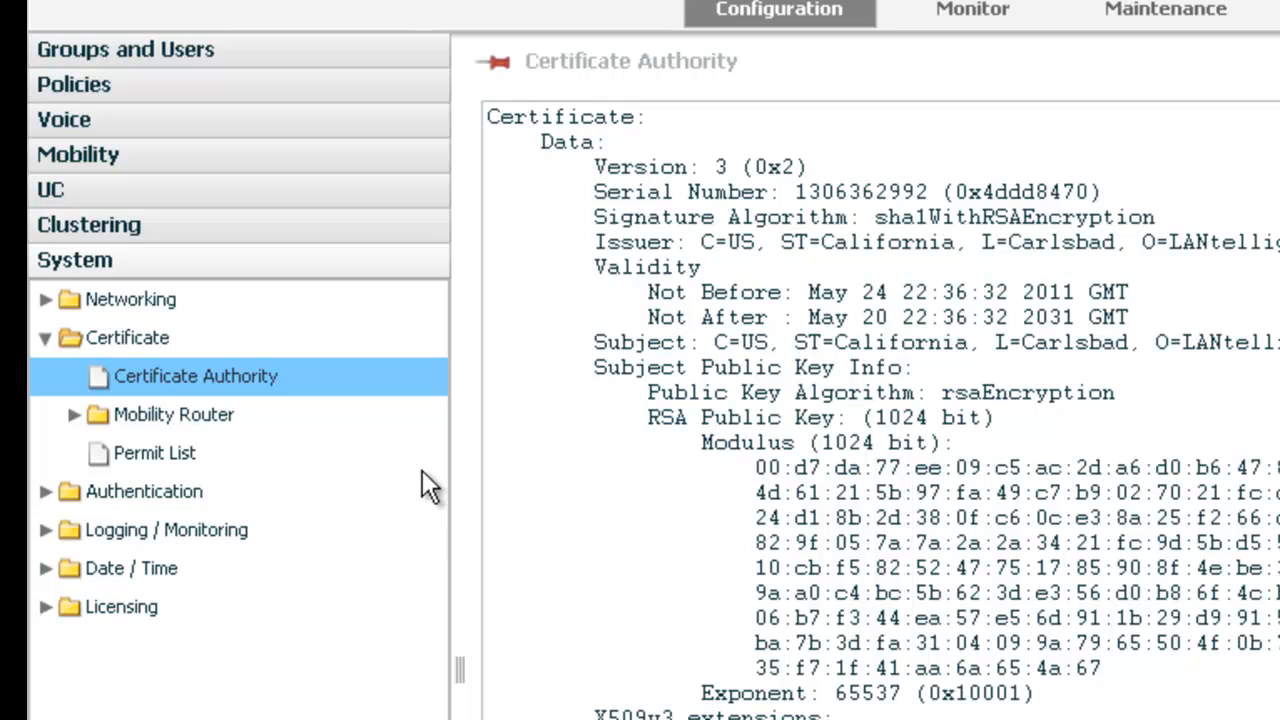
pyautogui.moveTo(200, 388)
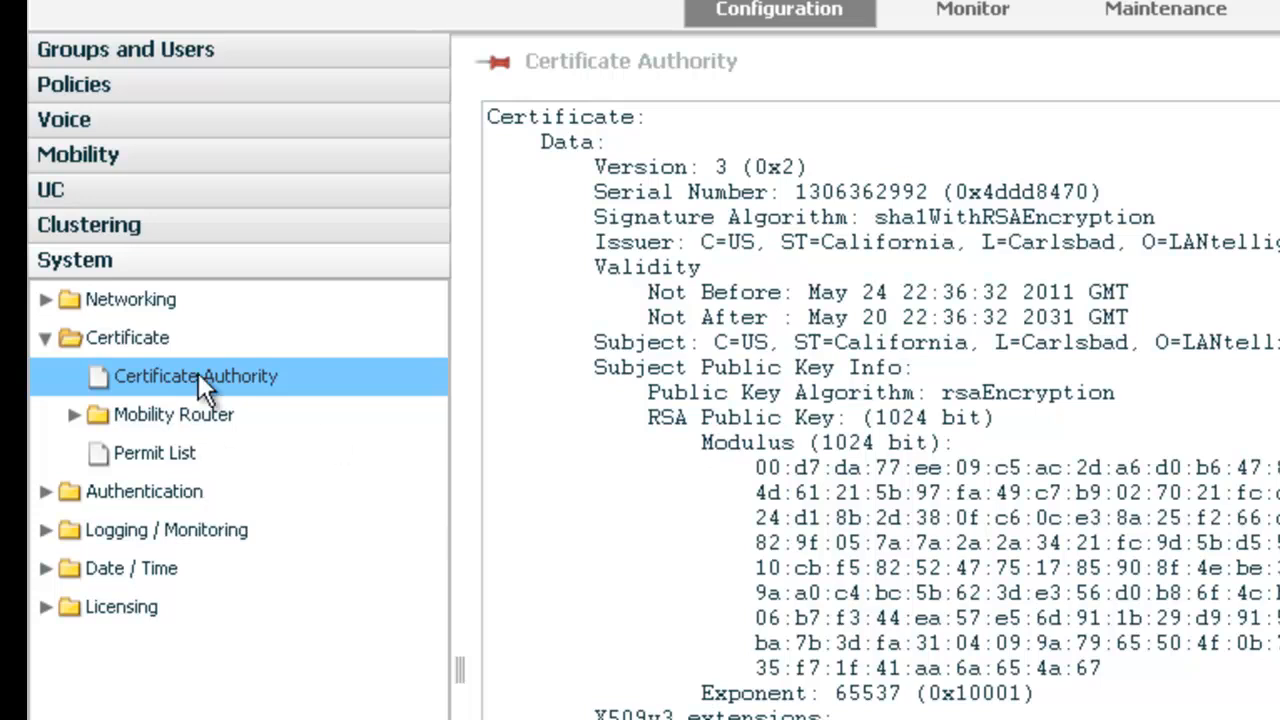
pyautogui.click(154, 452)
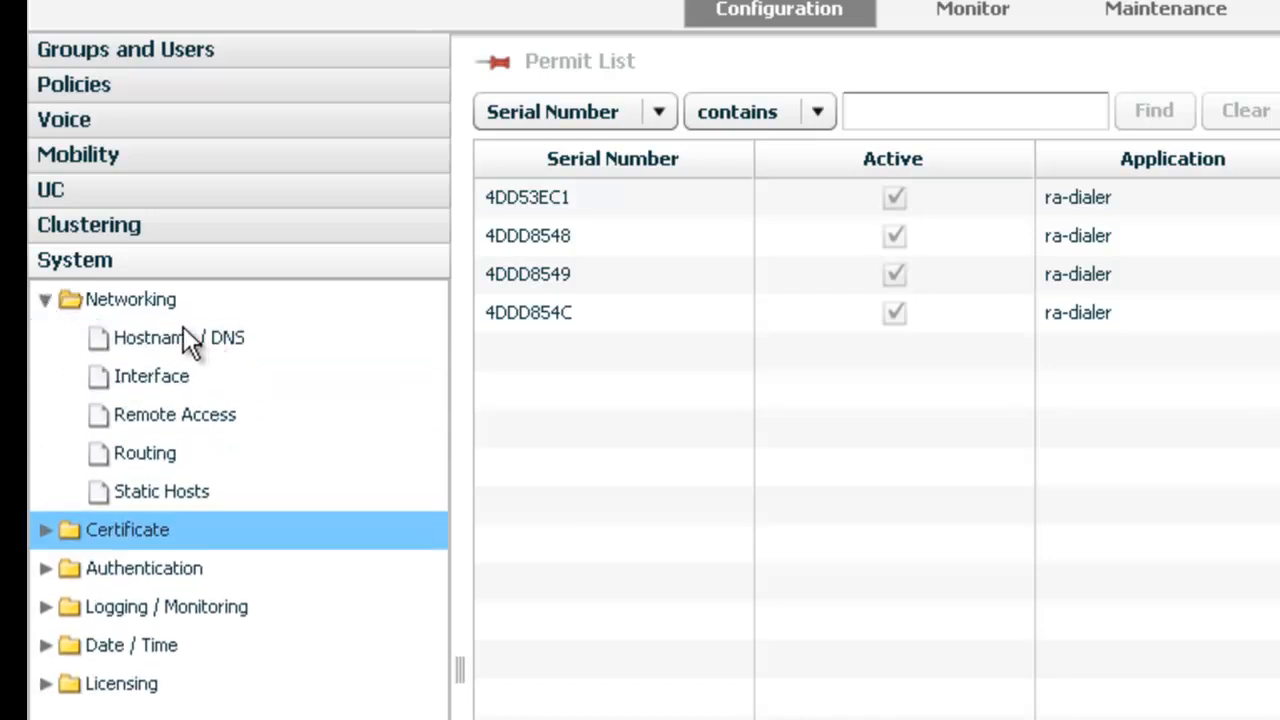
# View Hostname/DNS, then the Interface page showing eth1 static 10.1.102.9/24
pyautogui.click(180, 336)
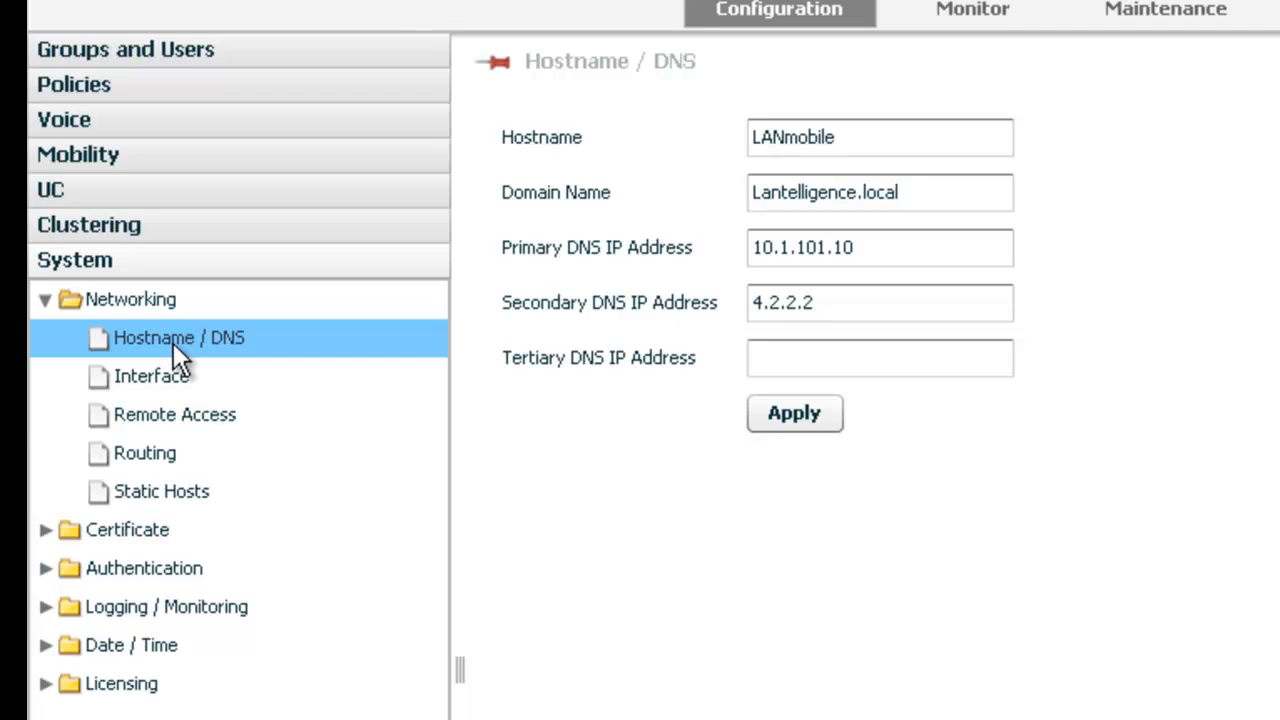
pyautogui.click(152, 376)
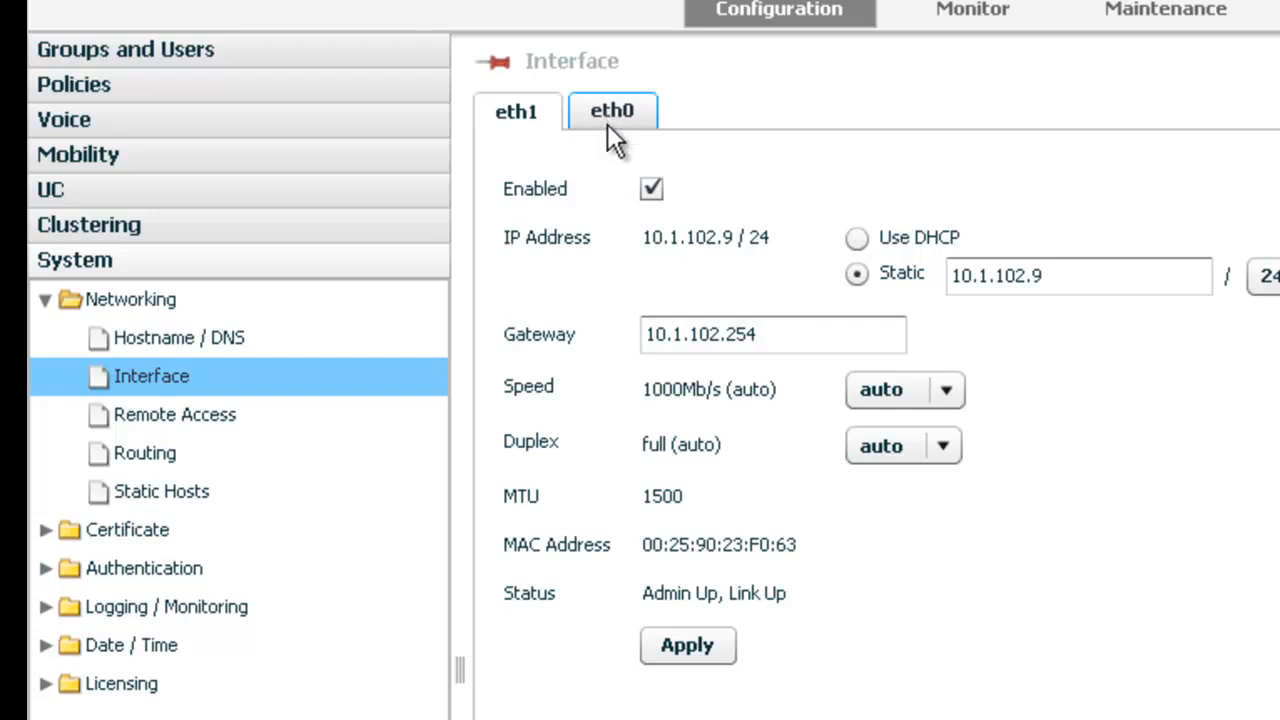
# Show the eth0 interface: static 192.168.250.5/24 with gateway 192.168.250.254
pyautogui.click(616, 112)
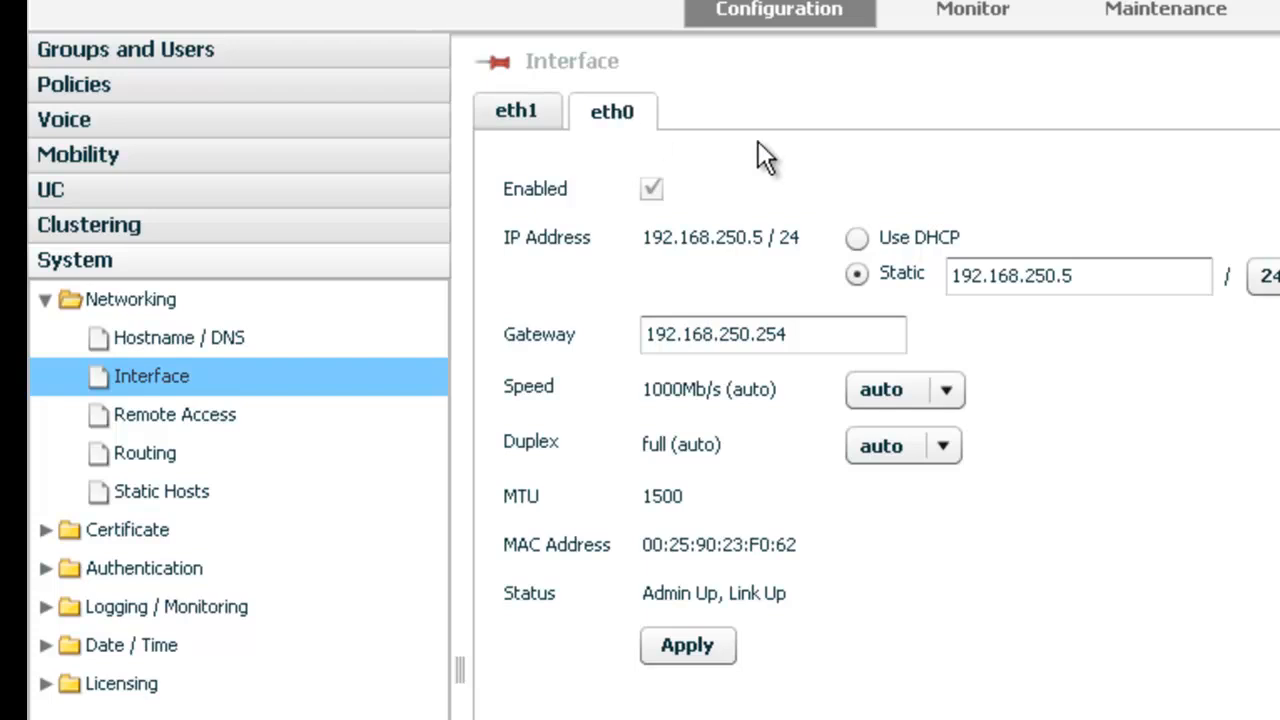
pyautogui.moveTo(1040, 322)
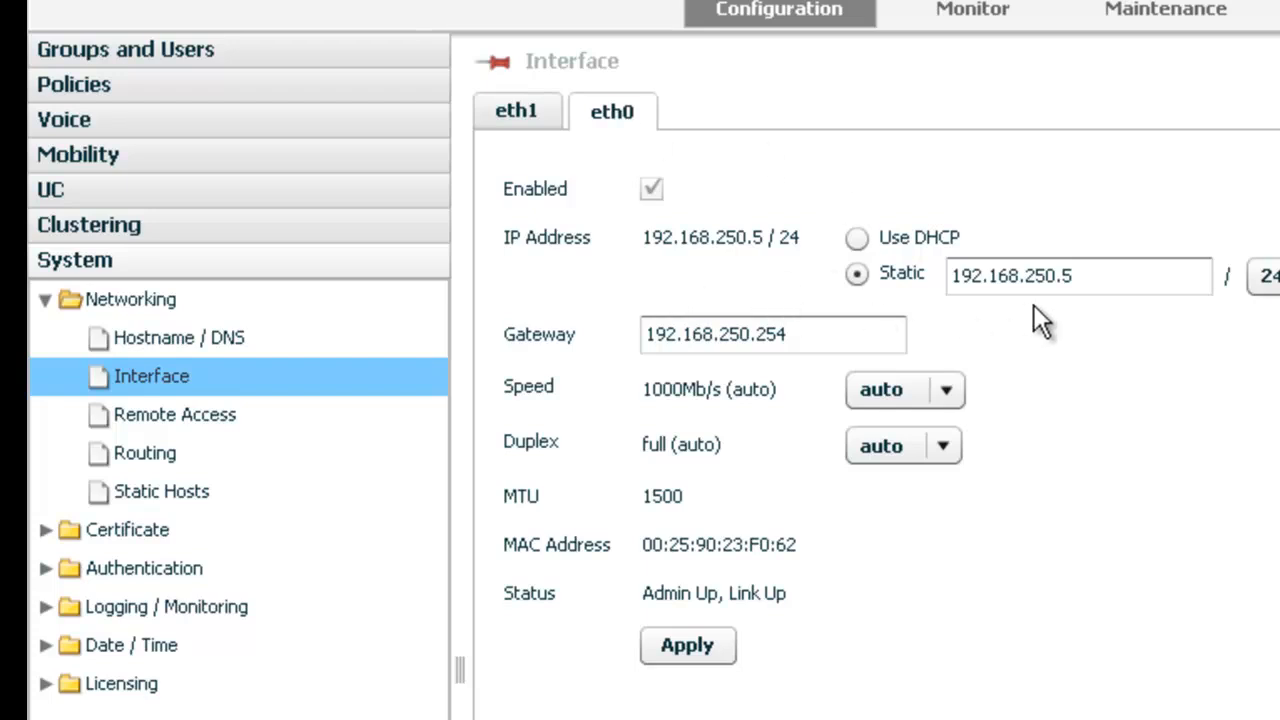
pyautogui.moveTo(1056, 330)
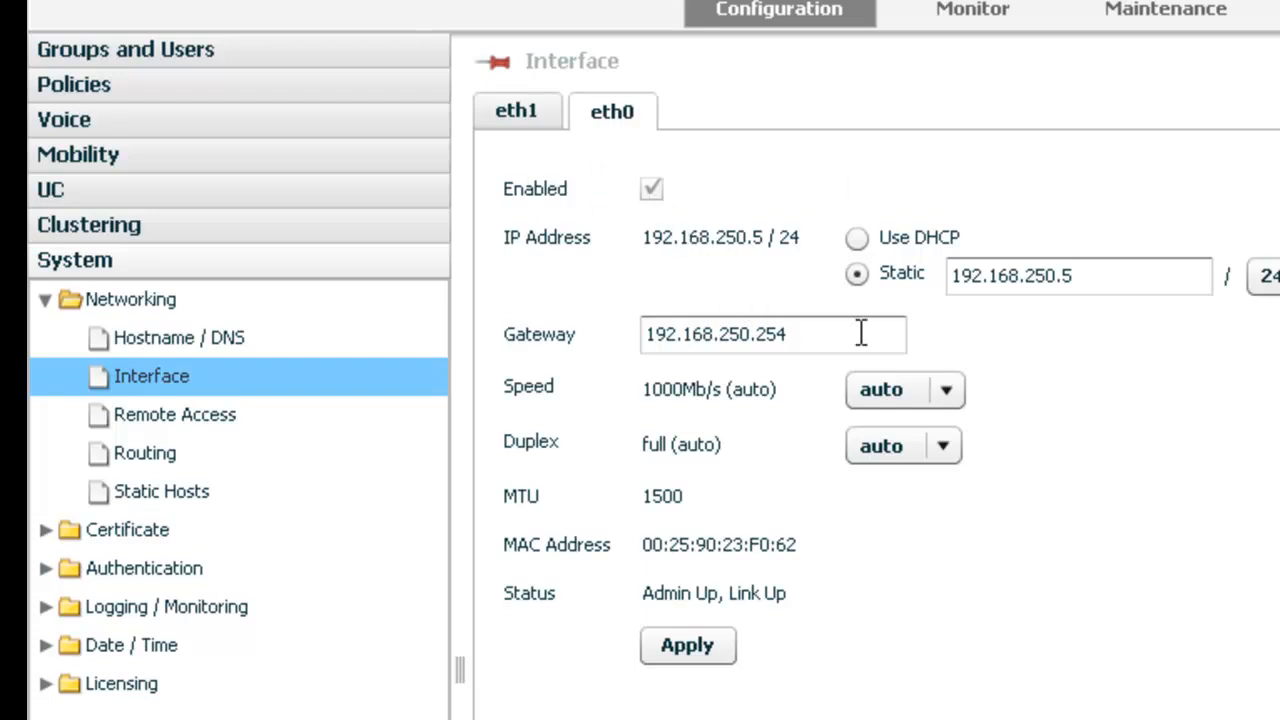
pyautogui.moveTo(748, 276)
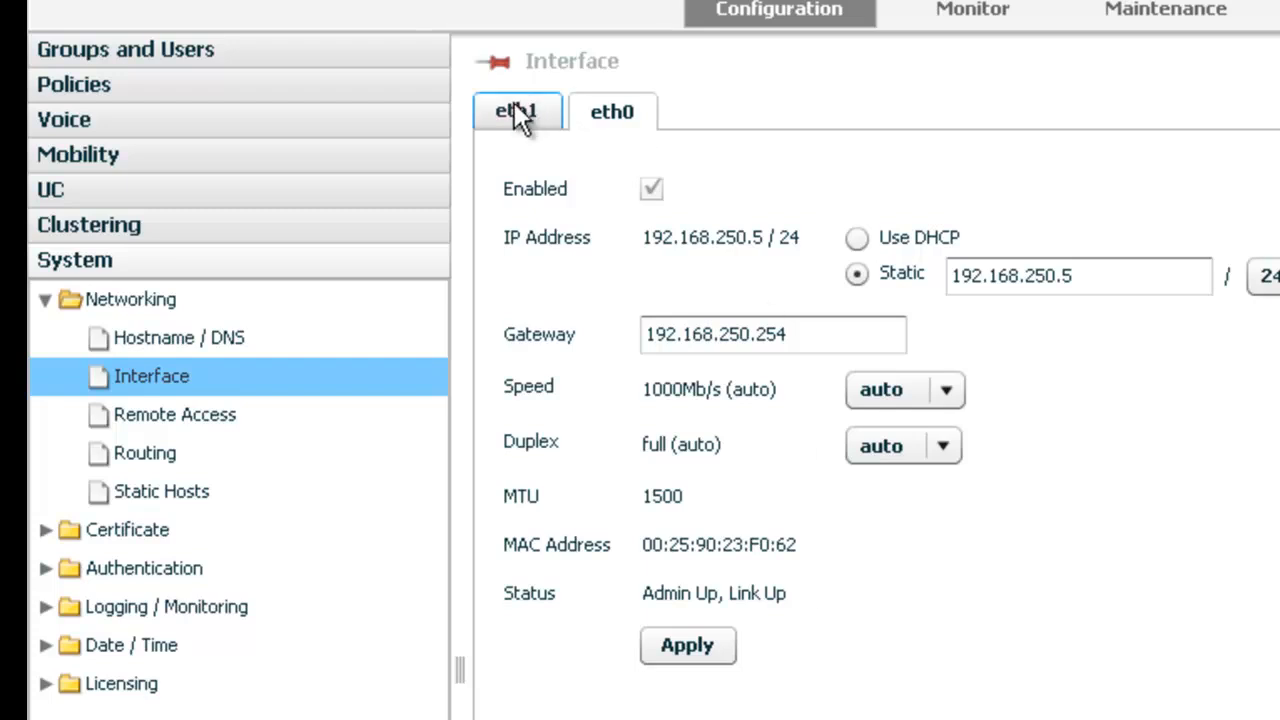
# Recheck eth0 and return to eth1 with static 10.1.102.9/24, gateway 10.1.102.254
pyautogui.click(514, 112)
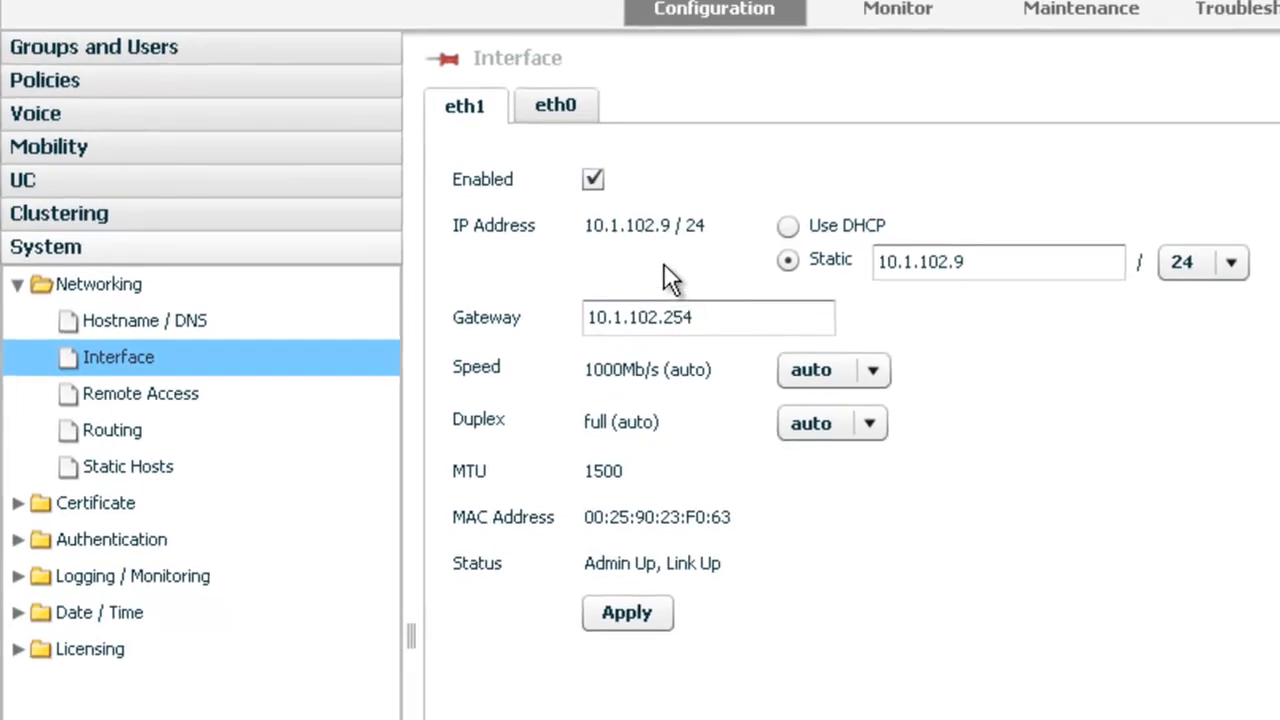
pyautogui.moveTo(688, 268)
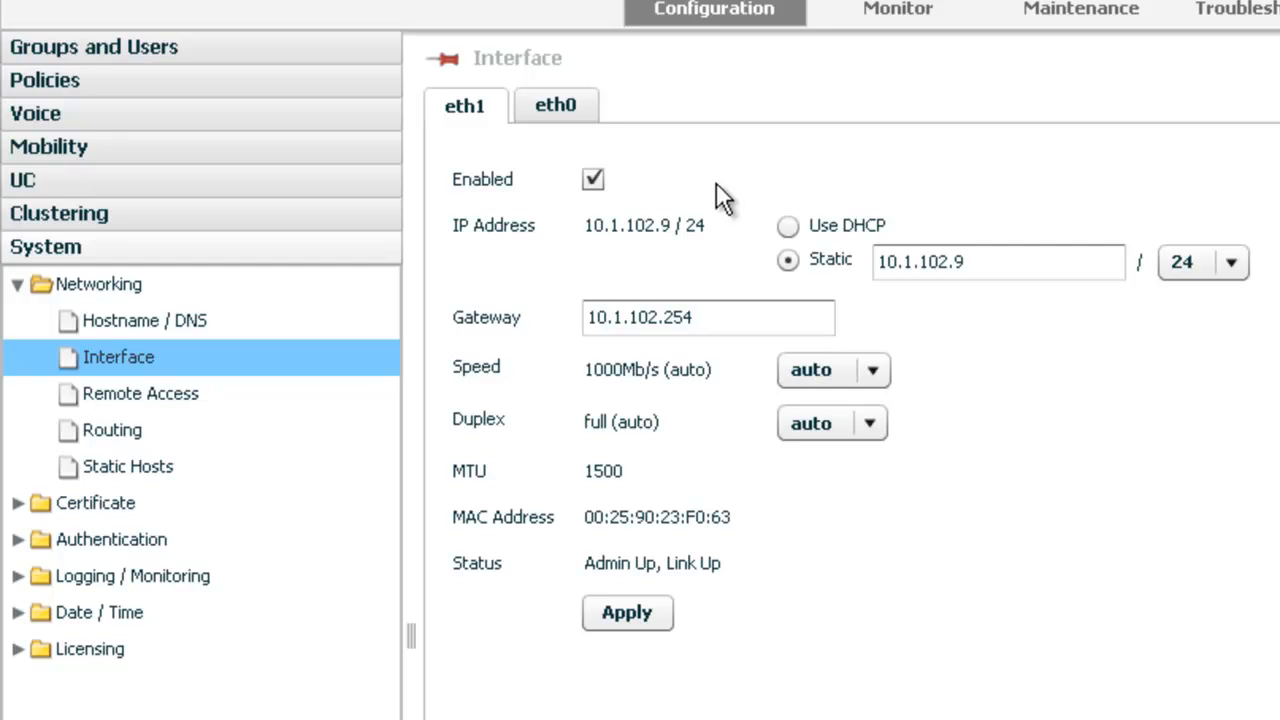
pyautogui.moveTo(652, 270)
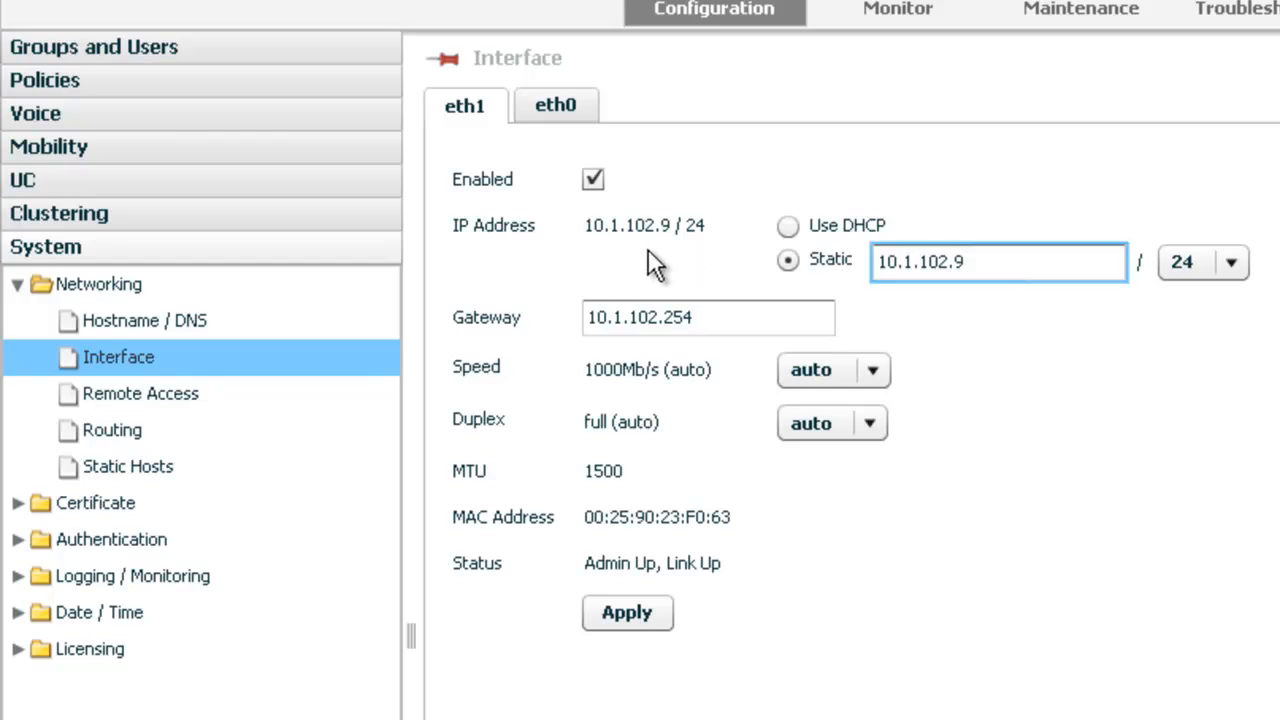
pyautogui.click(1056, 262)
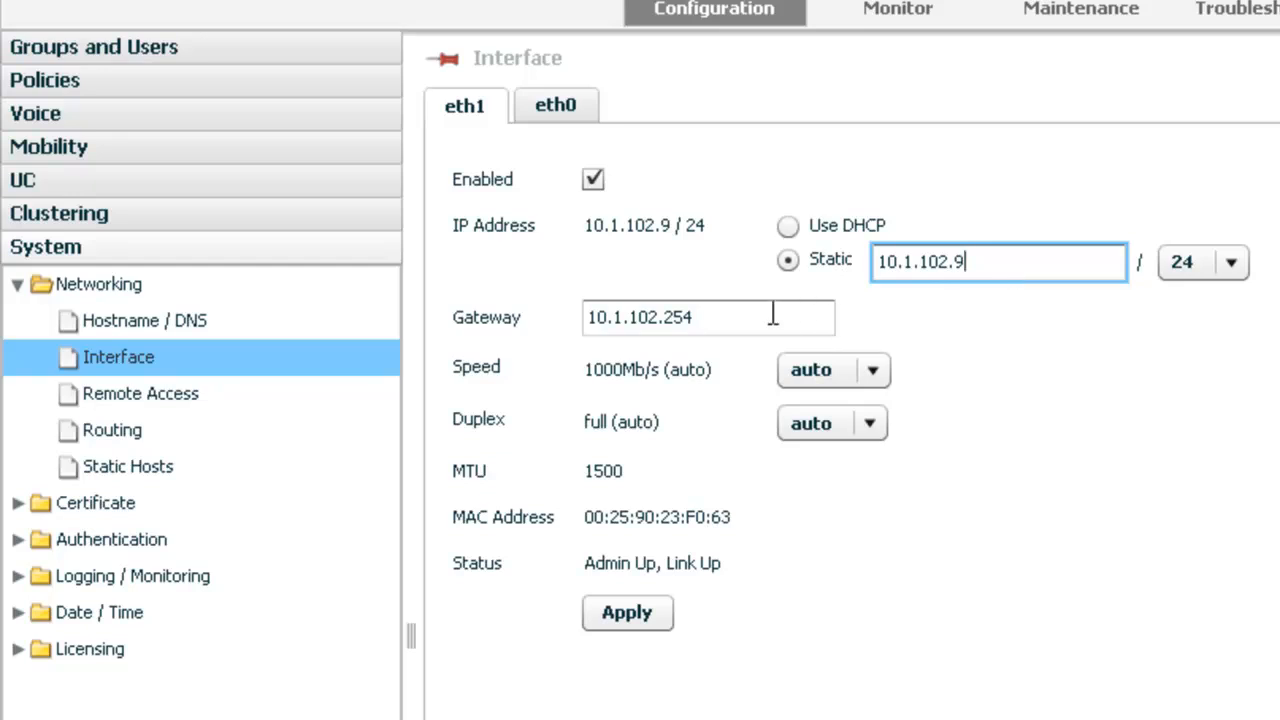
pyautogui.click(706, 316)
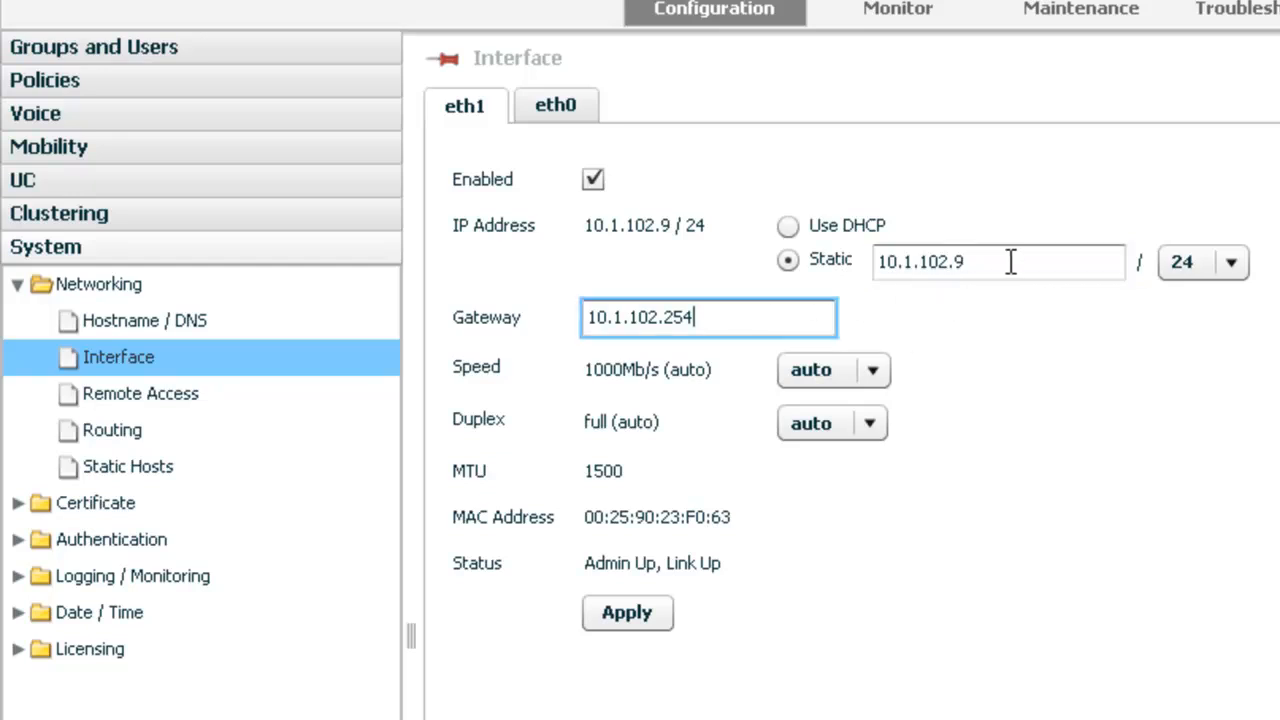
pyautogui.click(556, 104)
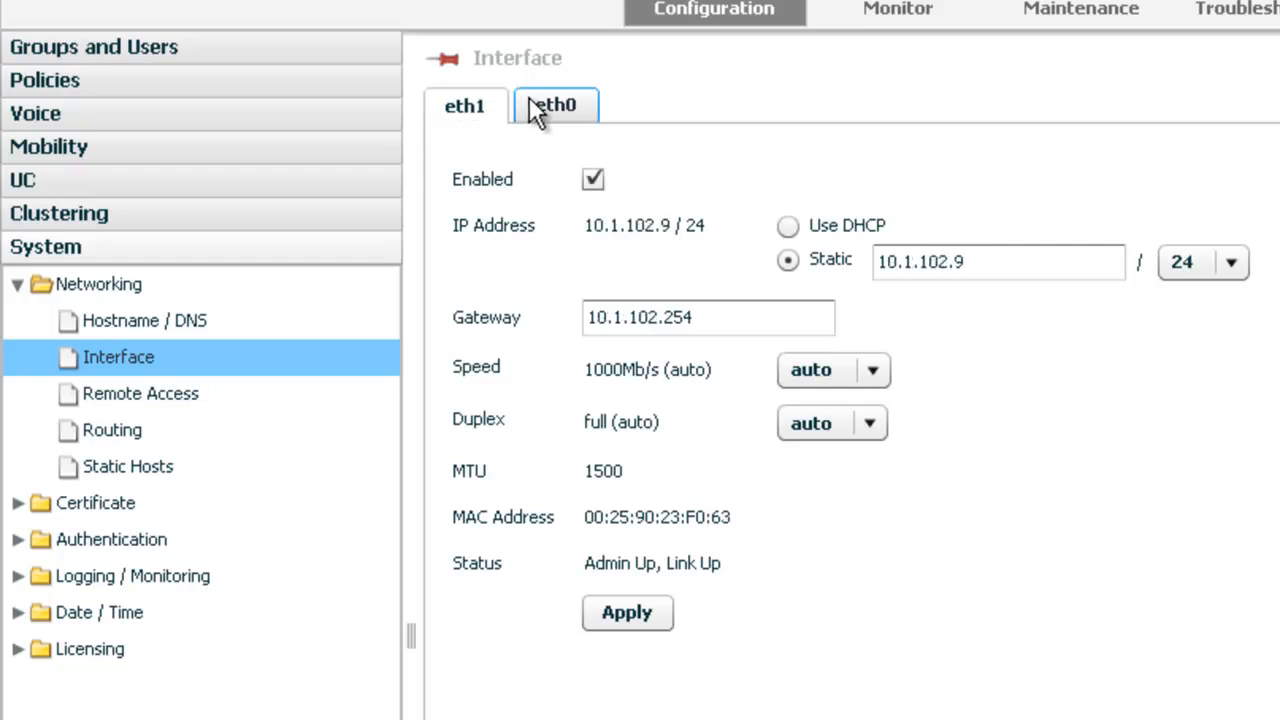
pyautogui.click(556, 104)
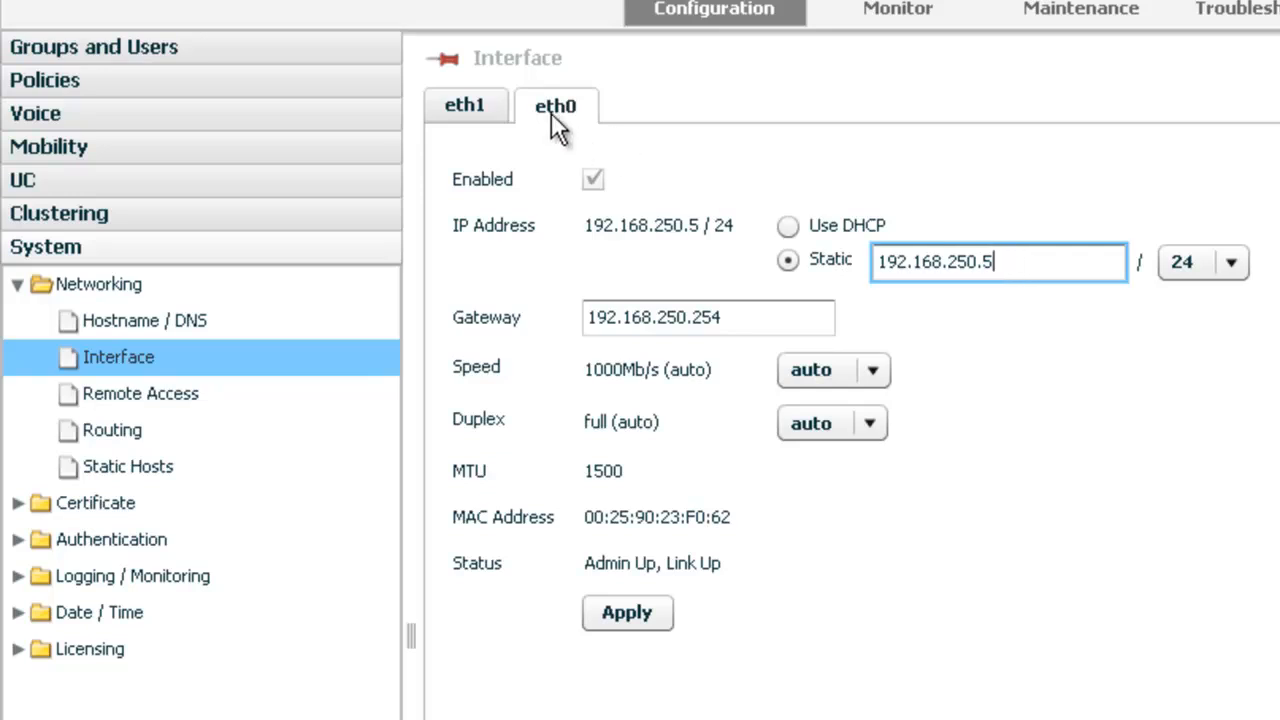
pyautogui.moveTo(320, 90)
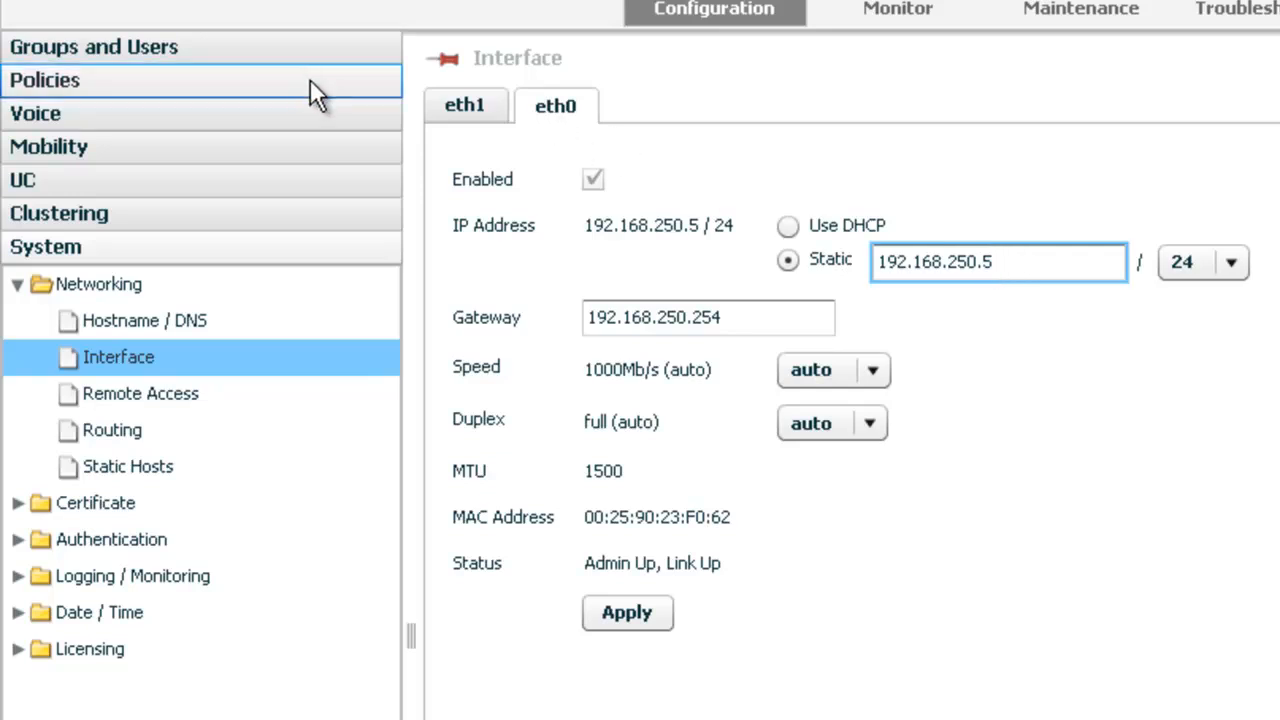
pyautogui.click(468, 104)
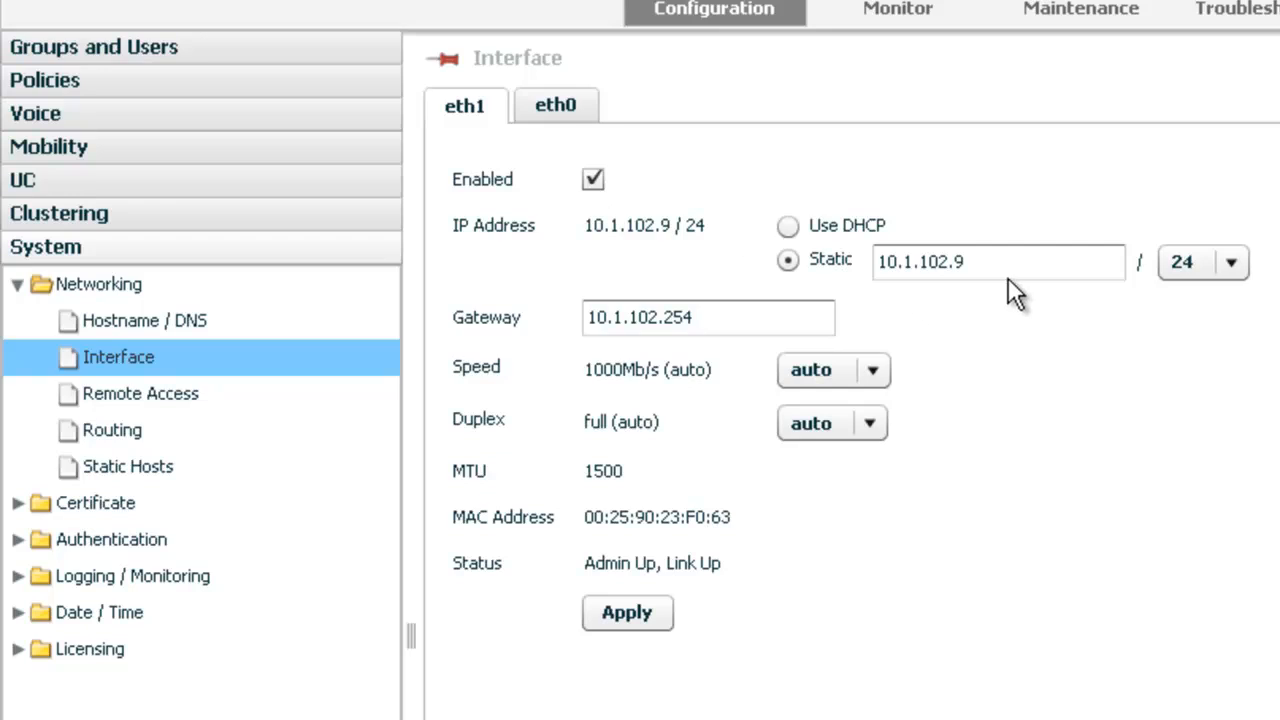
pyautogui.click(990, 262)
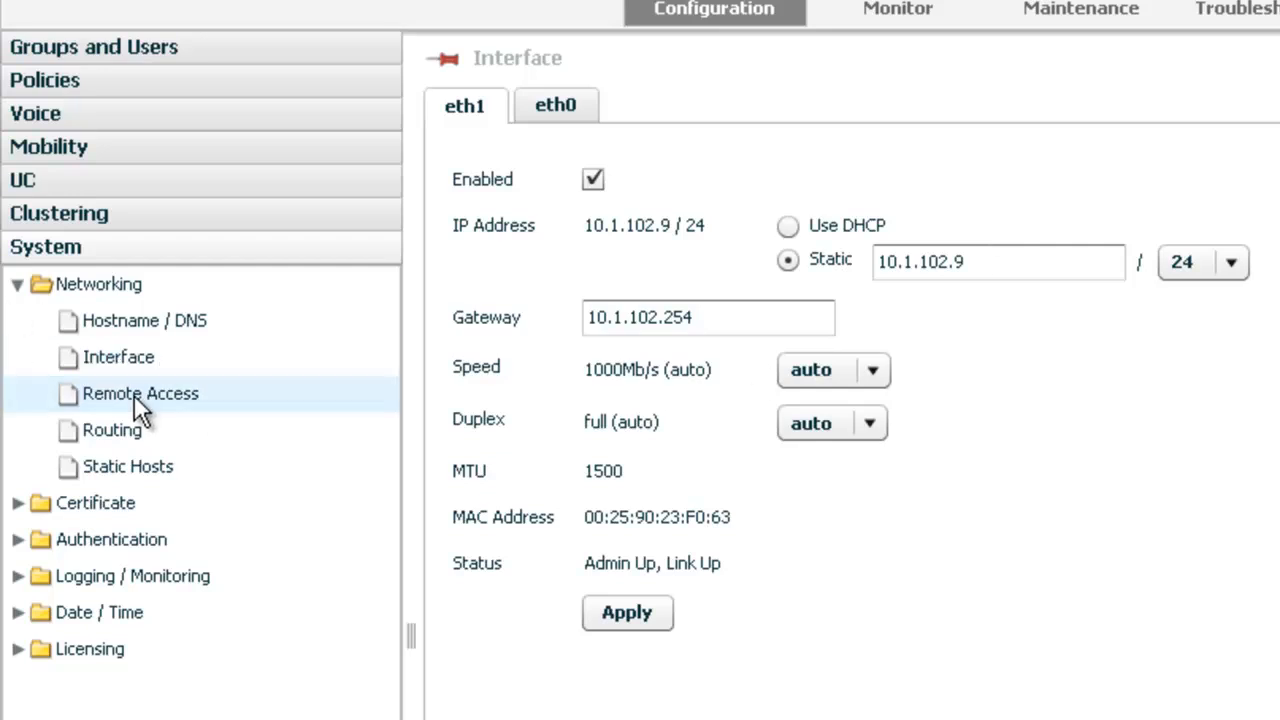
# Review Remote Access General settings (NAT 66.192.149.184, port 443) and the Protocol options
pyautogui.click(140, 394)
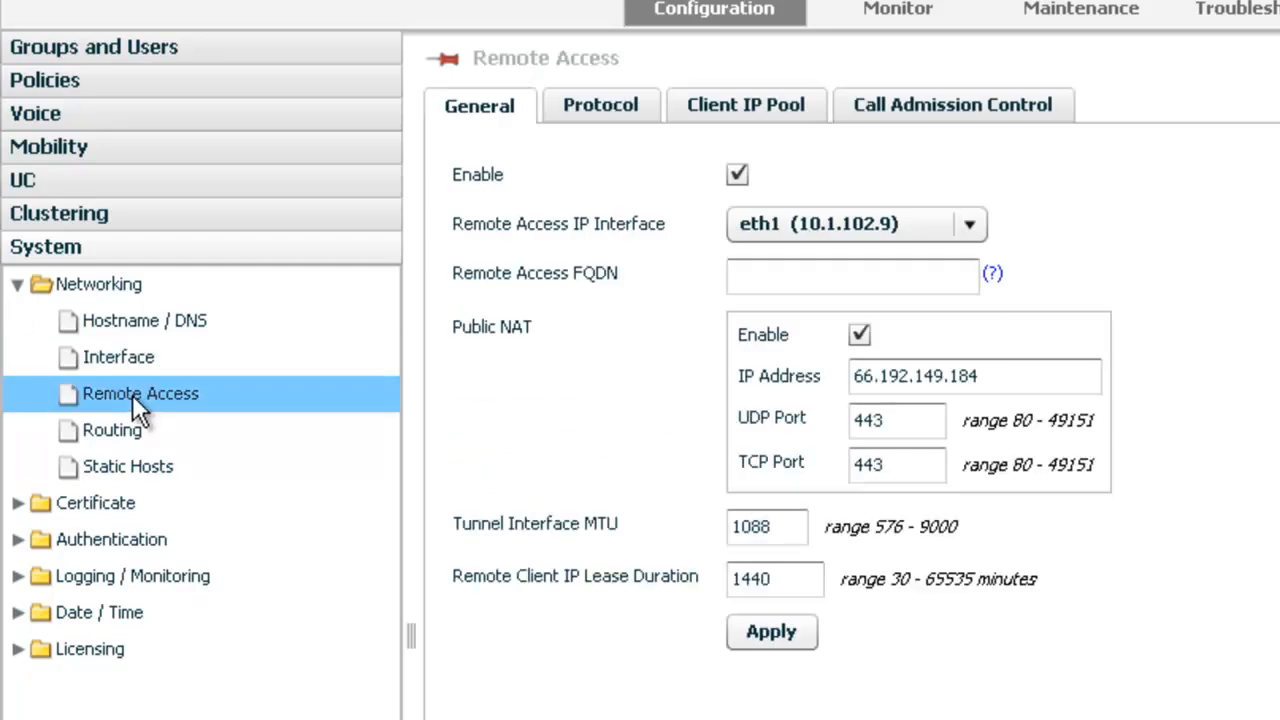
pyautogui.moveTo(524, 284)
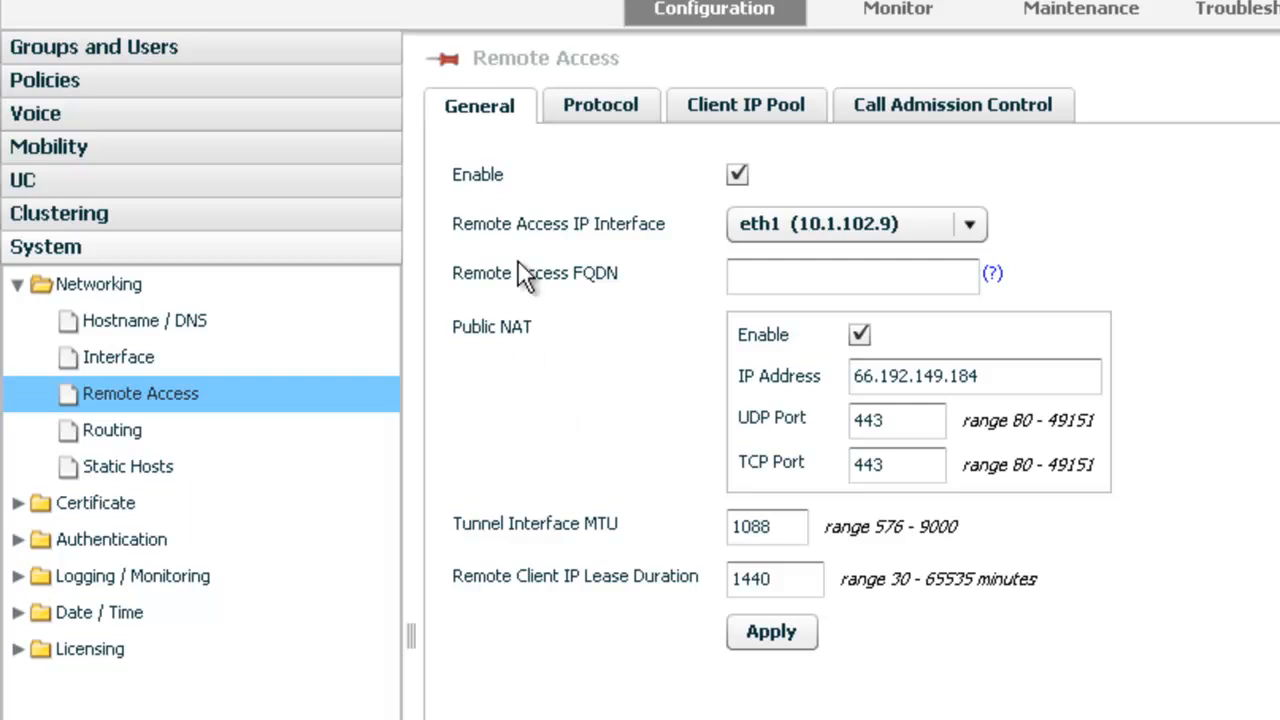
pyautogui.moveTo(516, 250)
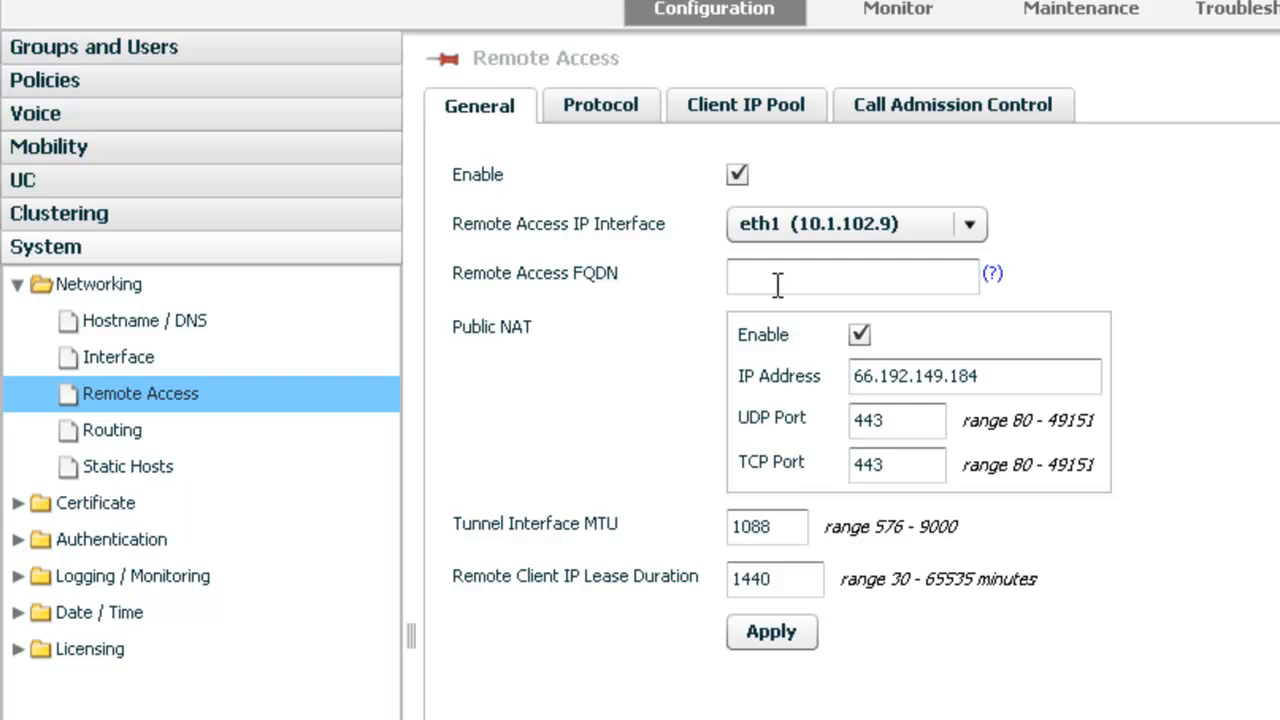
pyautogui.moveTo(510, 384)
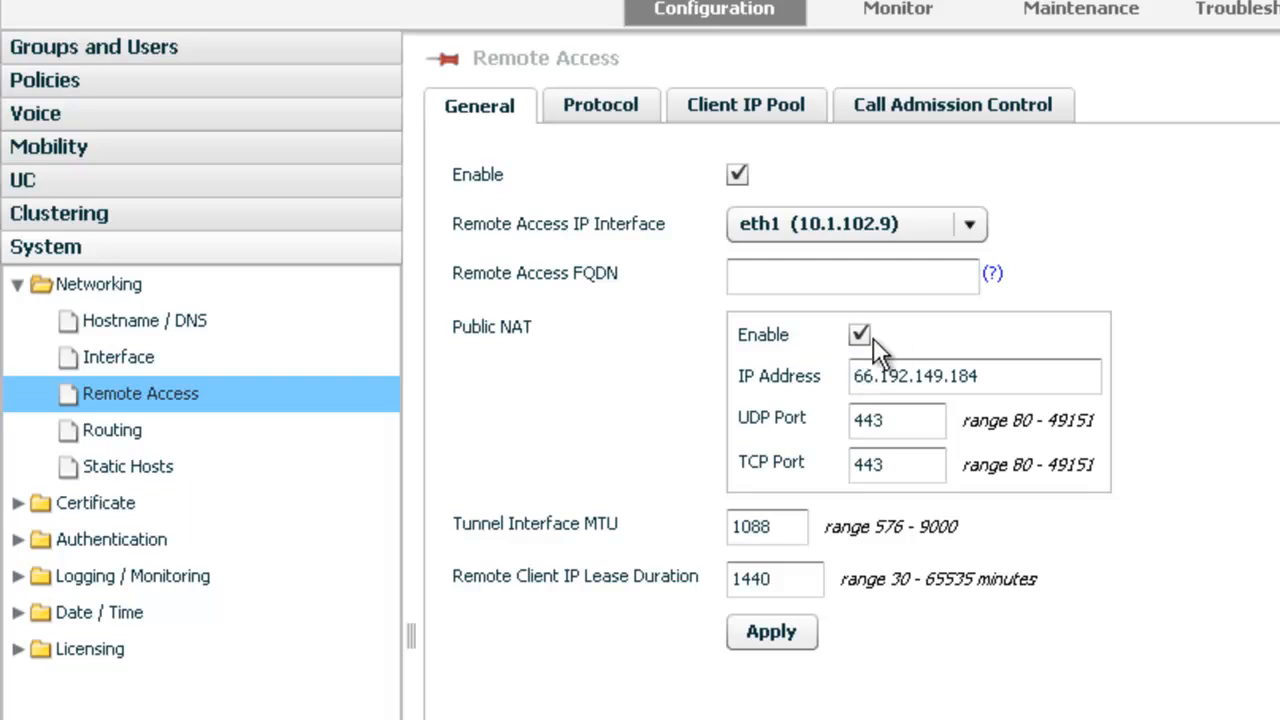
pyautogui.click(968, 376)
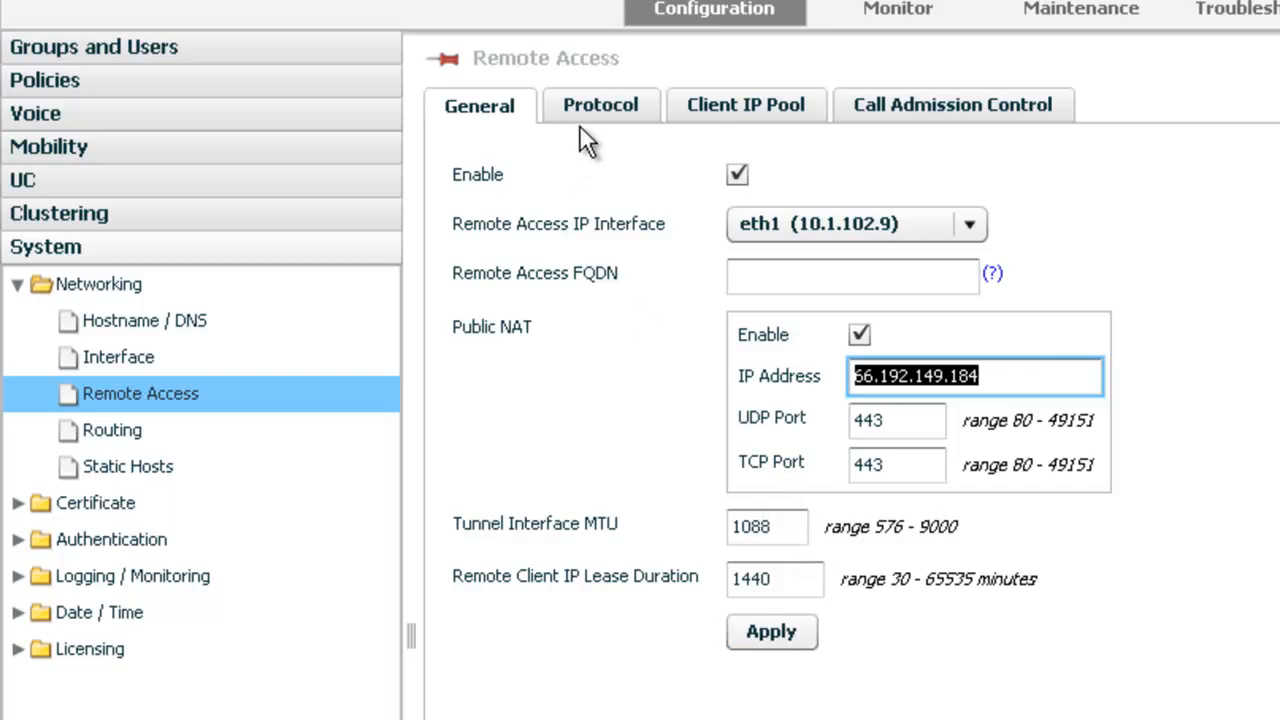
pyautogui.click(600, 104)
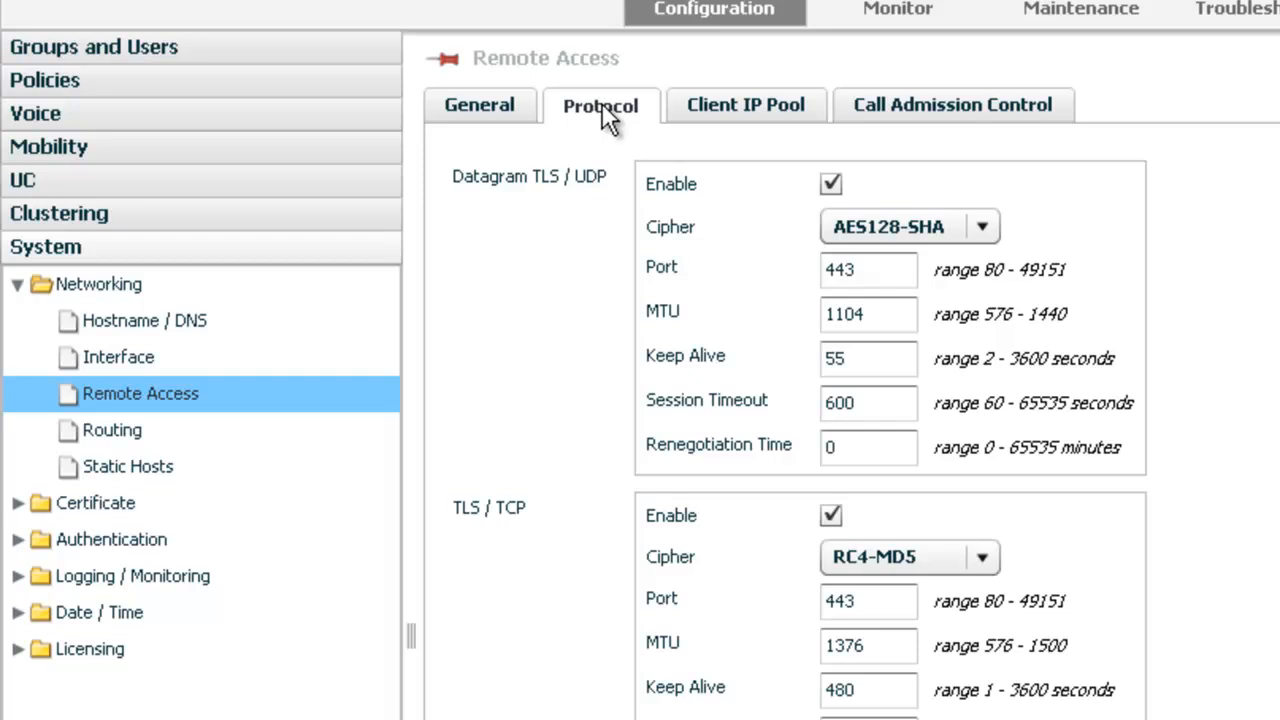
# View the empty Client IP Pool and disabled Call Admission Control, returning to General settings
pyautogui.click(744, 104)
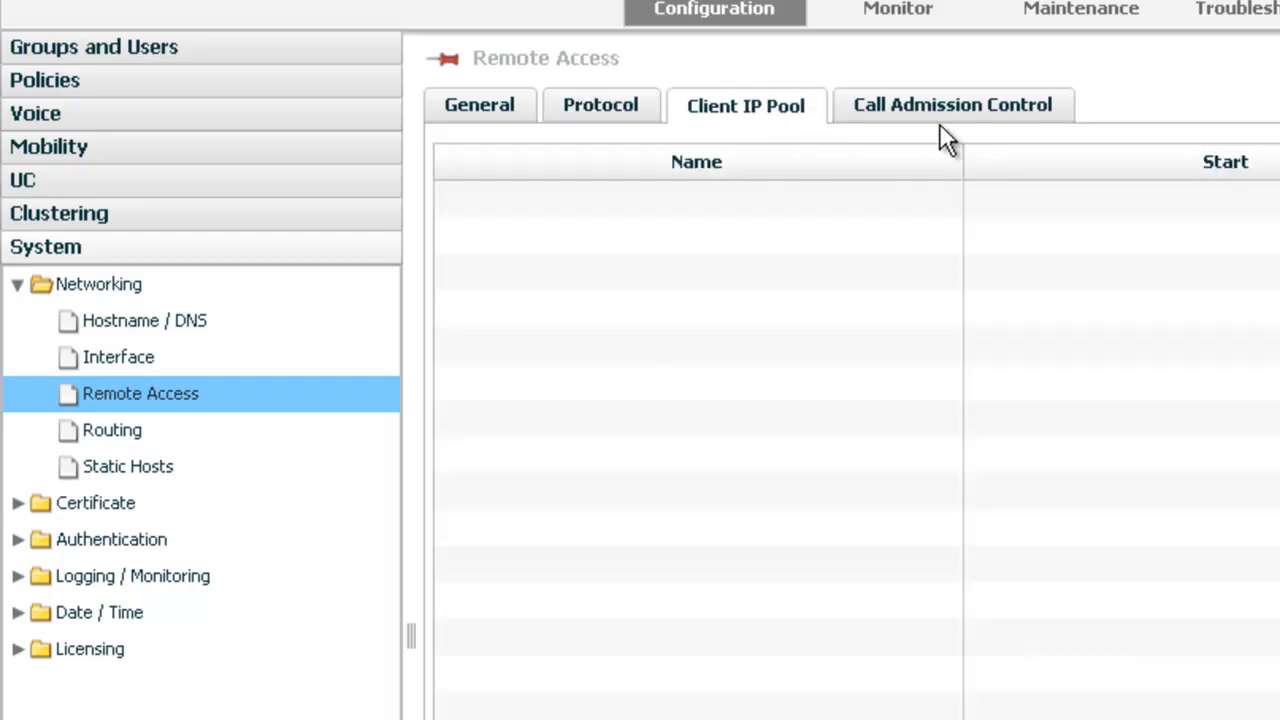
pyautogui.click(952, 104)
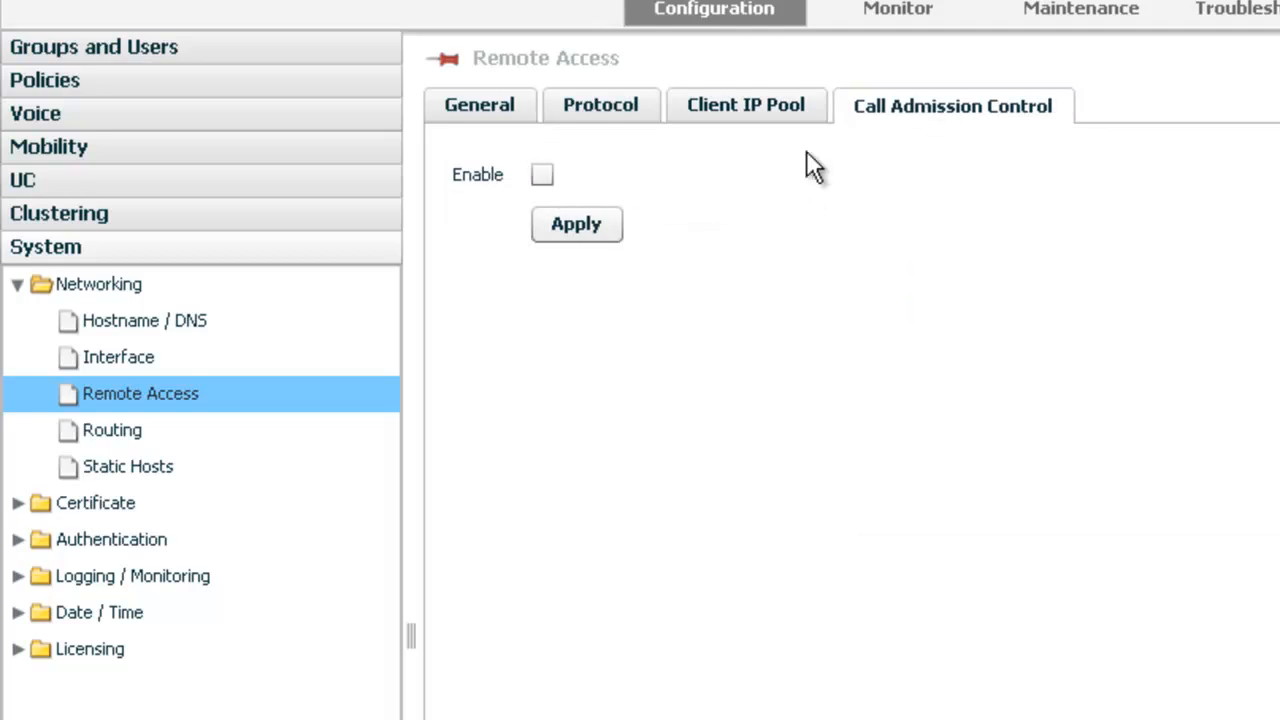
pyautogui.moveTo(940, 136)
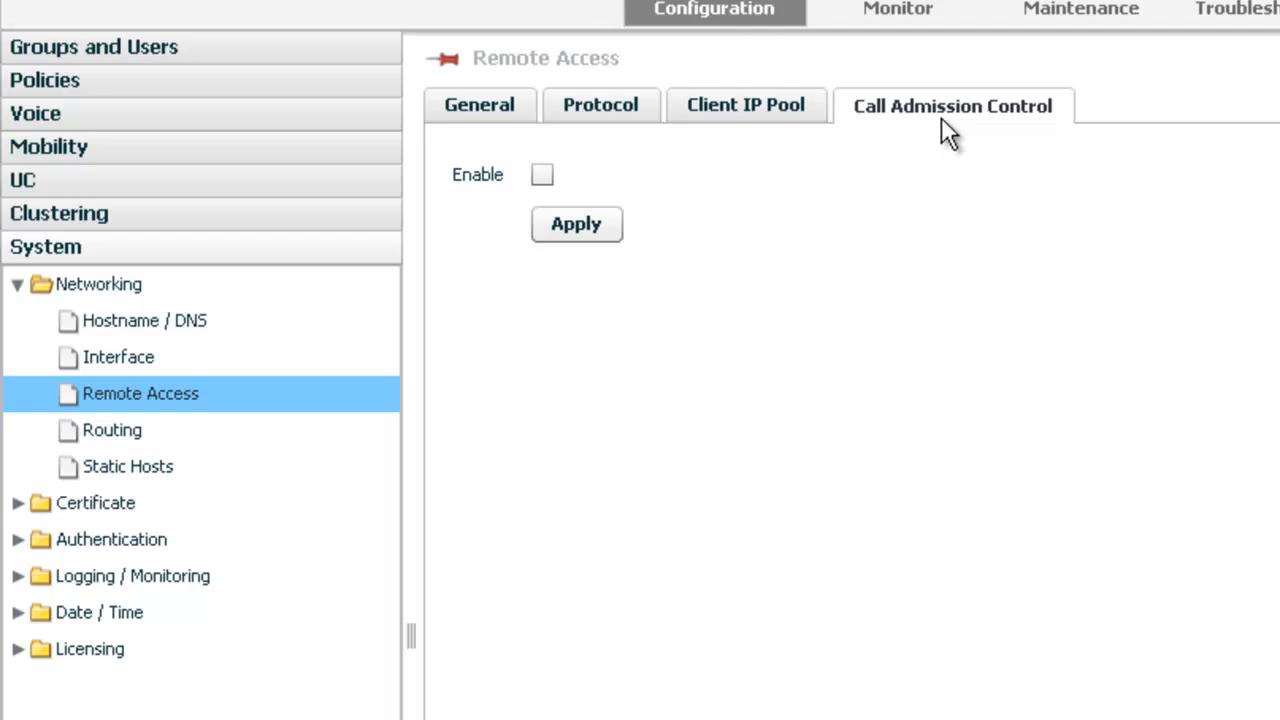
pyautogui.click(480, 104)
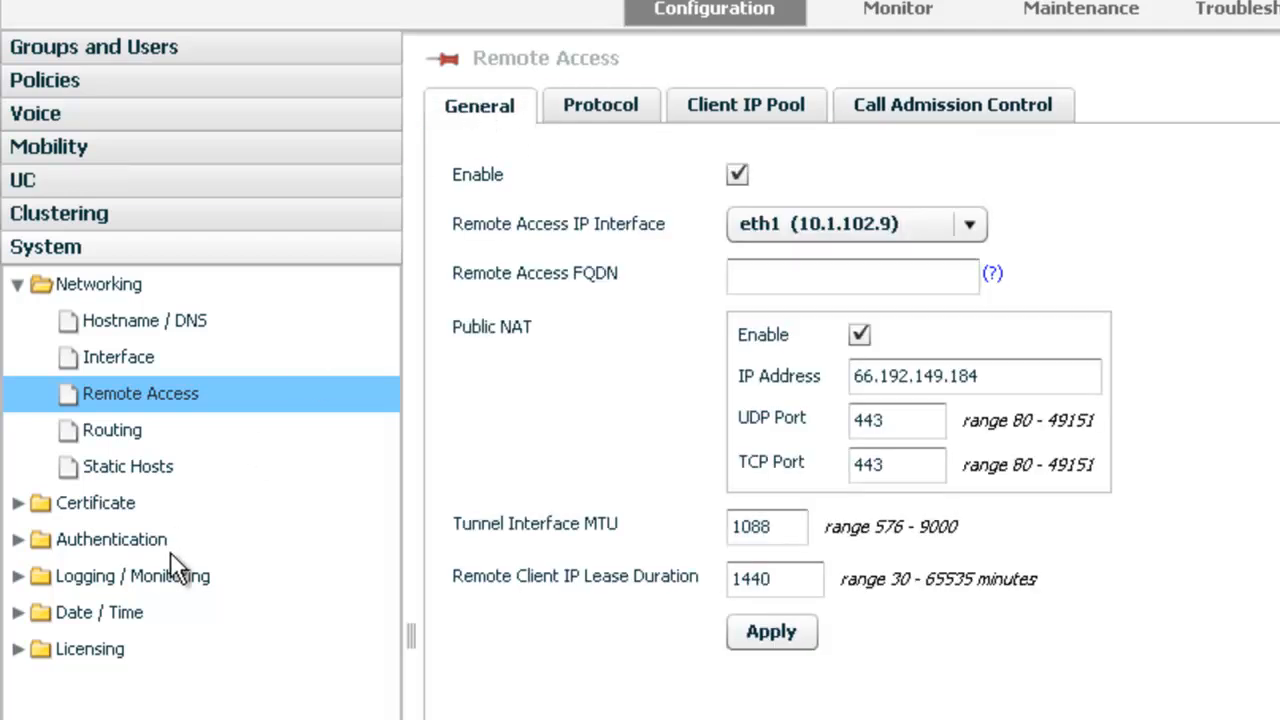
pyautogui.moveTo(112, 672)
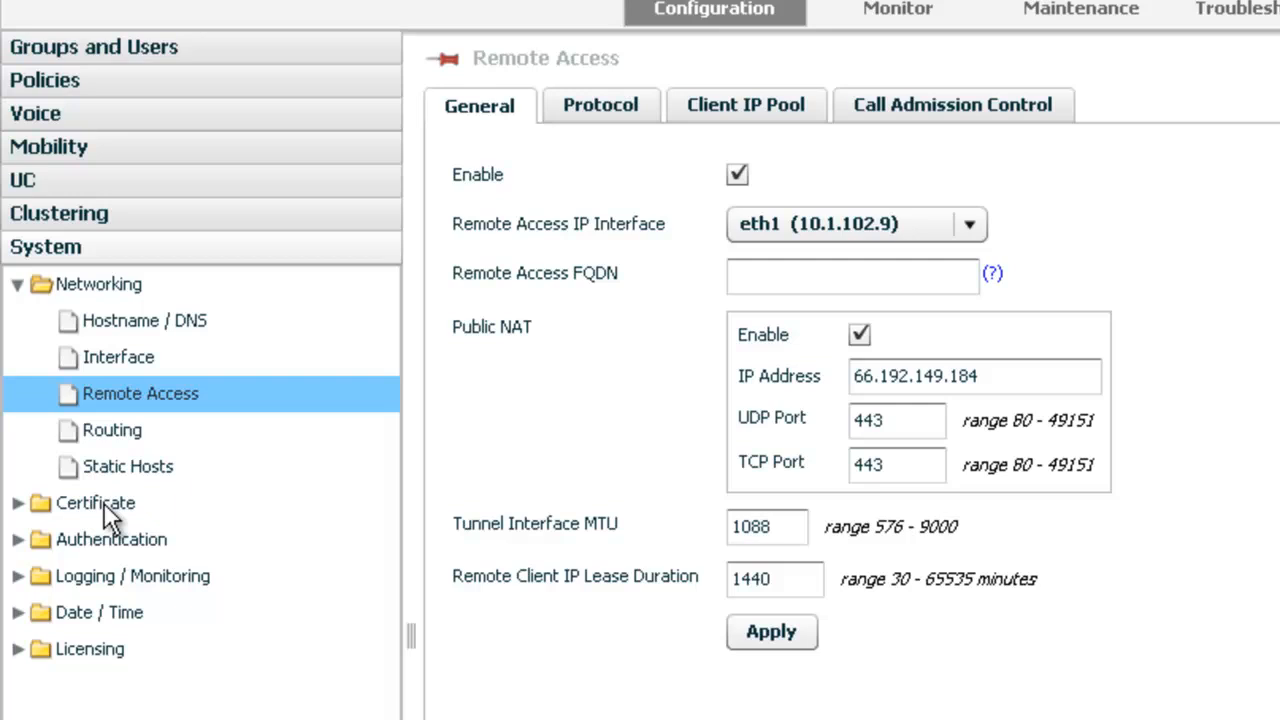
pyautogui.moveTo(96, 350)
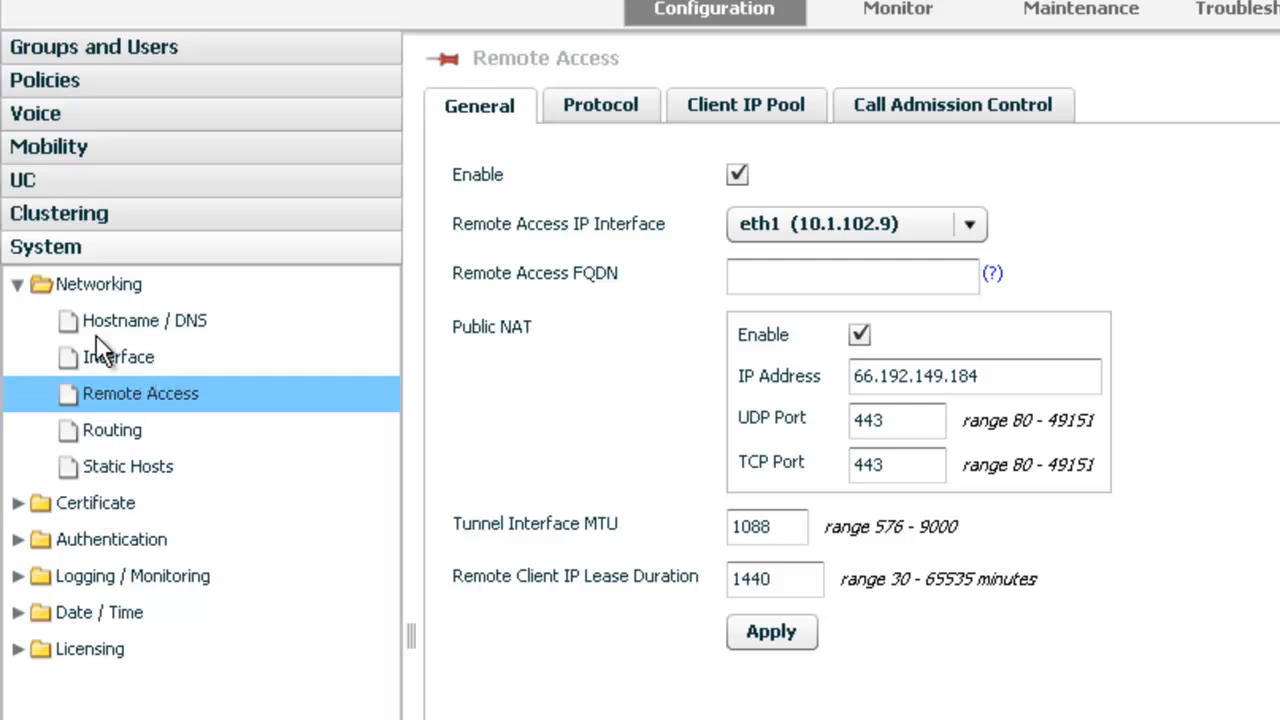
pyautogui.moveTo(138, 336)
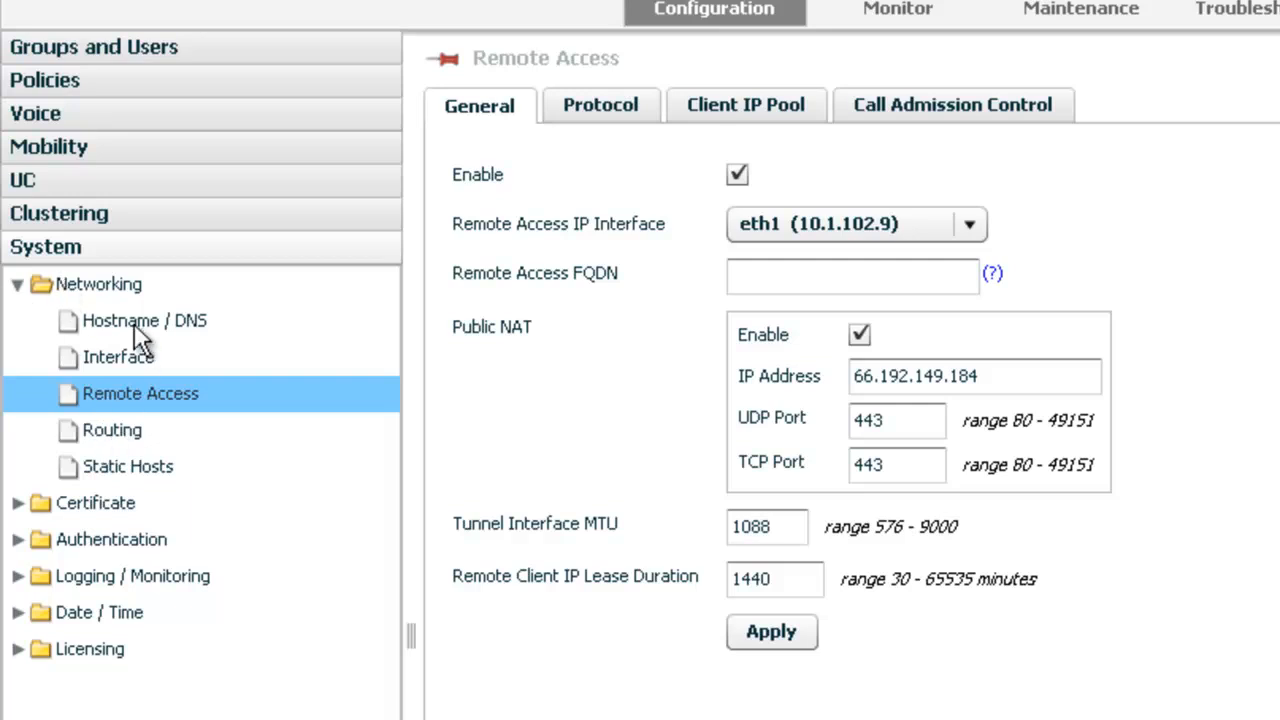
# Show the Hostname/DNS settings: hostname LANmobile, domain Lantelligence.local
pyautogui.click(144, 320)
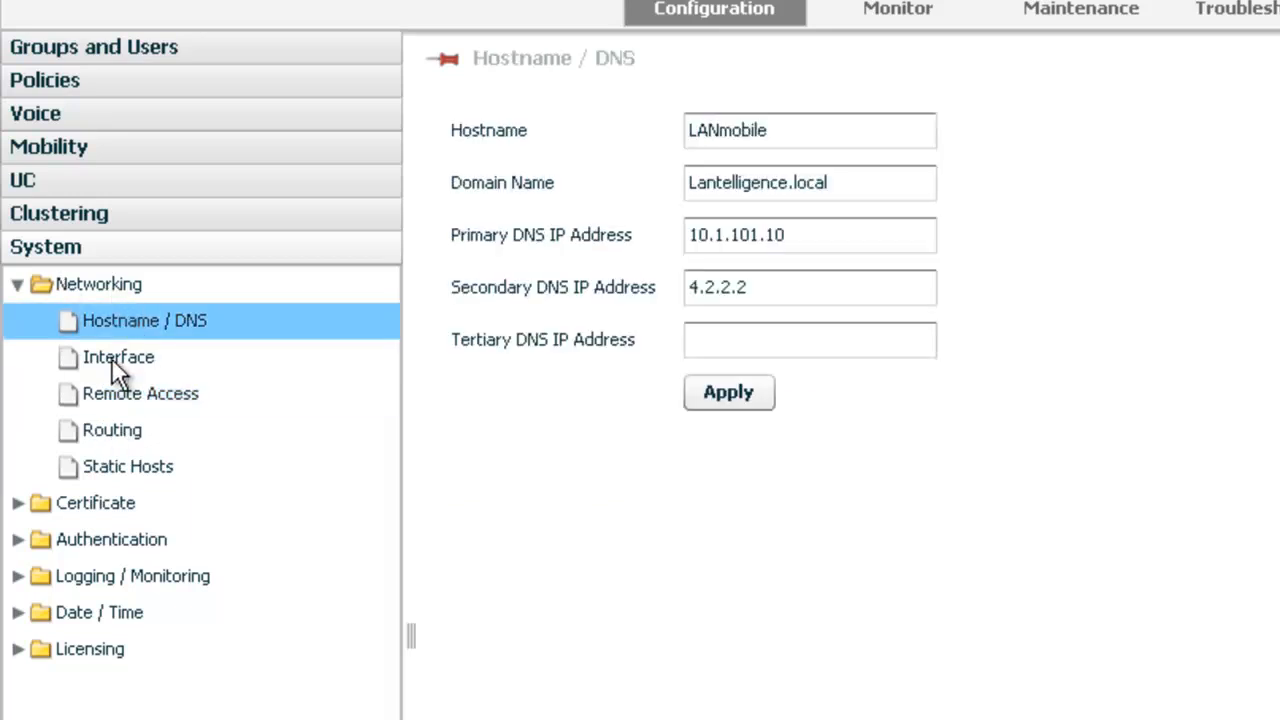
# Review the eth0 and eth1 interfaces, then show Remote Access General settings with NAT 66.192.149.184
pyautogui.click(118, 356)
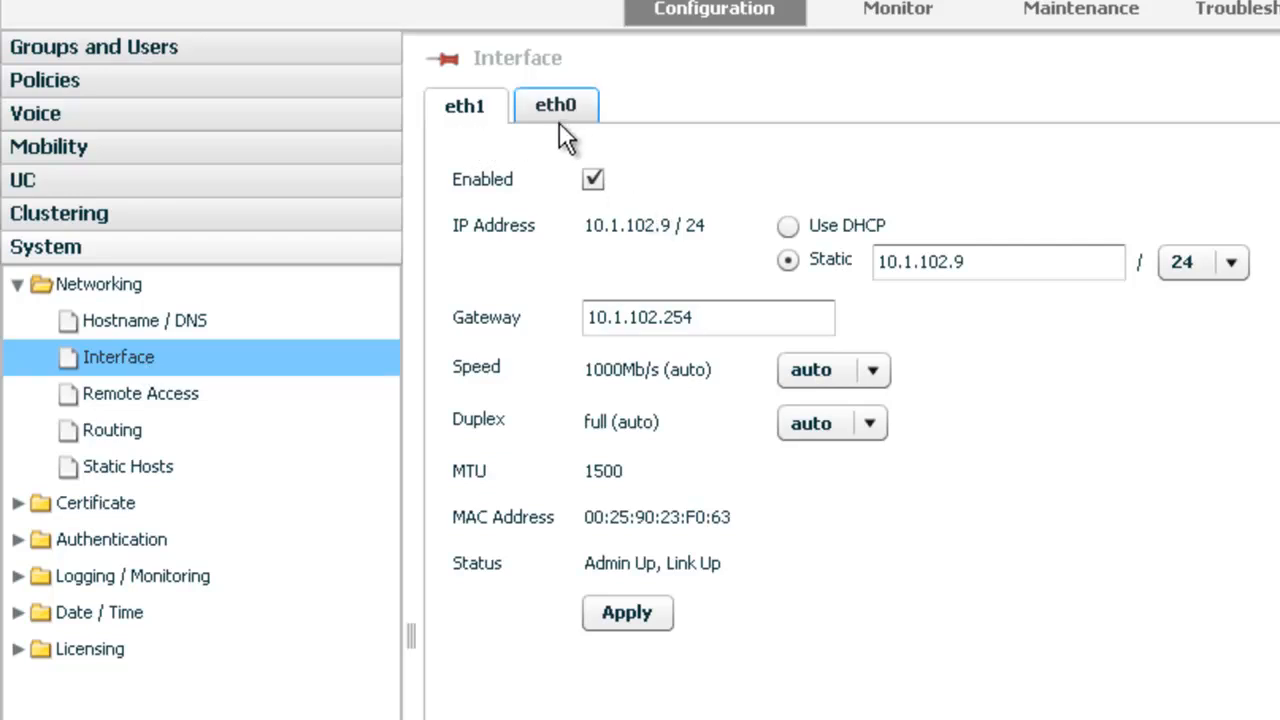
pyautogui.moveTo(562, 136)
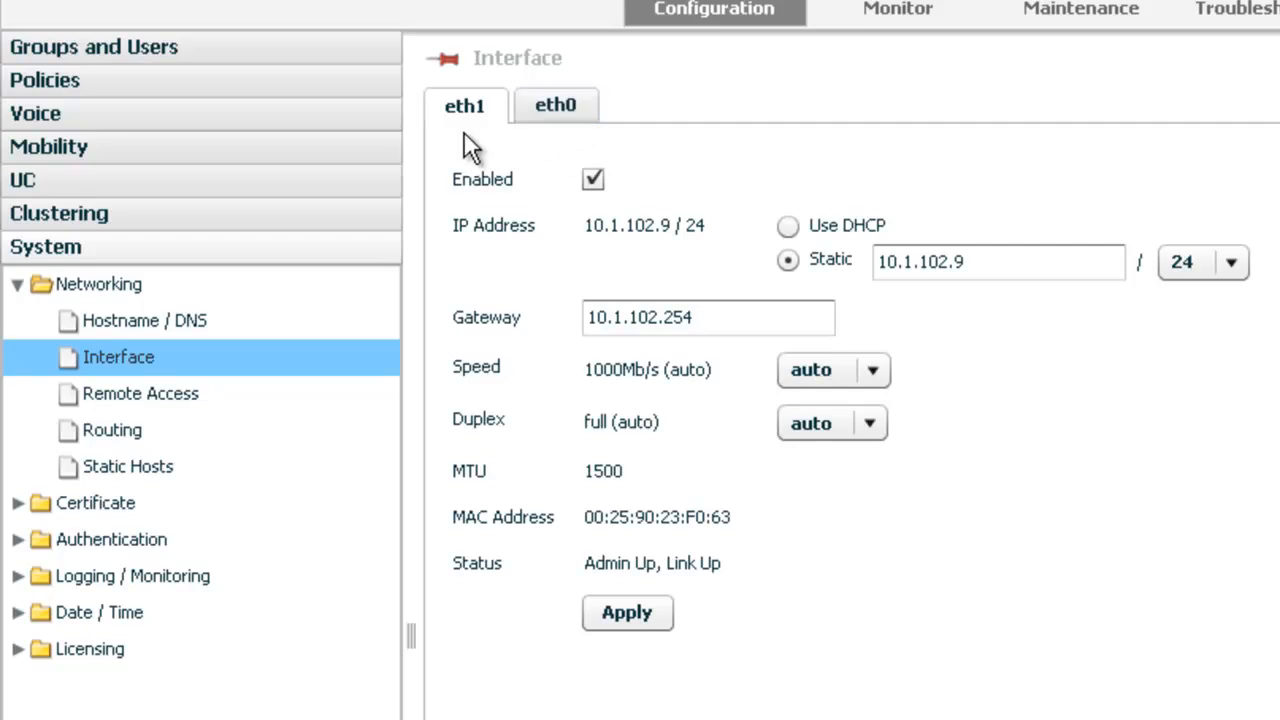
pyautogui.click(552, 104)
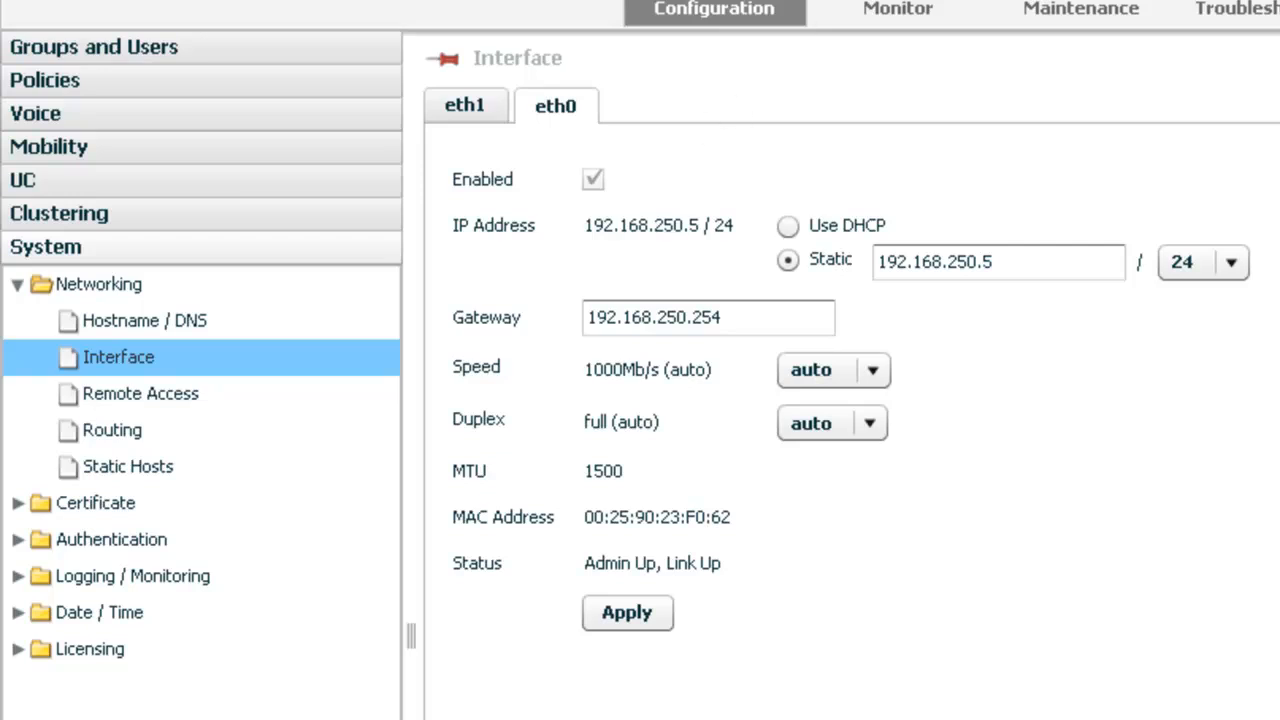
pyautogui.moveTo(392, 156)
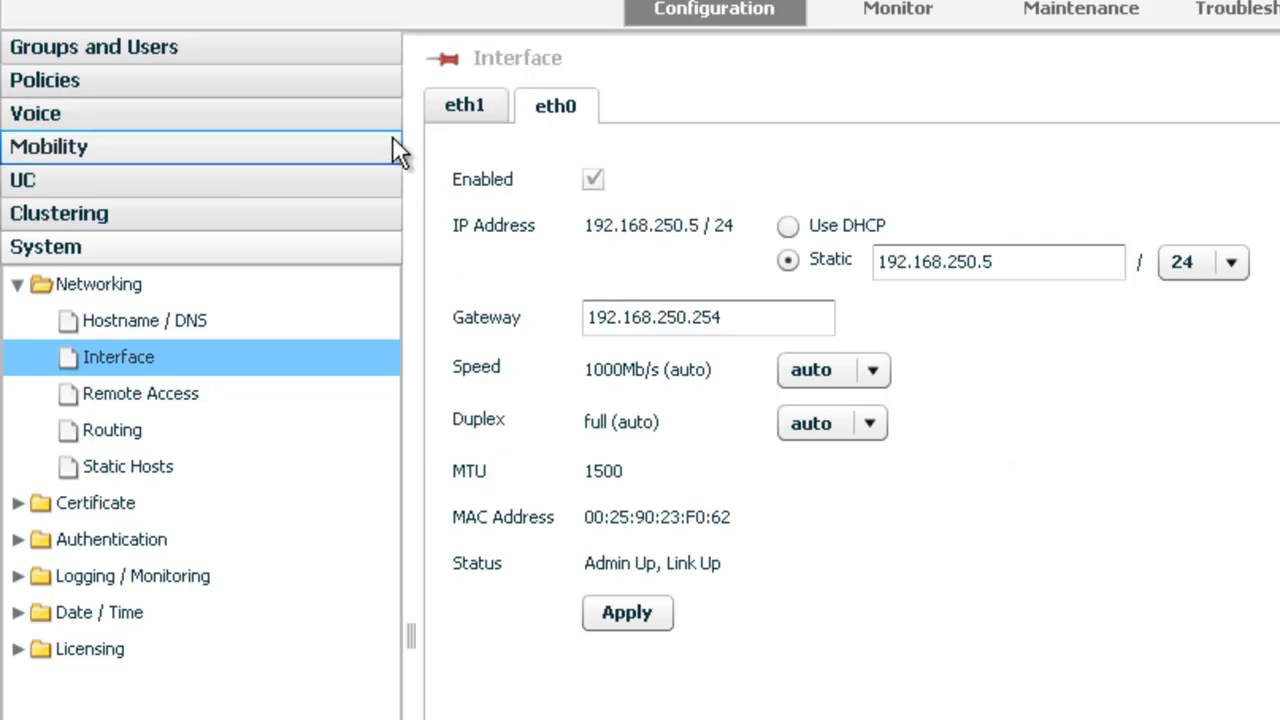
pyautogui.click(472, 104)
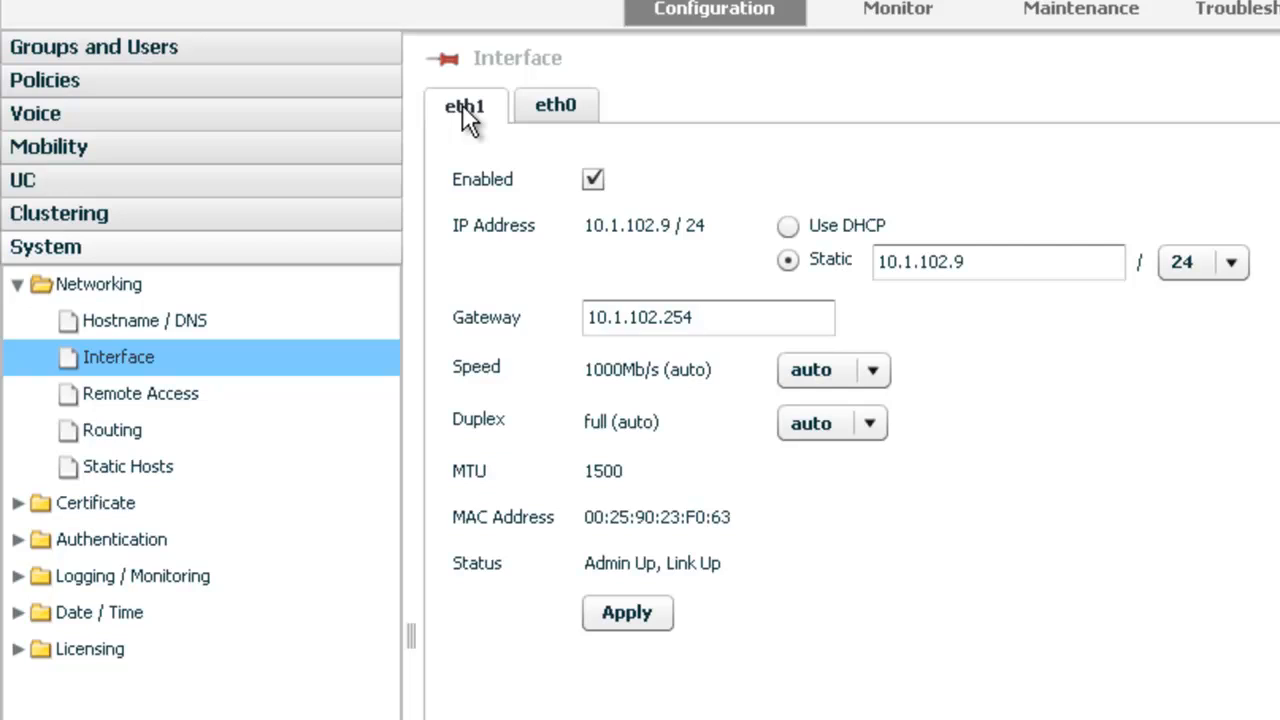
pyautogui.moveTo(236, 462)
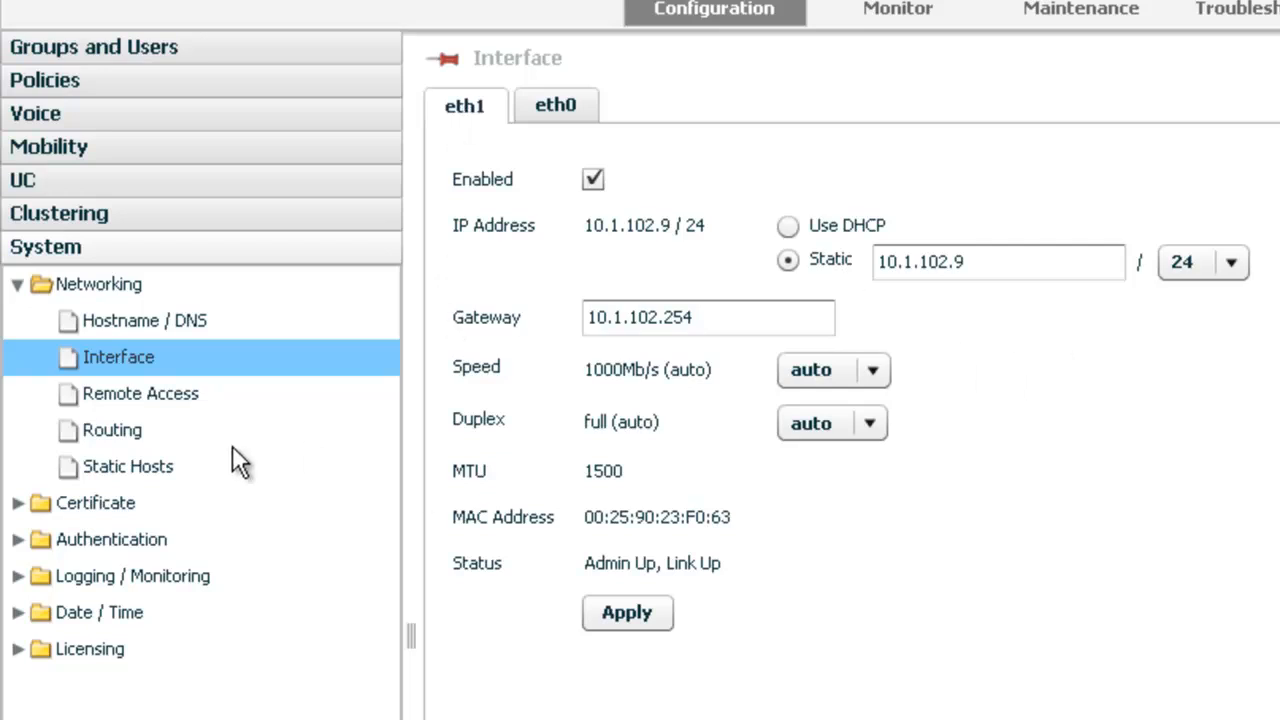
pyautogui.click(140, 394)
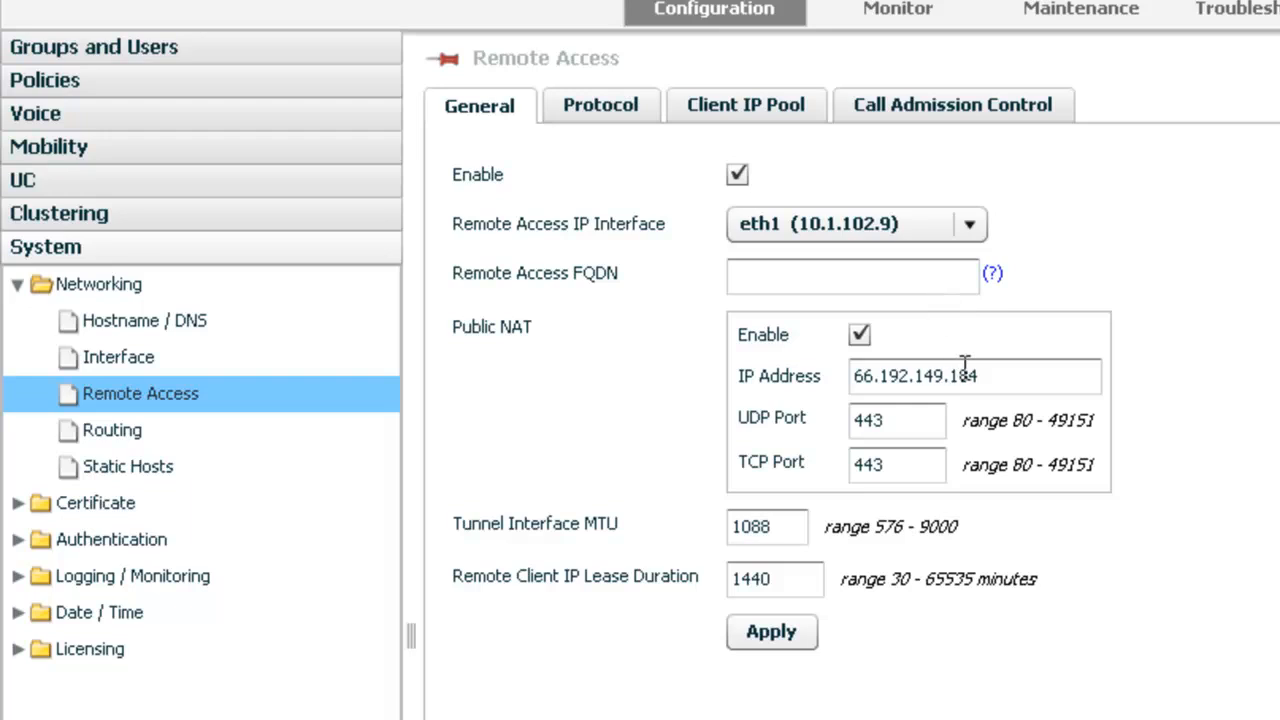
pyautogui.moveTo(884, 532)
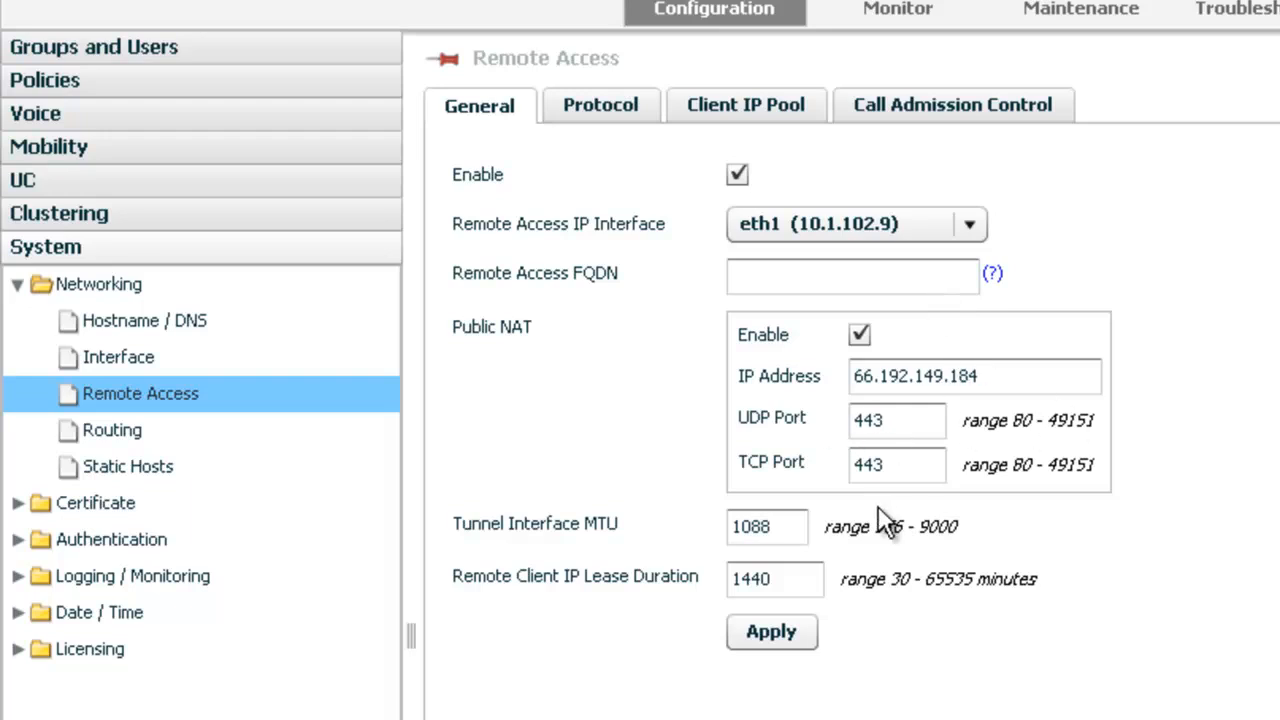
# Show the Voice IP PBXs list containing the ShoreTel PBX Puzzel Palace
pyautogui.click(896, 464)
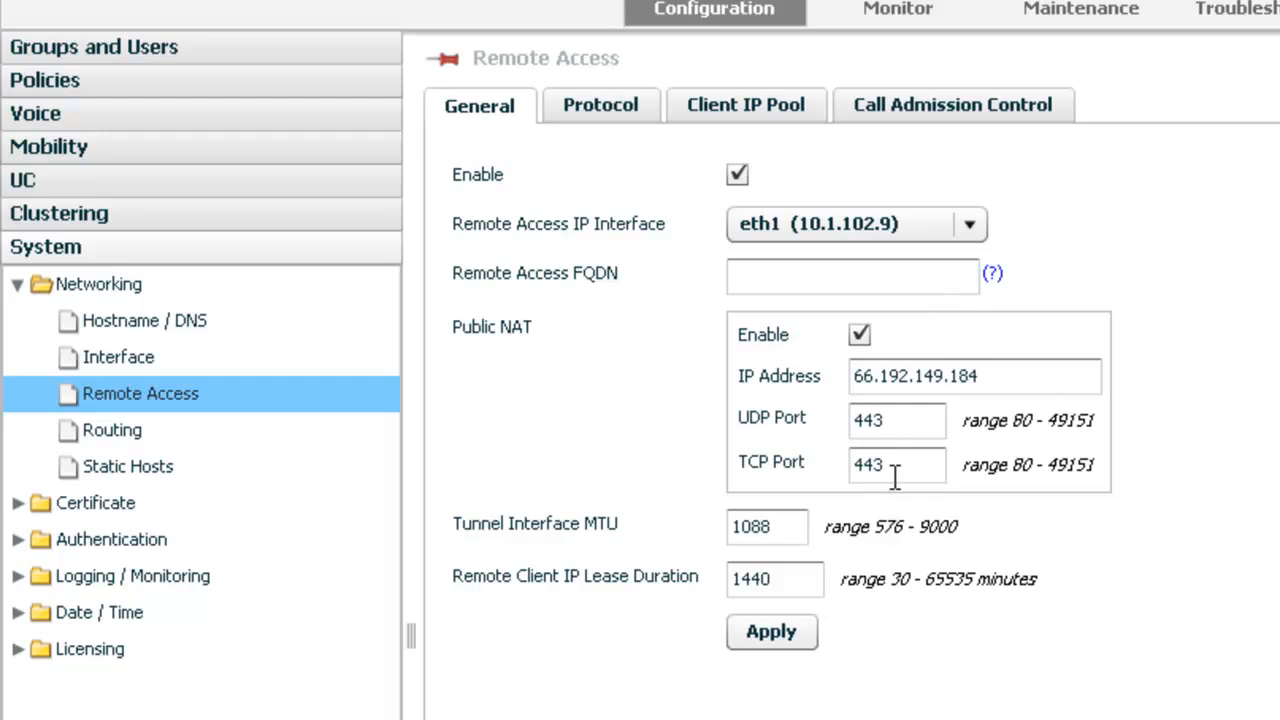
pyautogui.moveTo(64, 262)
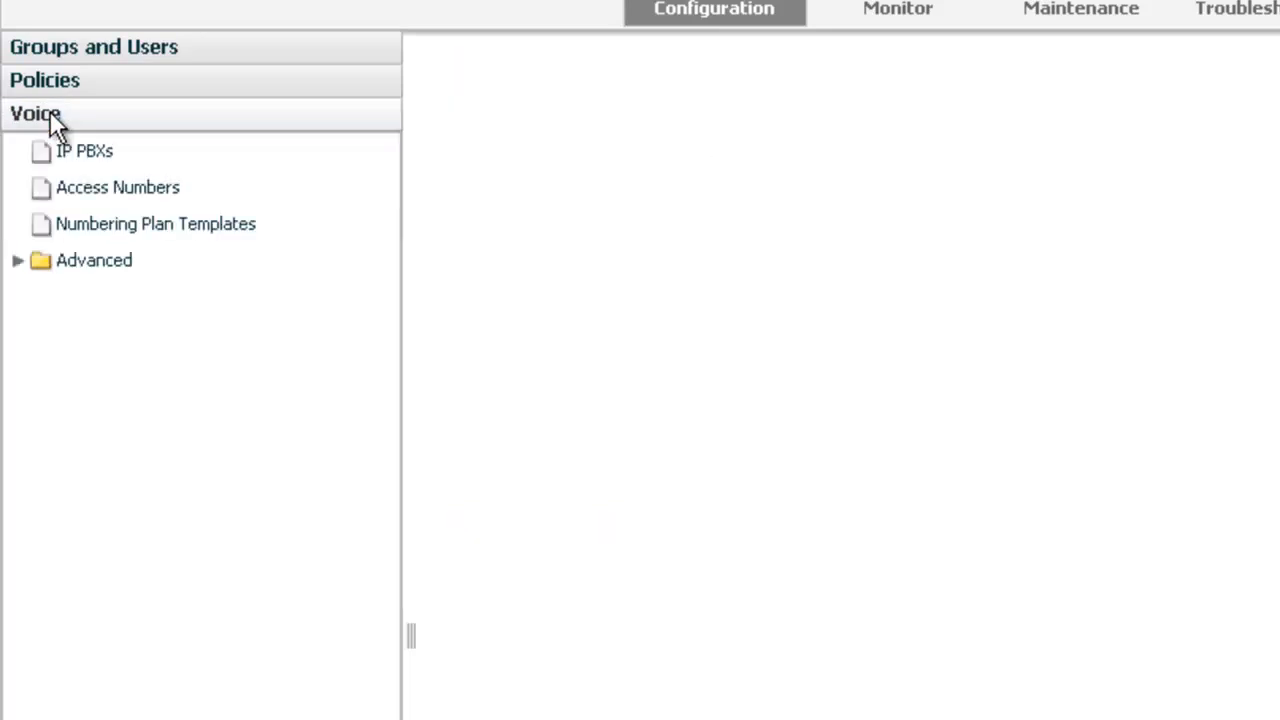
pyautogui.click(84, 152)
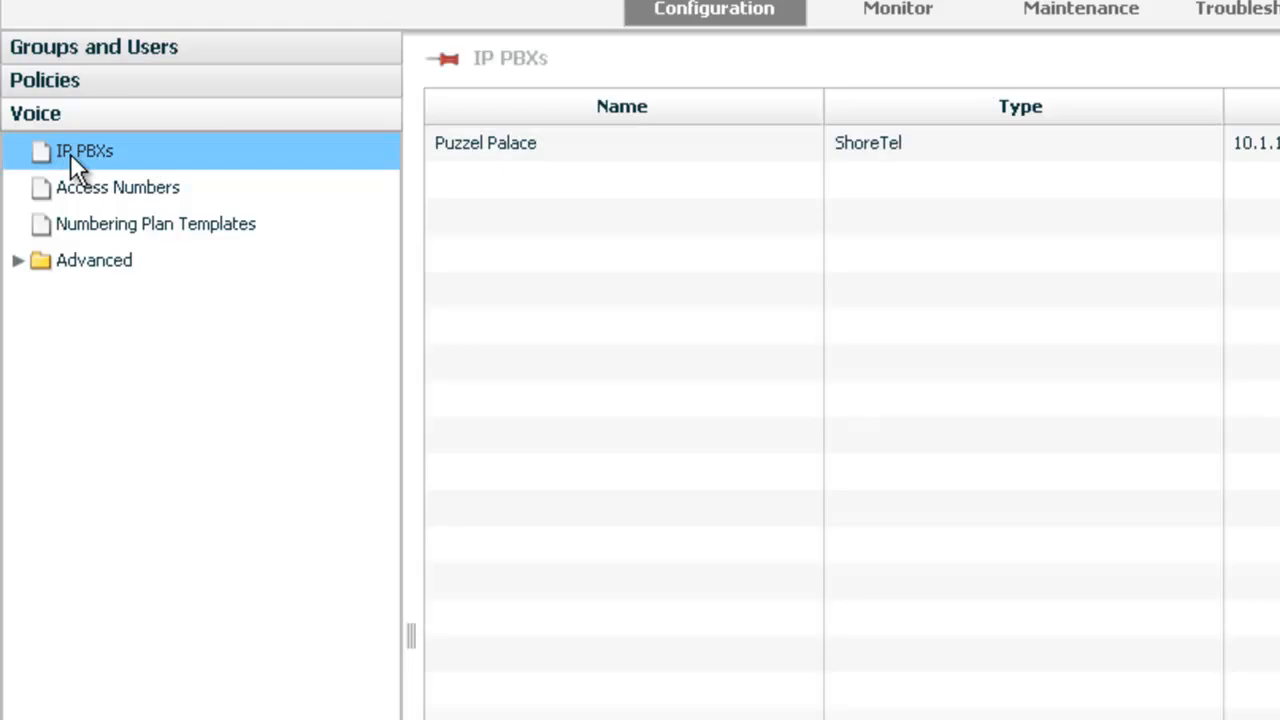
pyautogui.moveTo(508, 180)
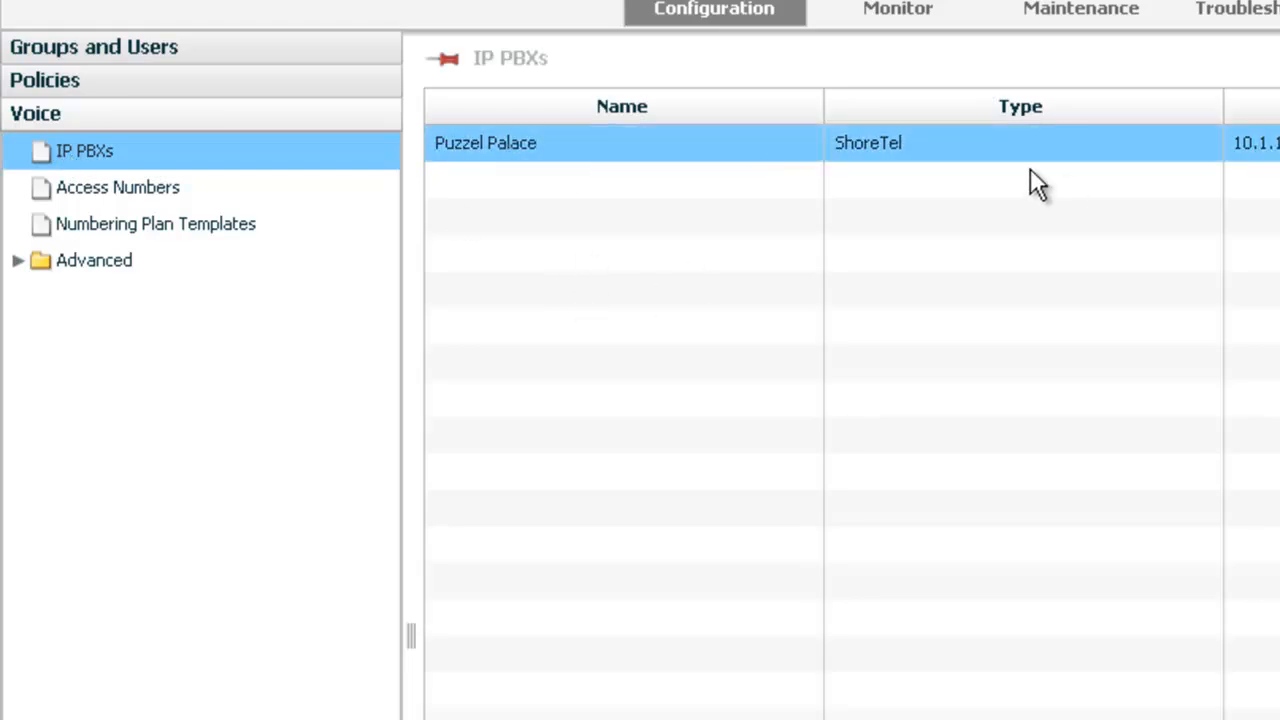
# Show Puzzel Palace's General settings: FQDN 10.1.102.23, port 5060, UDP, keep-alive 3600
pyautogui.doubleClick(484, 144)
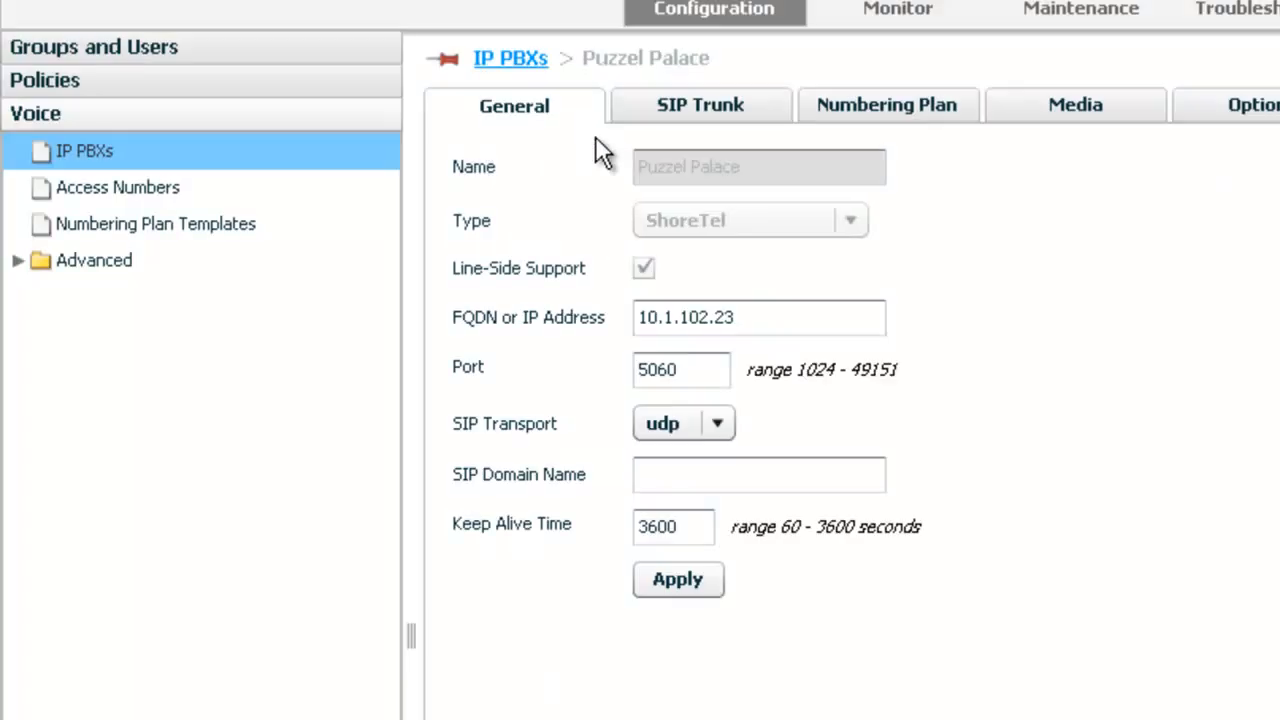
pyautogui.moveTo(524, 180)
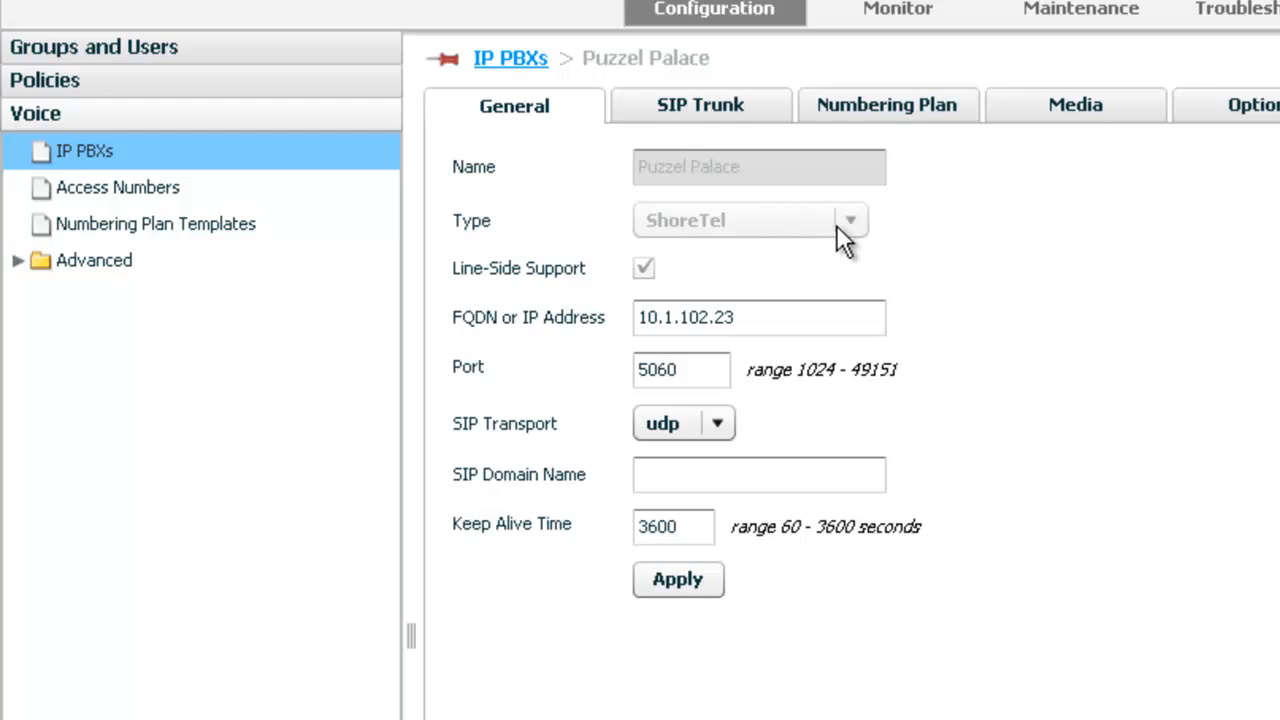
pyautogui.moveTo(96, 296)
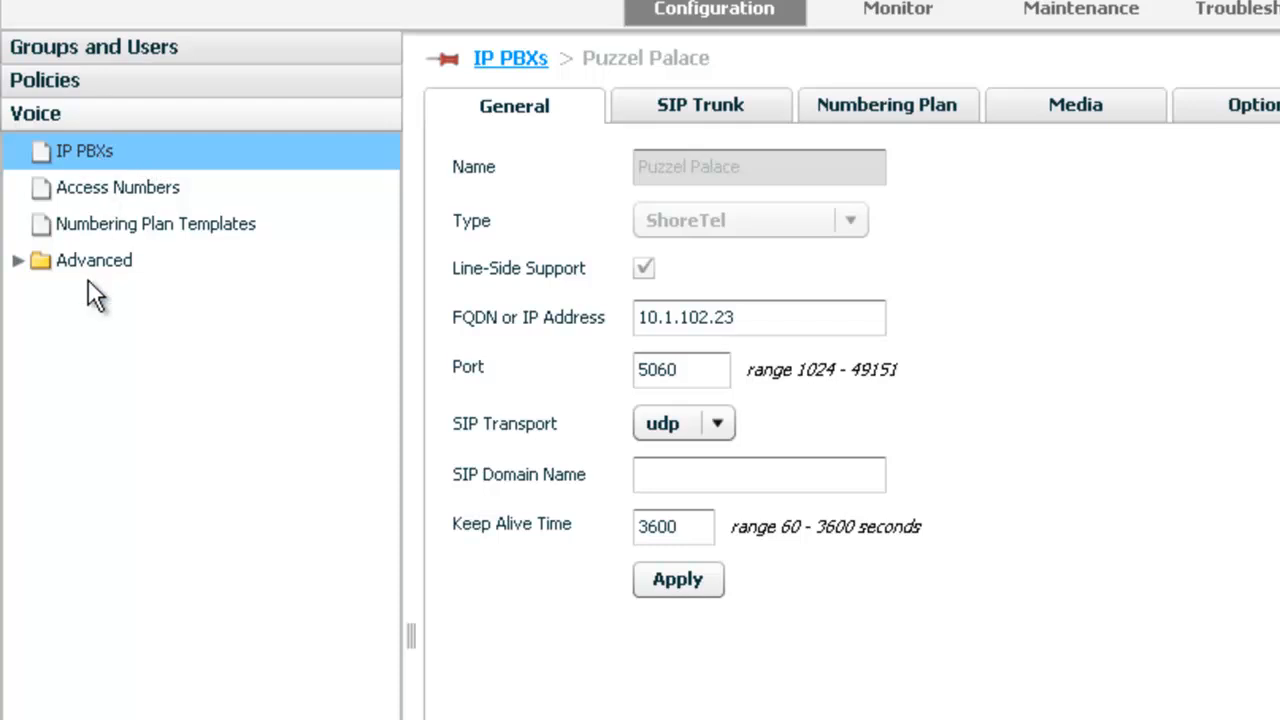
pyautogui.moveTo(204, 162)
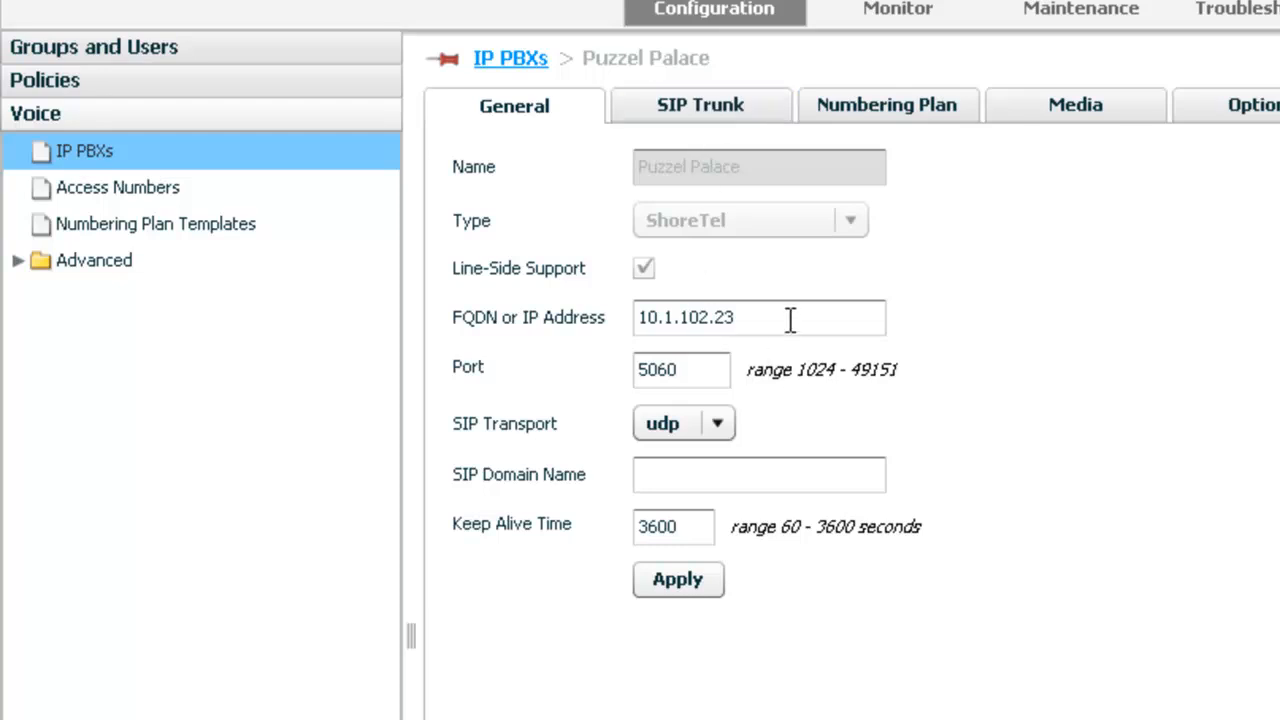
pyautogui.moveTo(736, 166)
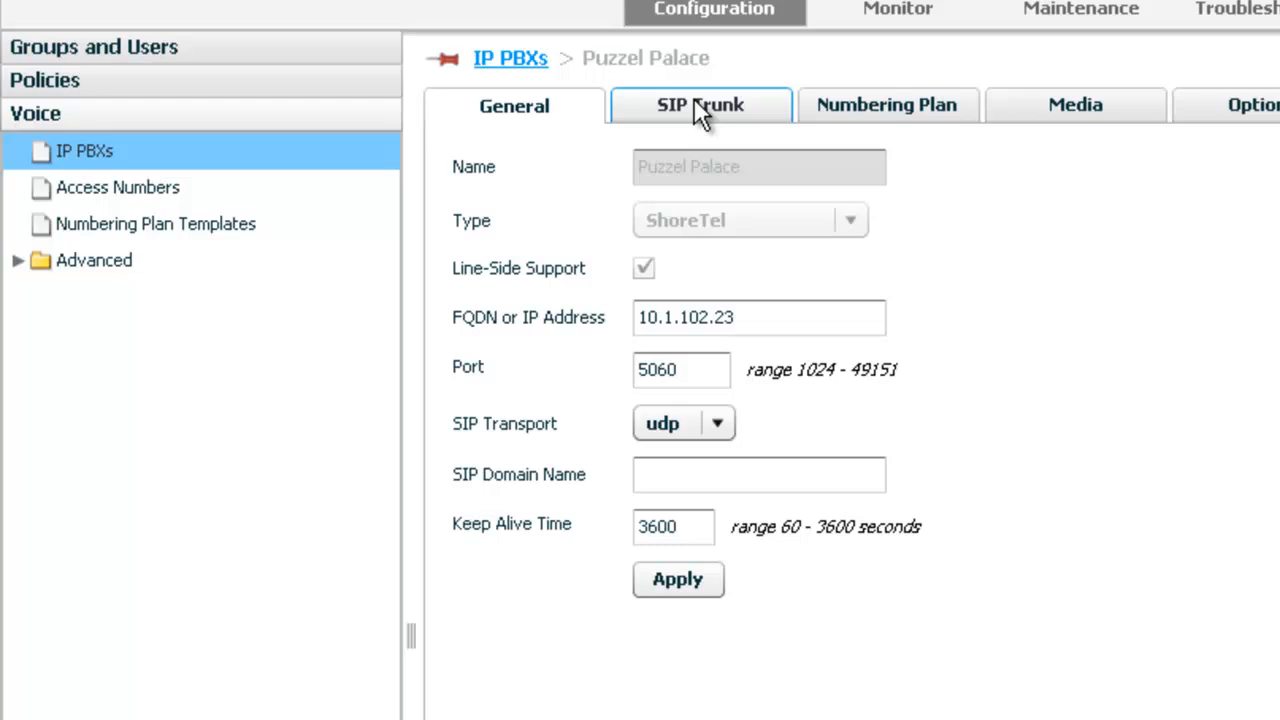
# Review Puzzel Palace's SIP Trunk, Numbering Plan, Media and line-side Options settings
pyautogui.click(690, 104)
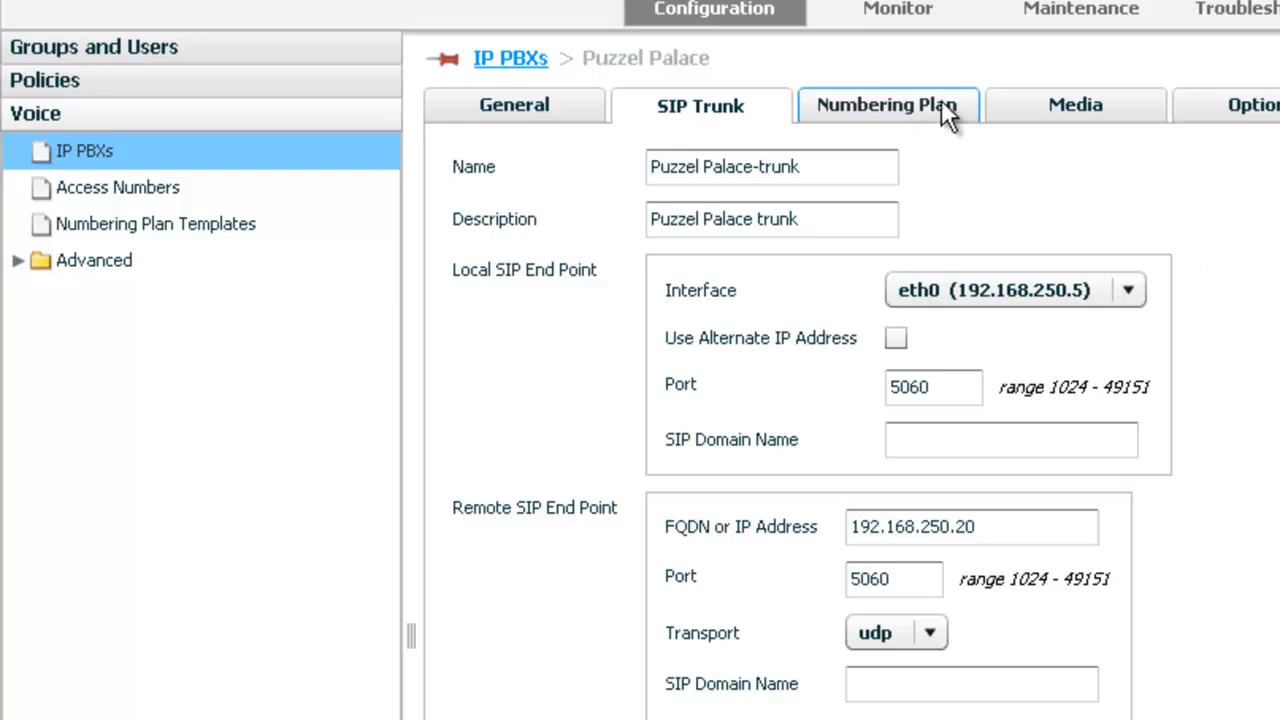
pyautogui.click(886, 104)
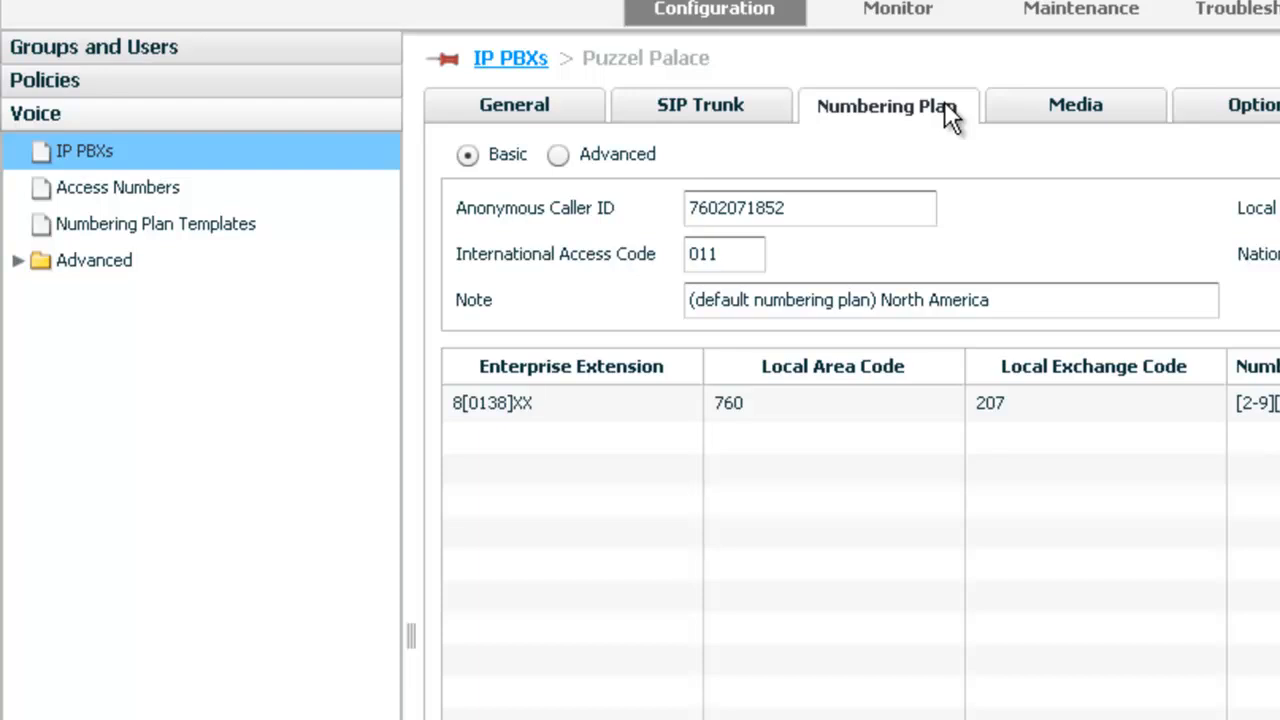
pyautogui.click(1074, 104)
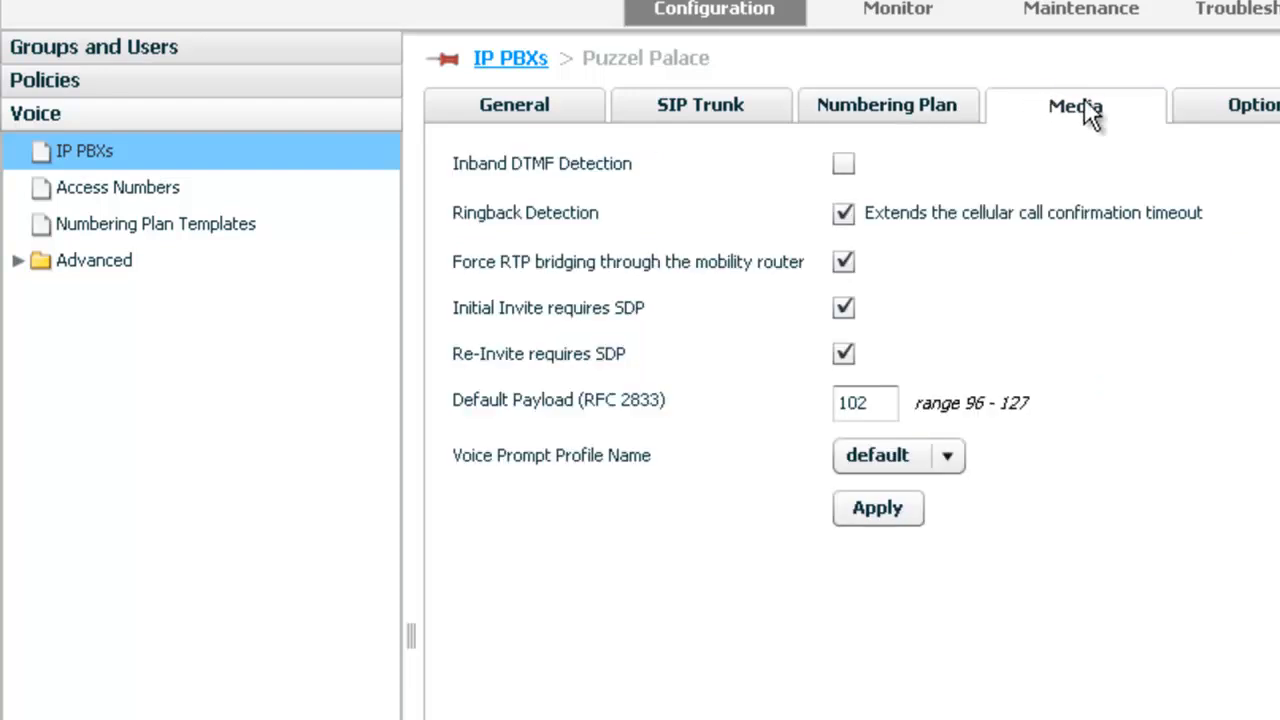
pyautogui.click(1260, 104)
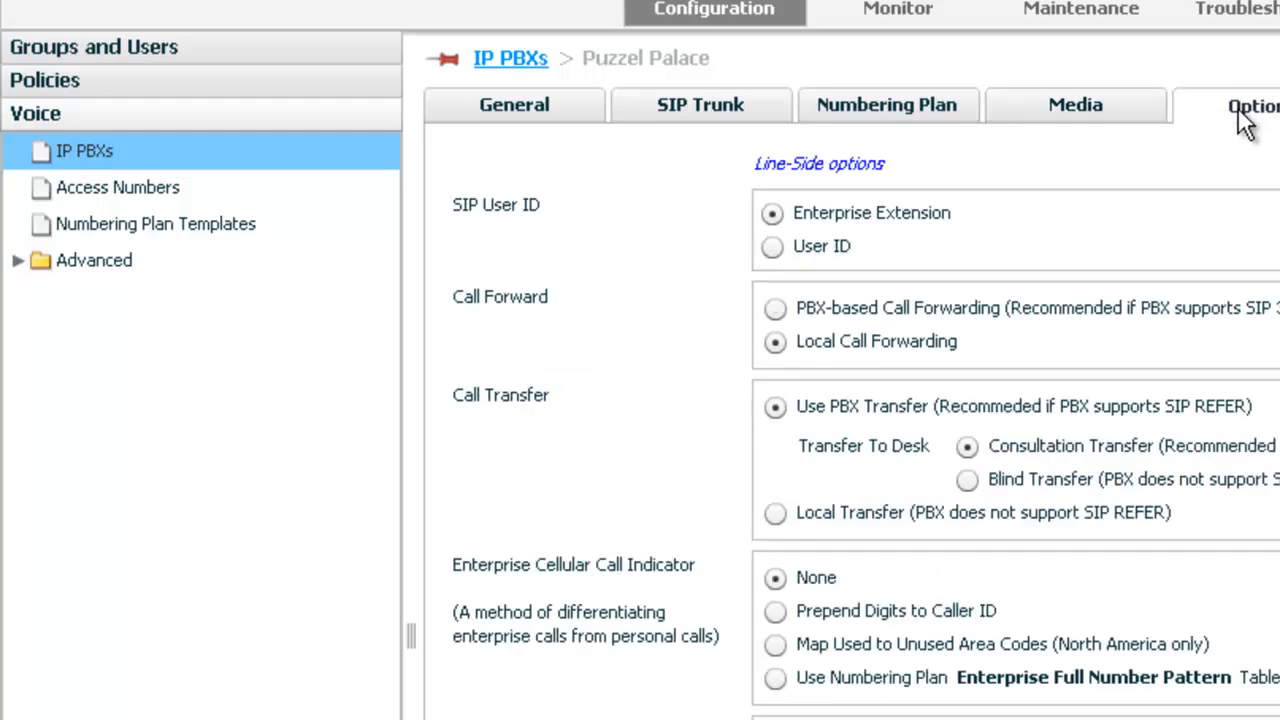
pyautogui.moveTo(256, 236)
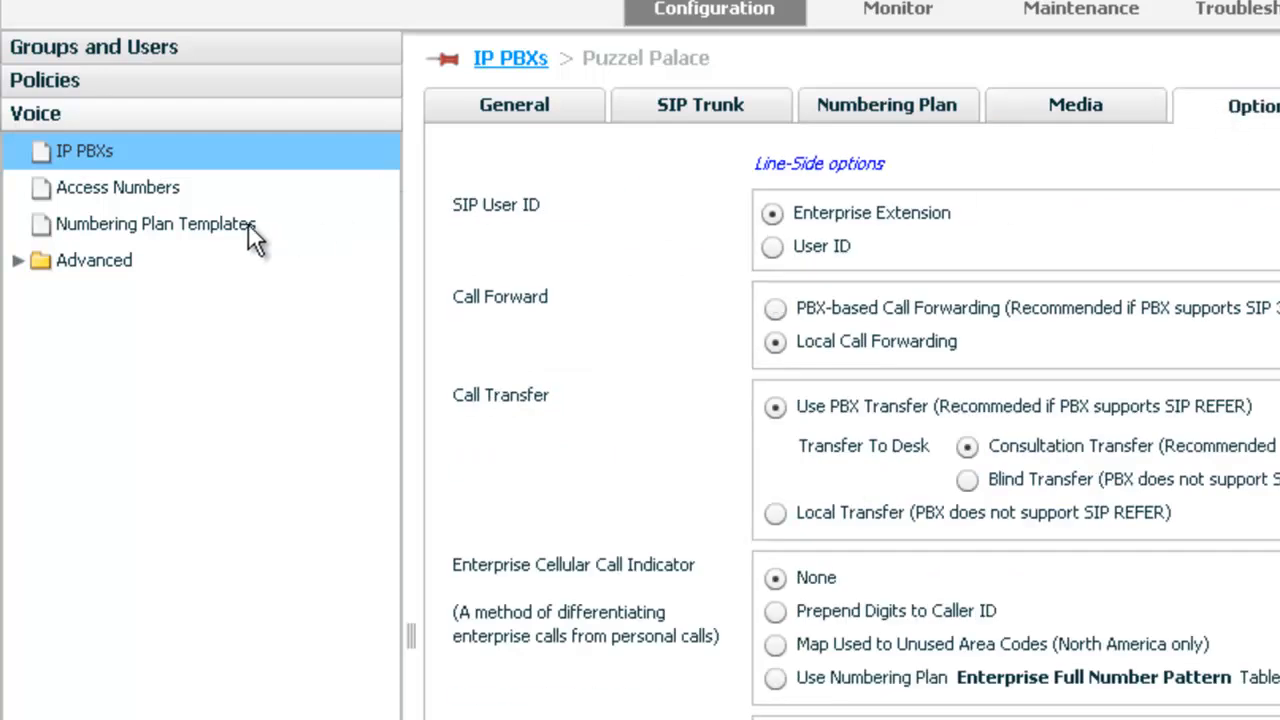
pyautogui.click(108, 188)
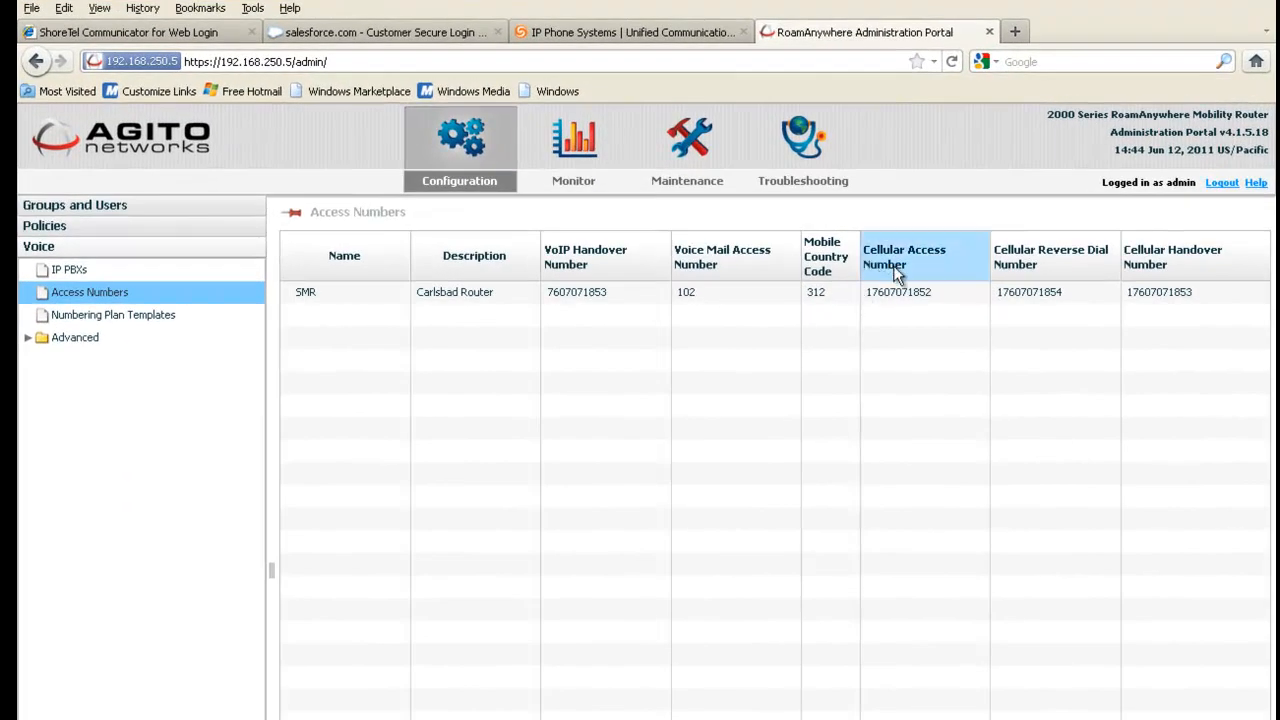
pyautogui.moveTo(1180, 264)
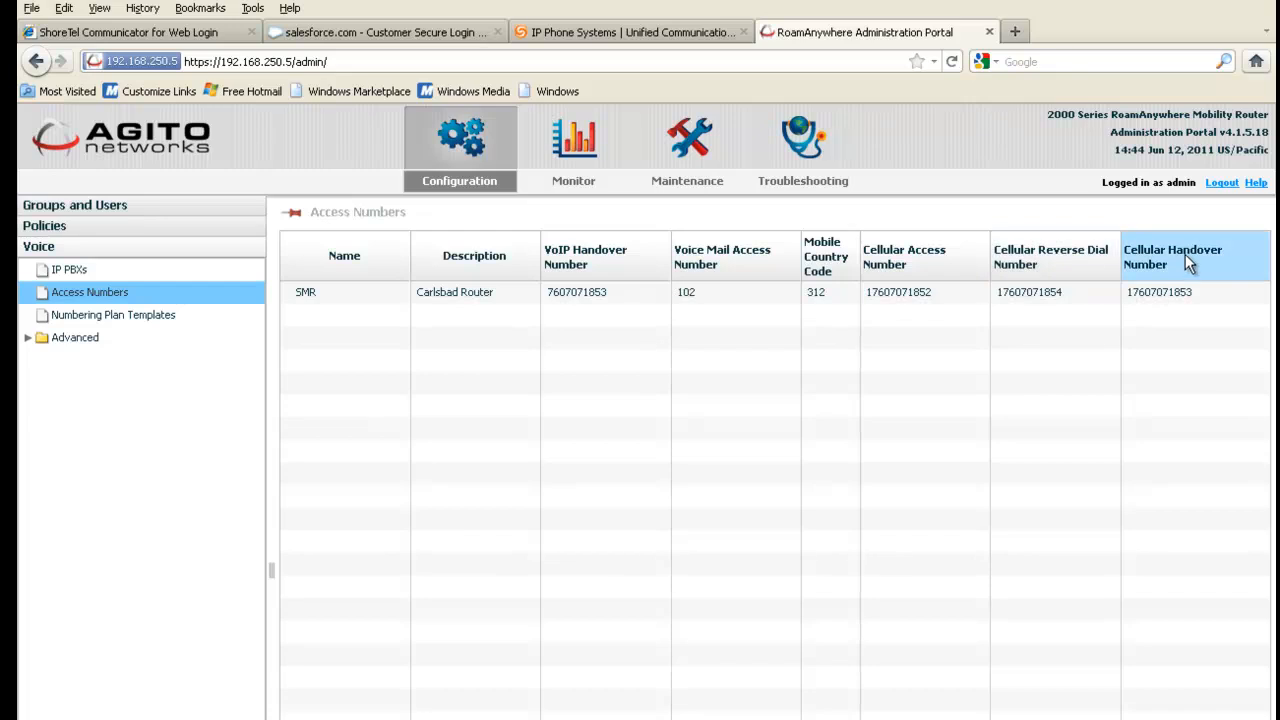
pyautogui.moveTo(610, 256)
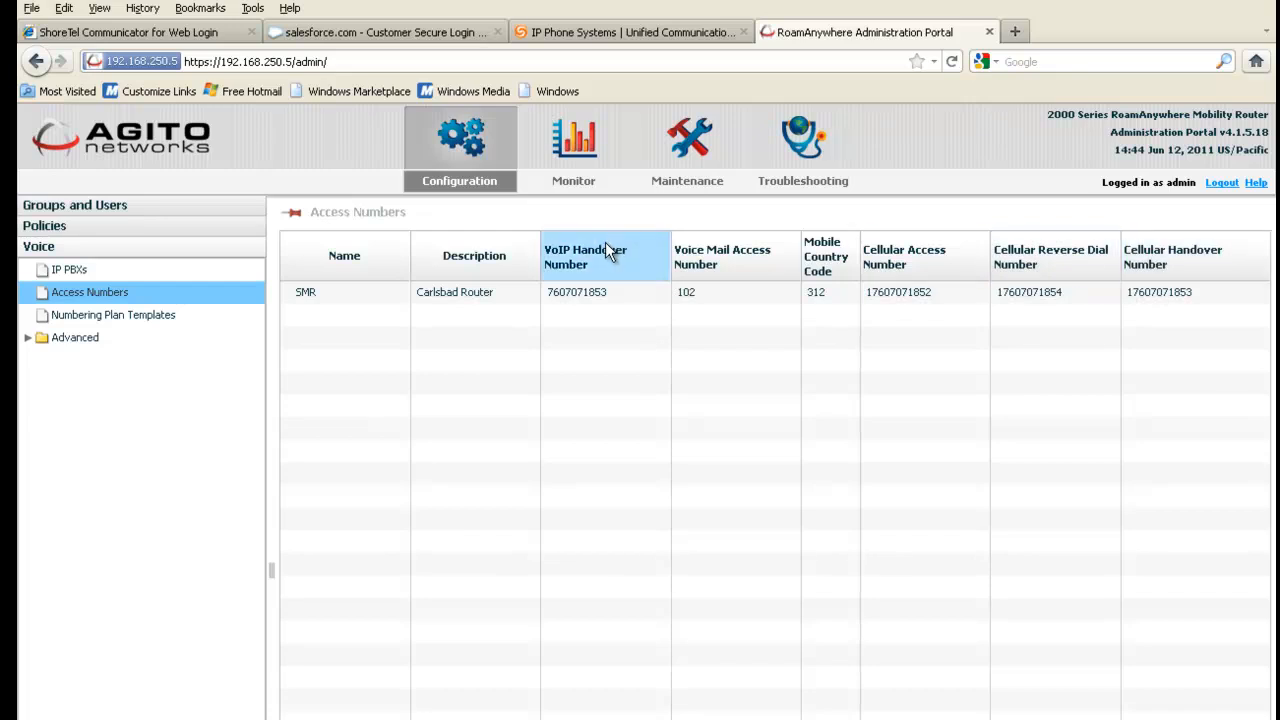
pyautogui.moveTo(584, 304)
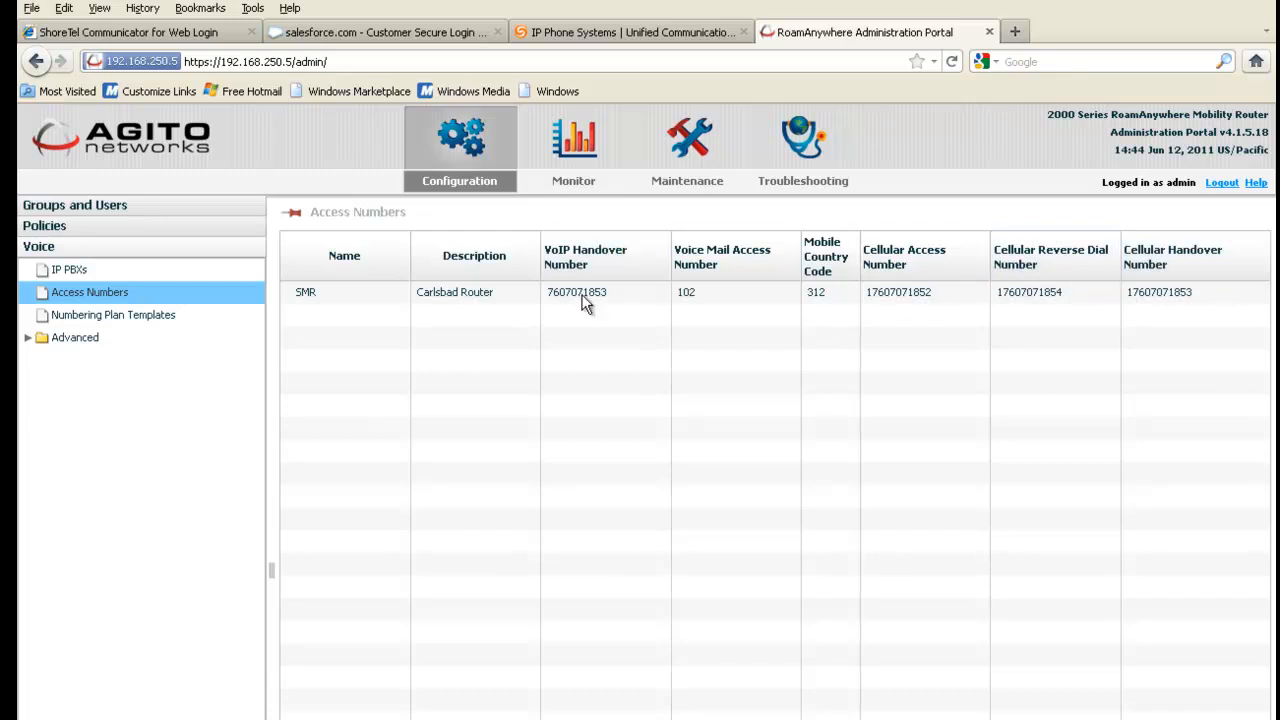
pyautogui.moveTo(610, 300)
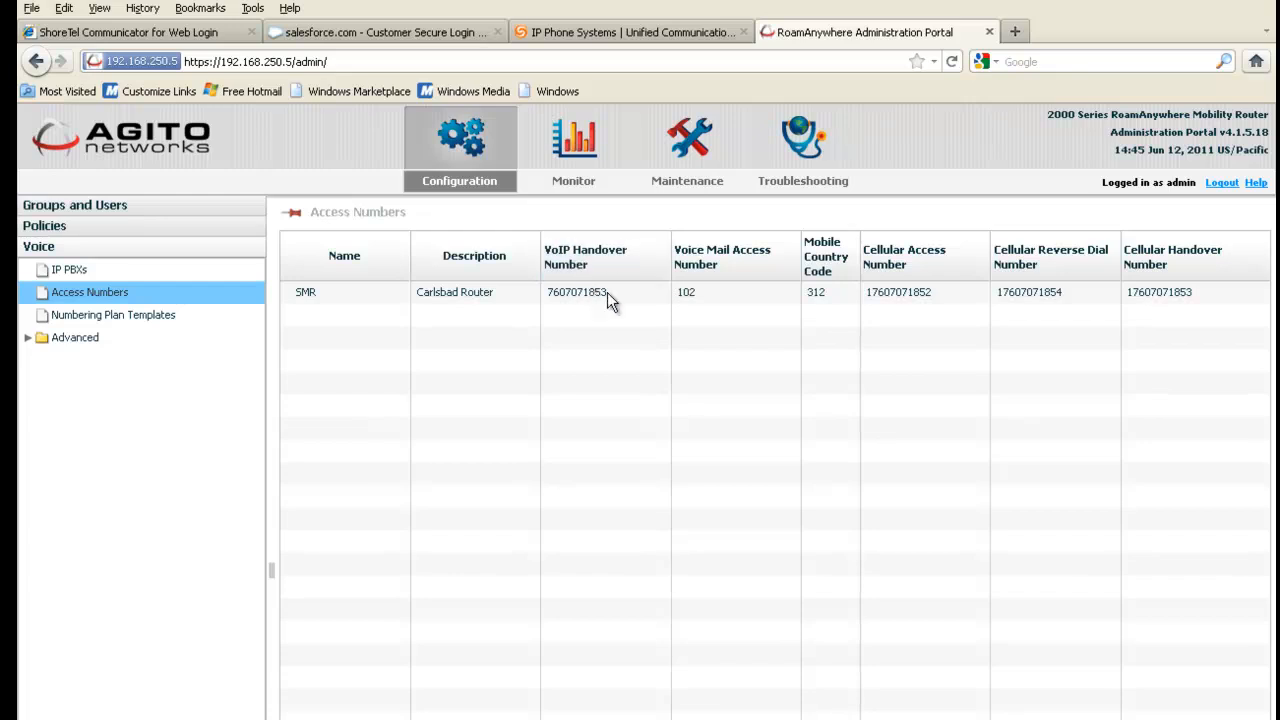
pyautogui.moveTo(1164, 300)
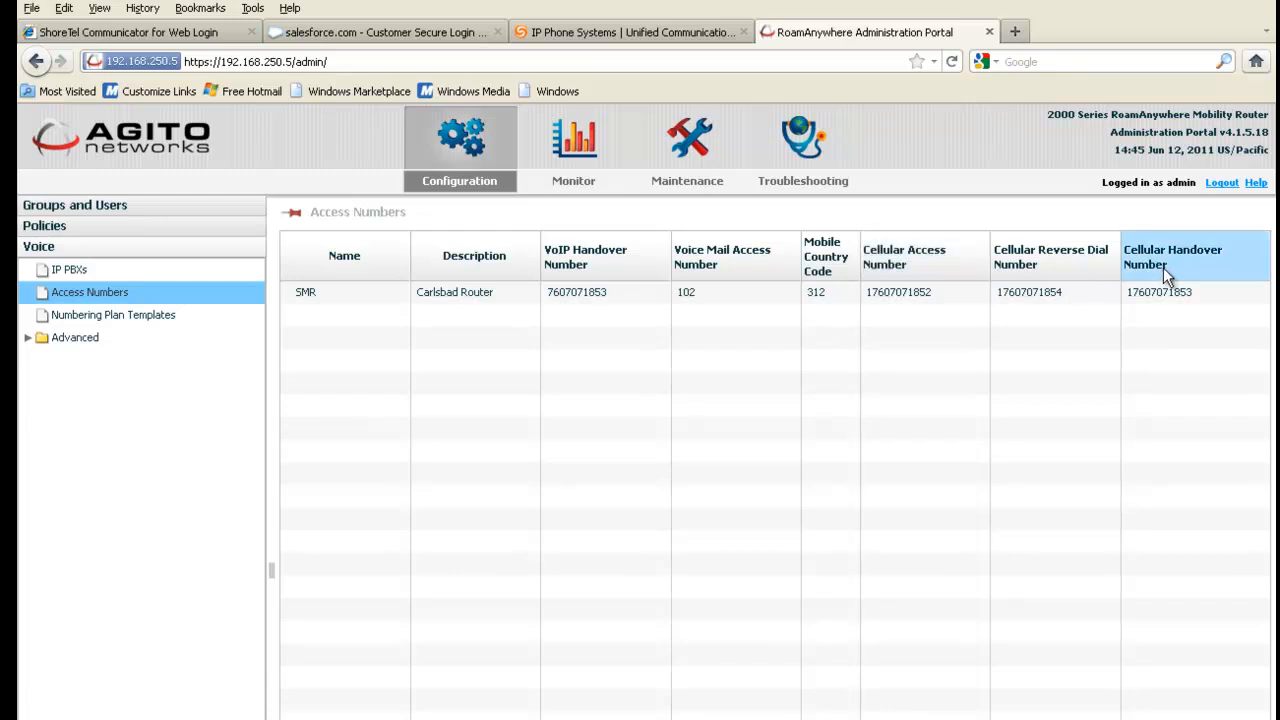
pyautogui.moveTo(940, 266)
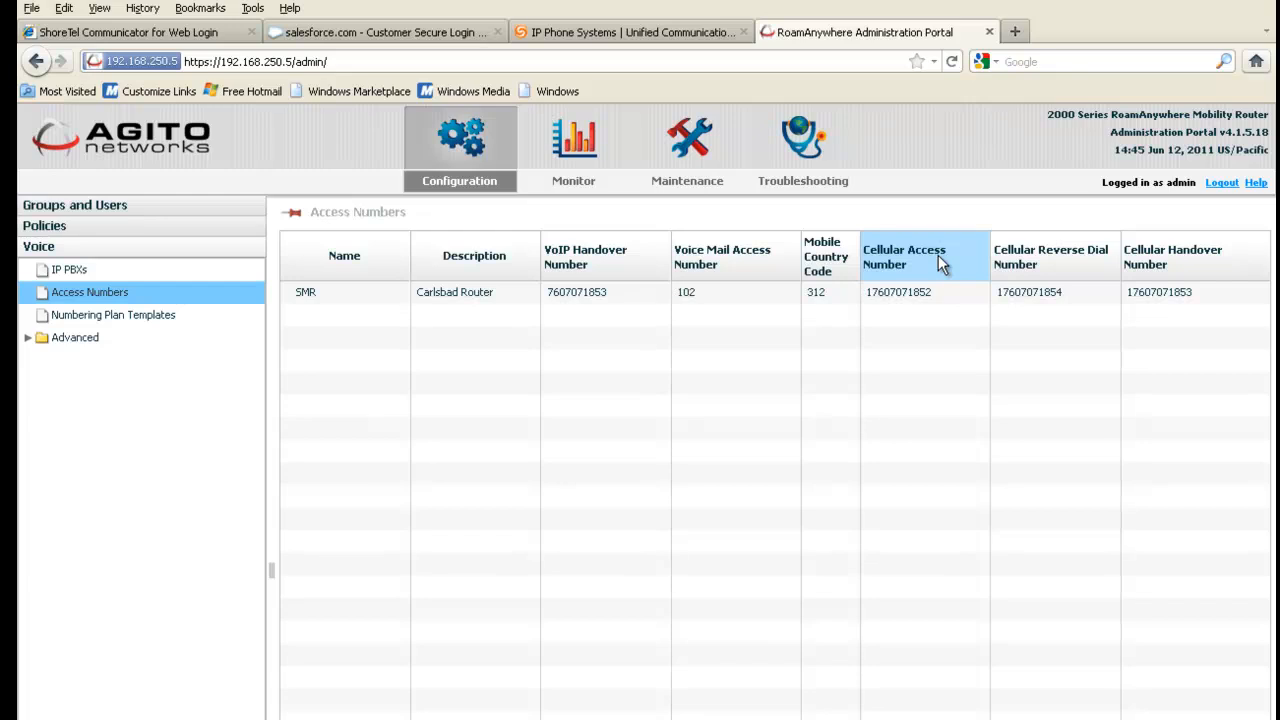
pyautogui.moveTo(918, 304)
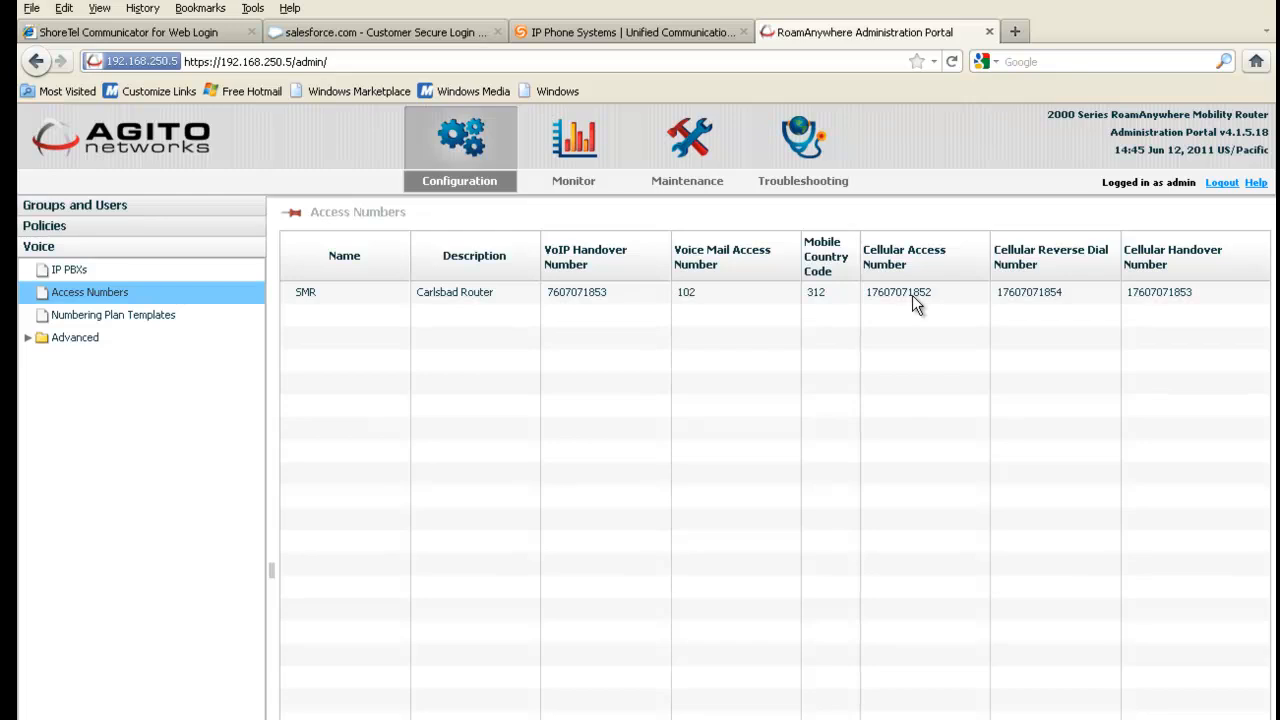
pyautogui.moveTo(920, 296)
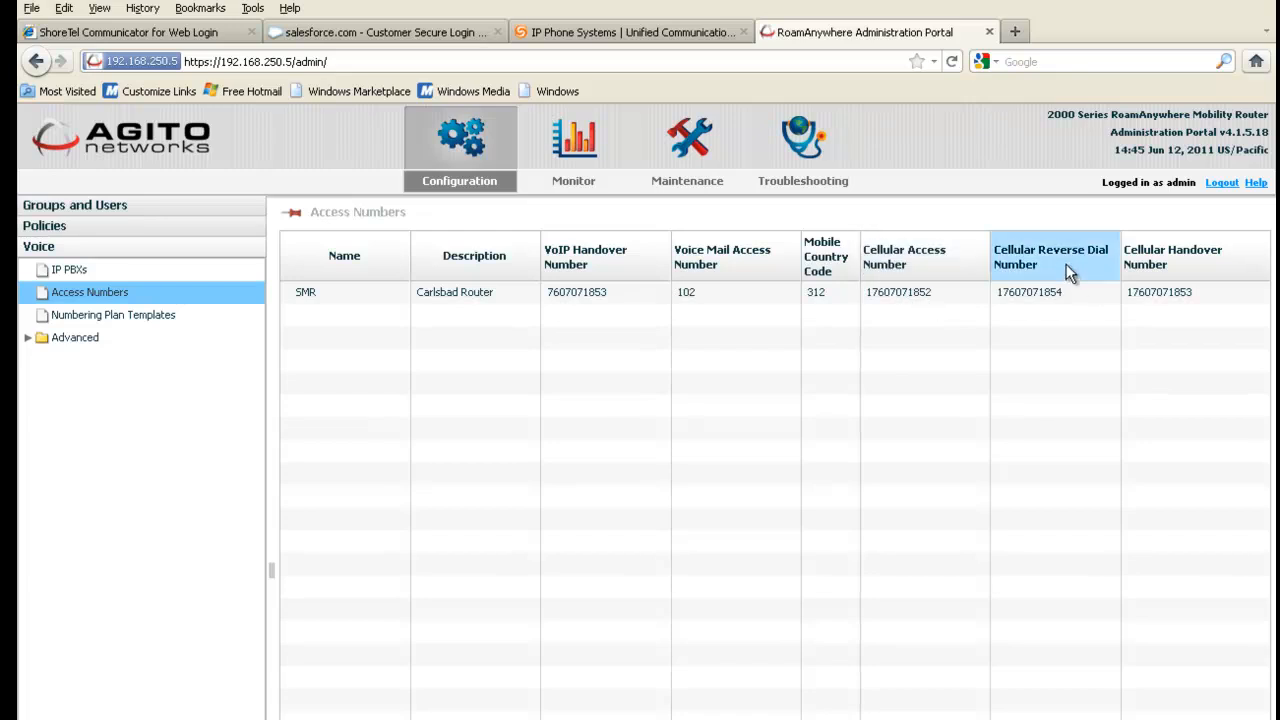
pyautogui.moveTo(1088, 302)
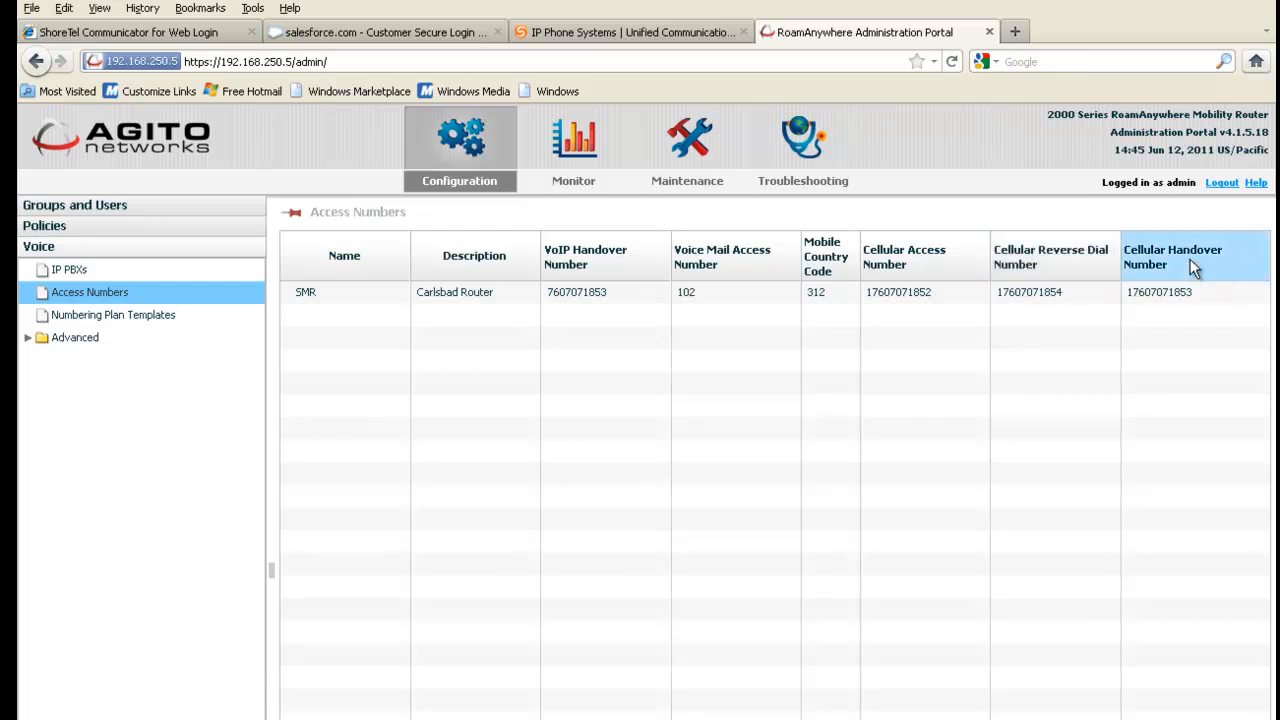
pyautogui.moveTo(1212, 264)
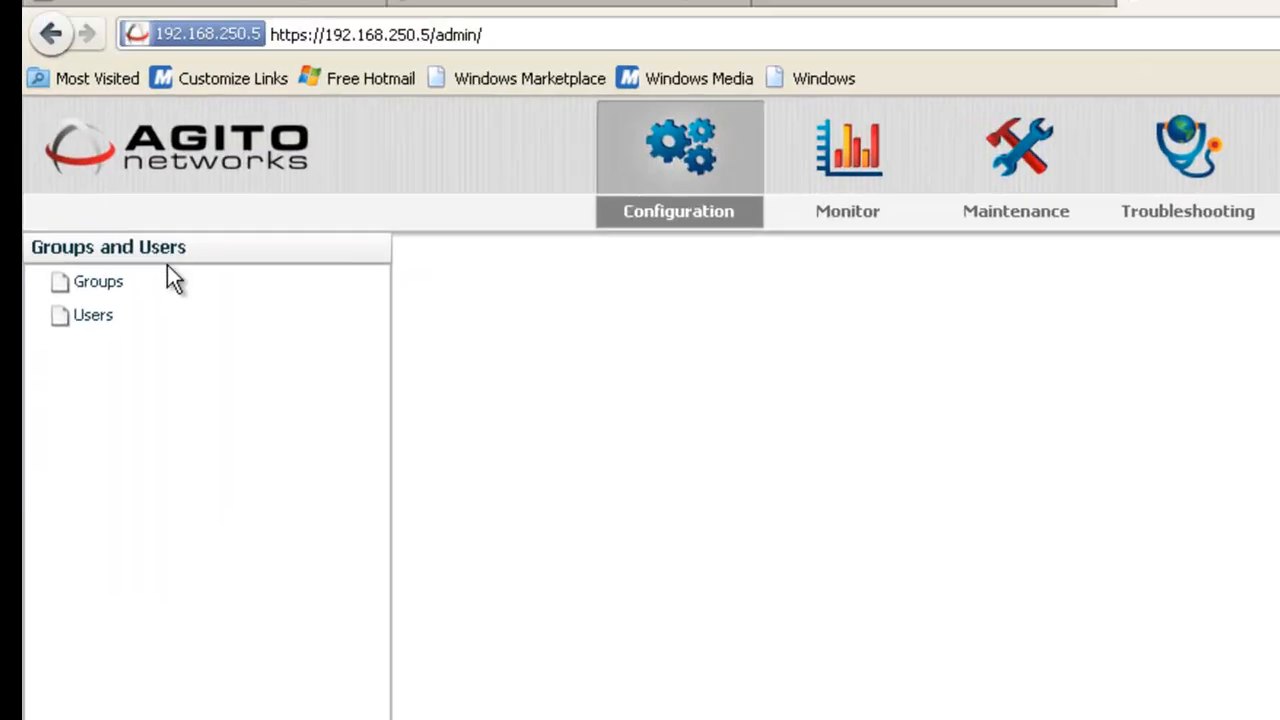
# Show the Groups list containing the single Carlsbad group
pyautogui.click(92, 280)
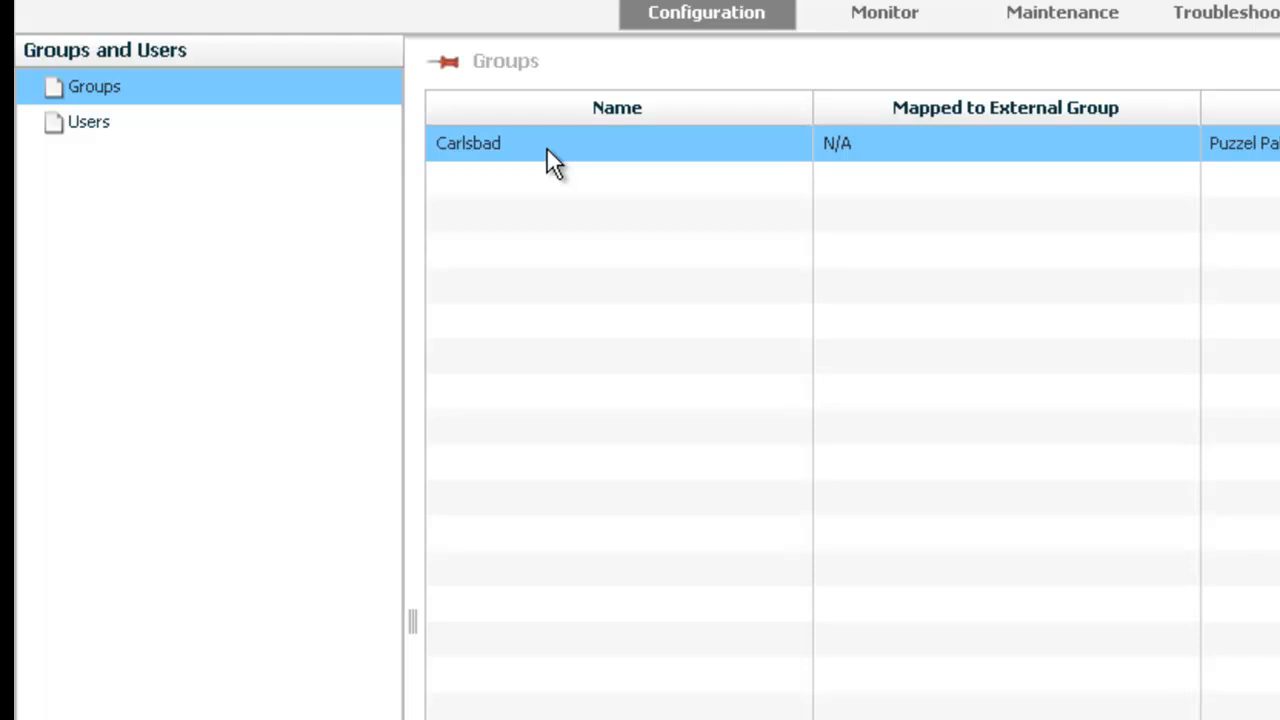
pyautogui.moveTo(572, 136)
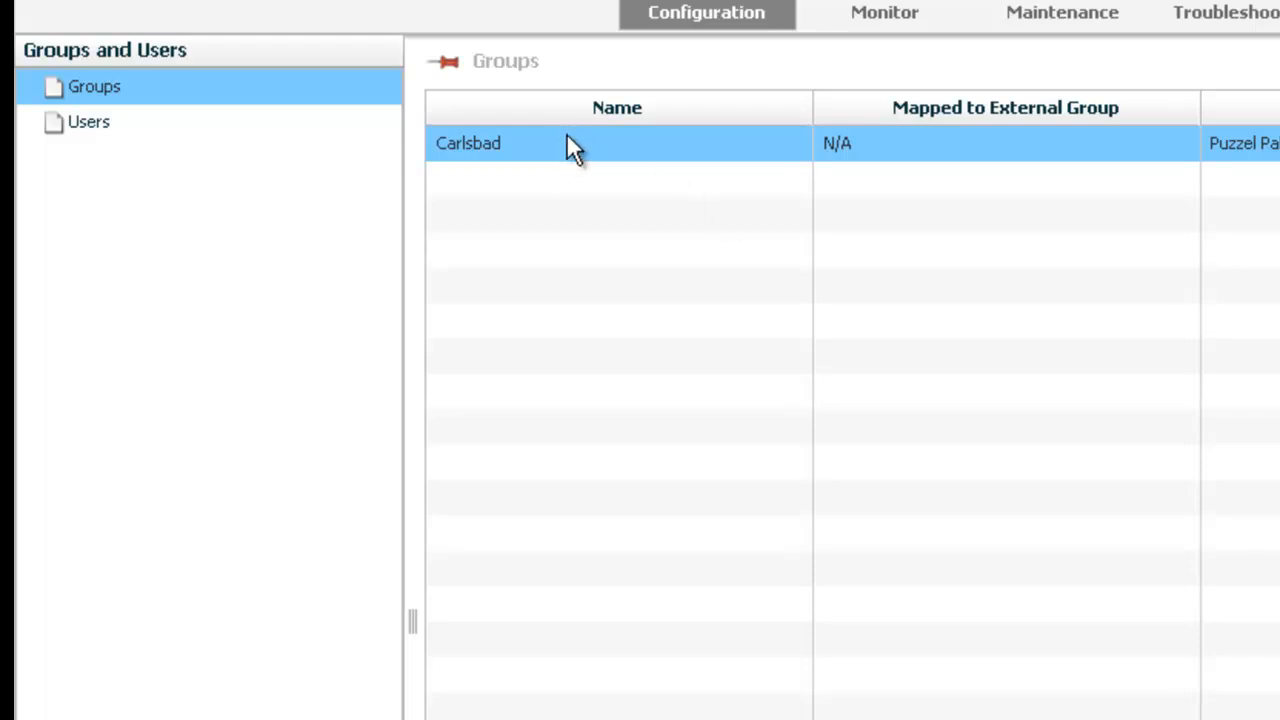
pyautogui.click(80, 124)
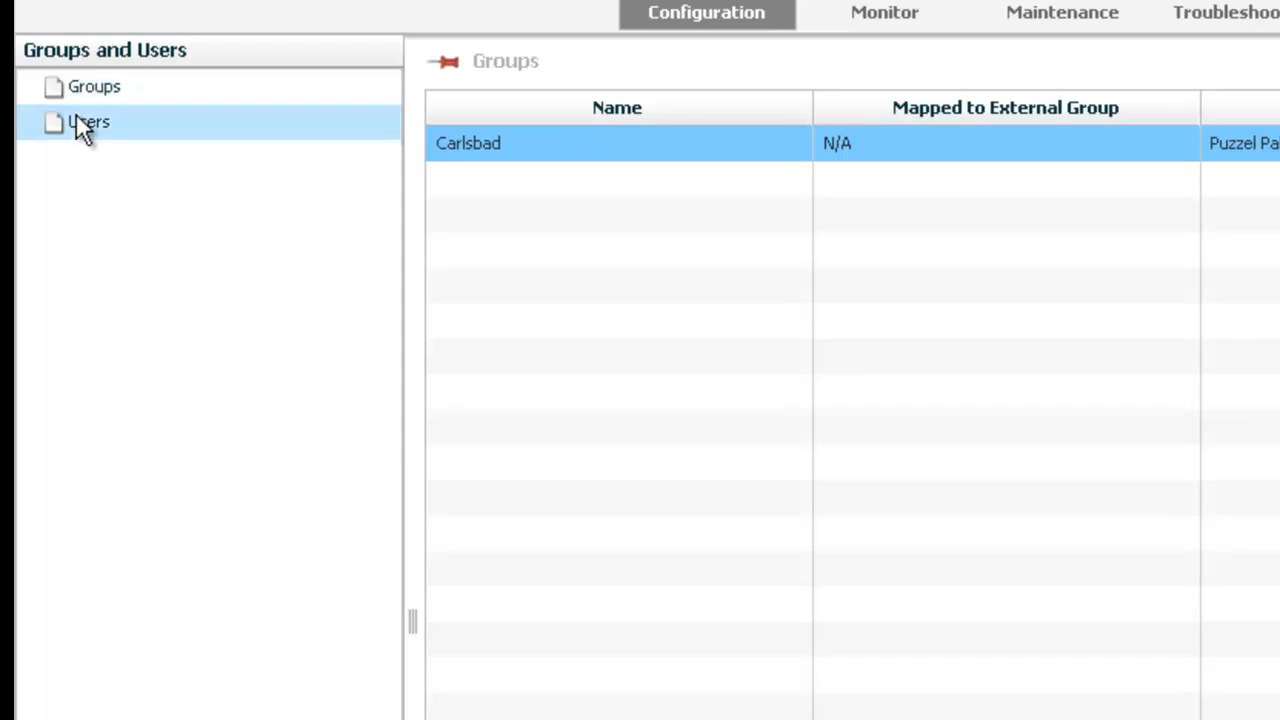
pyautogui.click(80, 124)
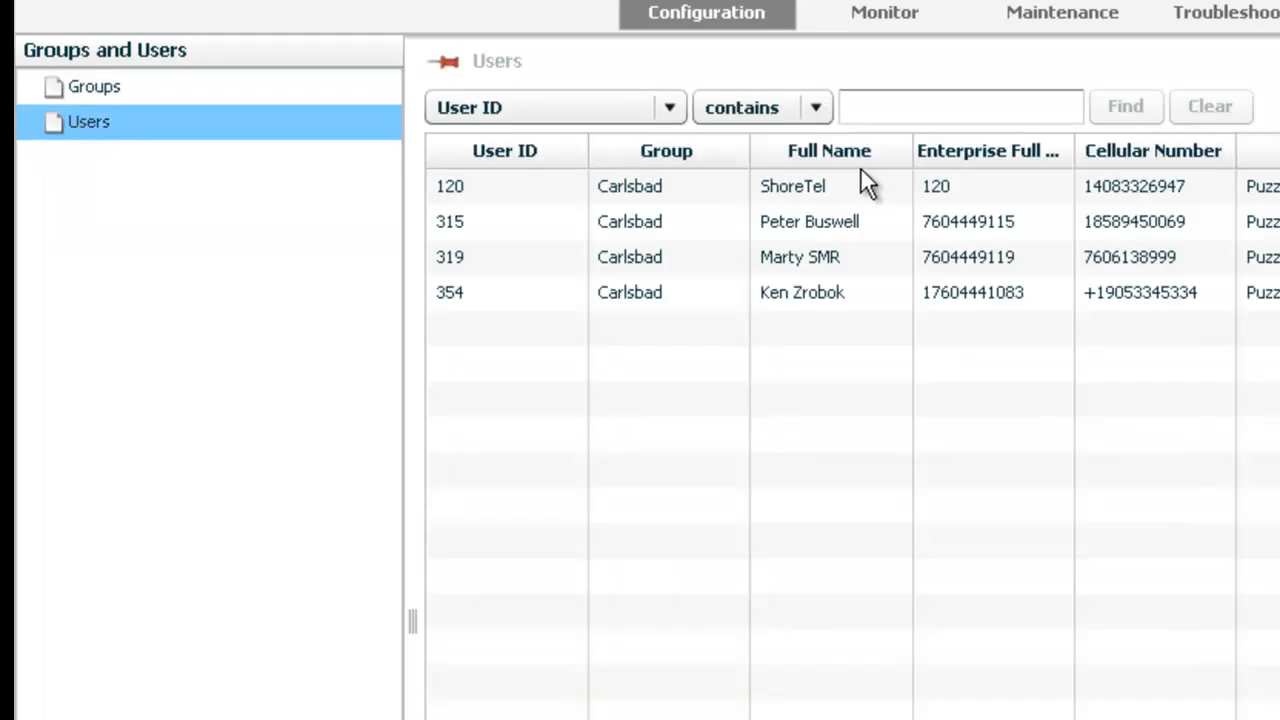
pyautogui.moveTo(996, 178)
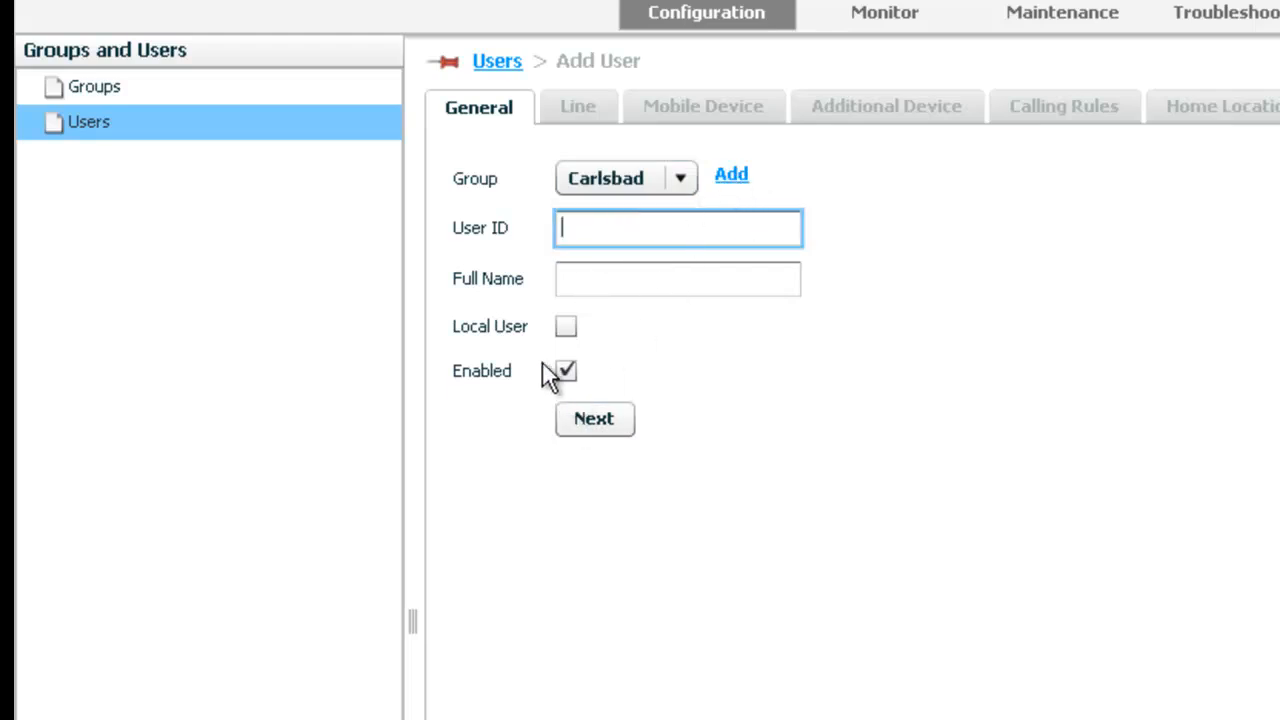
pyautogui.click(564, 326)
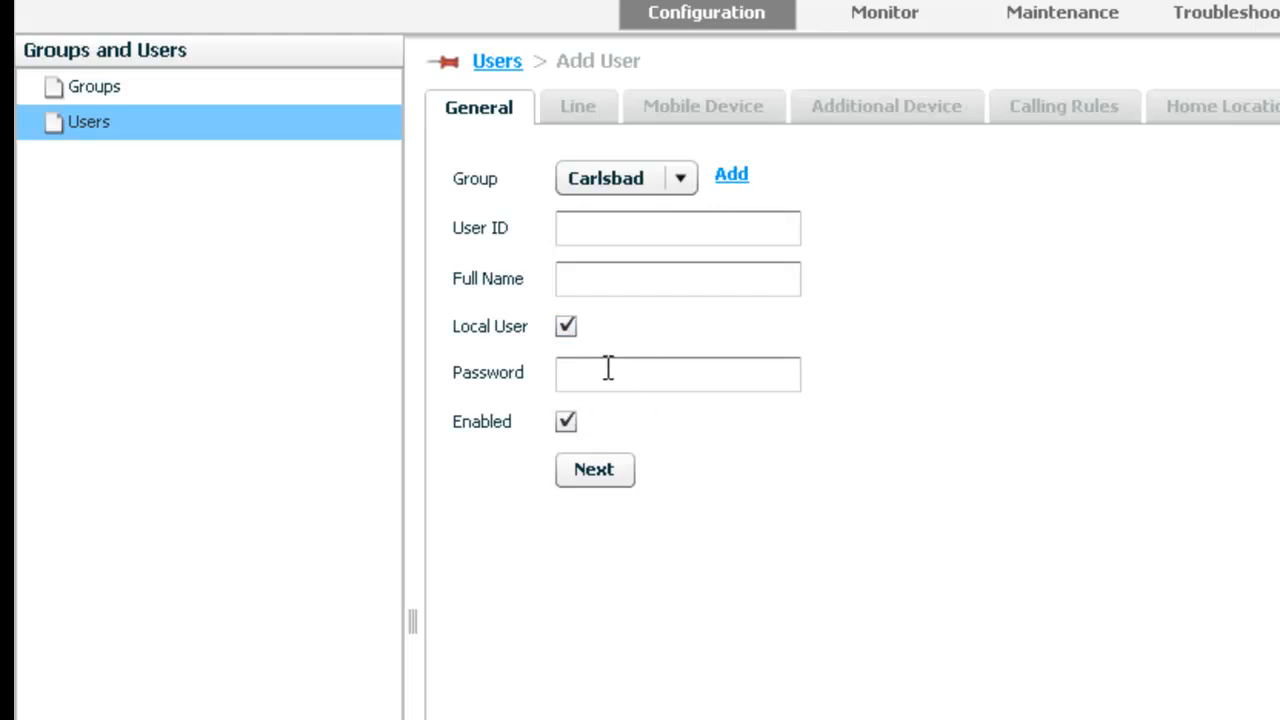
pyautogui.click(676, 374)
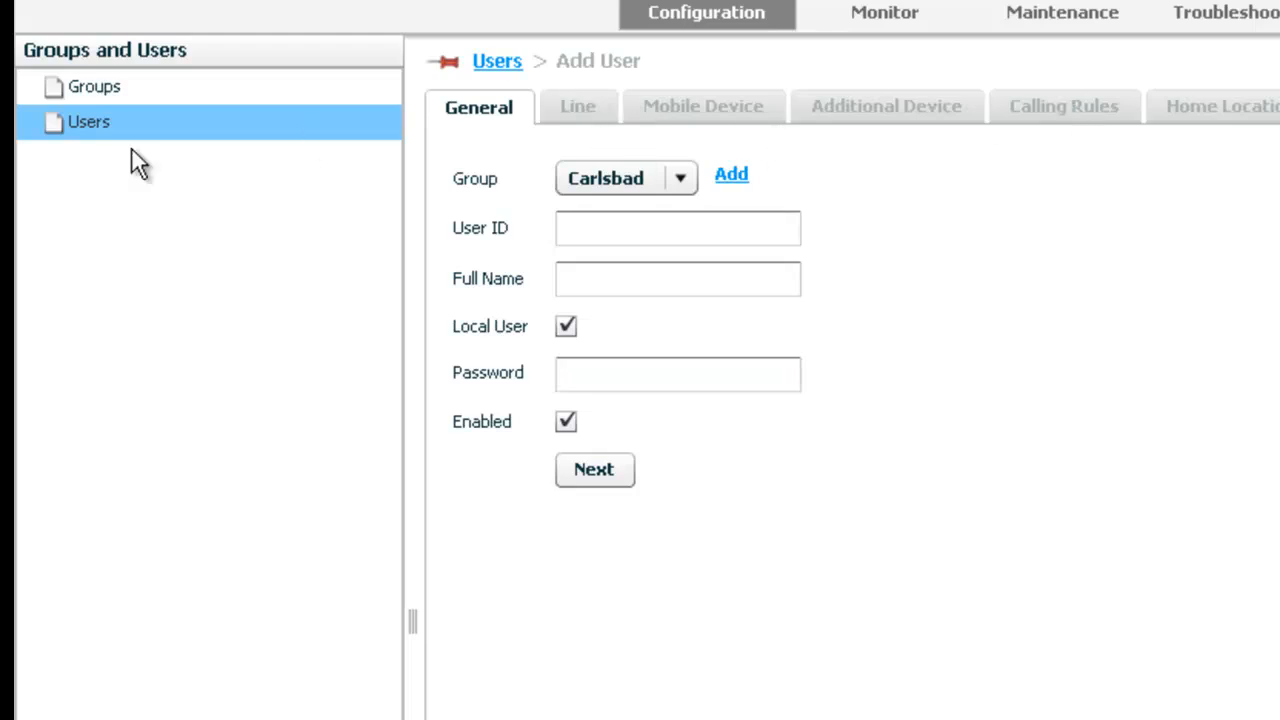
pyautogui.click(84, 86)
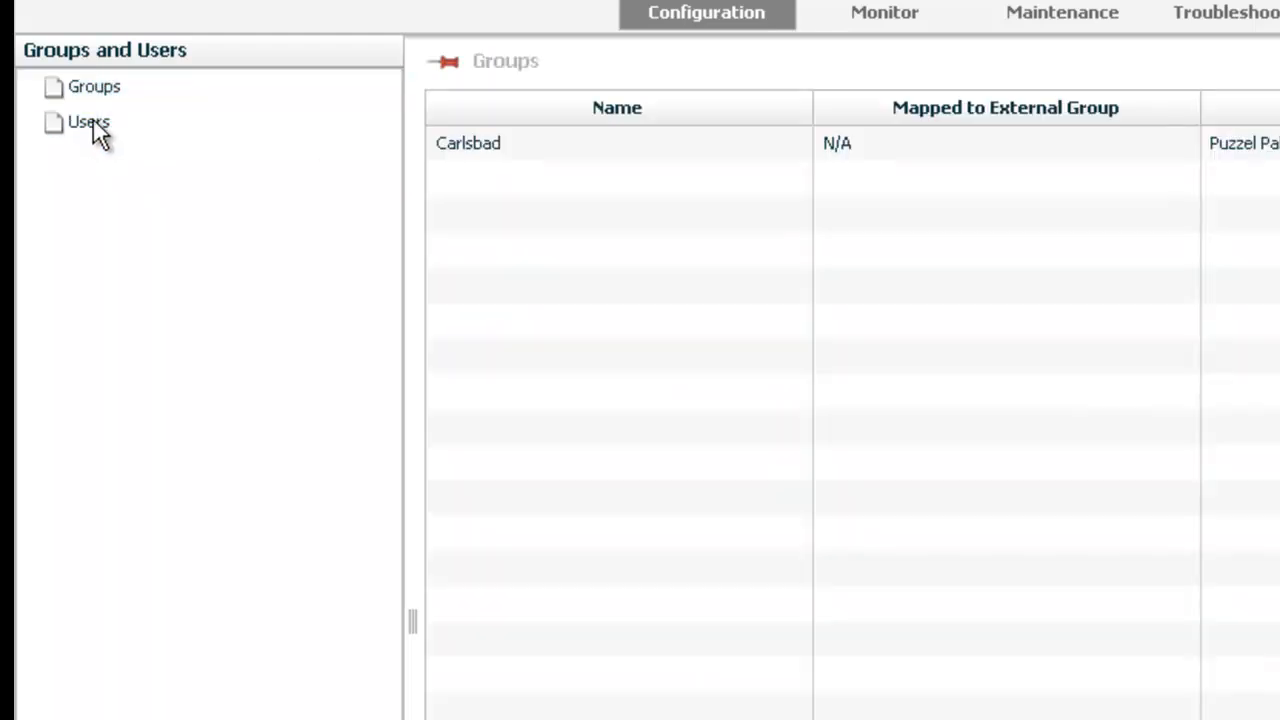
# Review user 120's Line, Mobile Device, Additional Device and Calling Rules settings
pyautogui.click(82, 122)
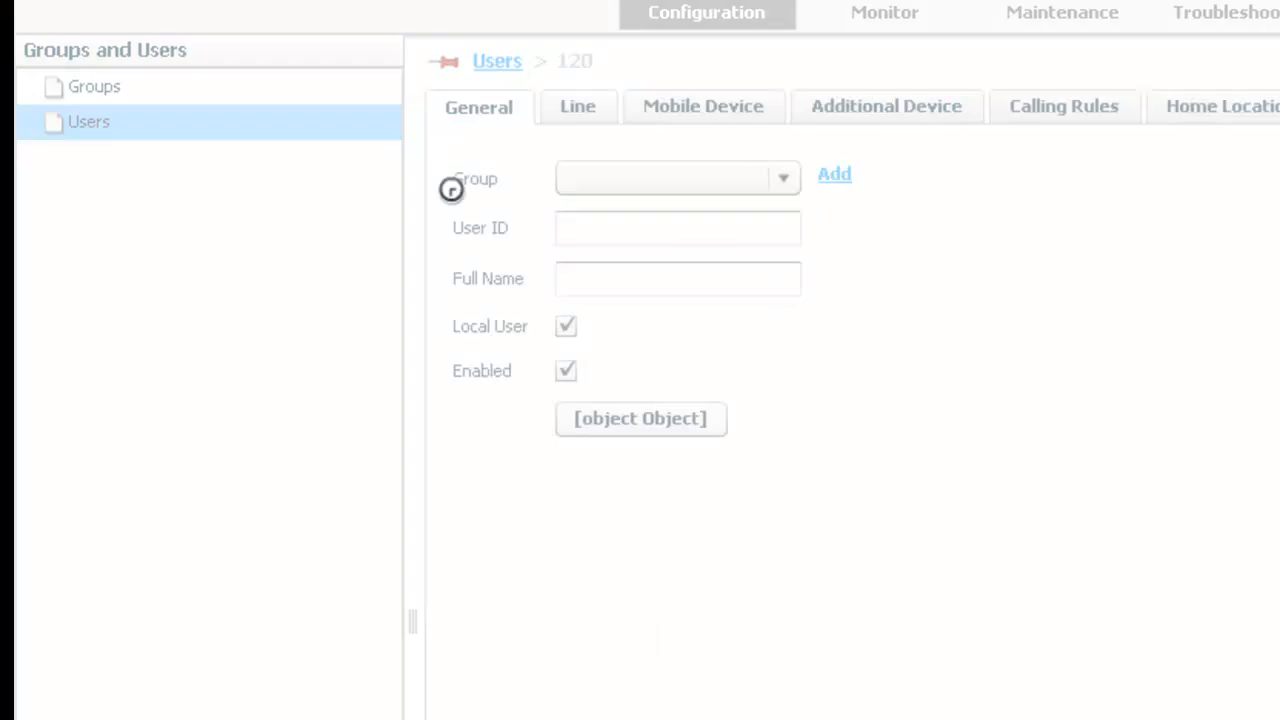
pyautogui.click(576, 106)
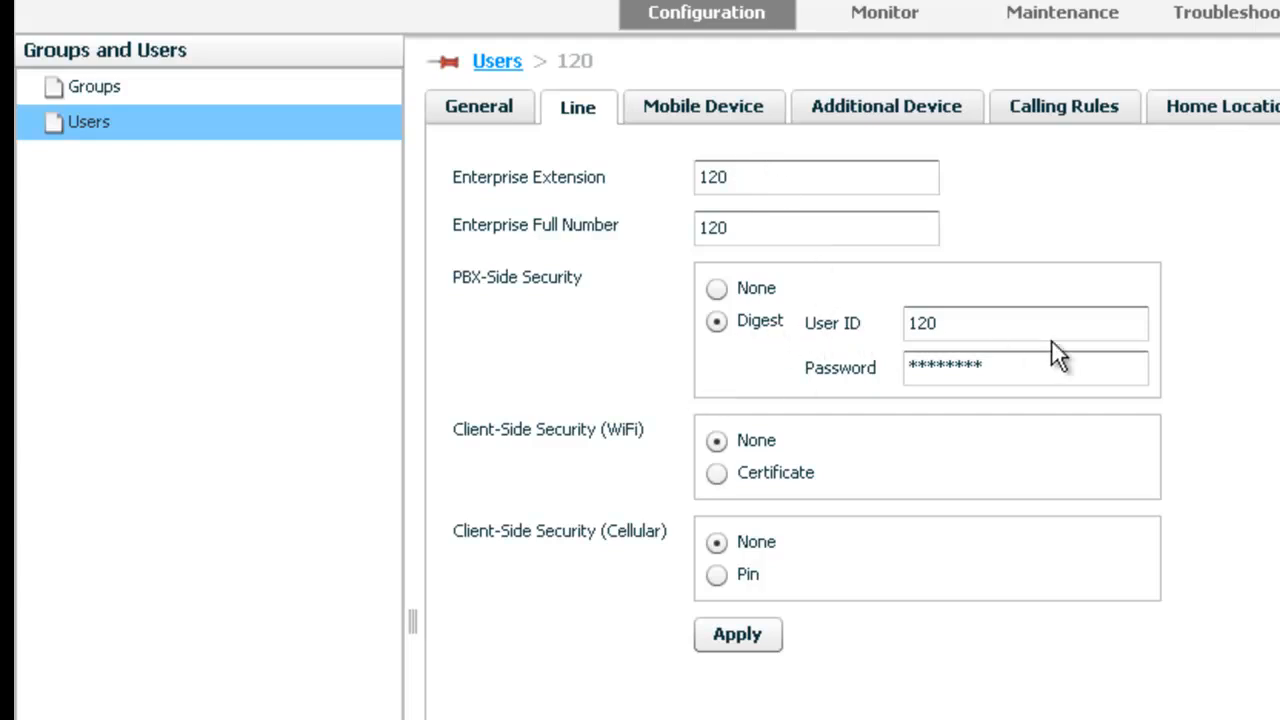
pyautogui.moveTo(1112, 358)
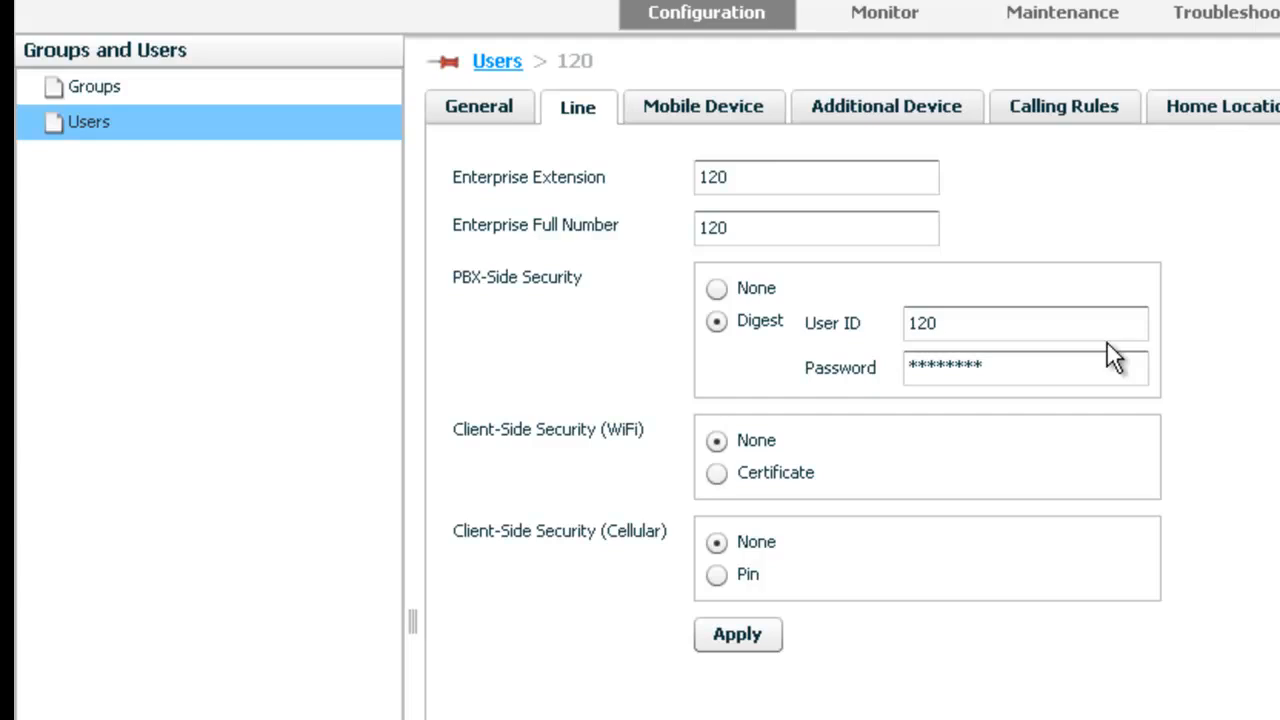
pyautogui.click(700, 106)
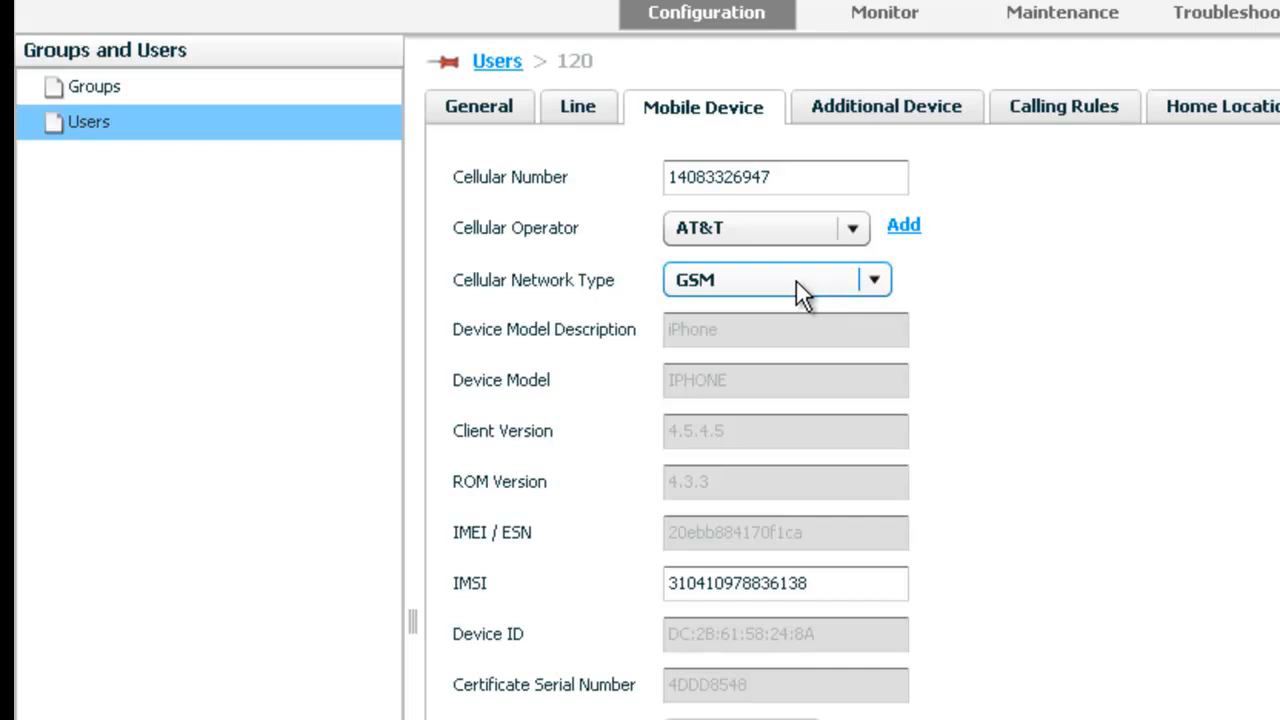
pyautogui.moveTo(790, 288)
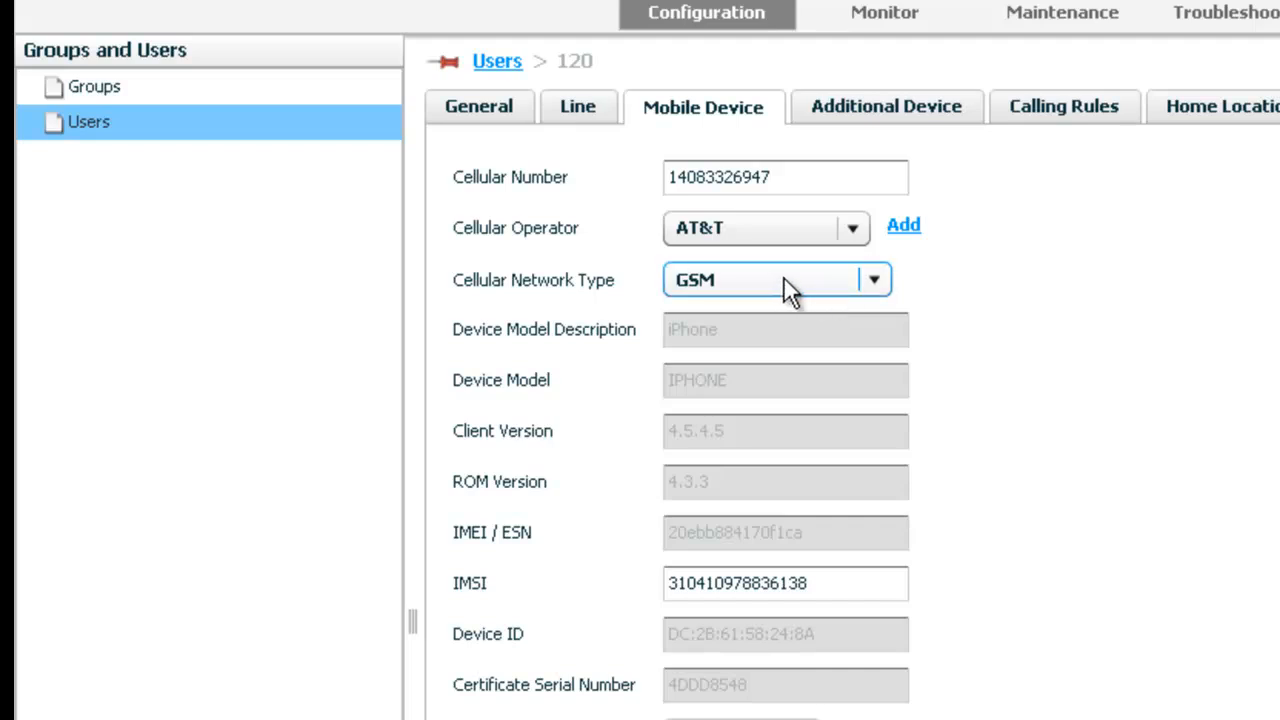
pyautogui.click(888, 106)
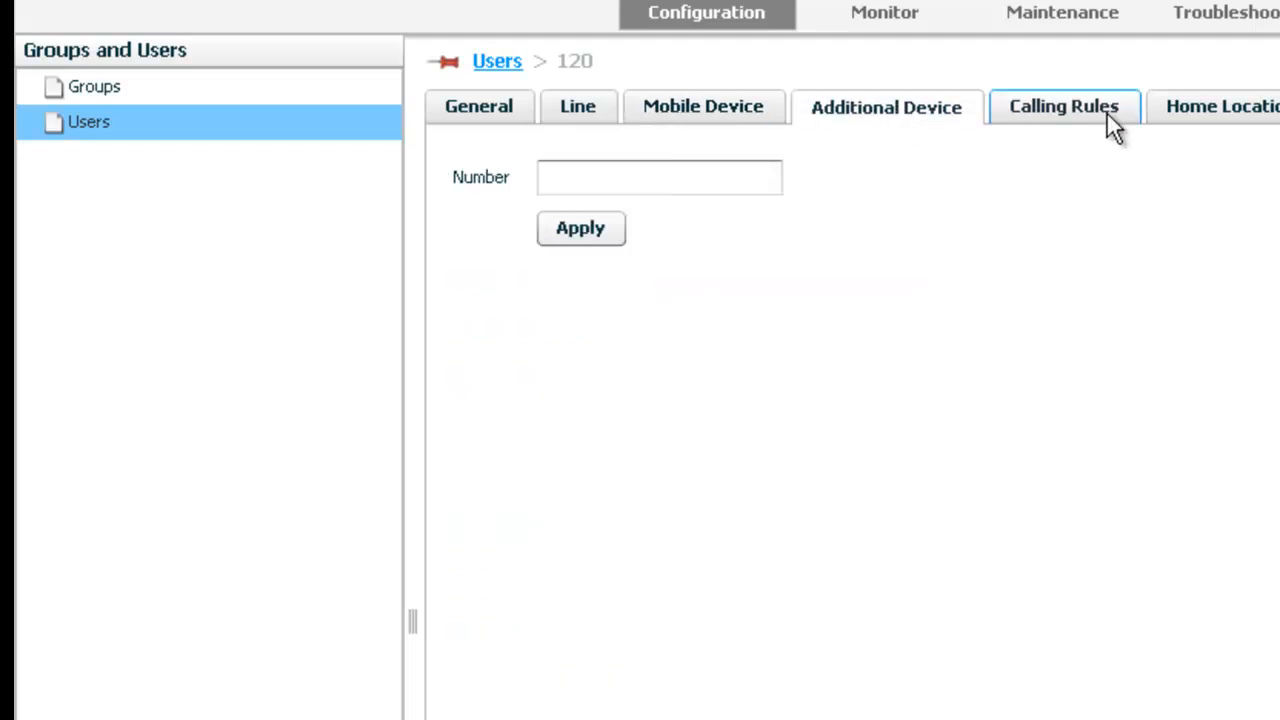
pyautogui.click(1064, 108)
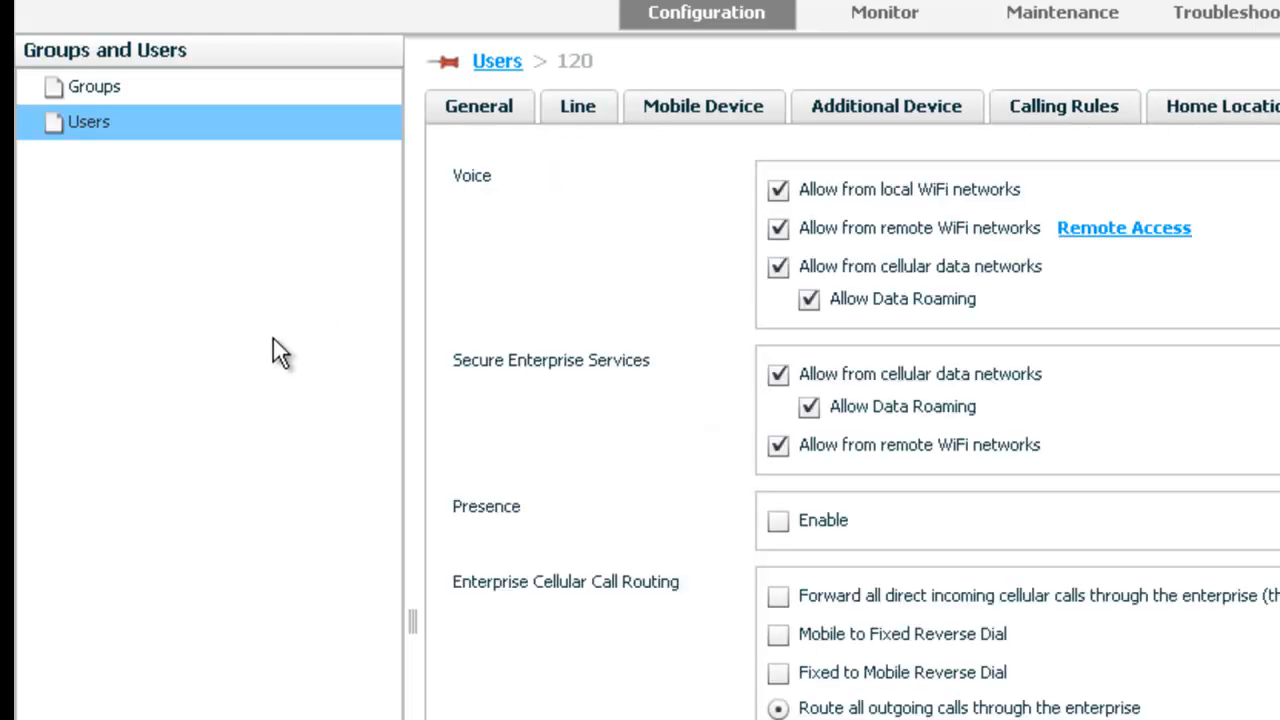
# Expand and collapse the Authentication folder in the System configuration tree
pyautogui.click(86, 84)
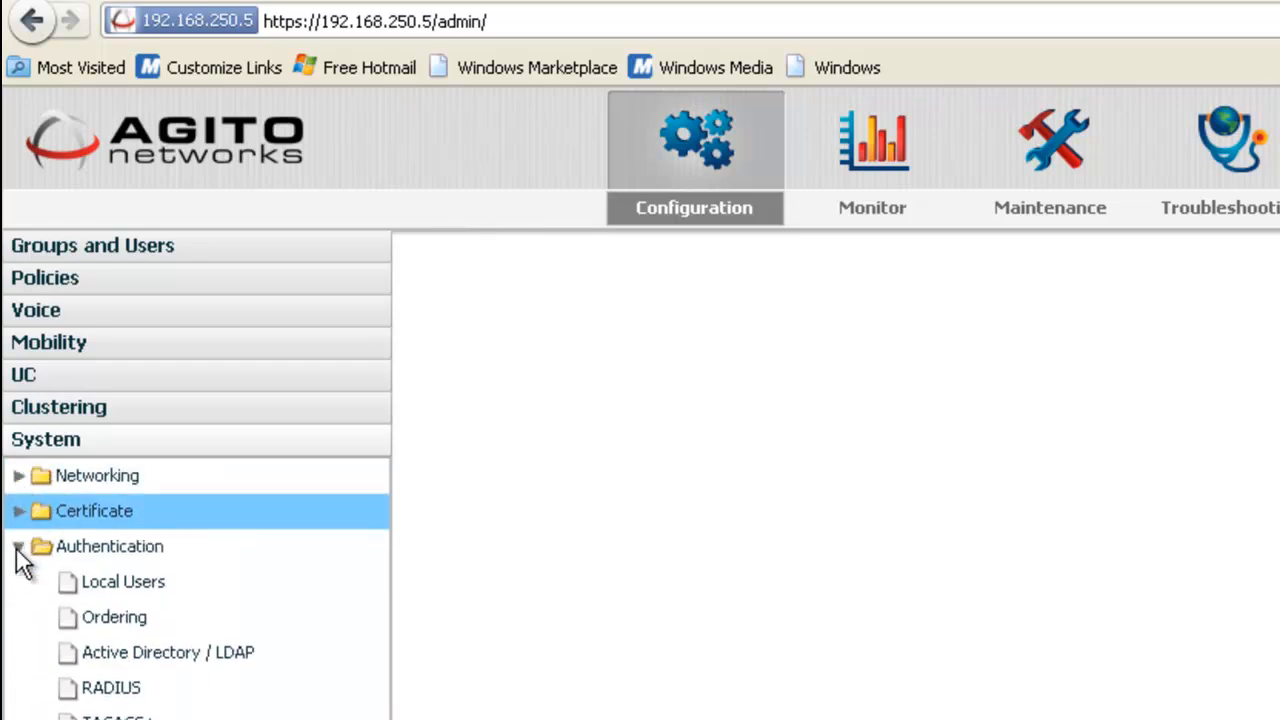
pyautogui.click(20, 546)
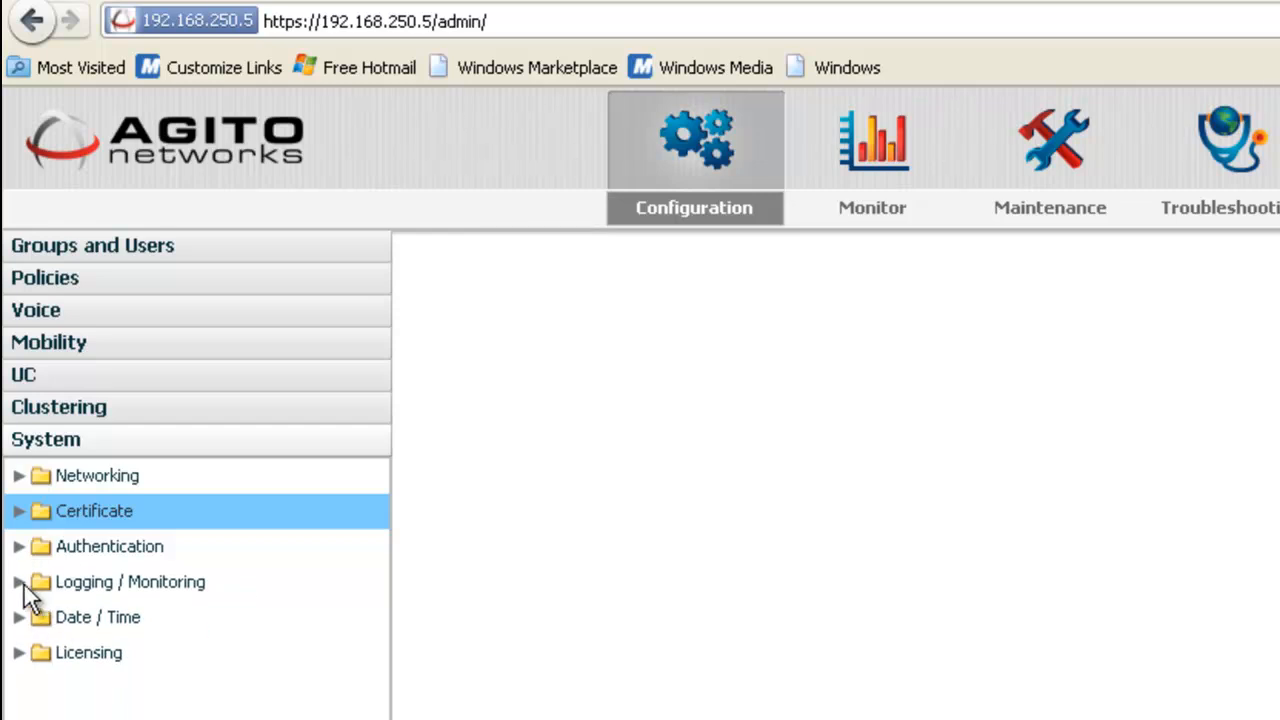
pyautogui.moveTo(28, 616)
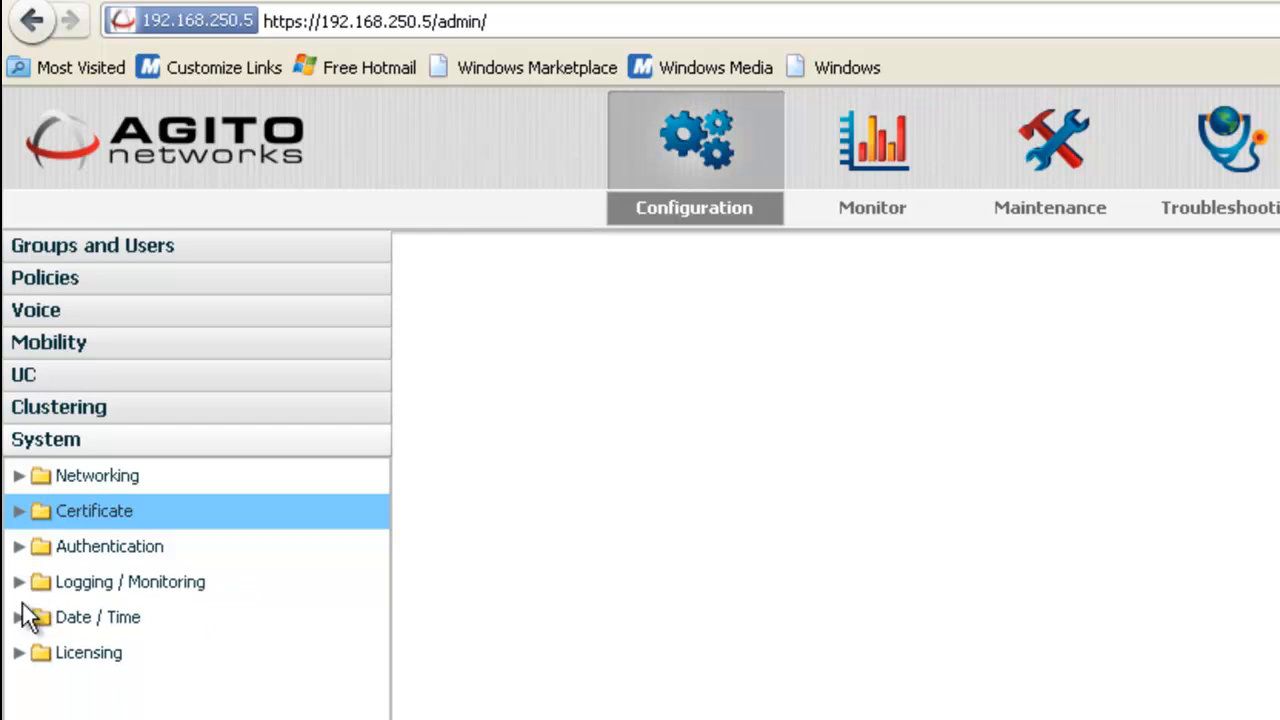
pyautogui.moveTo(72, 492)
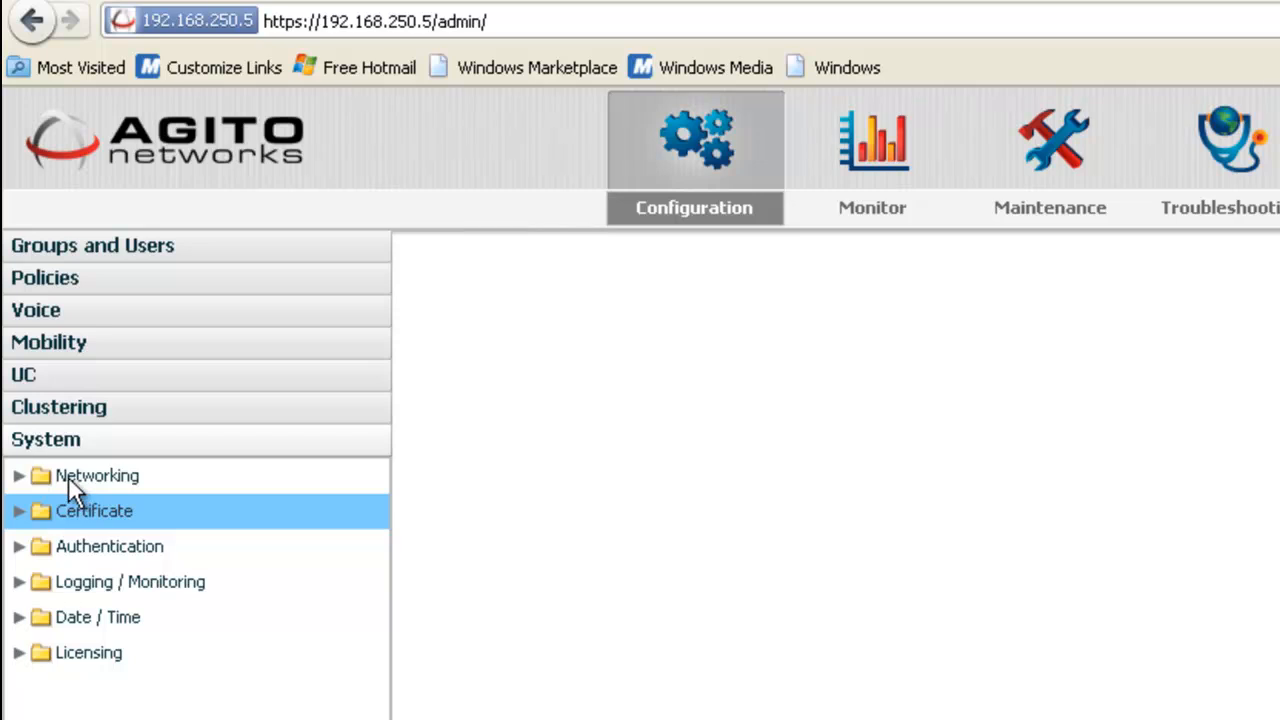
pyautogui.moveTo(852, 300)
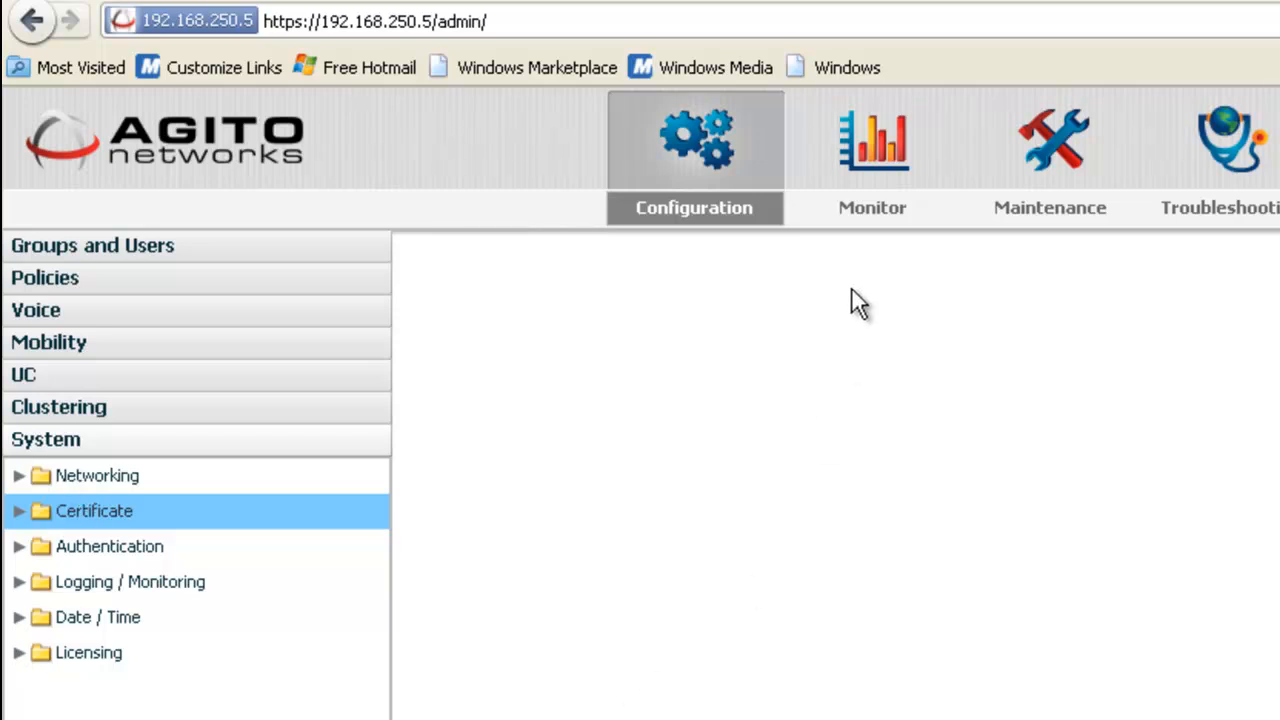
# Visit the Monitor dashboard, then show the Troubleshooting tools list
pyautogui.click(872, 150)
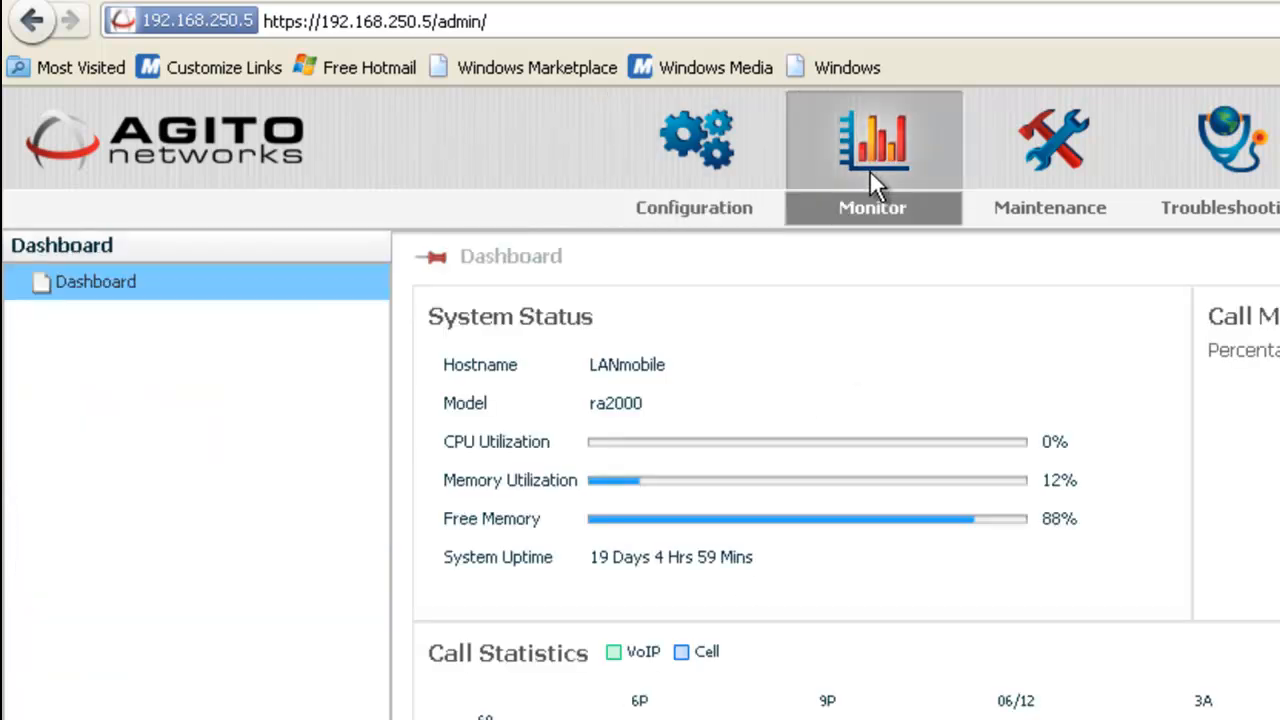
pyautogui.moveTo(1088, 190)
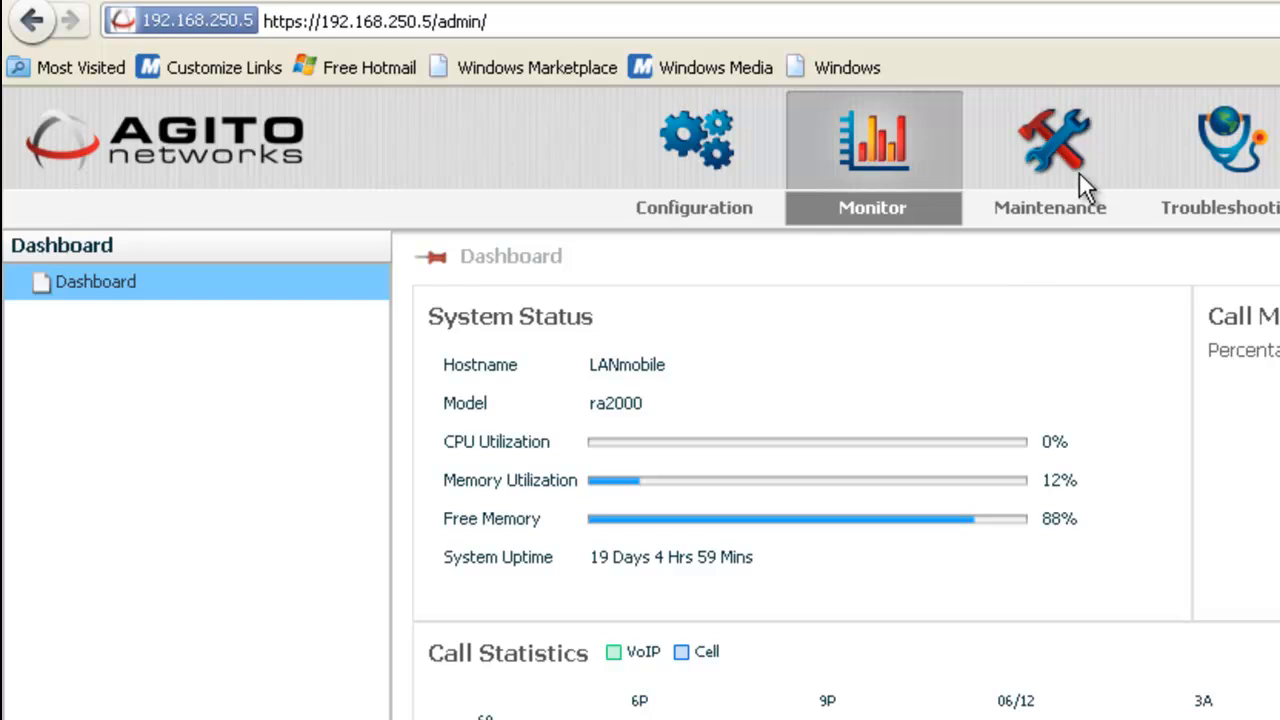
pyautogui.click(1224, 140)
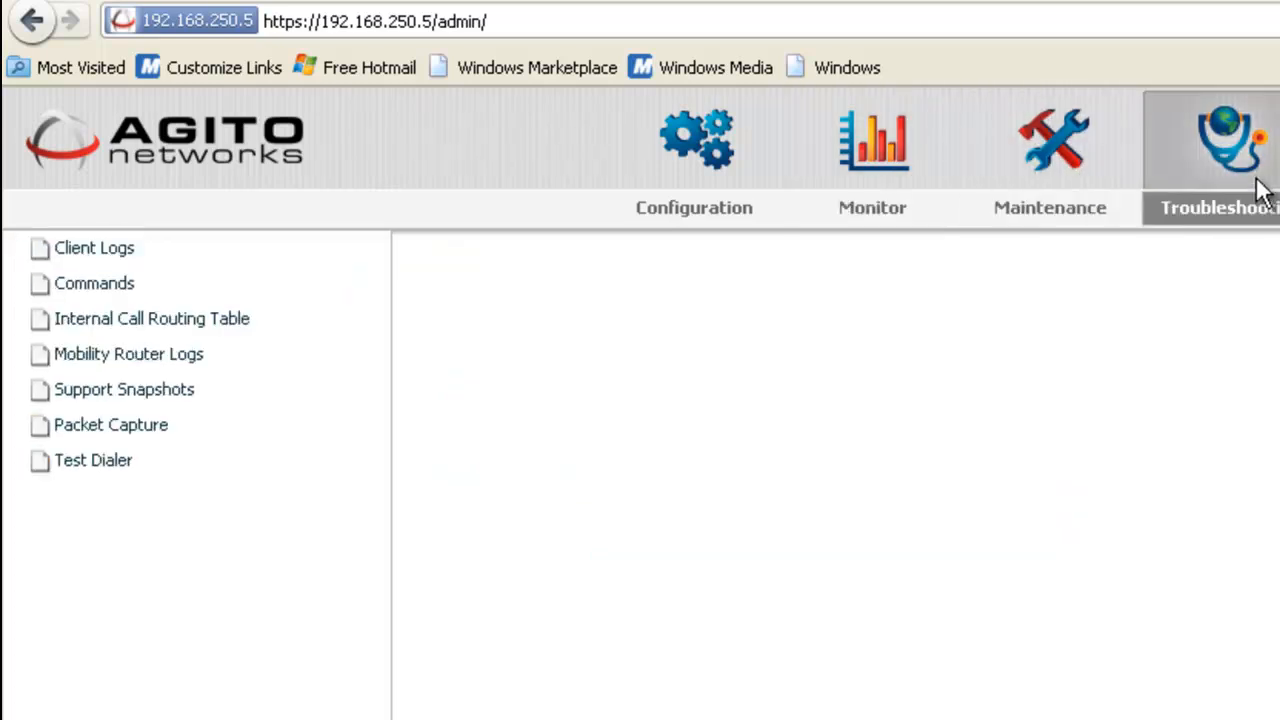
pyautogui.moveTo(110, 436)
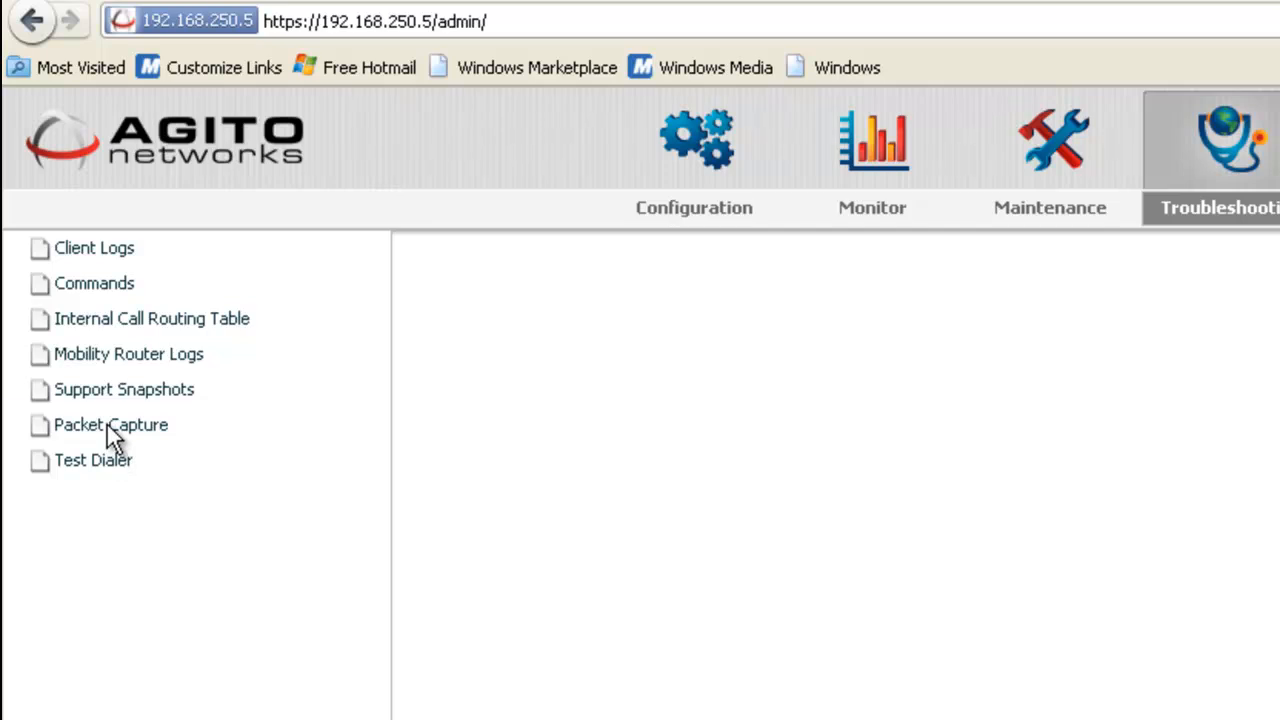
# View the Packet Capture settings for eth0 (192.168.250.5), then head to Support Snapshots
pyautogui.click(110, 424)
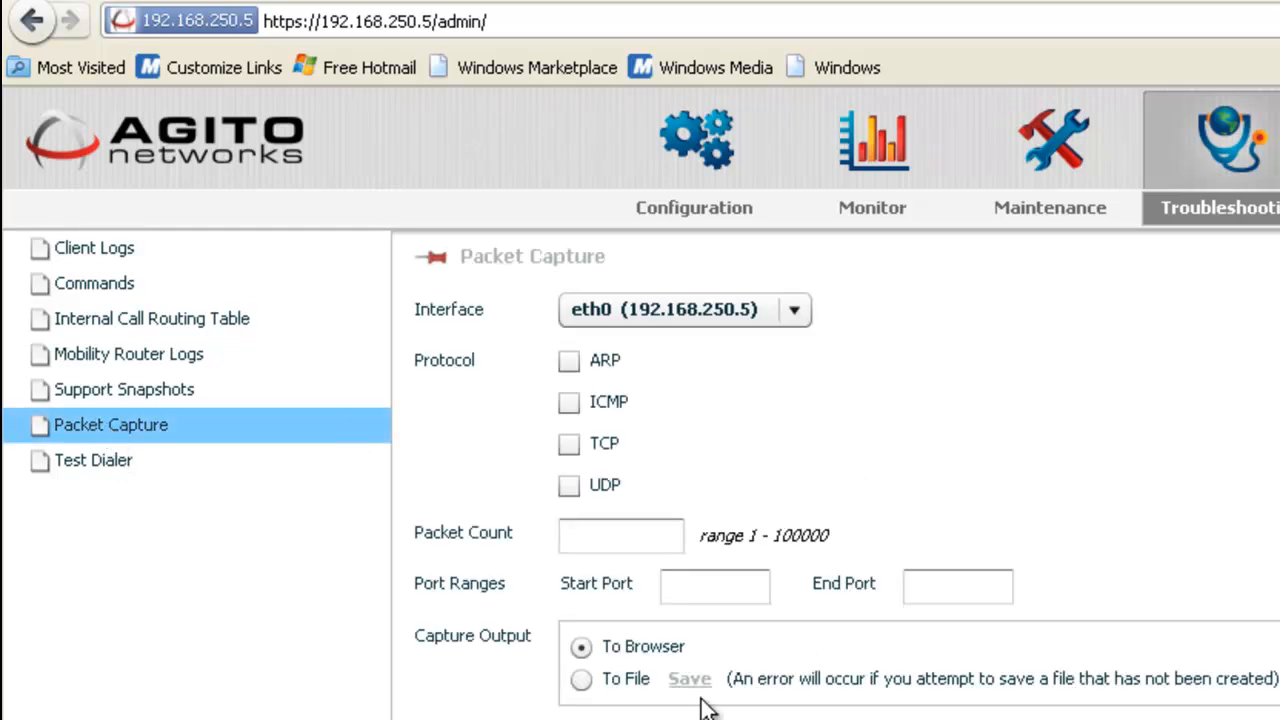
pyautogui.moveTo(584, 482)
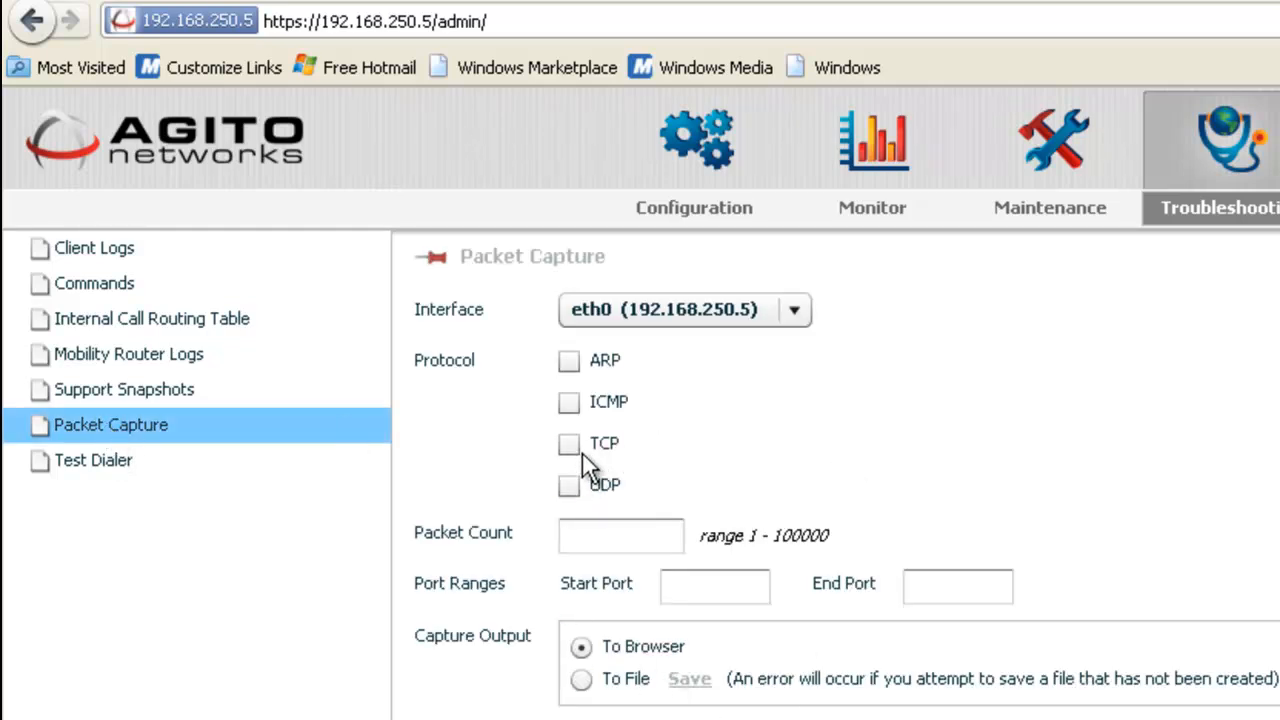
pyautogui.moveTo(120, 414)
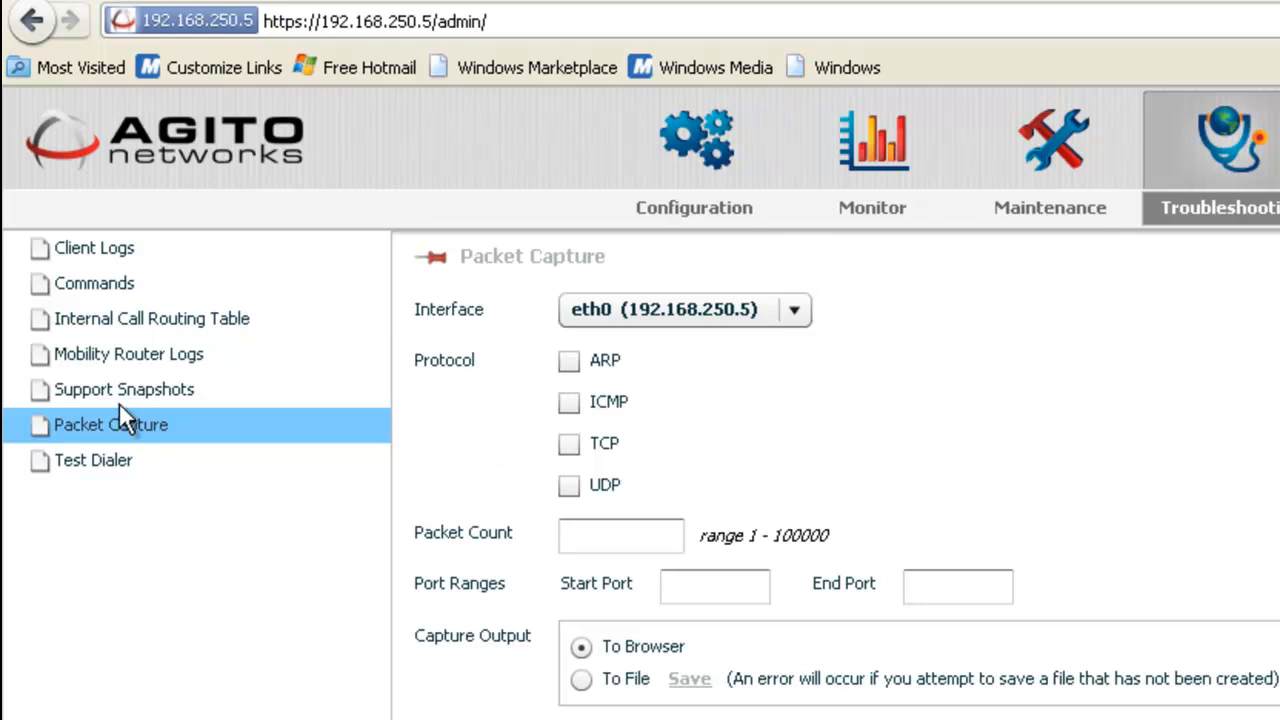
pyautogui.moveTo(132, 396)
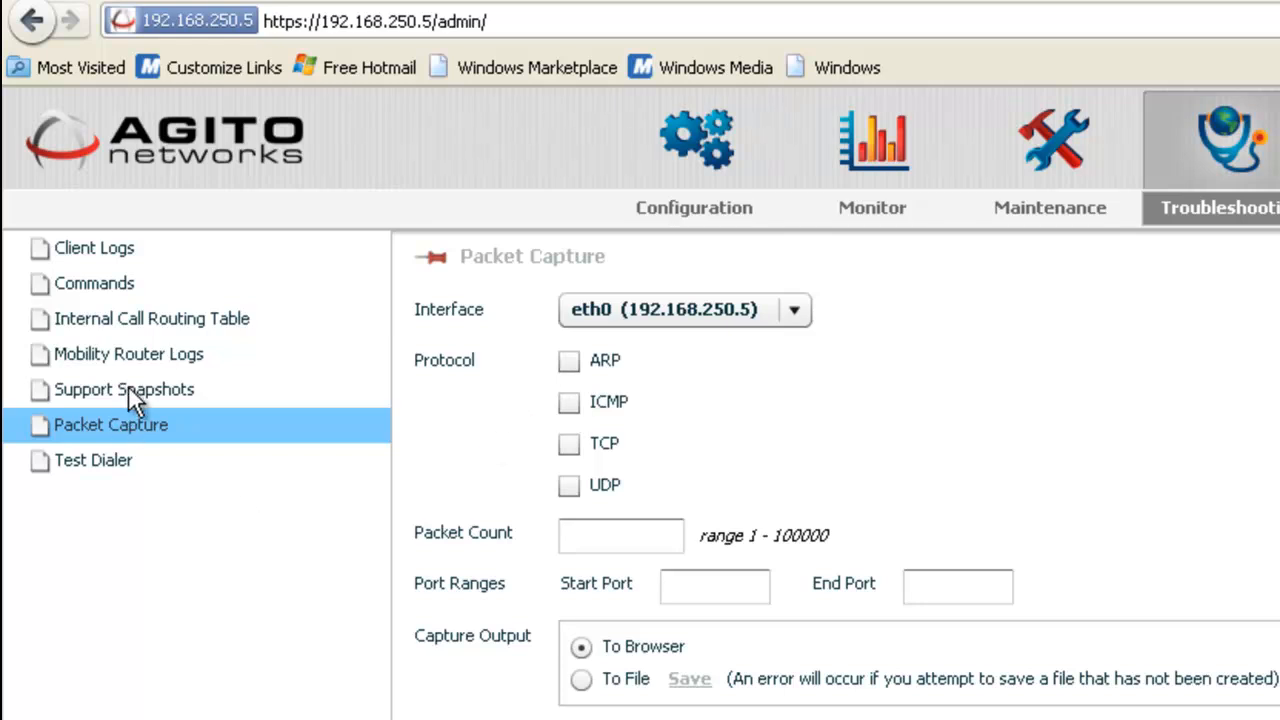
pyautogui.moveTo(118, 440)
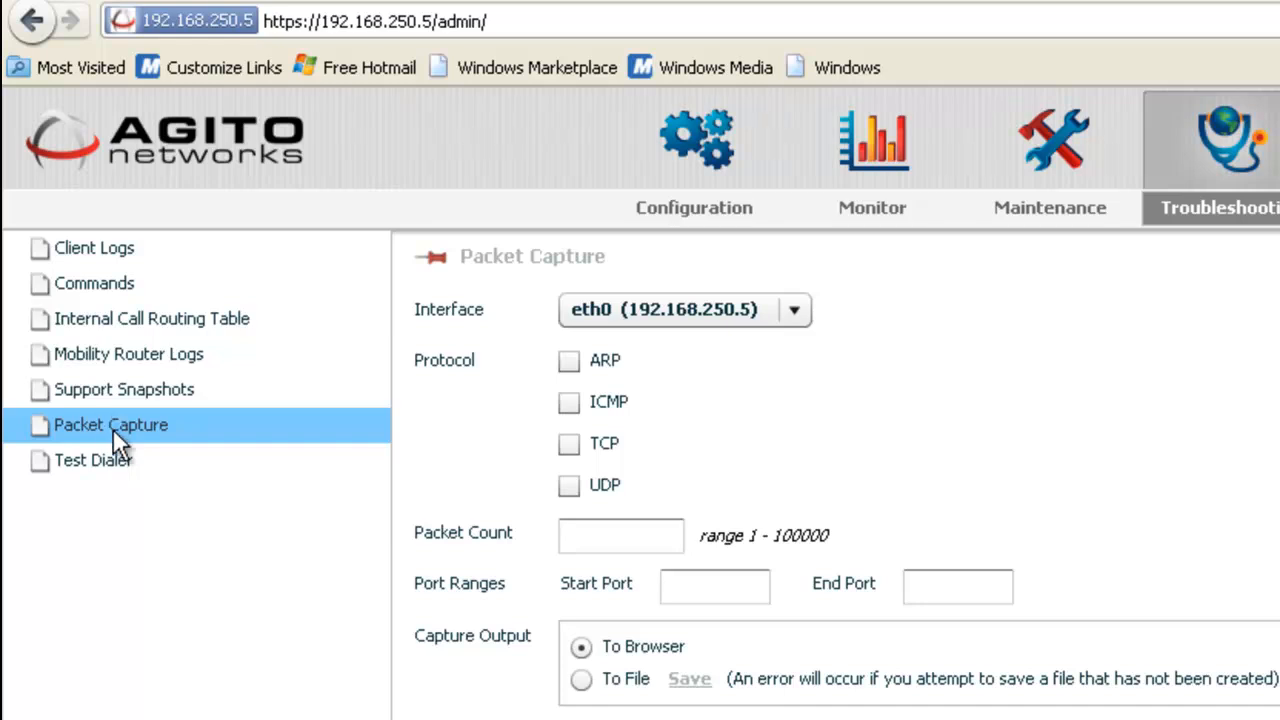
pyautogui.moveTo(100, 436)
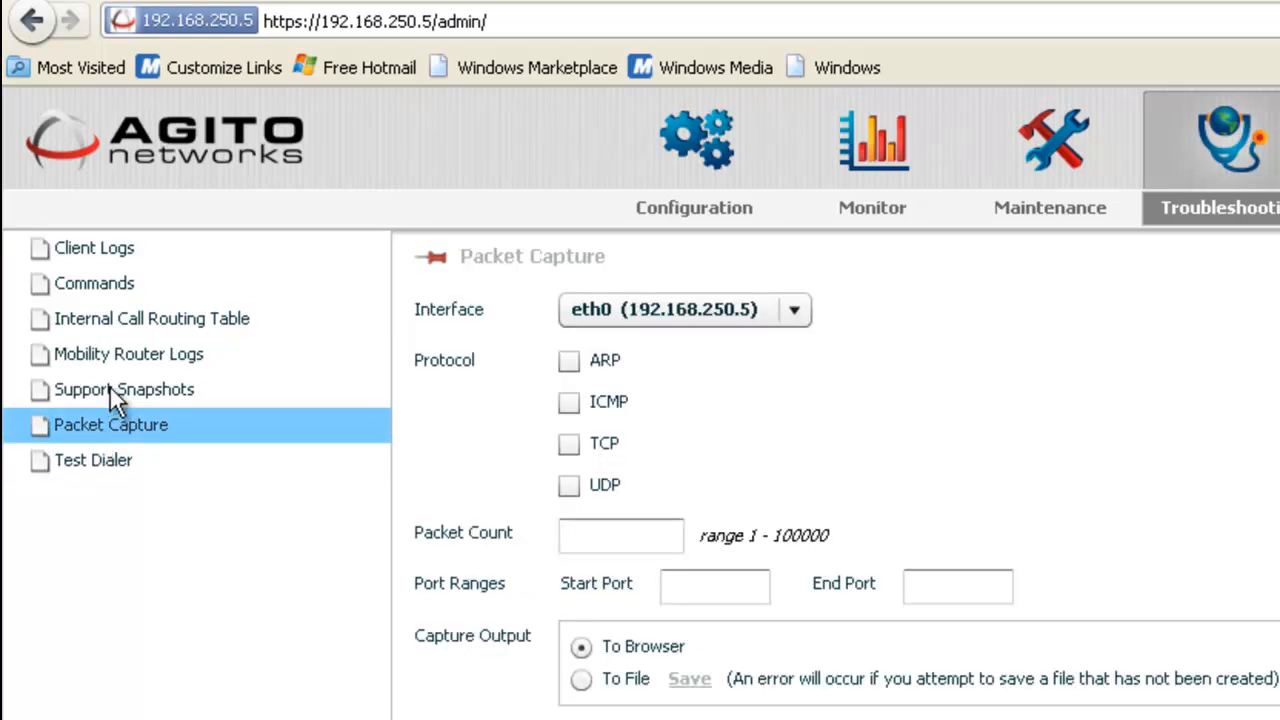
pyautogui.click(124, 388)
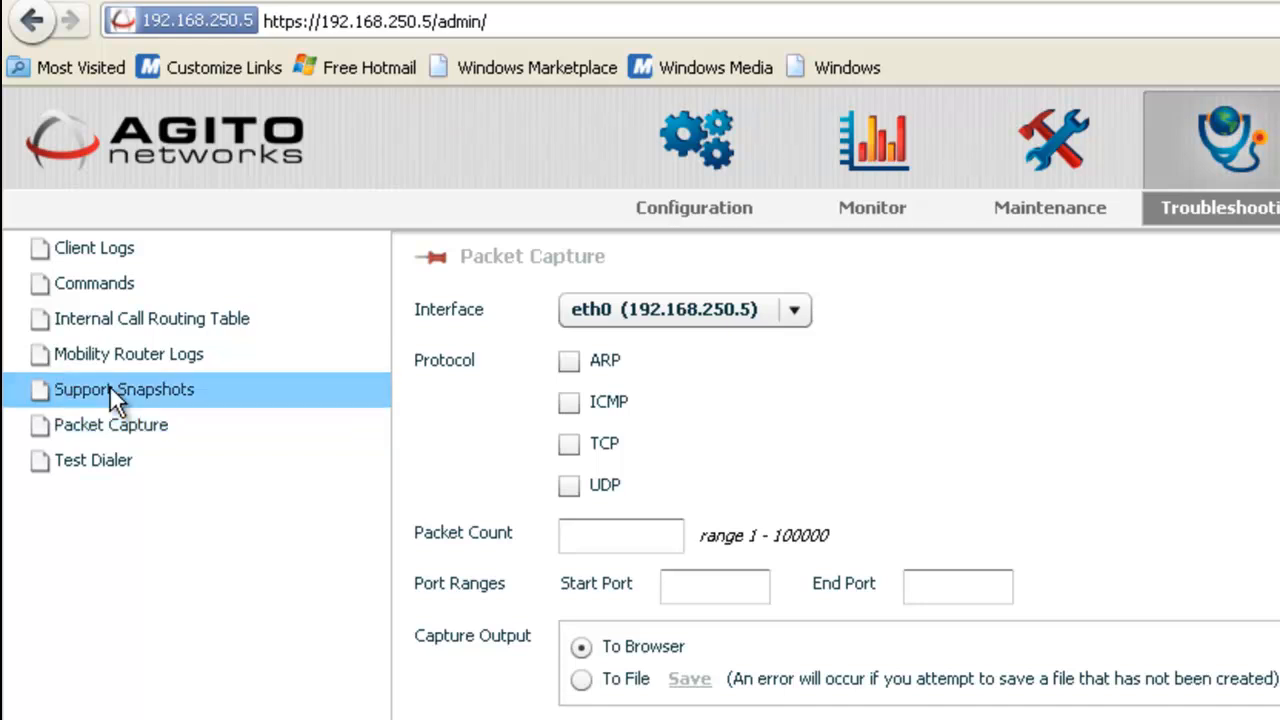
# Browse Support Snapshots, Mobility Router Logs and the Internal Call Routing Table
pyautogui.click(124, 388)
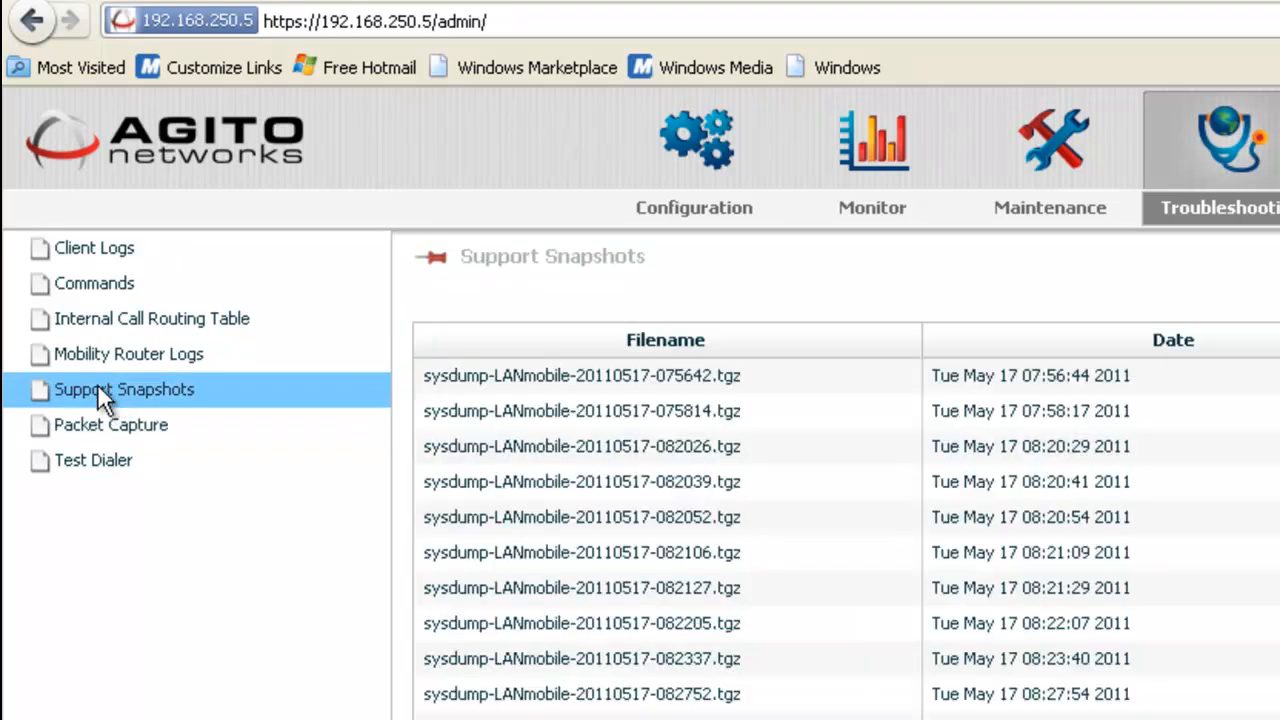
pyautogui.click(128, 354)
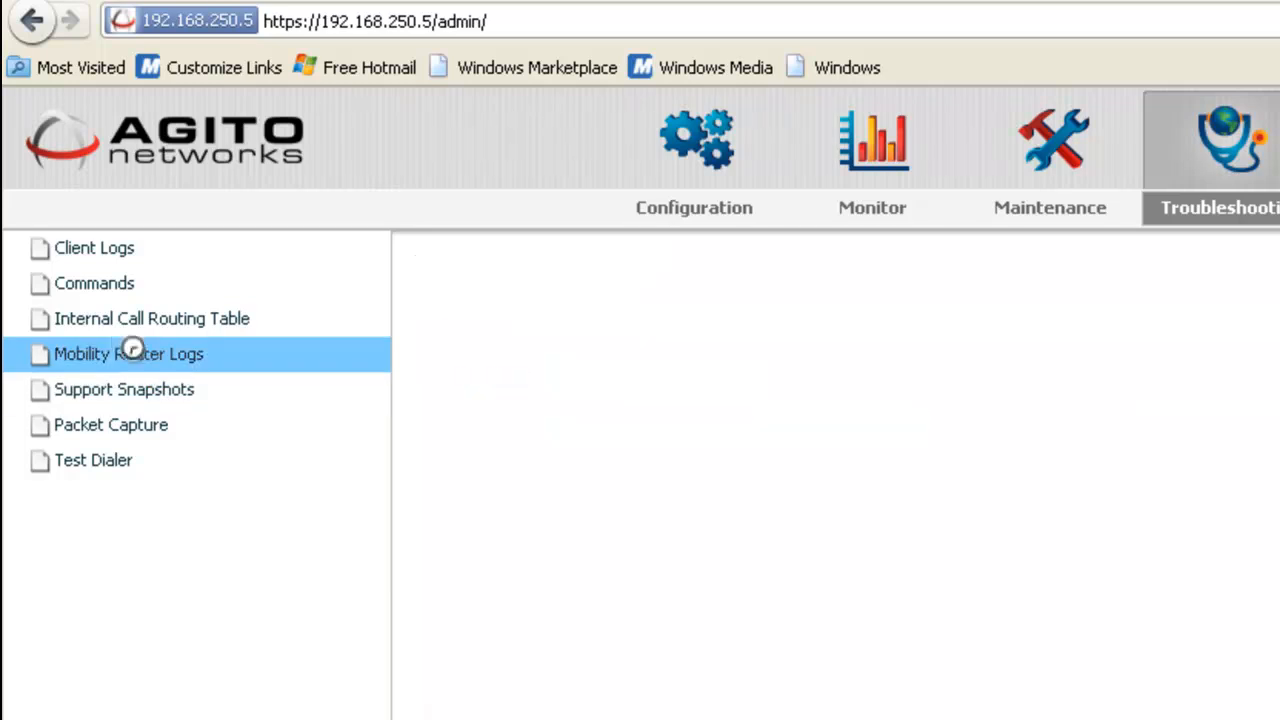
pyautogui.click(152, 318)
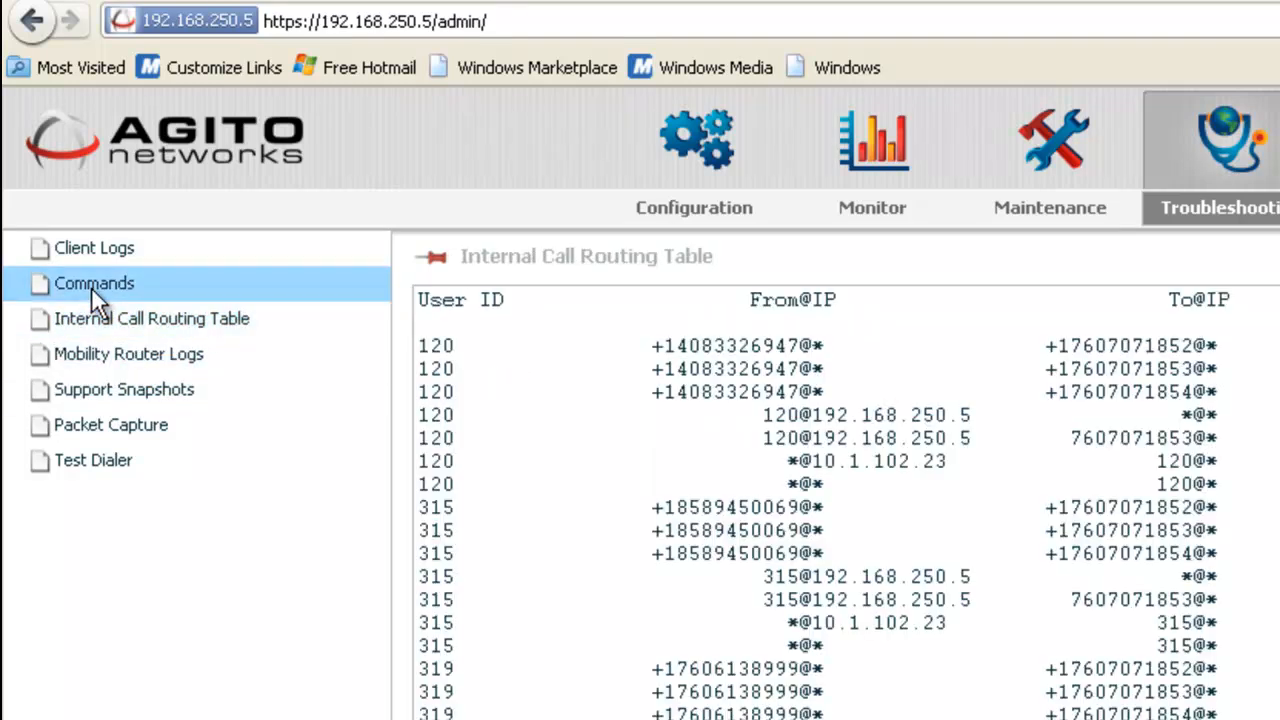
# View Client Logs, glance at Maintenance, and return to Troubleshooting's Client Logs listing iPhone users
pyautogui.click(92, 248)
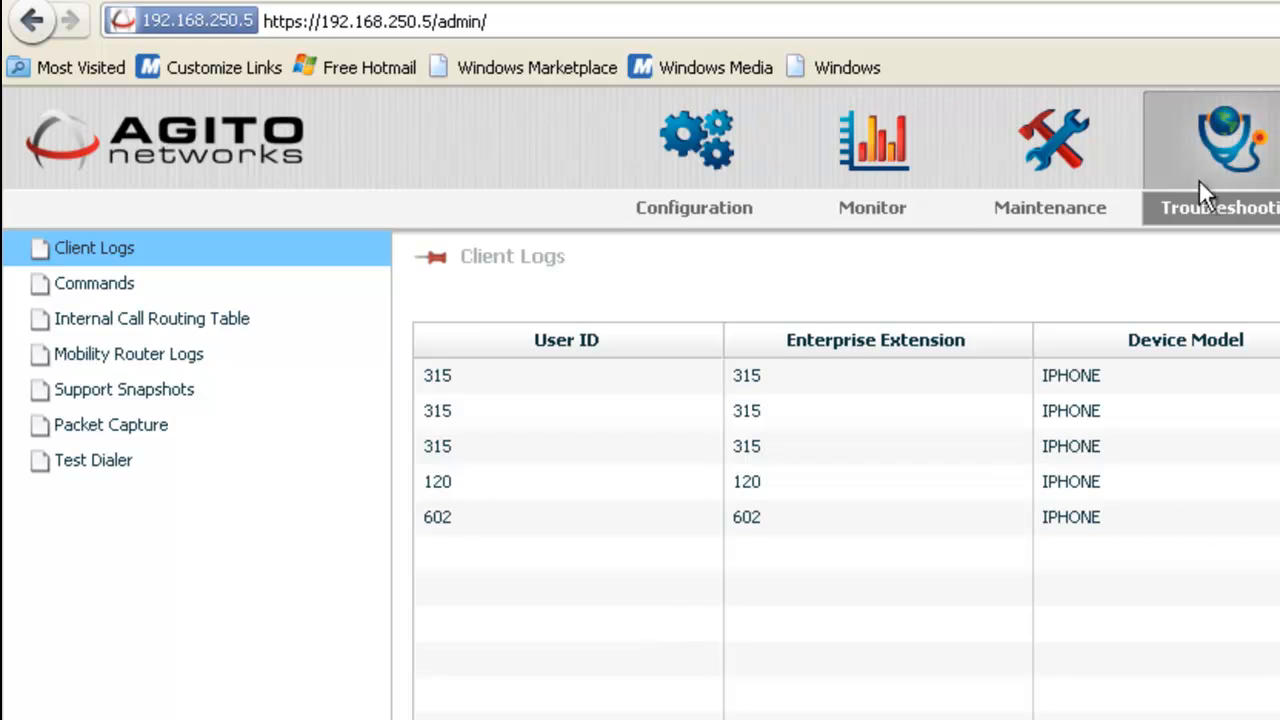
pyautogui.click(1052, 150)
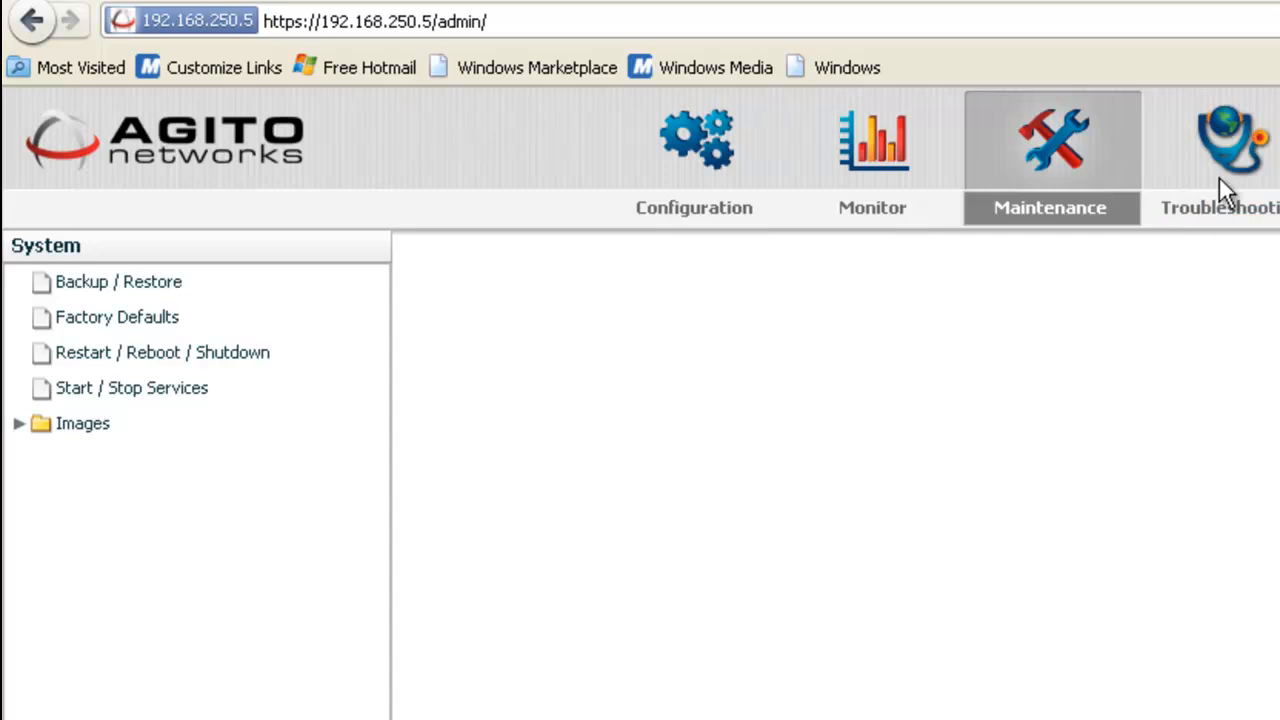
pyautogui.click(1230, 140)
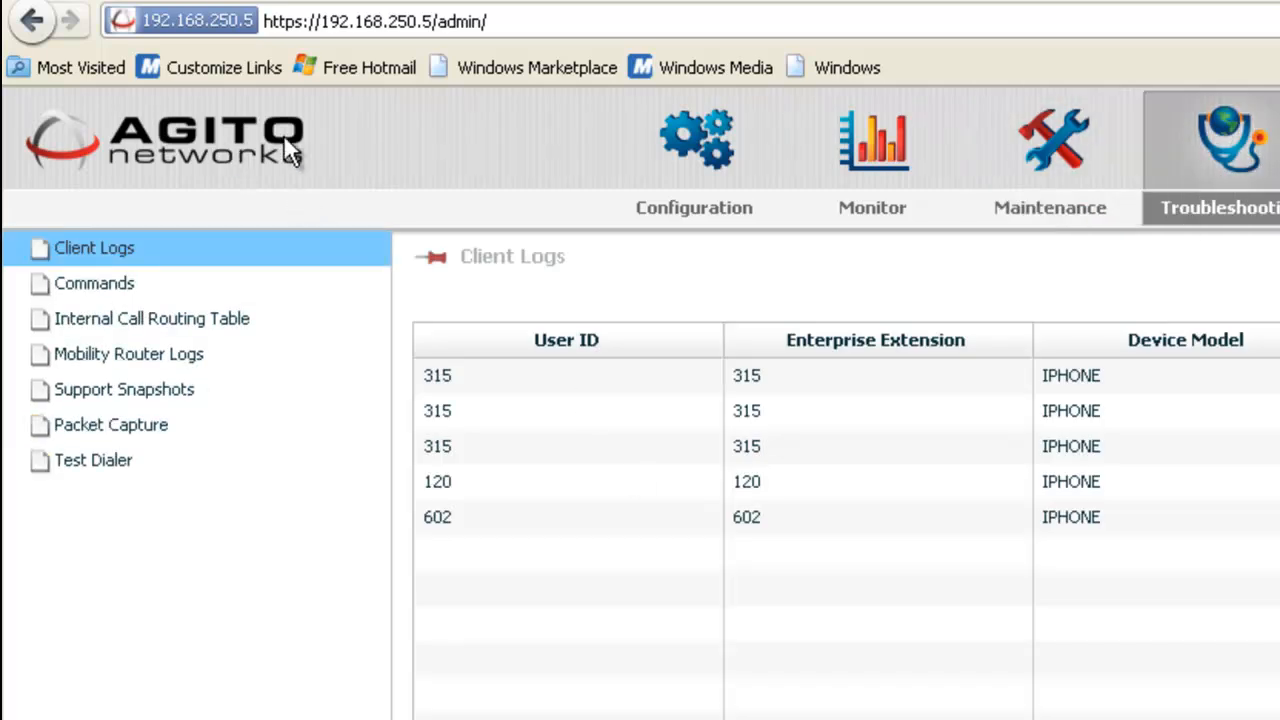
pyautogui.moveTo(892, 350)
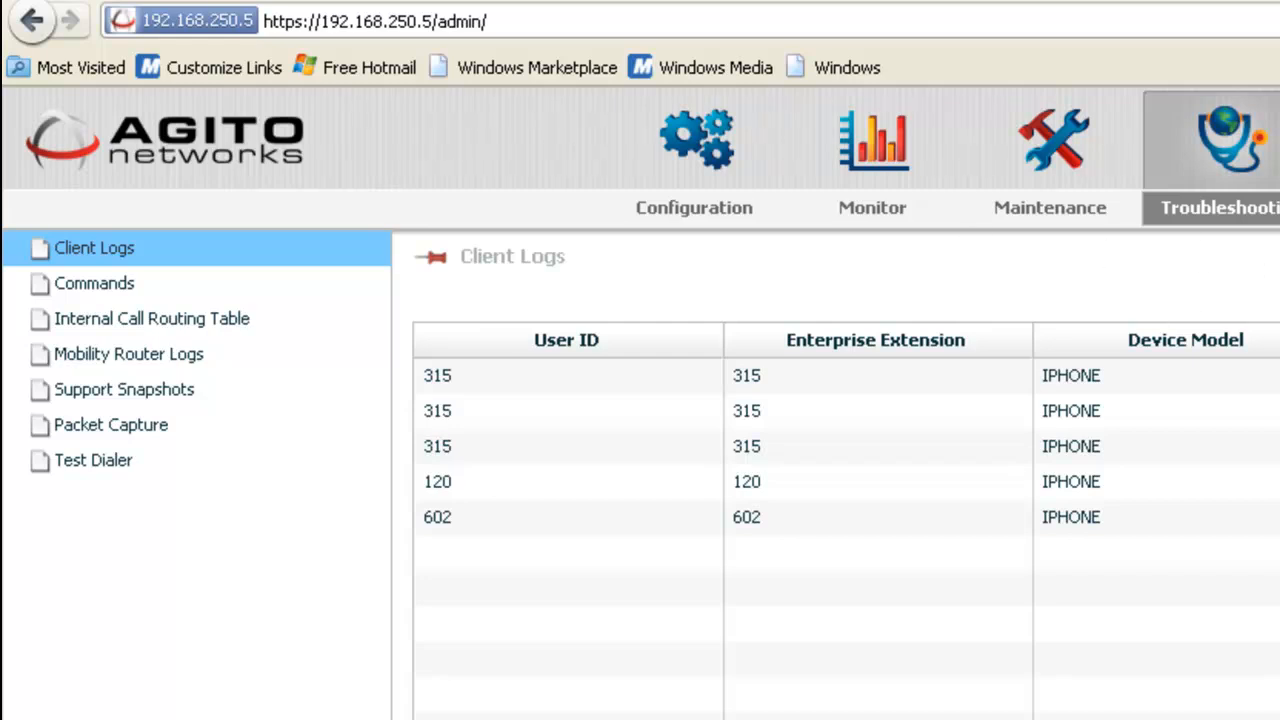
pyautogui.moveTo(152, 510)
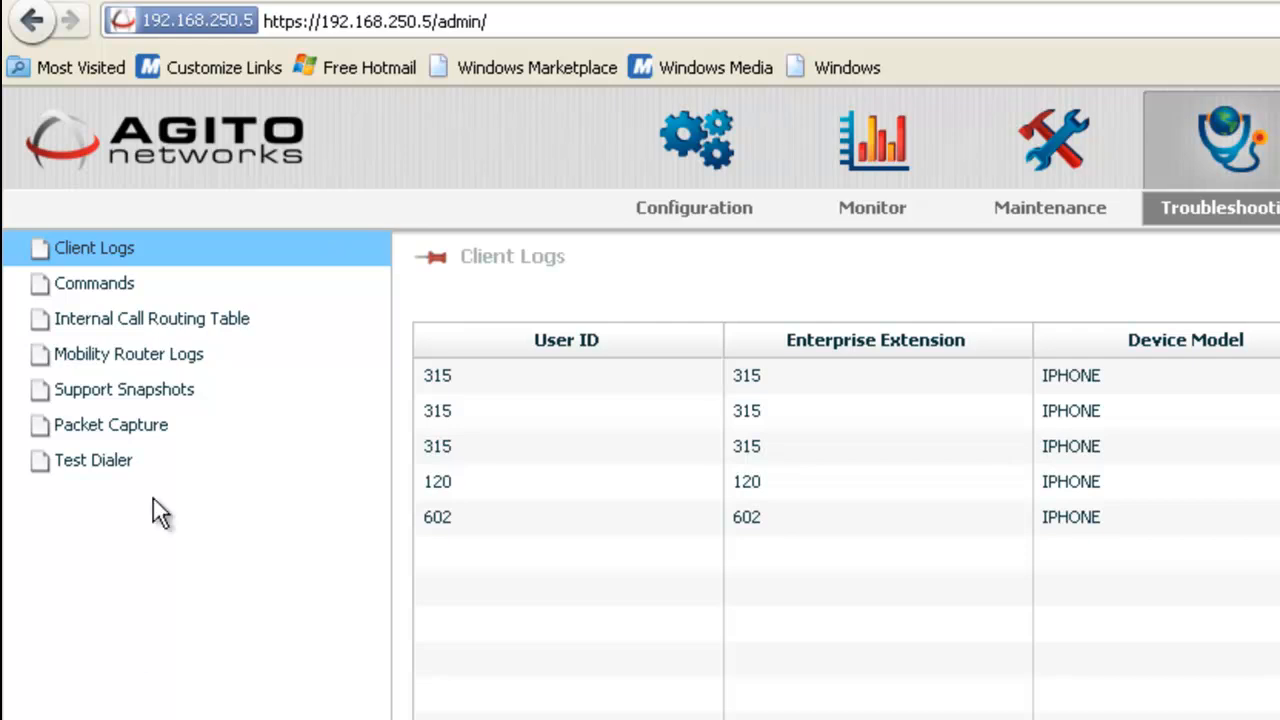